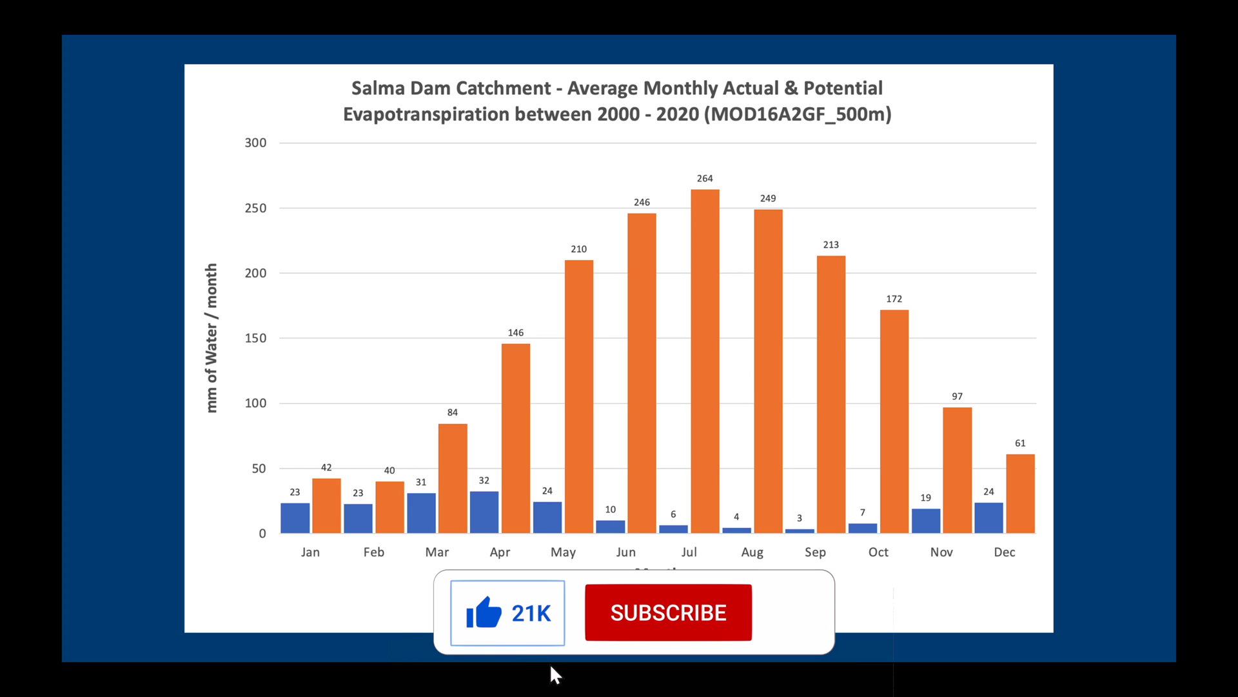
# Run Vector > Geometry Tools > Check Validity on the Salma_catchment_30m_GEE layer
pyautogui.click(666, 611)
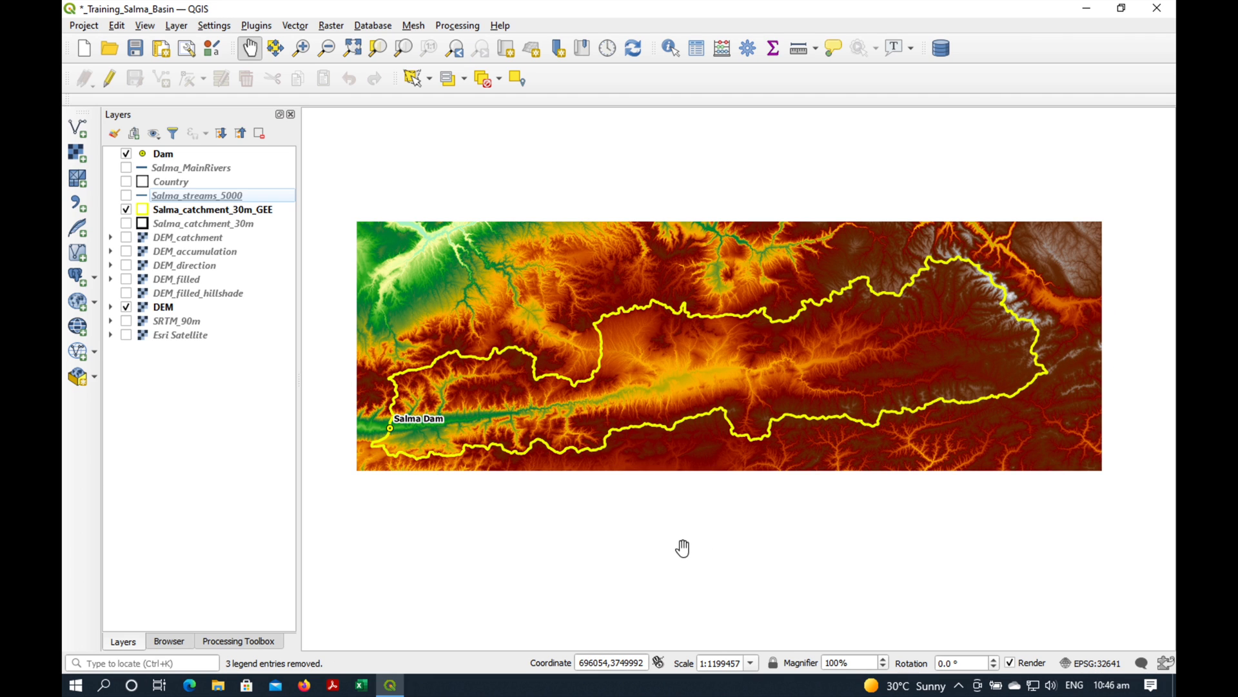
pyautogui.moveTo(524, 477)
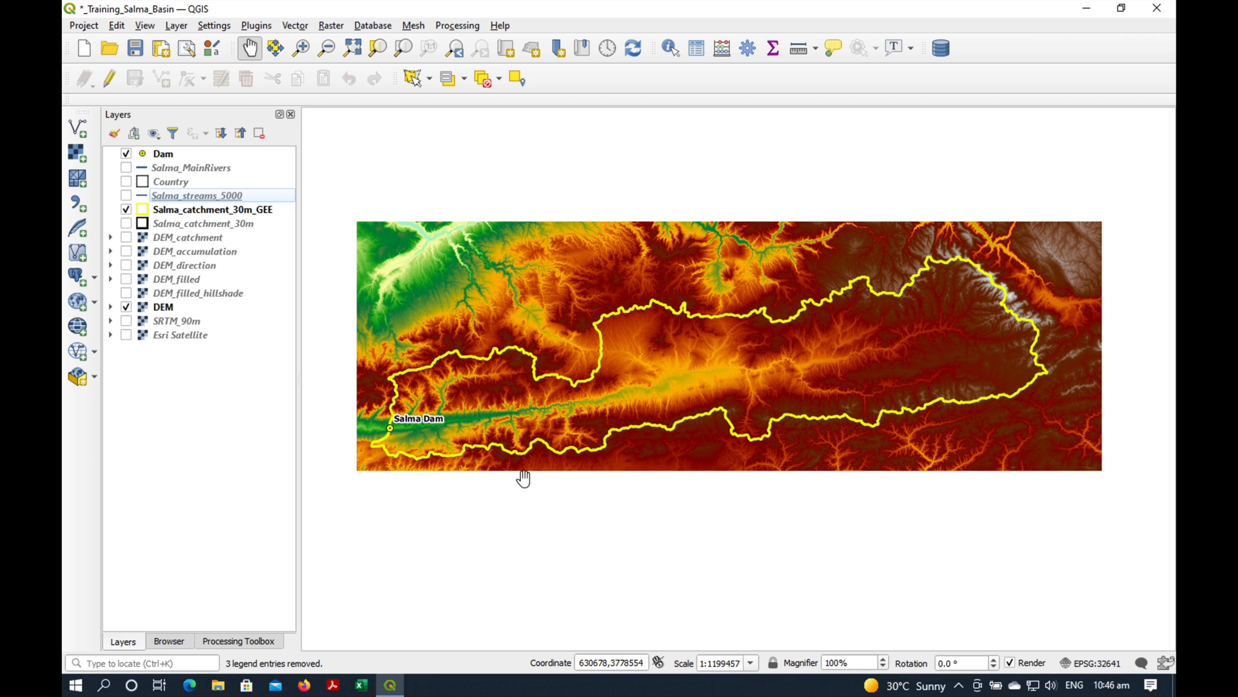
pyautogui.rightClick(213, 209)
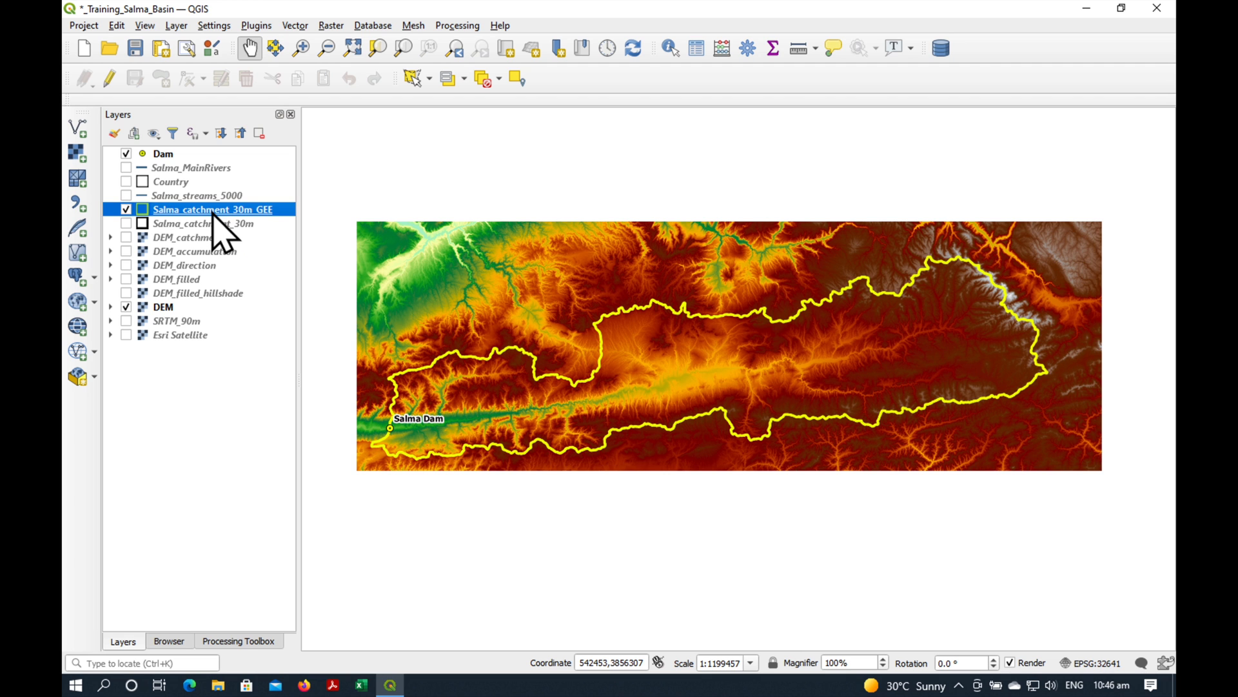
pyautogui.click(294, 26)
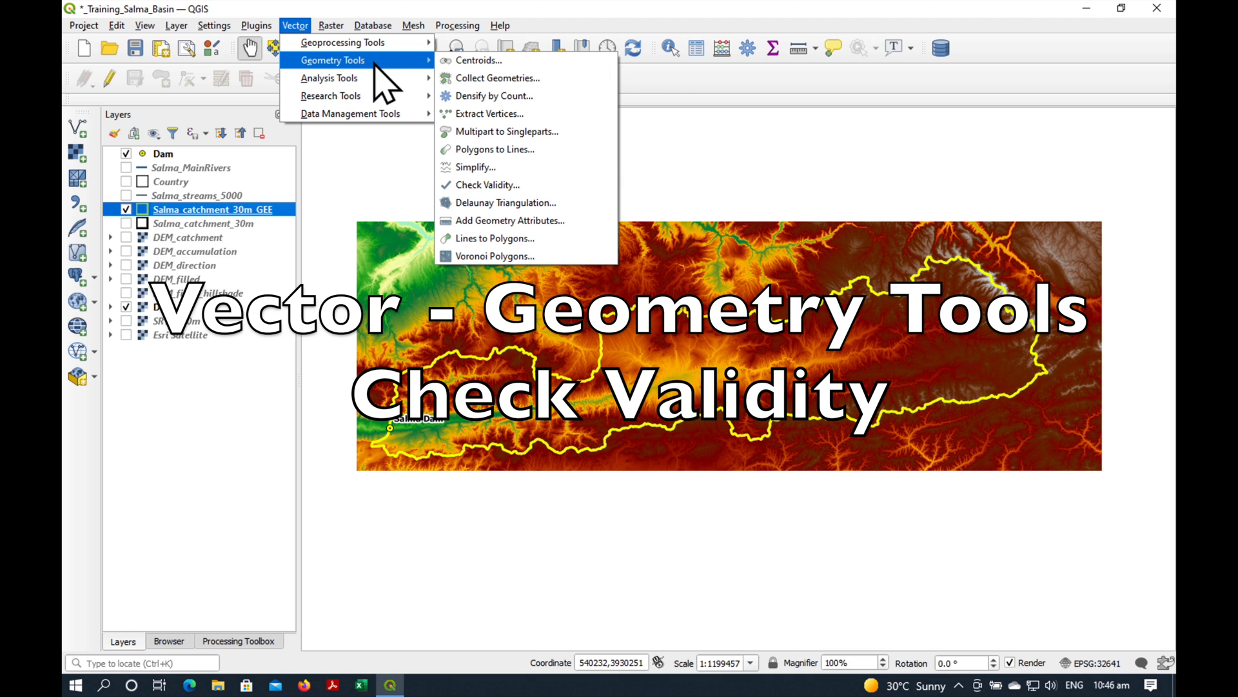
pyautogui.click(488, 184)
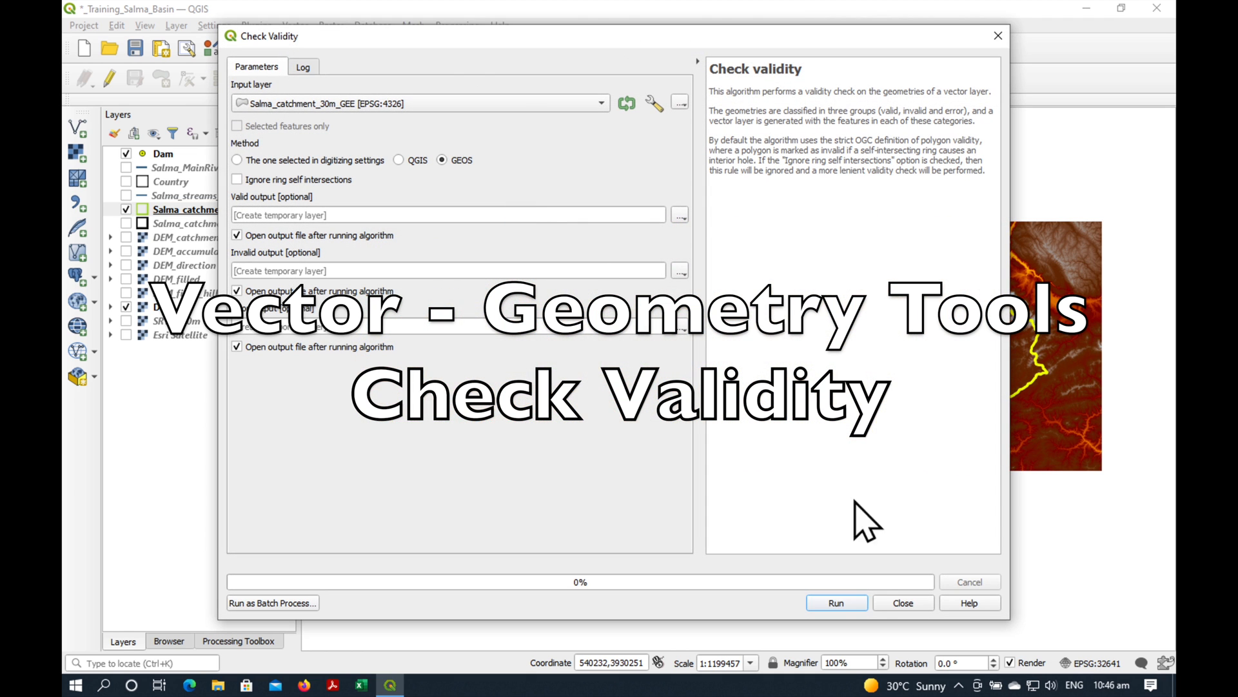
pyautogui.click(836, 602)
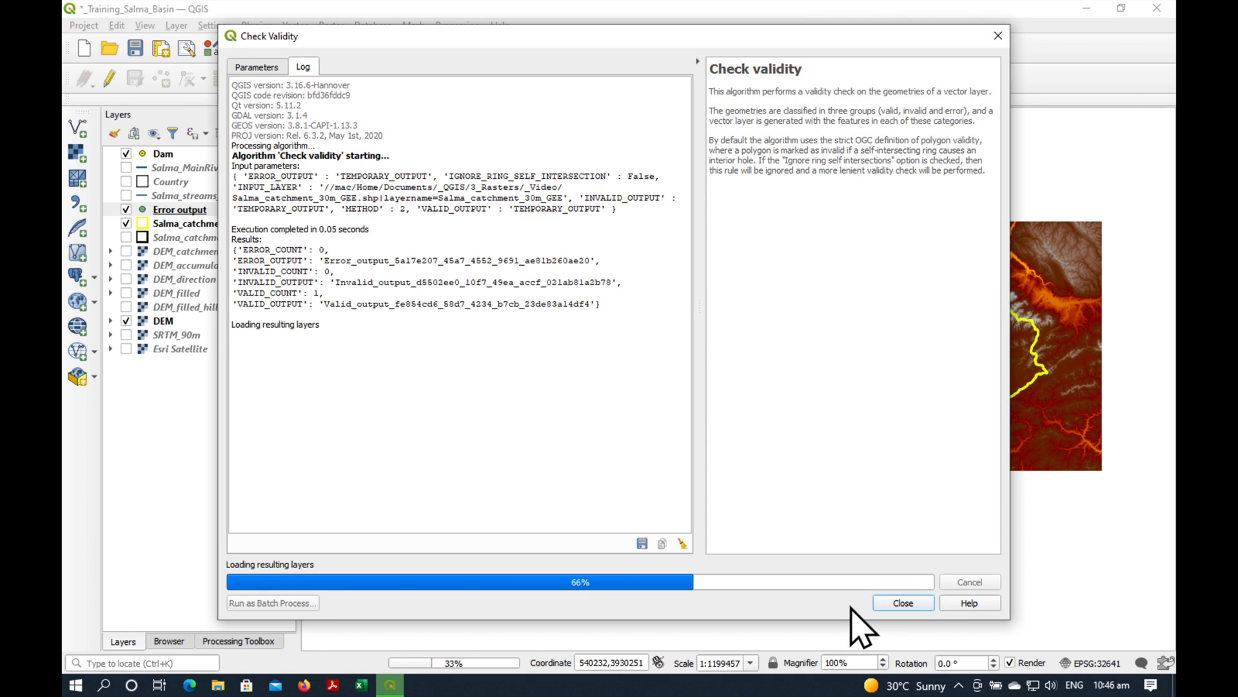
pyautogui.click(902, 603)
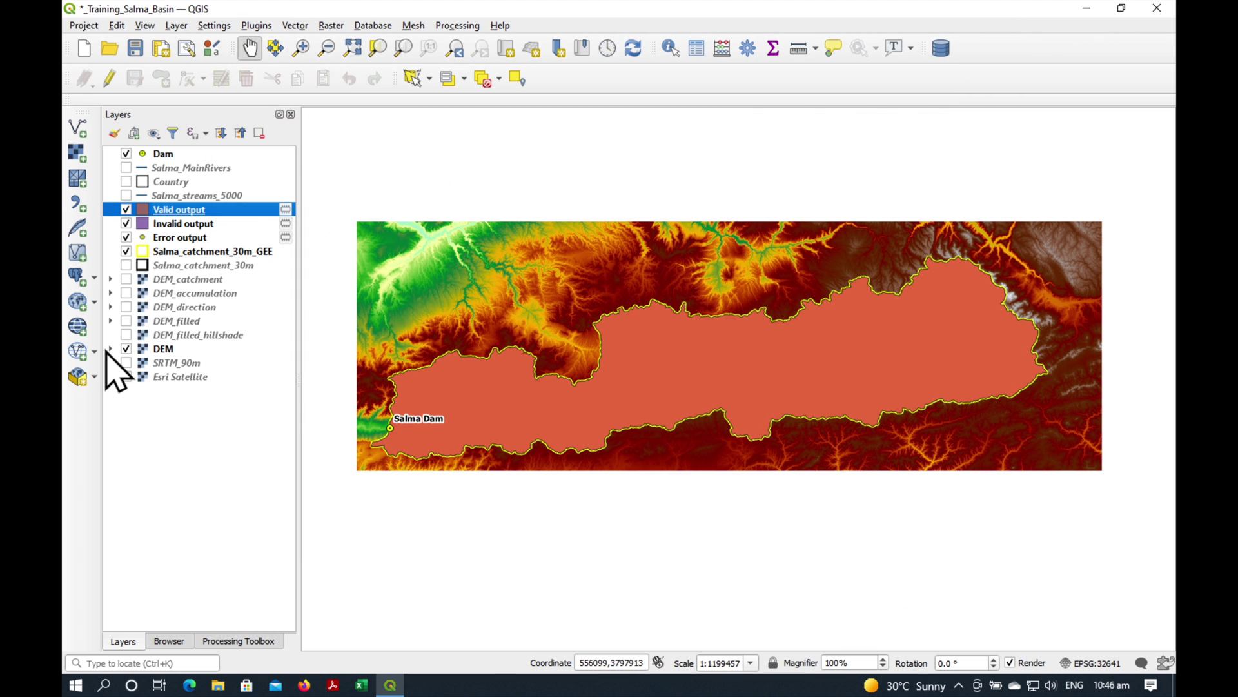
# Select the Valid, Invalid and Error output layers and remove them from the project
pyautogui.click(125, 223)
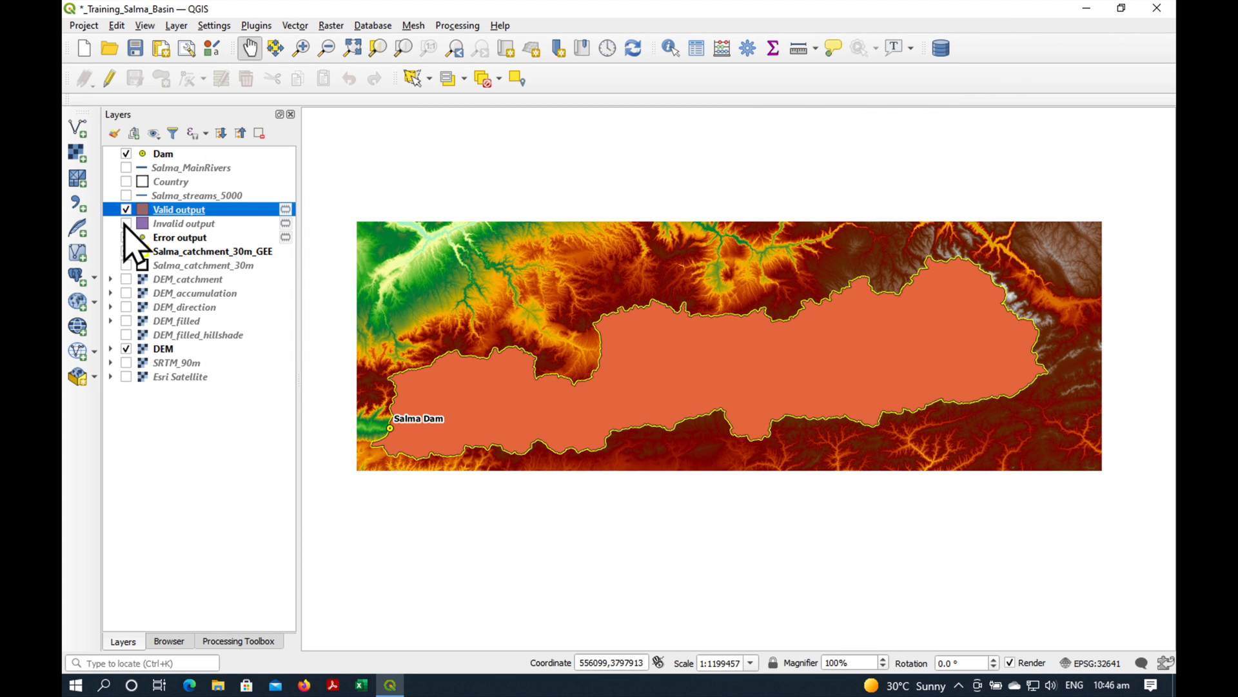
pyautogui.click(125, 237)
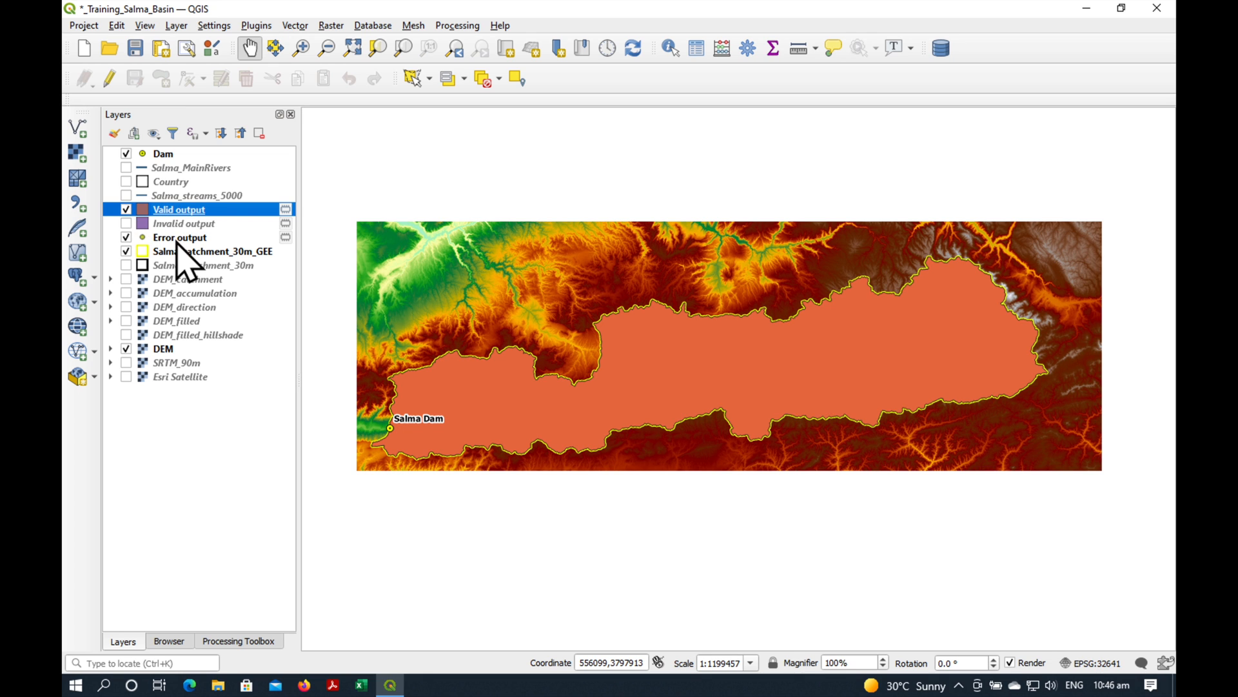
pyautogui.rightClick(182, 229)
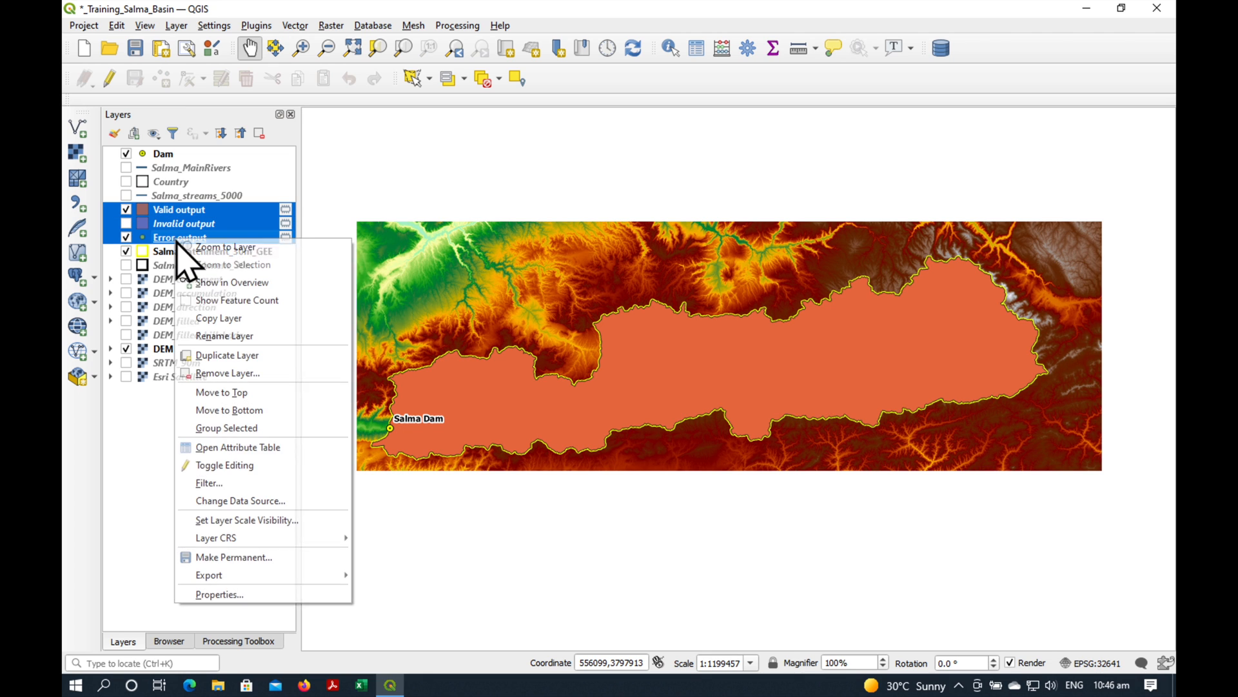
pyautogui.moveTo(230, 372)
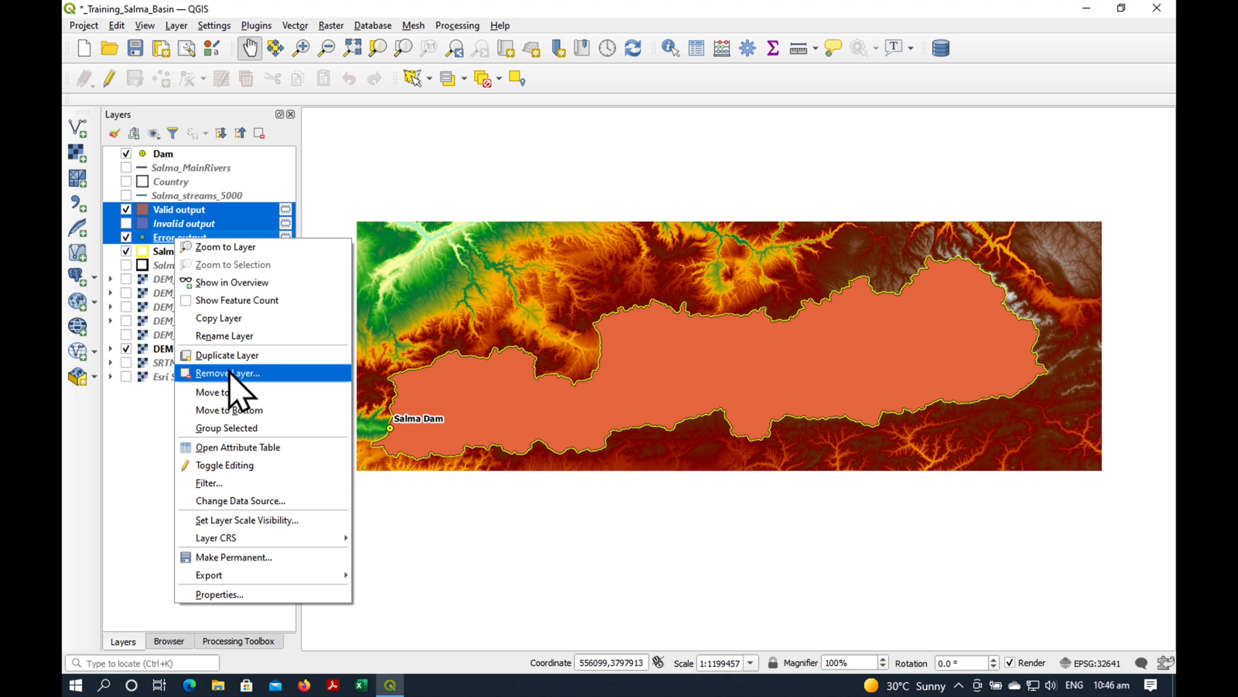
pyautogui.click(227, 371)
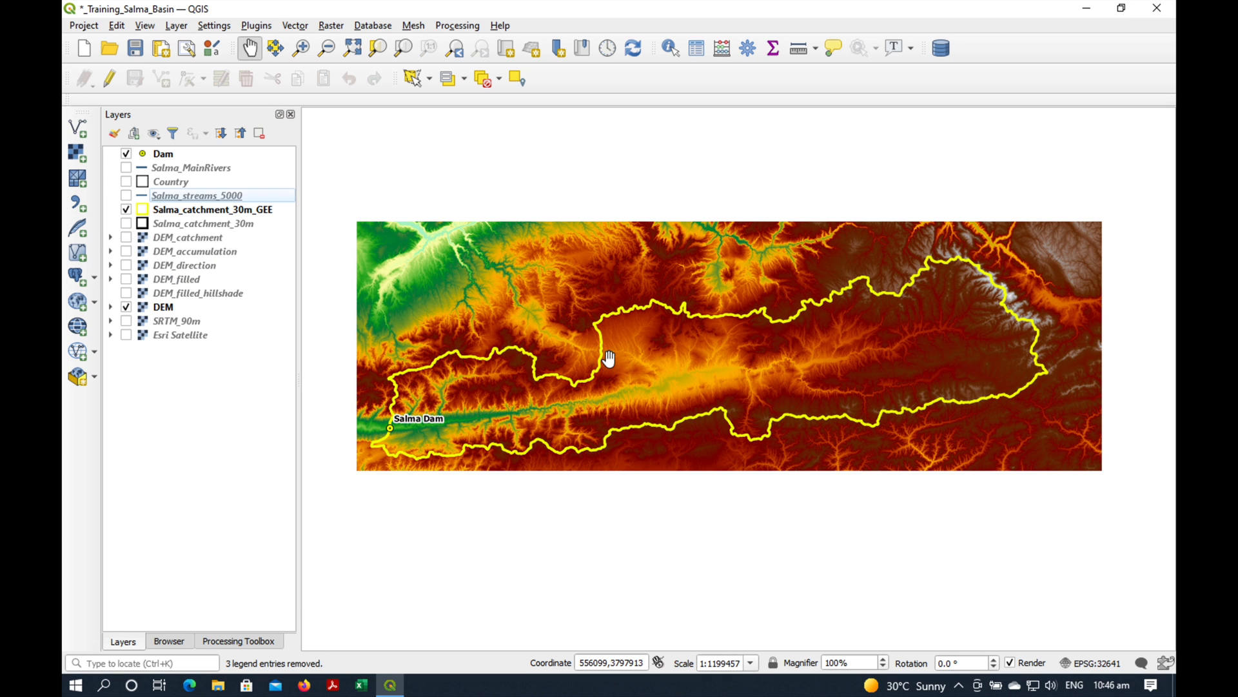
# Export the catchment layer as ESRI Shapefile SalmaCatchment in Desktop/Salma_catchment
pyautogui.rightClick(212, 209)
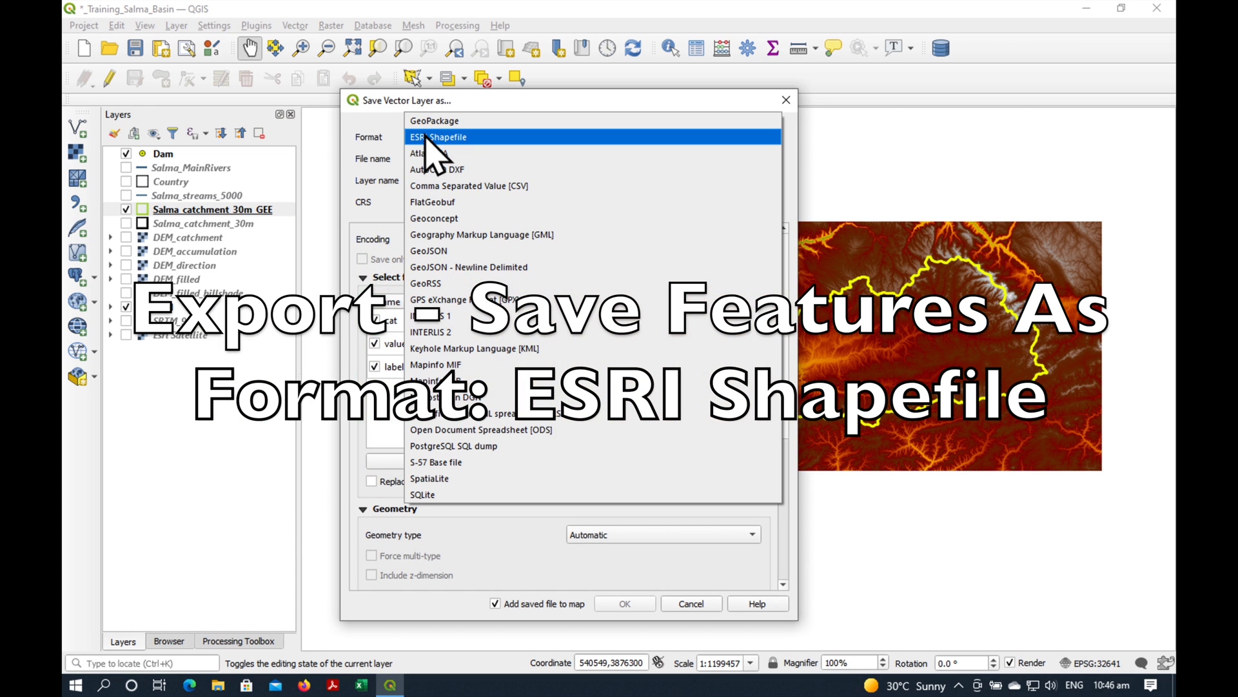
pyautogui.click(437, 137)
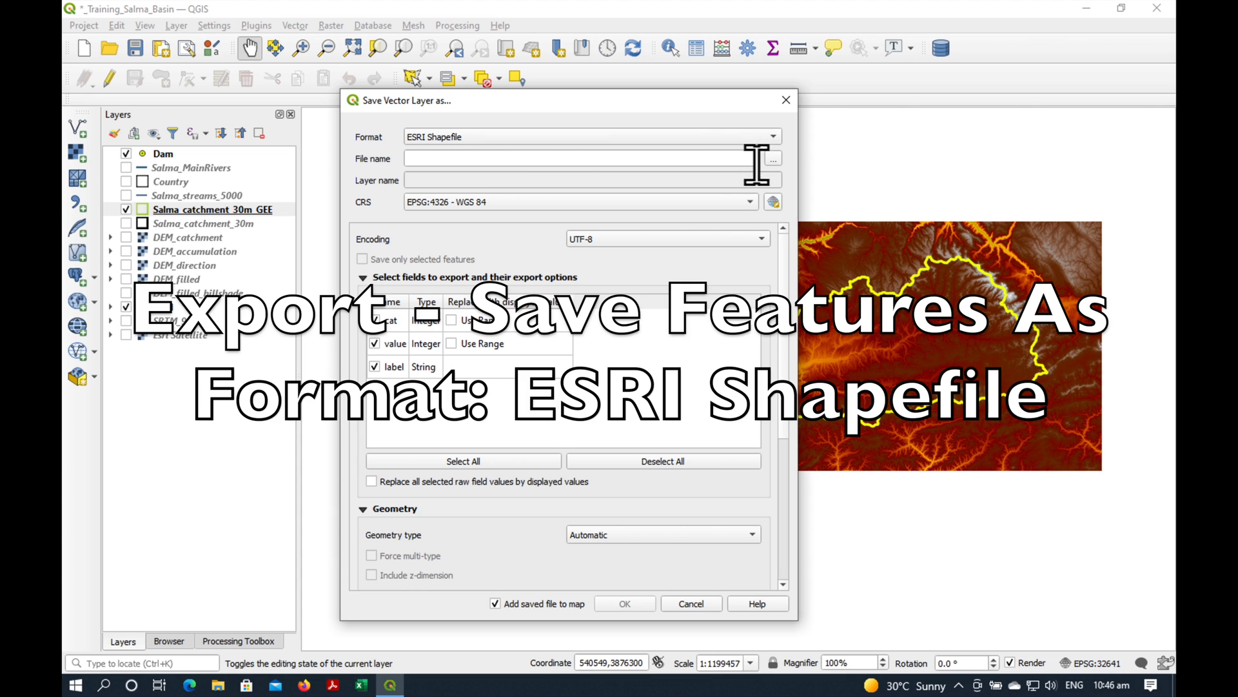
pyautogui.click(773, 158)
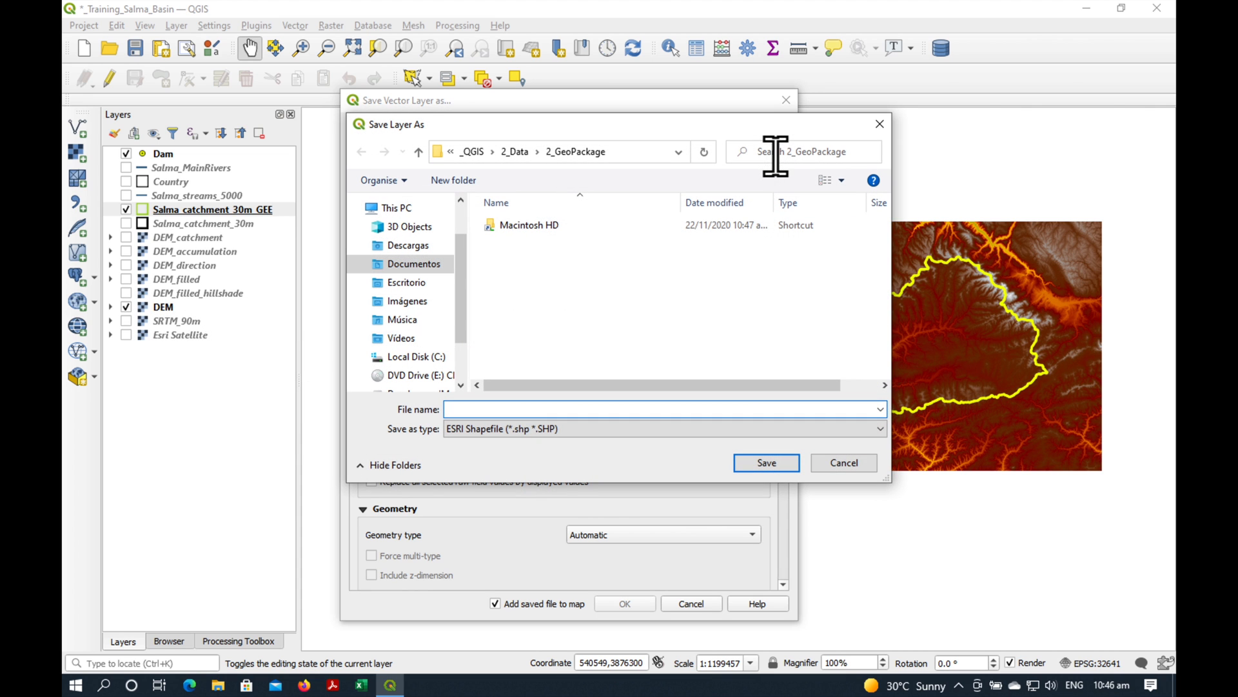
pyautogui.doubleClick(406, 282)
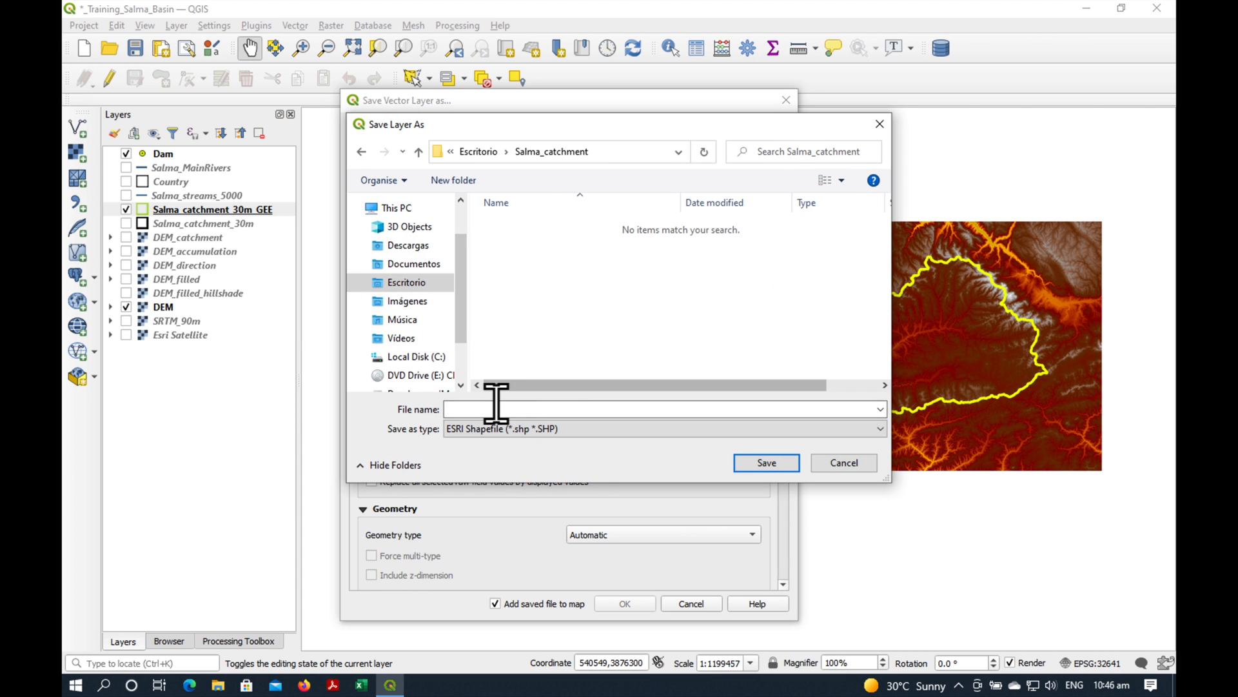
pyautogui.write('SalmaCatchment')
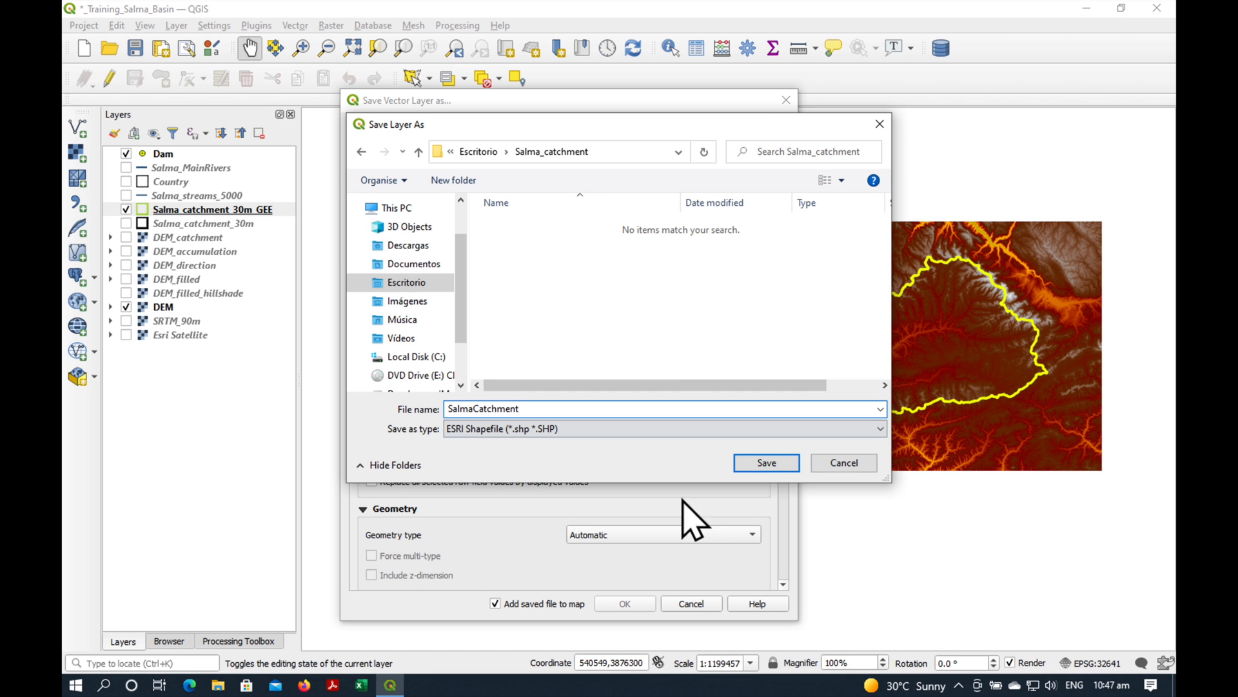
pyautogui.click(765, 461)
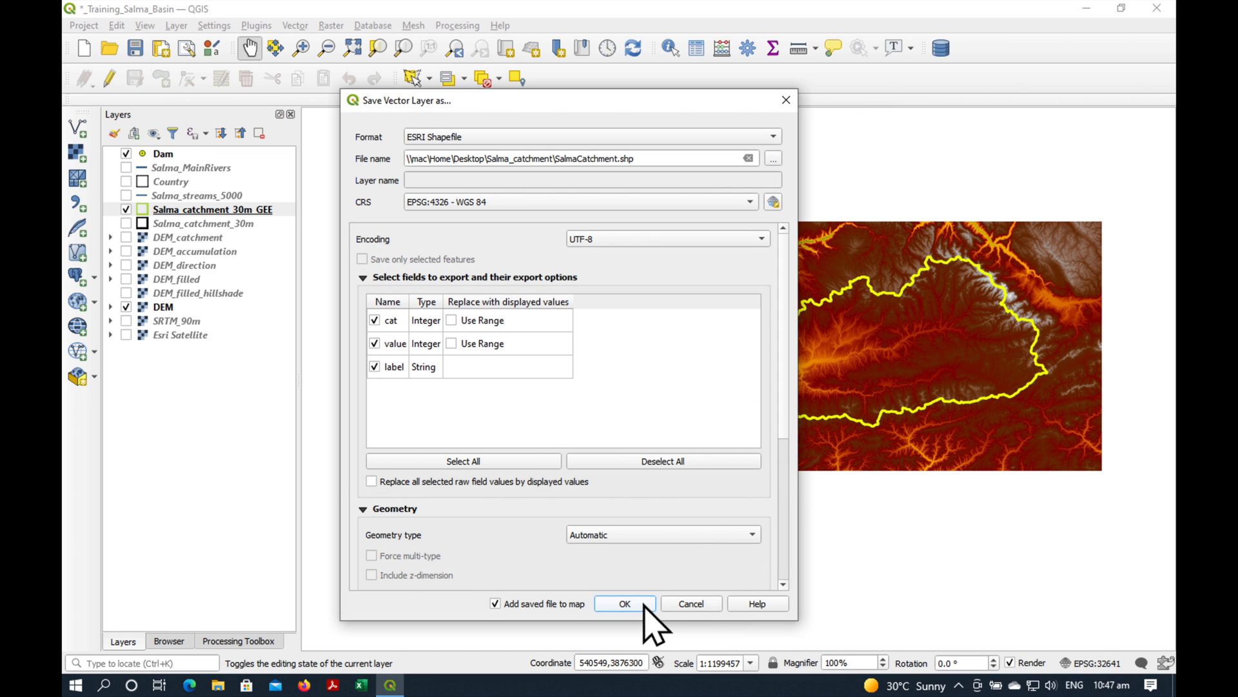
pyautogui.click(624, 602)
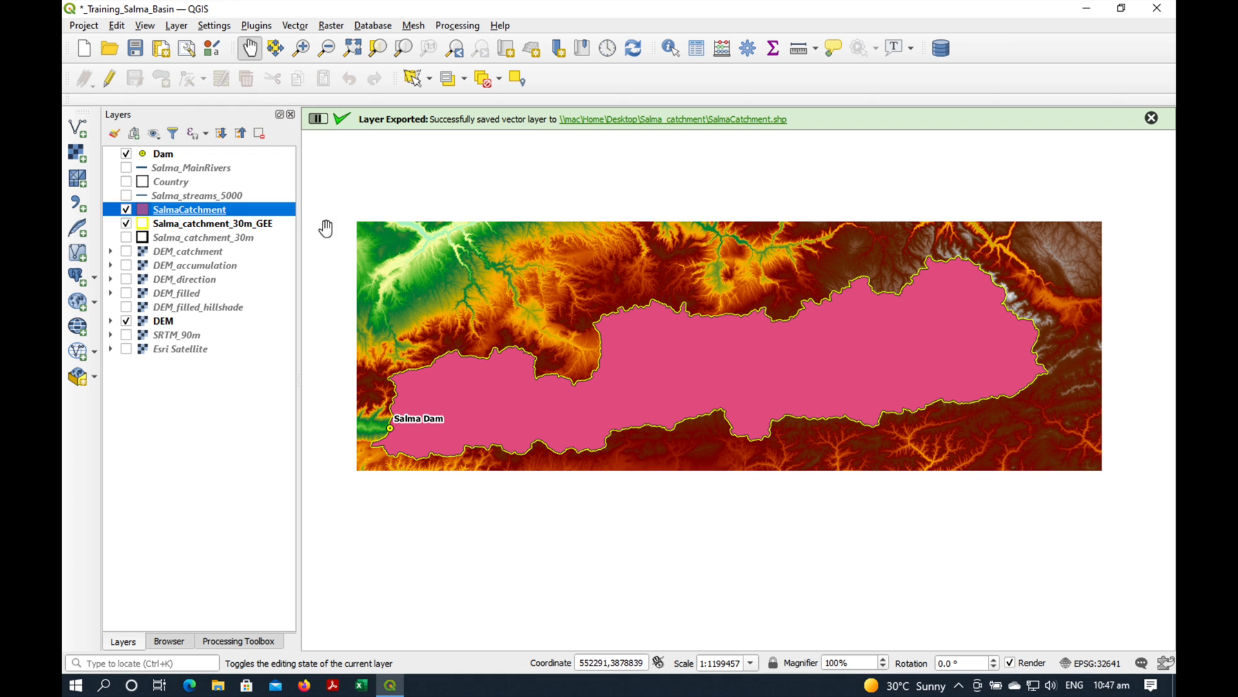
pyautogui.click(125, 208)
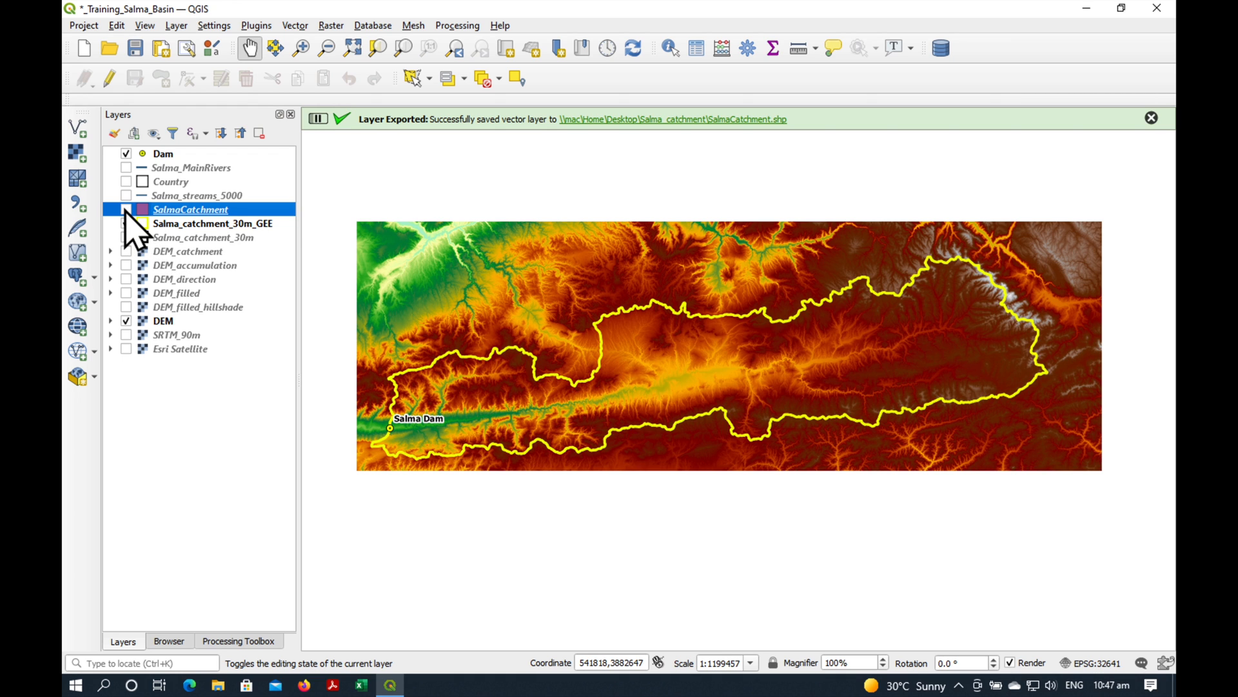
pyautogui.click(125, 209)
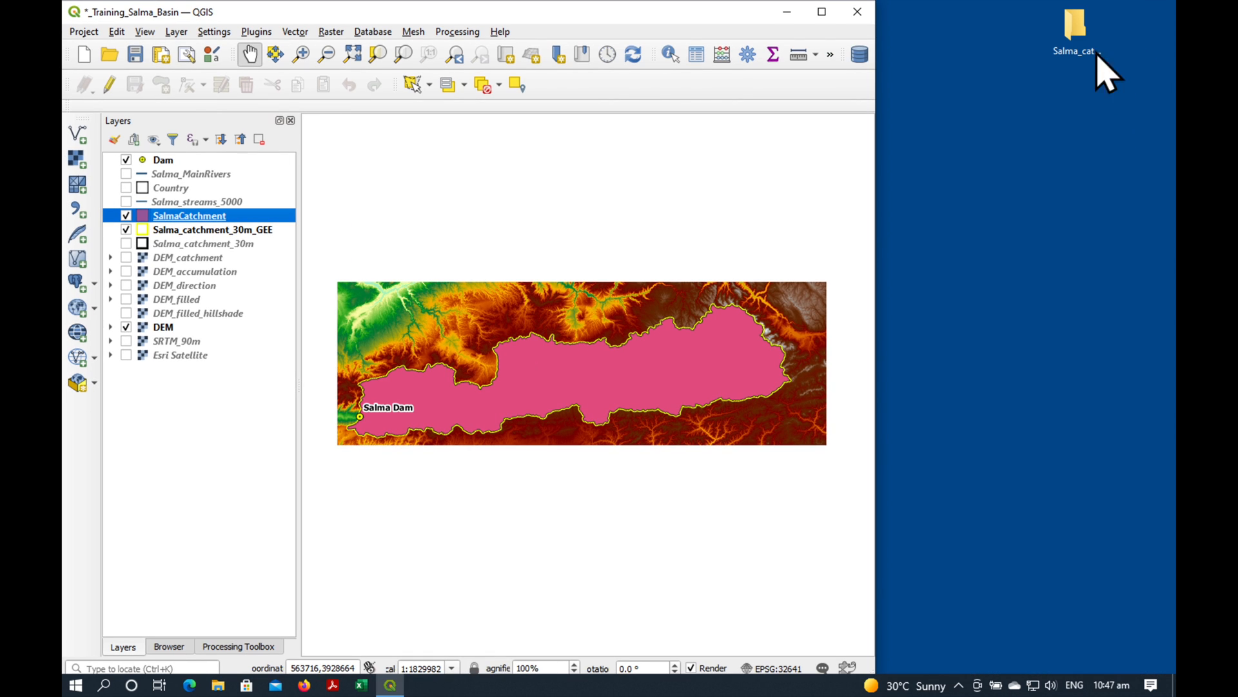
# Send the Salma_catchment desktop folder to a compressed (zipped) folder
pyautogui.rightClick(1075, 23)
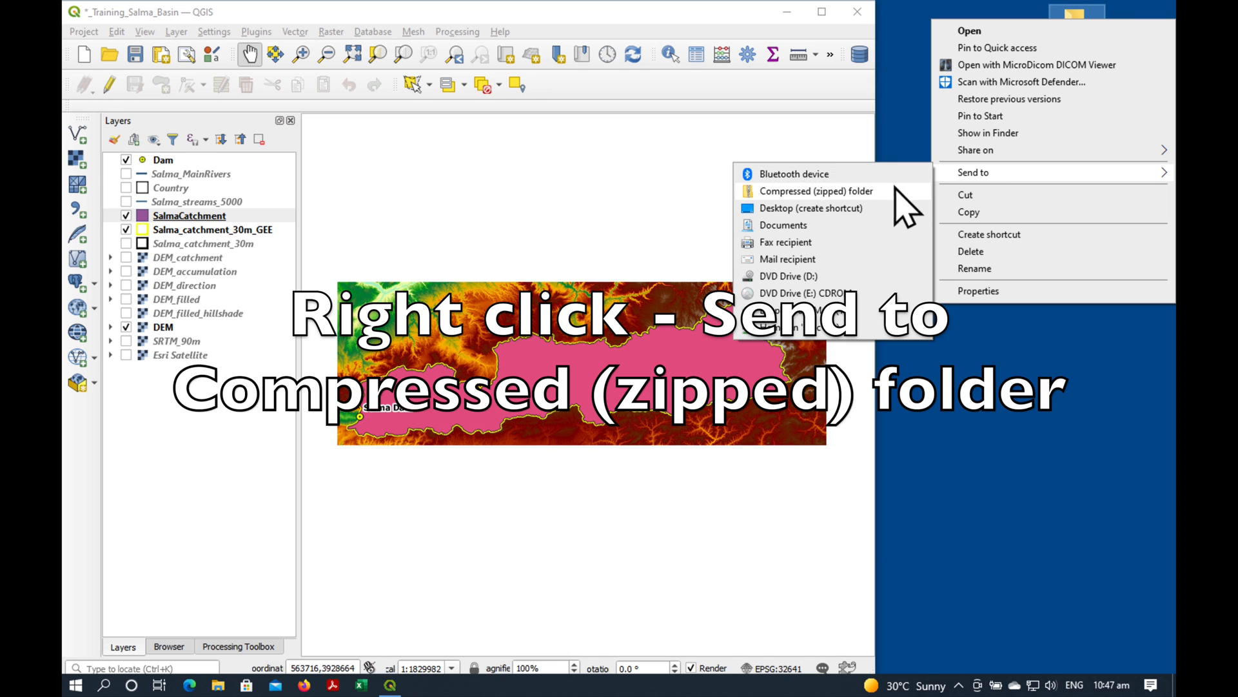
pyautogui.click(816, 191)
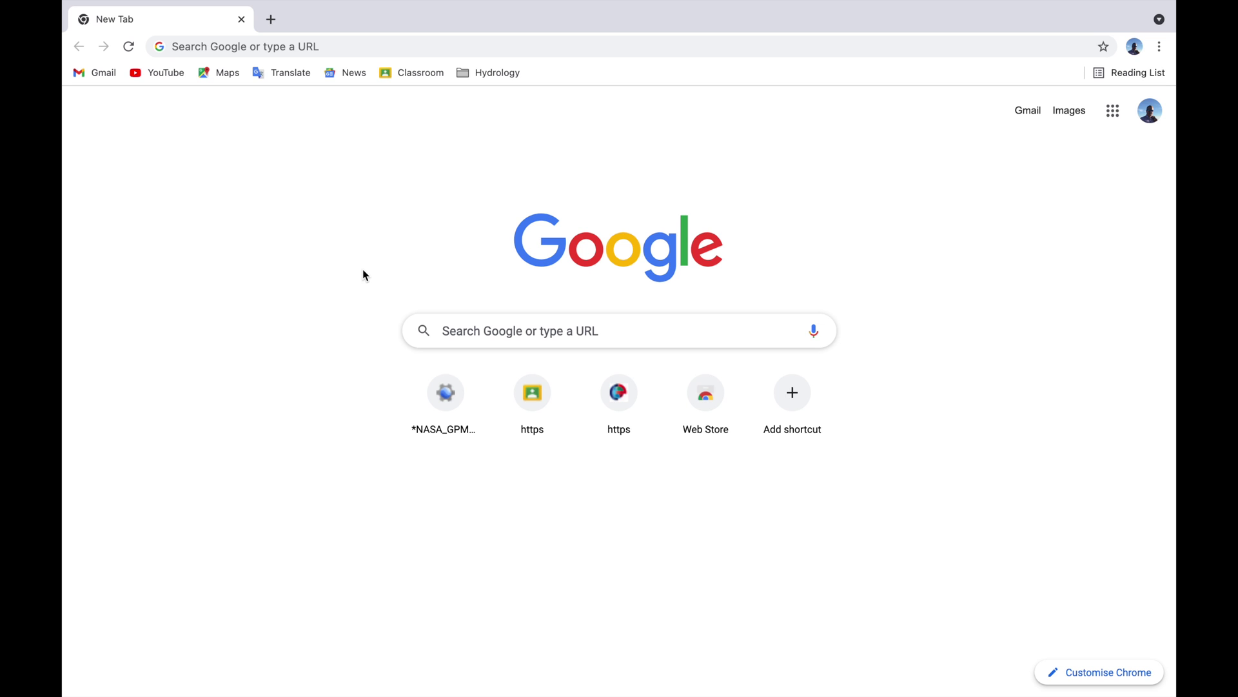
pyautogui.moveTo(452, 331)
pyautogui.write('appeears')
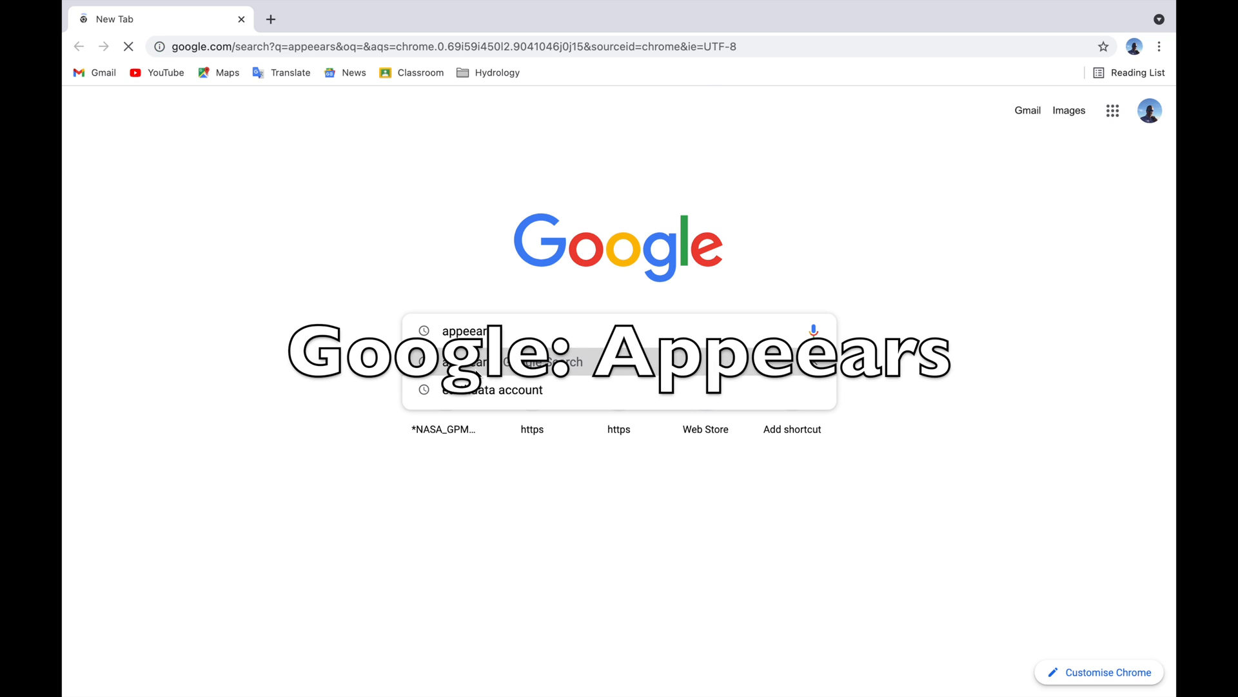
# Search Google for appeears and open the AppEEARS result link
pyautogui.press('Return')
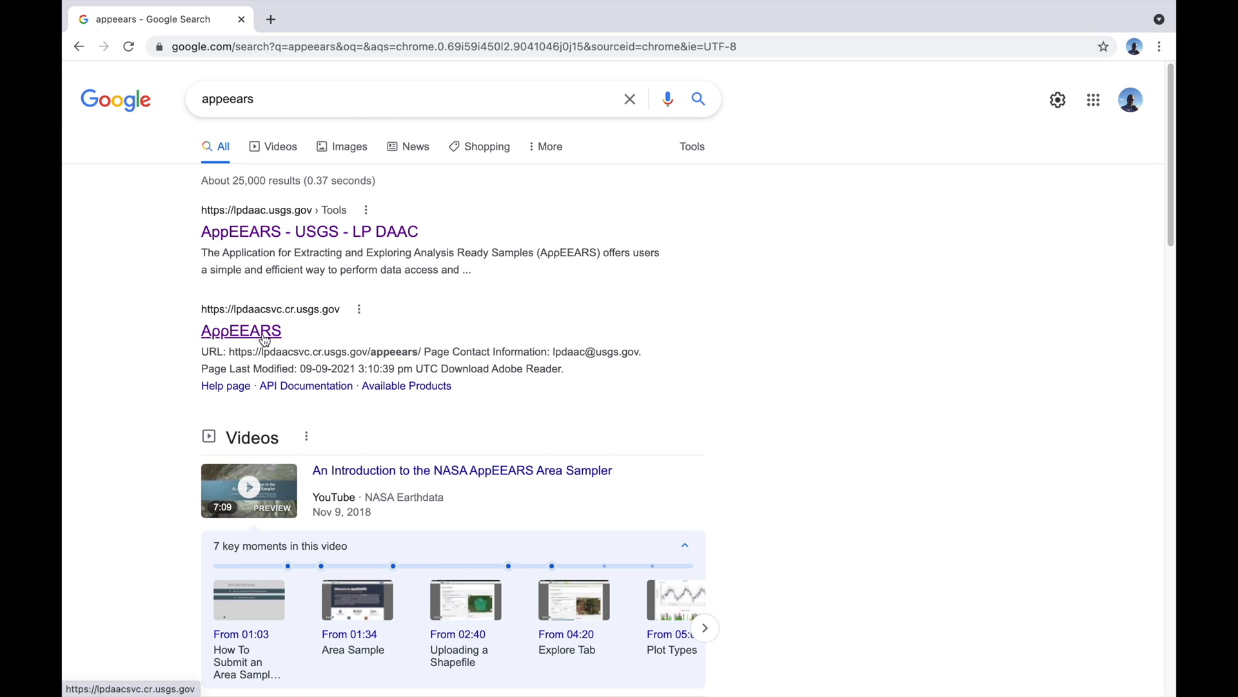
pyautogui.click(241, 331)
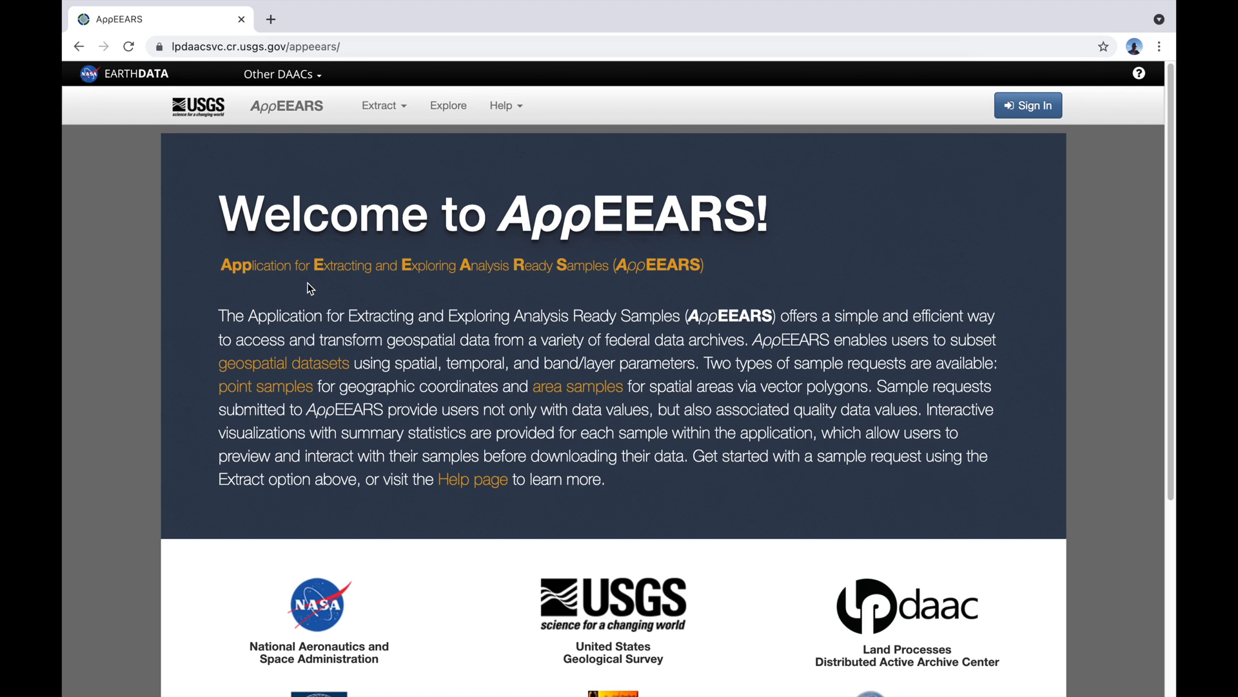
pyautogui.moveTo(486, 287)
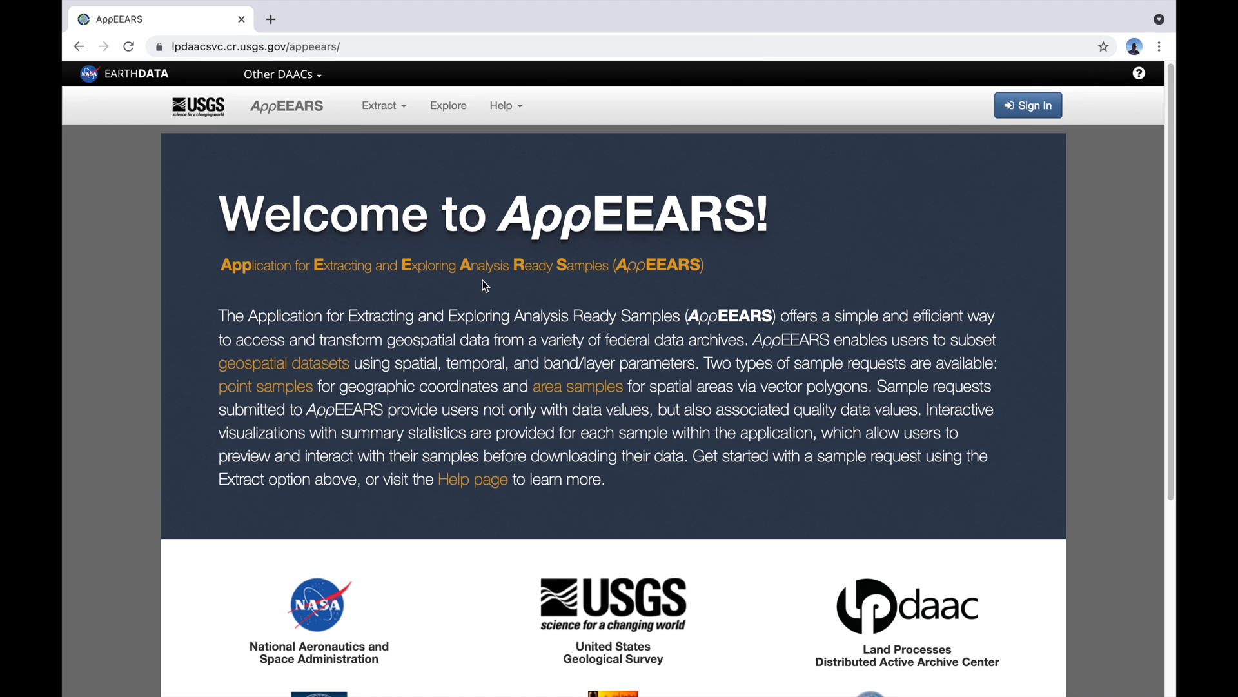
pyautogui.moveTo(598, 289)
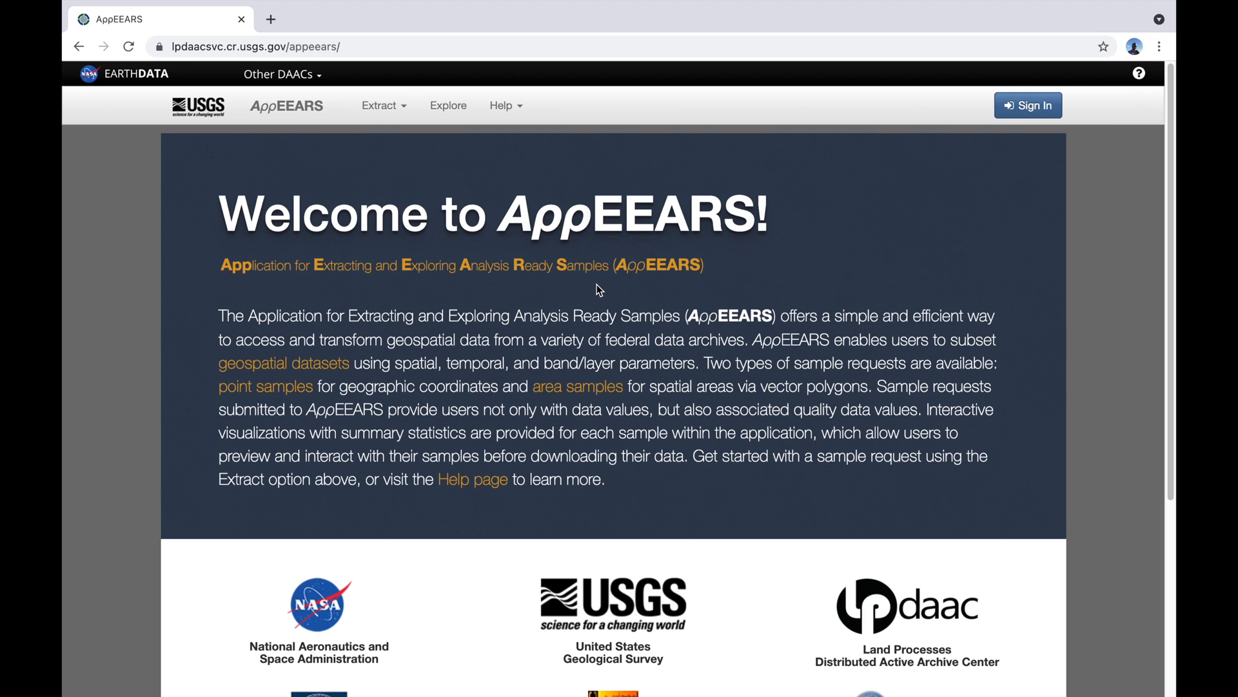
pyautogui.moveTo(880, 267)
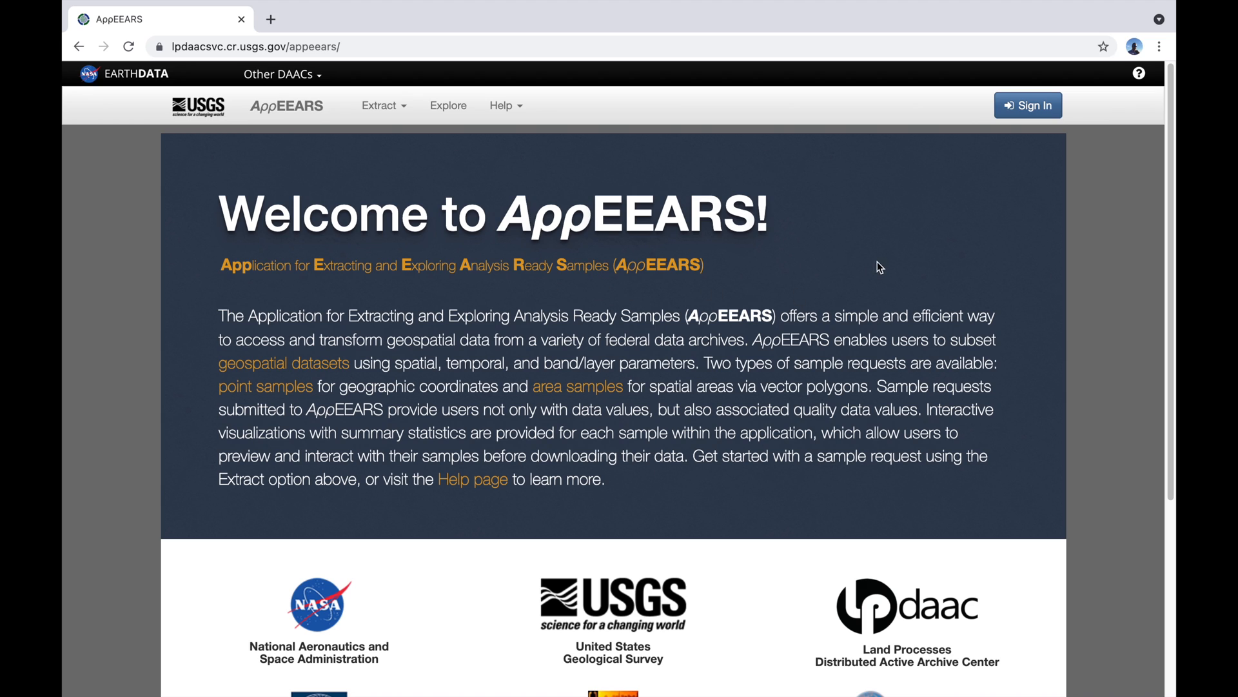
pyautogui.moveTo(1029, 104)
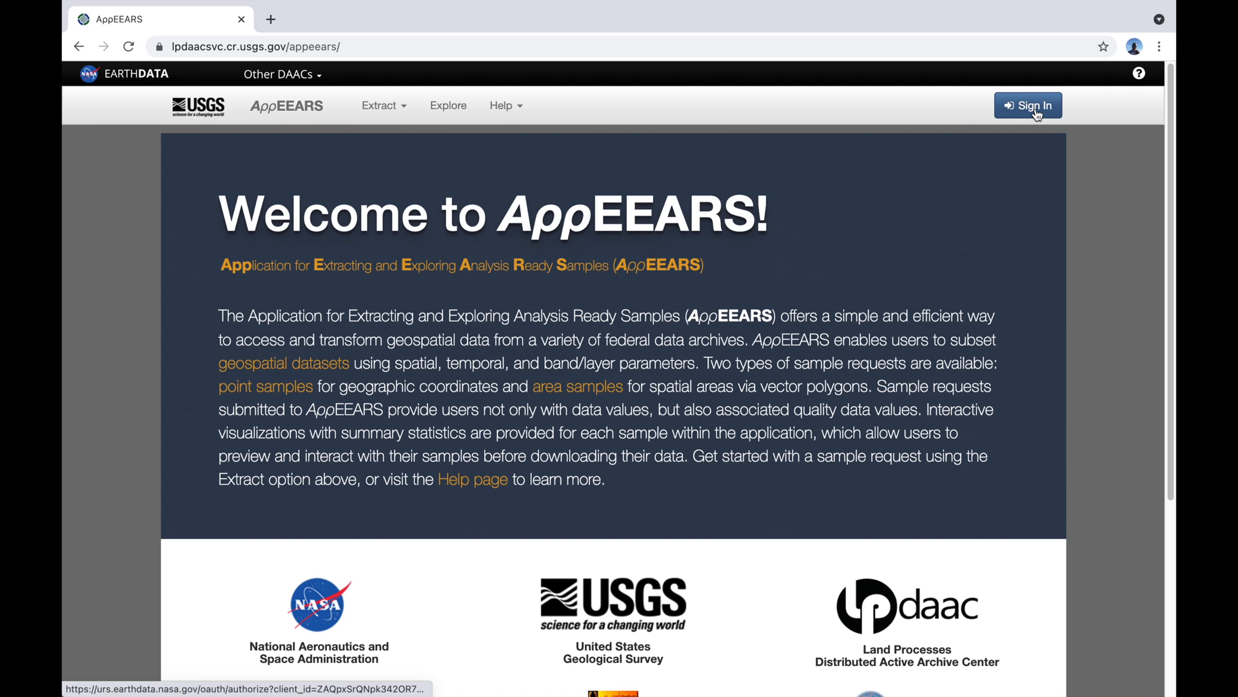
# Sign in to AppEEARS with Earthdata credentials
pyautogui.click(1029, 104)
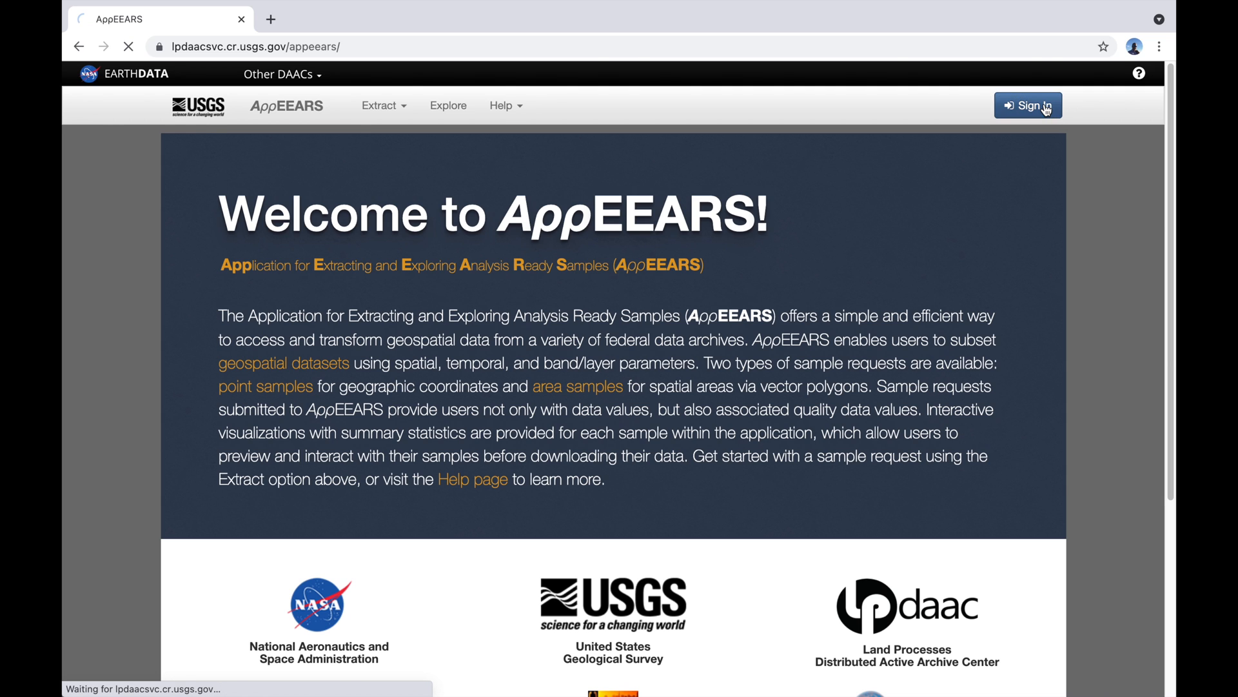
pyautogui.click(1028, 105)
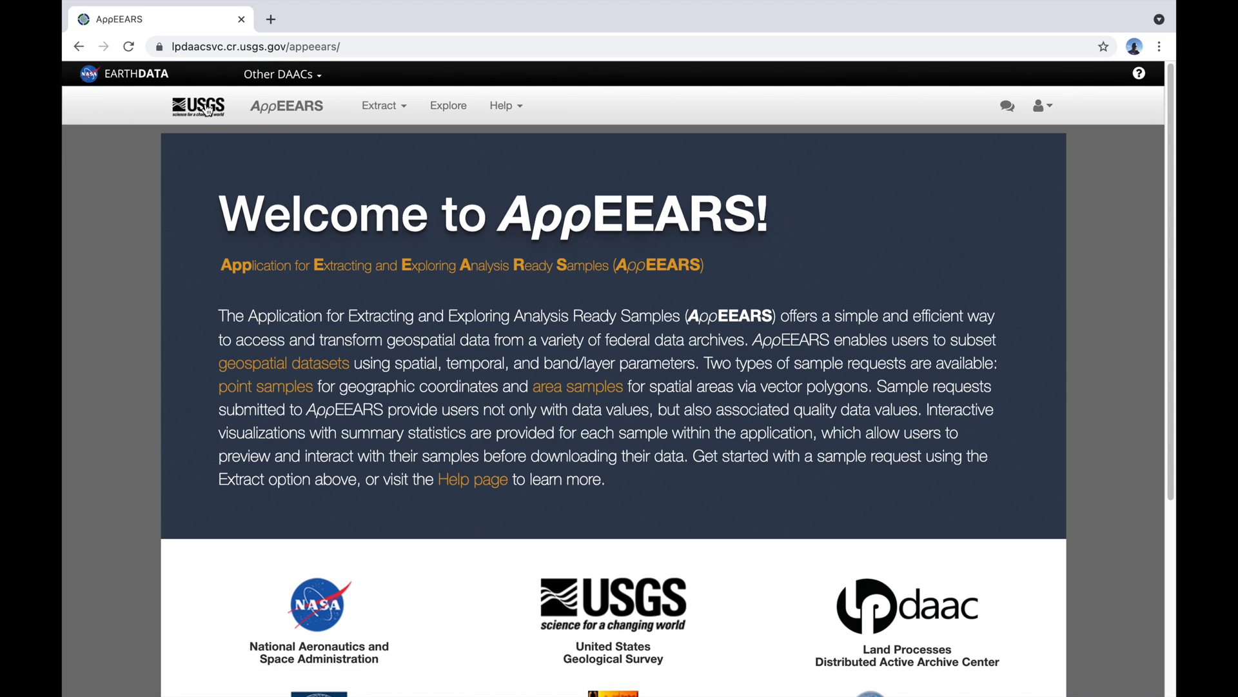
pyautogui.moveTo(148, 89)
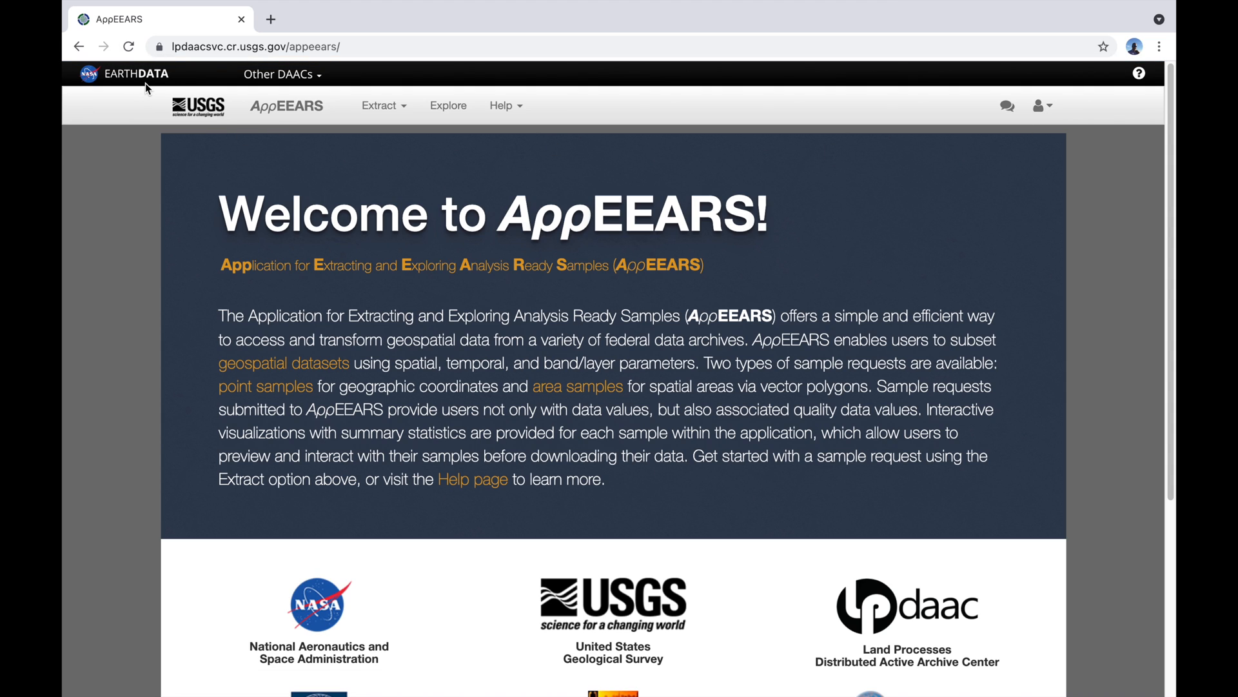
pyautogui.moveTo(144, 80)
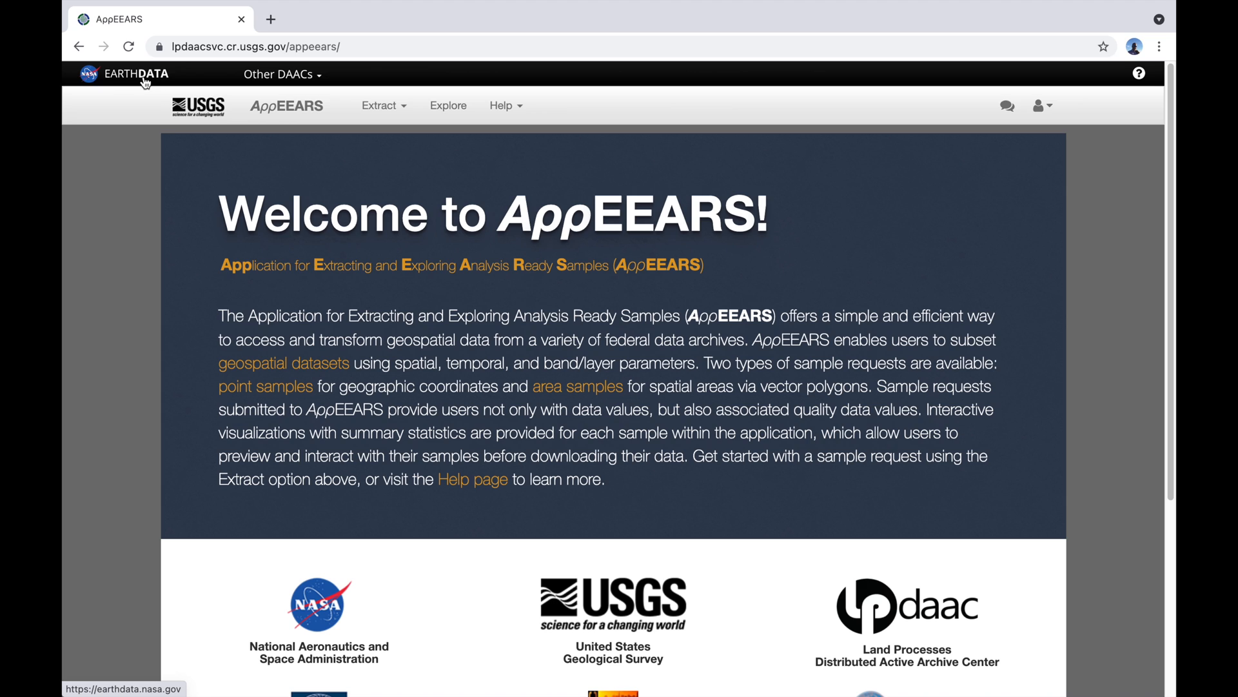
pyautogui.moveTo(533, 204)
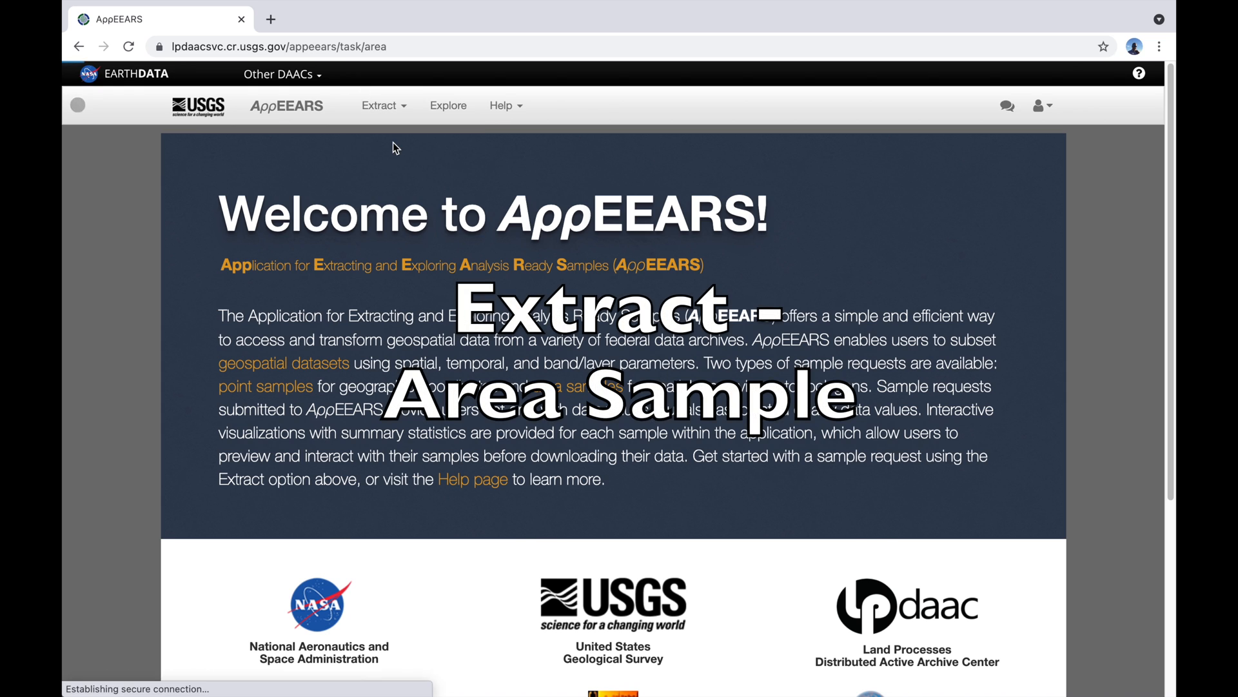
# Start a new area request named 'Salma Dam Catchment MOD16 ET & PET'
pyautogui.click(382, 104)
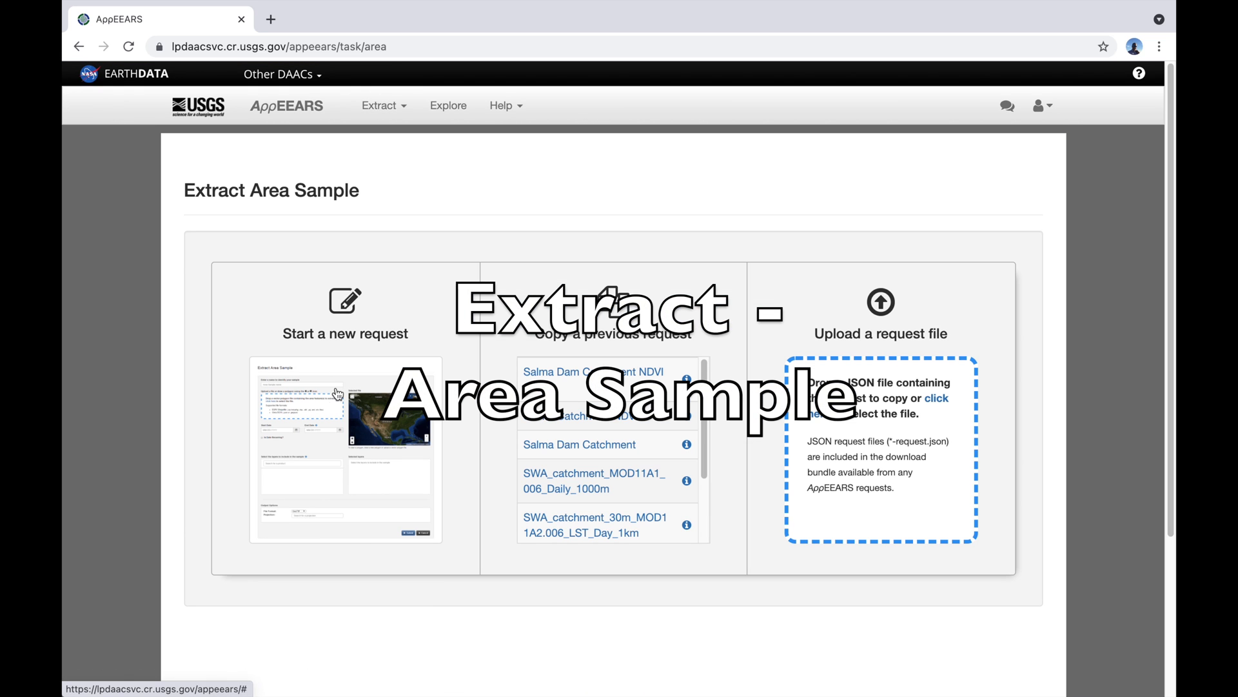
pyautogui.click(345, 316)
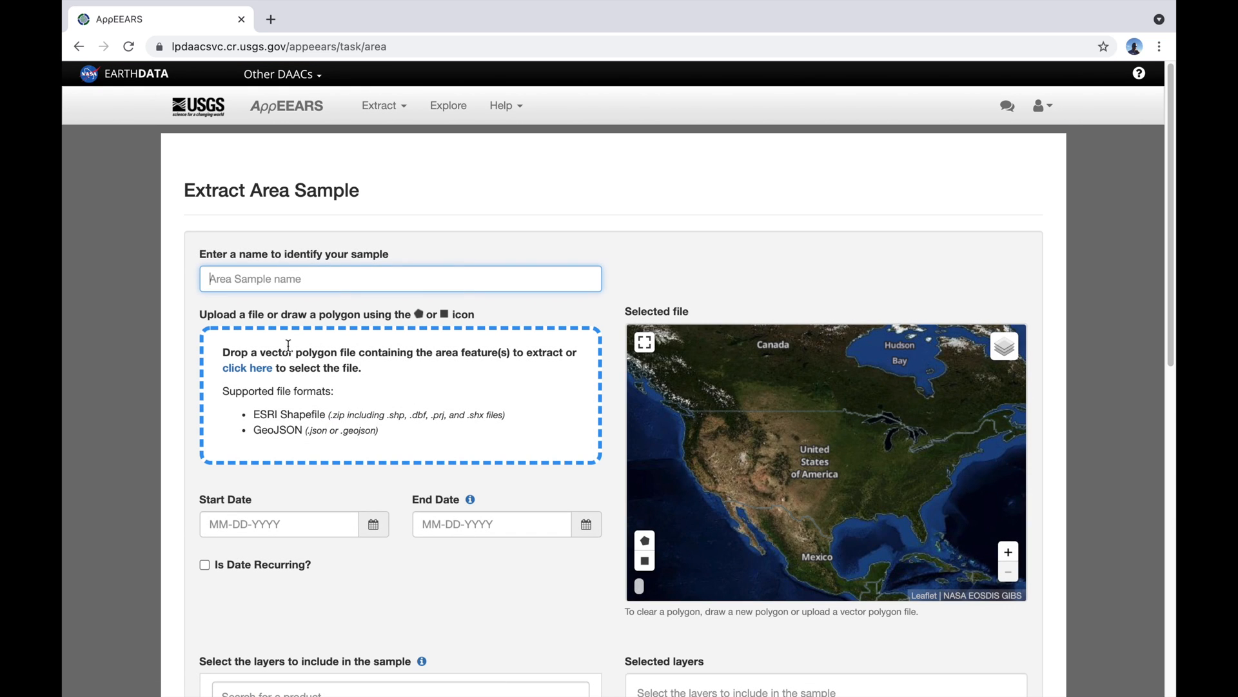
pyautogui.write('S')
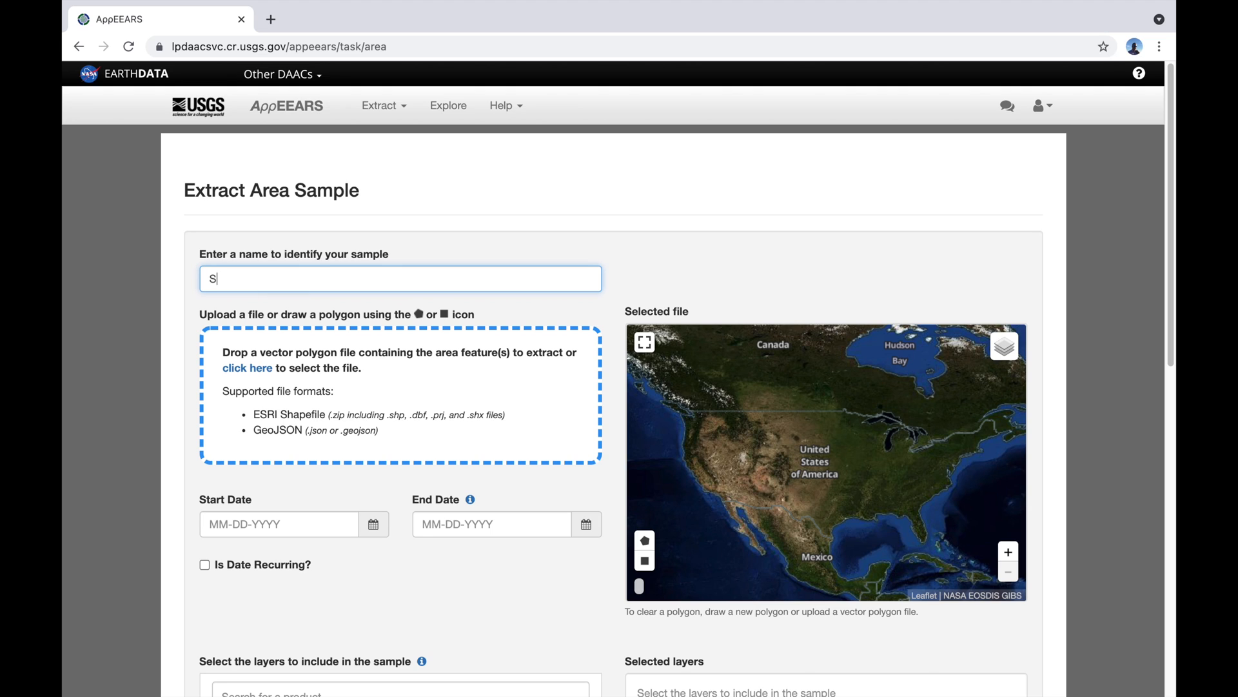
pyautogui.write('alma Dam Catchment MOD16')
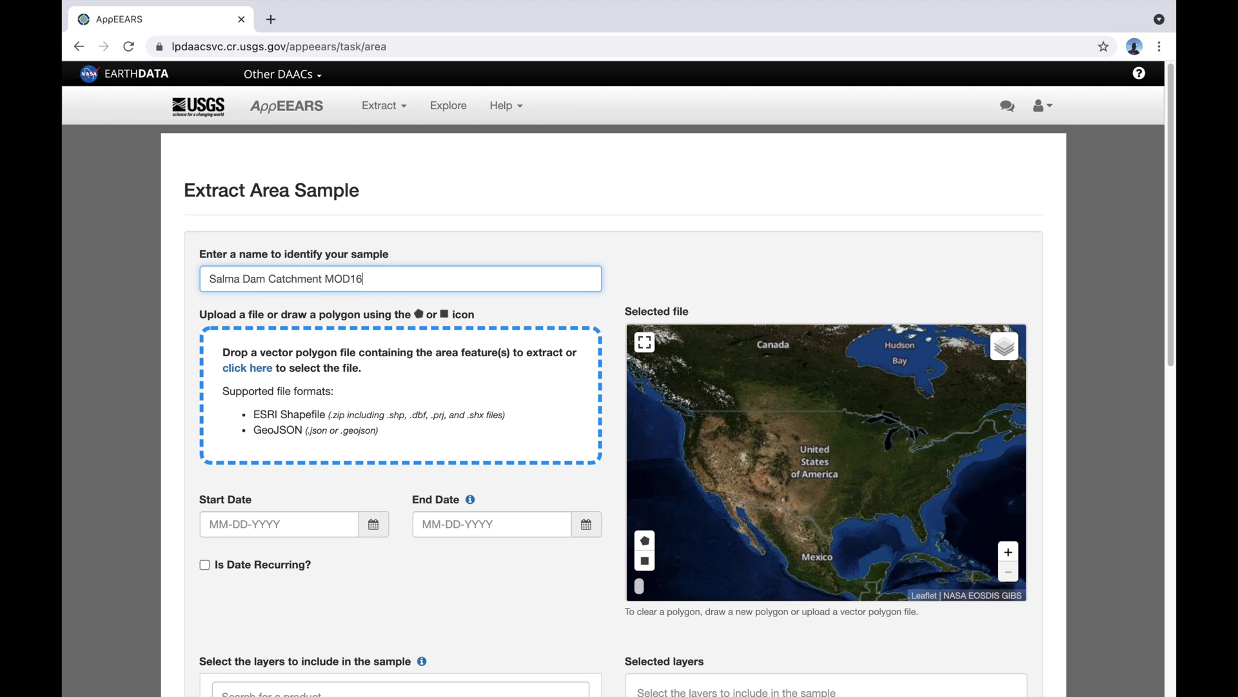
pyautogui.write('ET & PET')
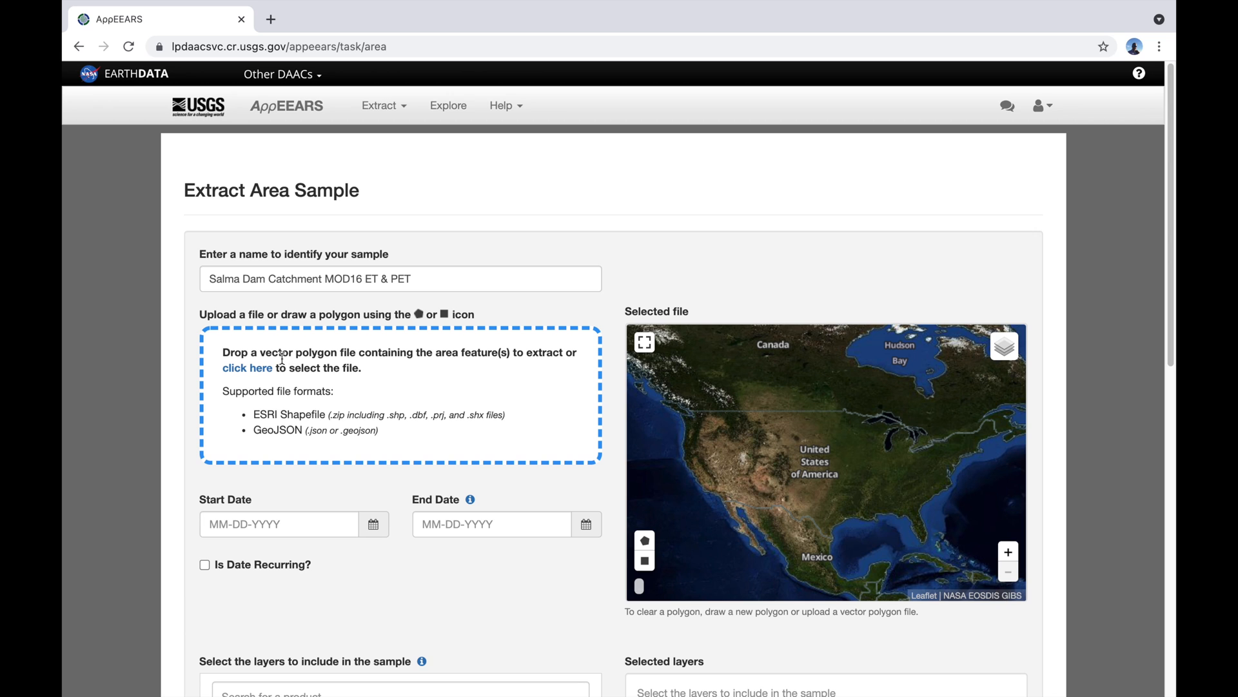
# Upload GeometryErrors.zip as the polygon and zoom the map to the catchment
pyautogui.click(247, 367)
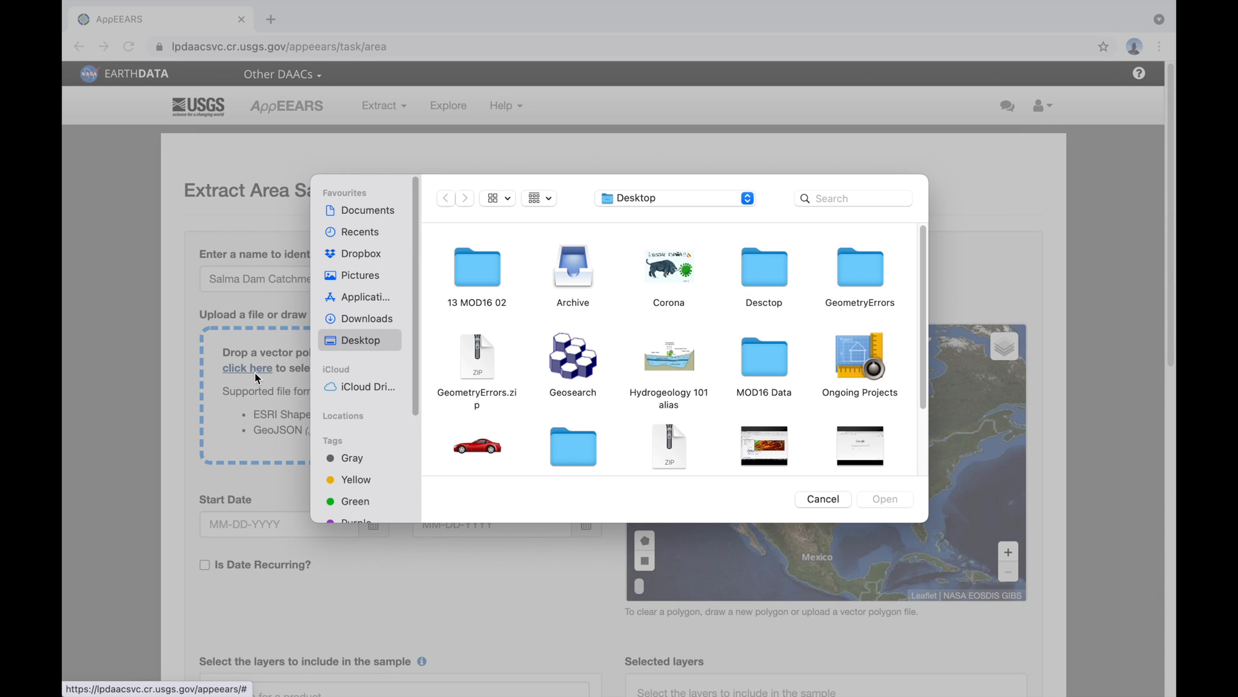
pyautogui.click(478, 356)
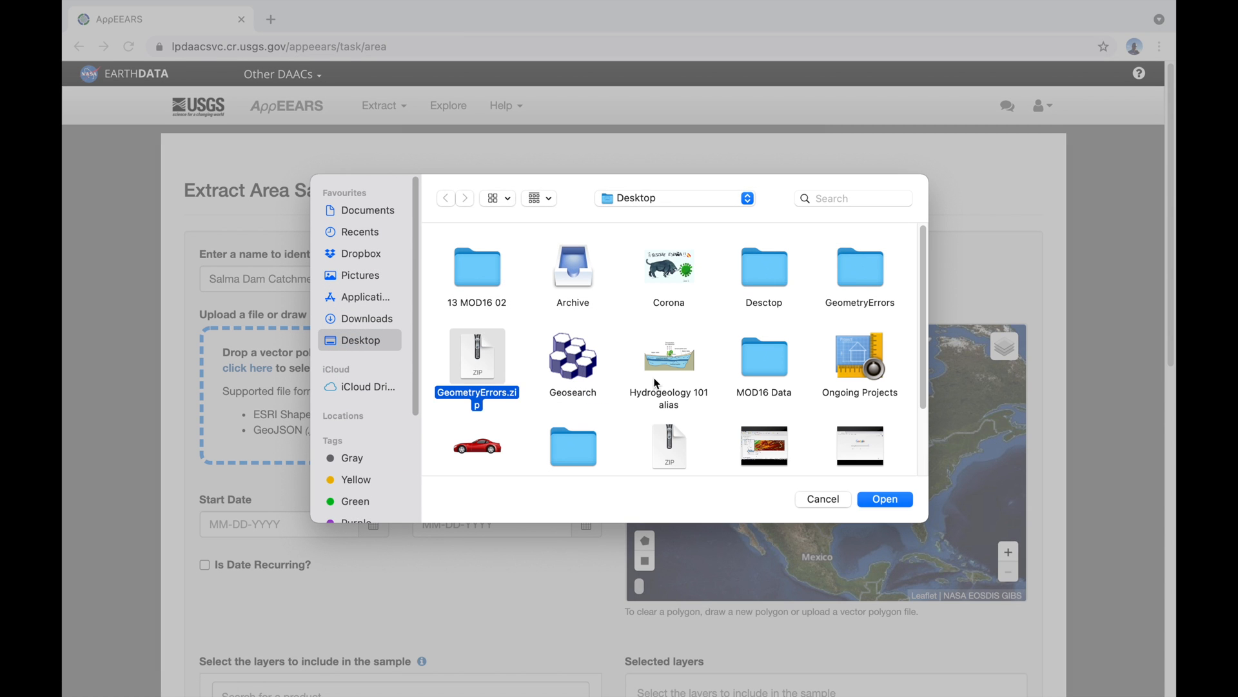
pyautogui.click(822, 498)
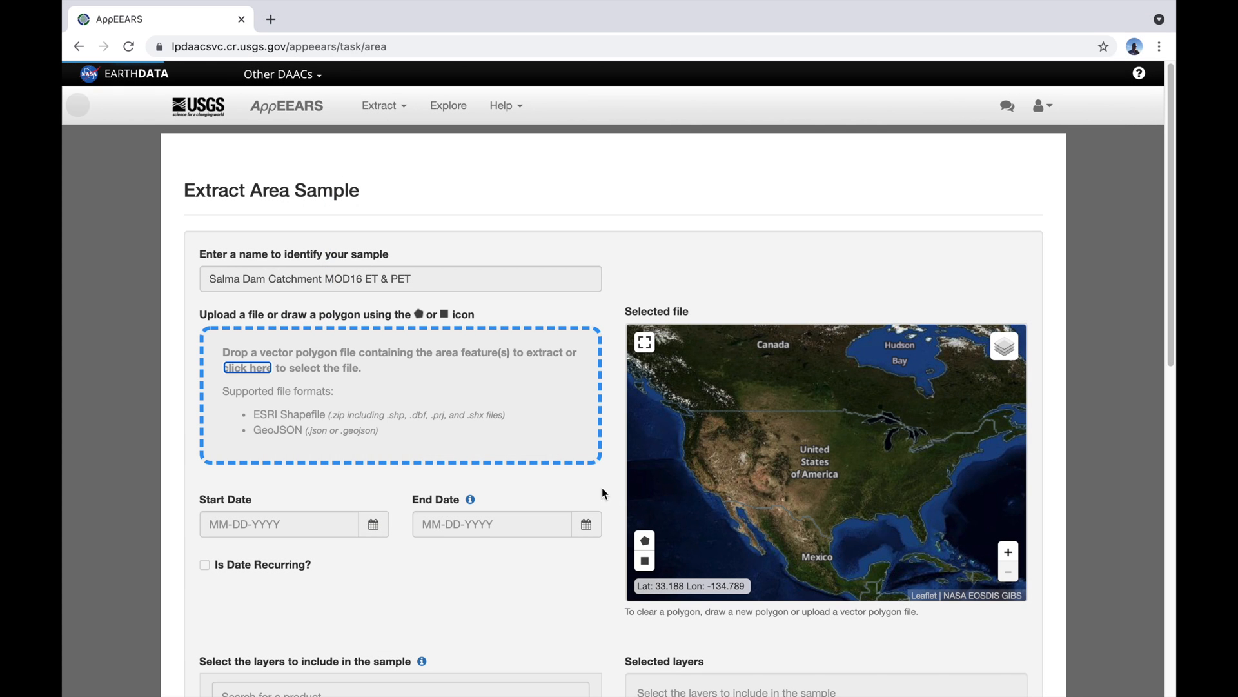
pyautogui.click(248, 368)
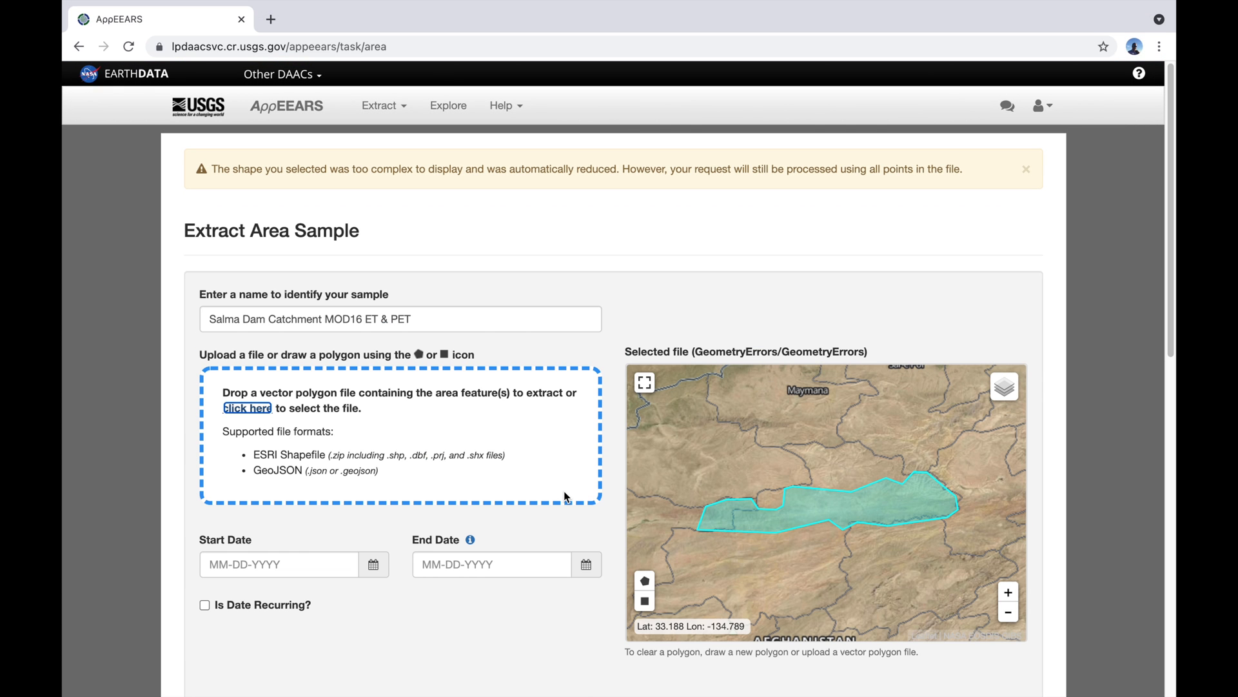
pyautogui.moveTo(579, 484)
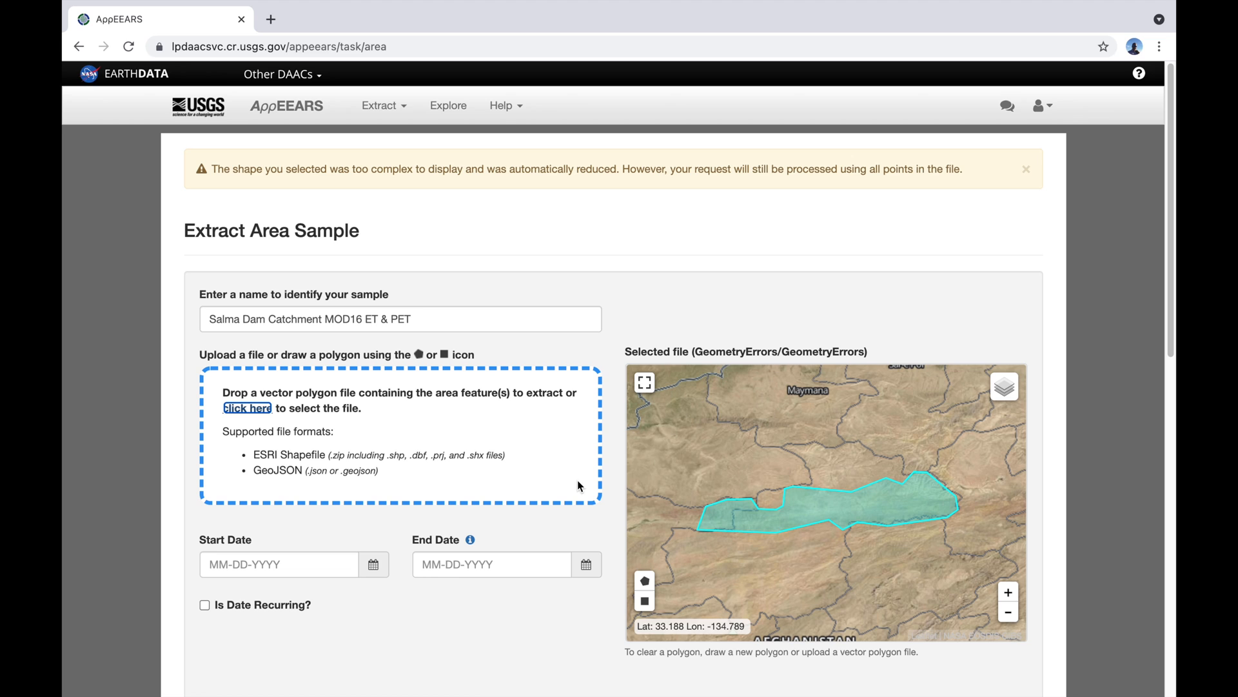
pyautogui.moveTo(844, 536)
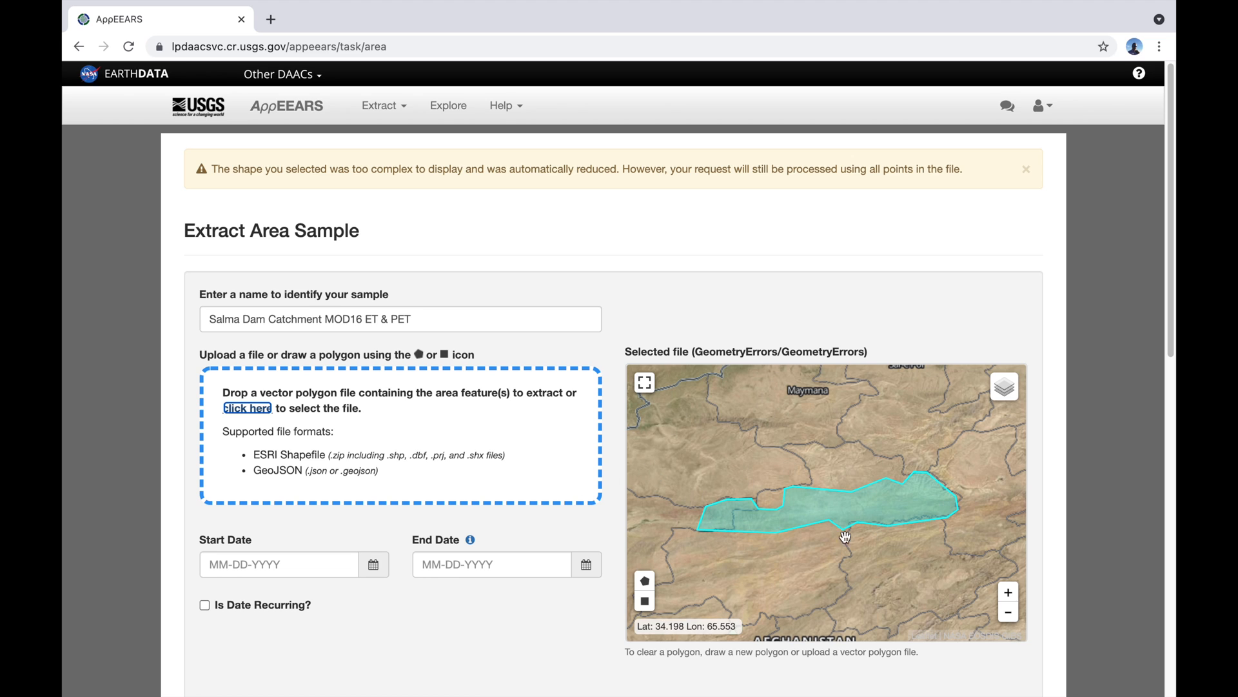
pyautogui.click(1007, 591)
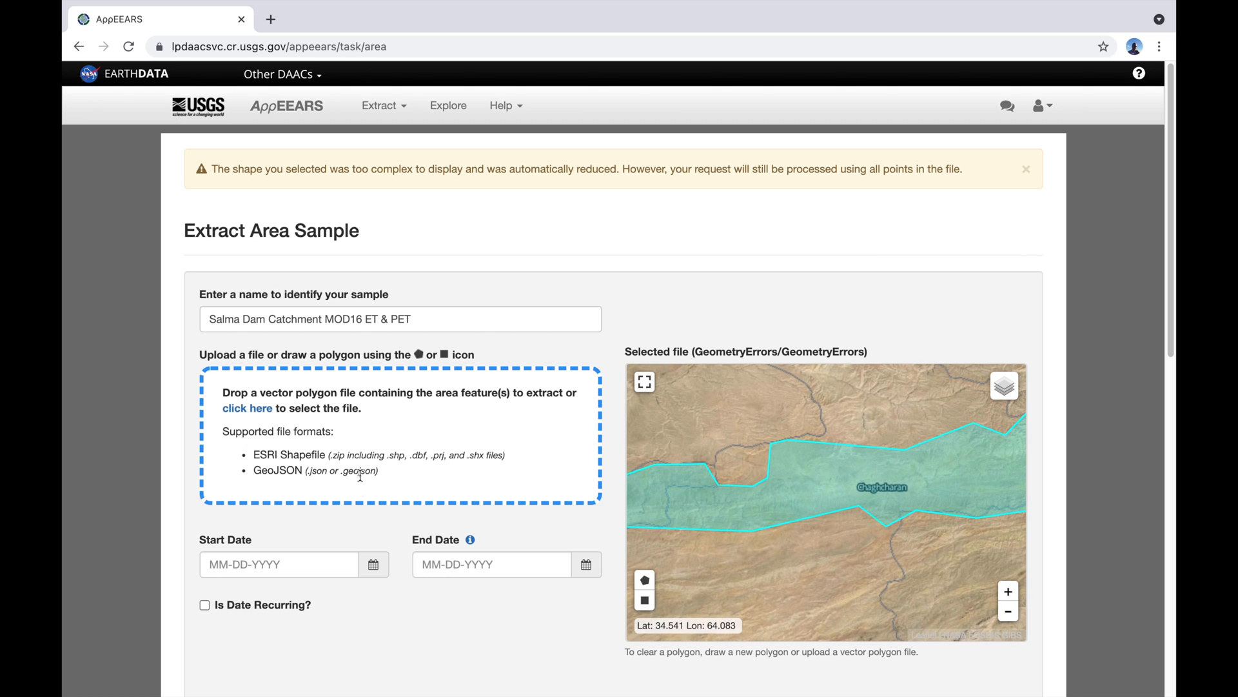
pyautogui.scroll(-3)
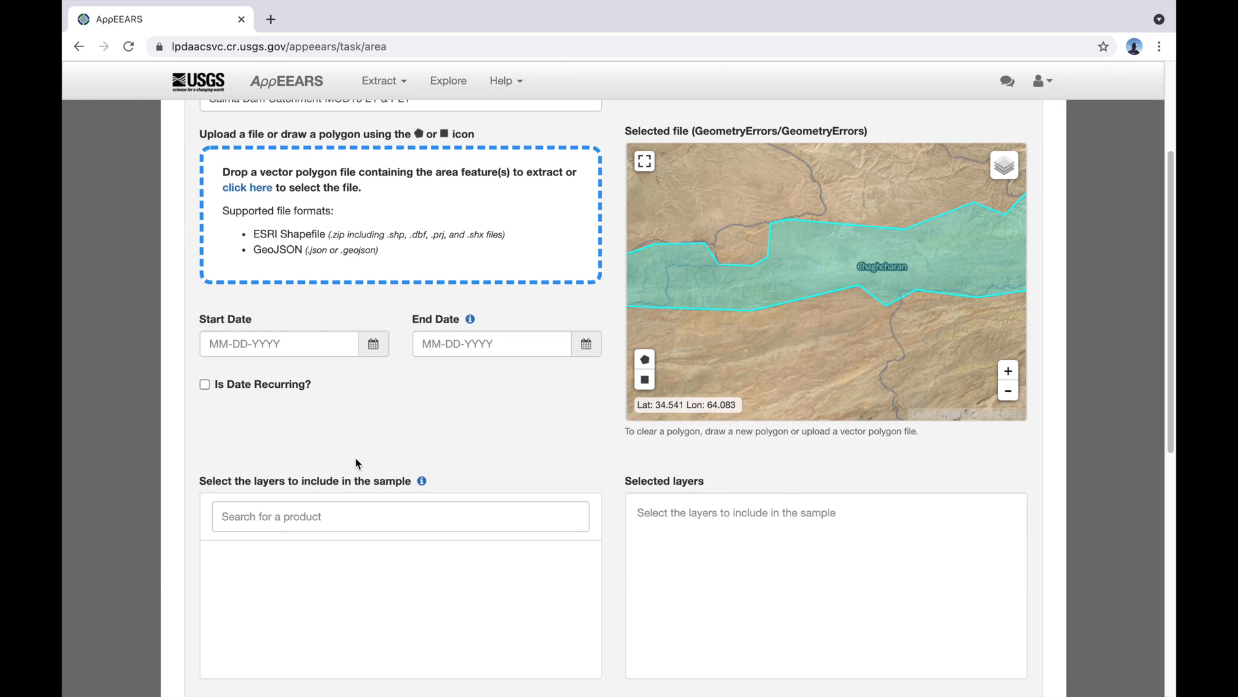
pyautogui.scroll(-3)
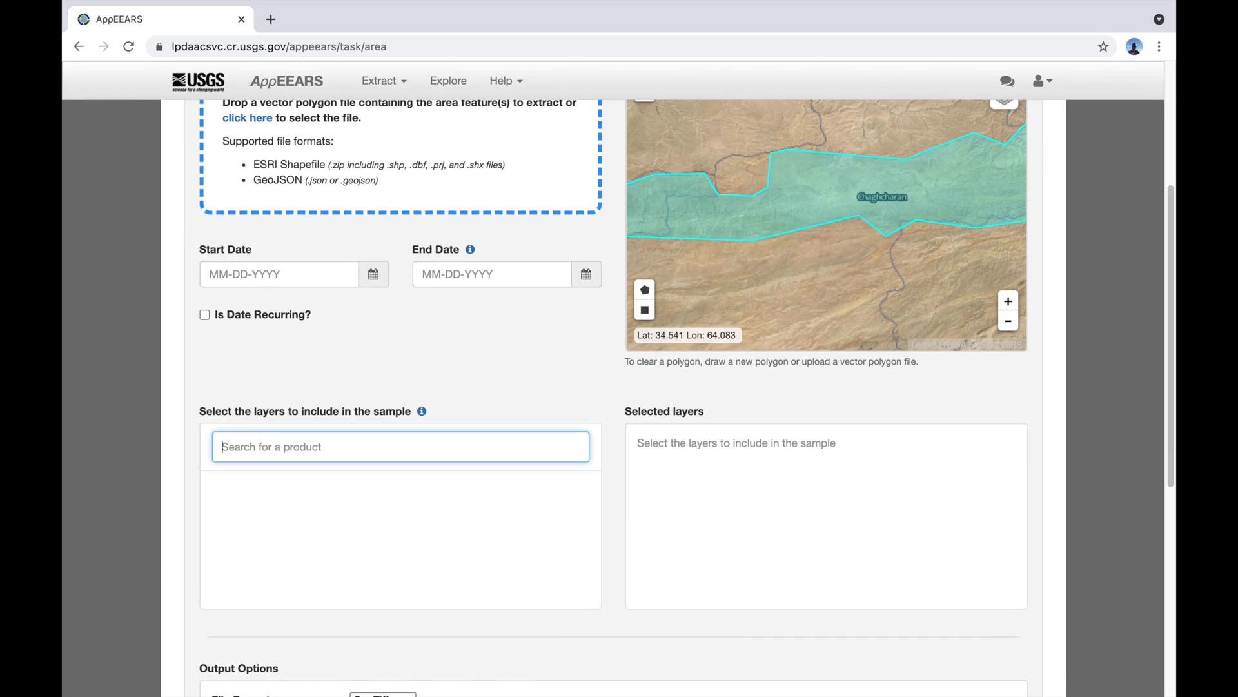
# Search mod16, choose MOD16A2GF.006 and add its ET_500m and PET_500m layers
pyautogui.write('mod16')
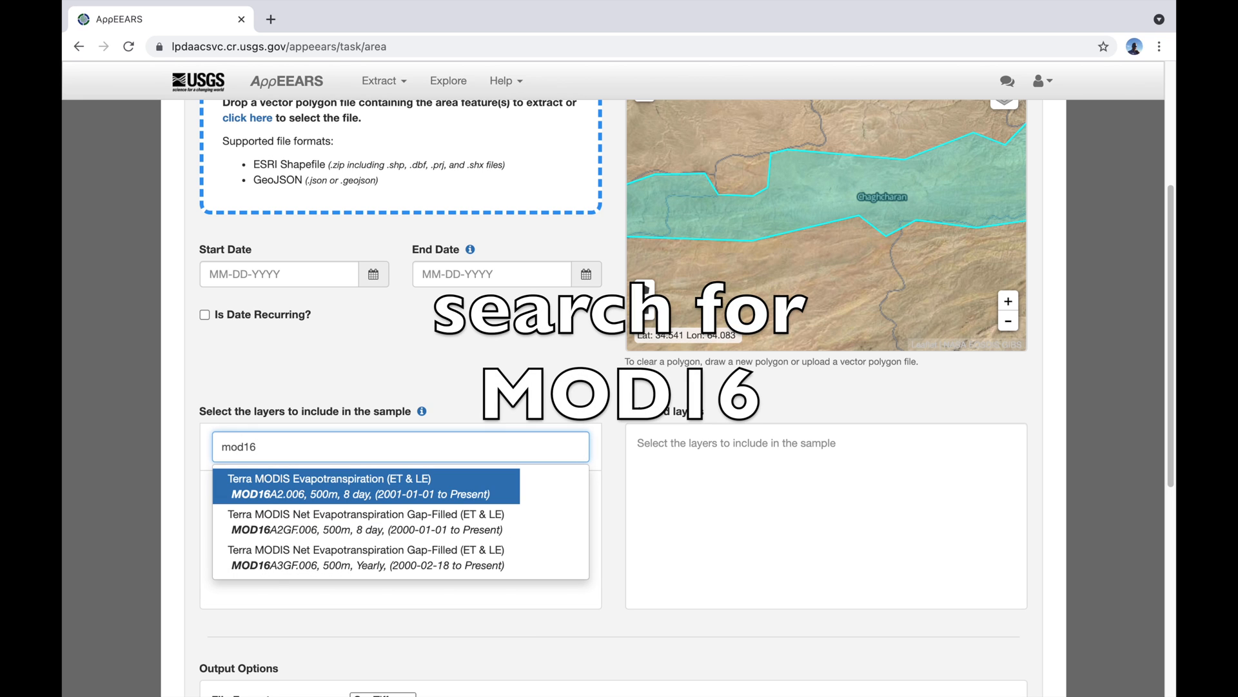
pyautogui.moveTo(403, 490)
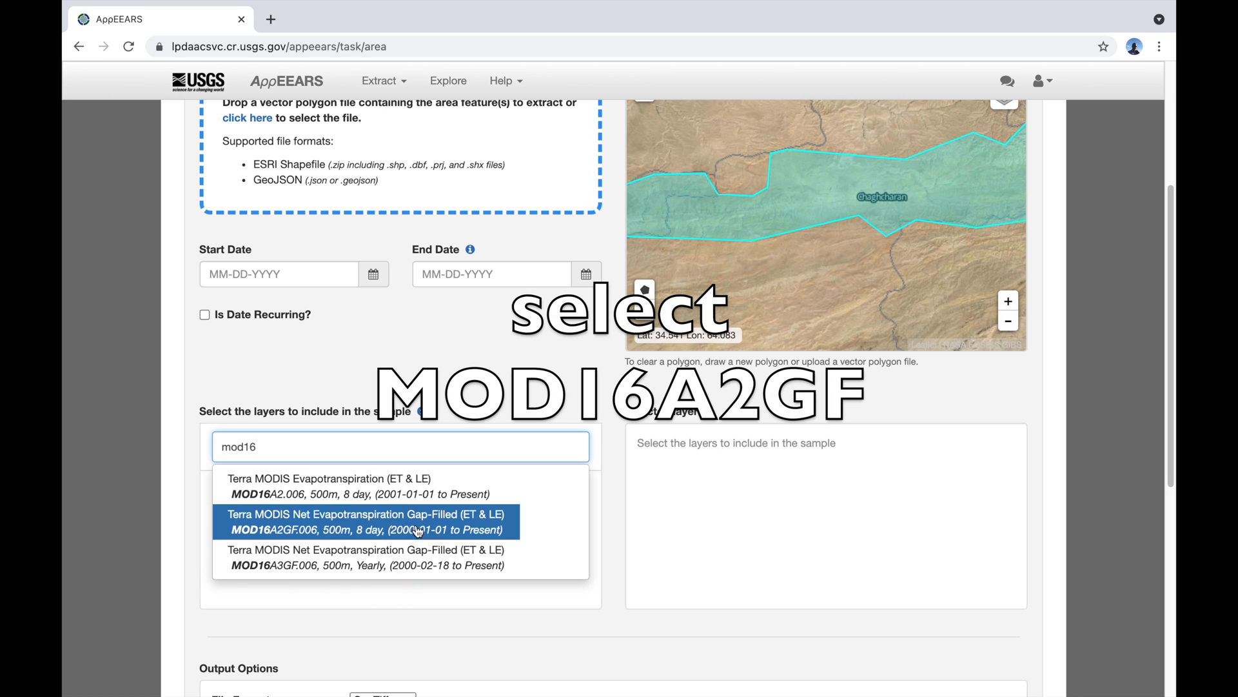
pyautogui.click(367, 521)
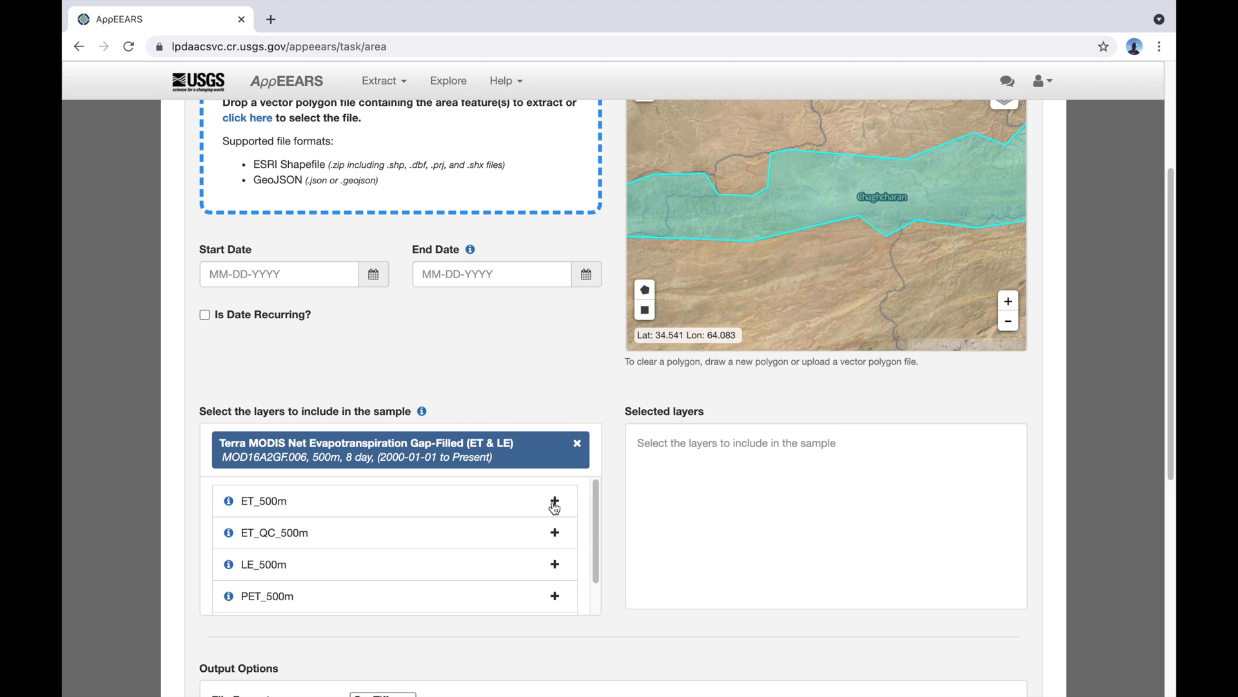
pyautogui.click(555, 503)
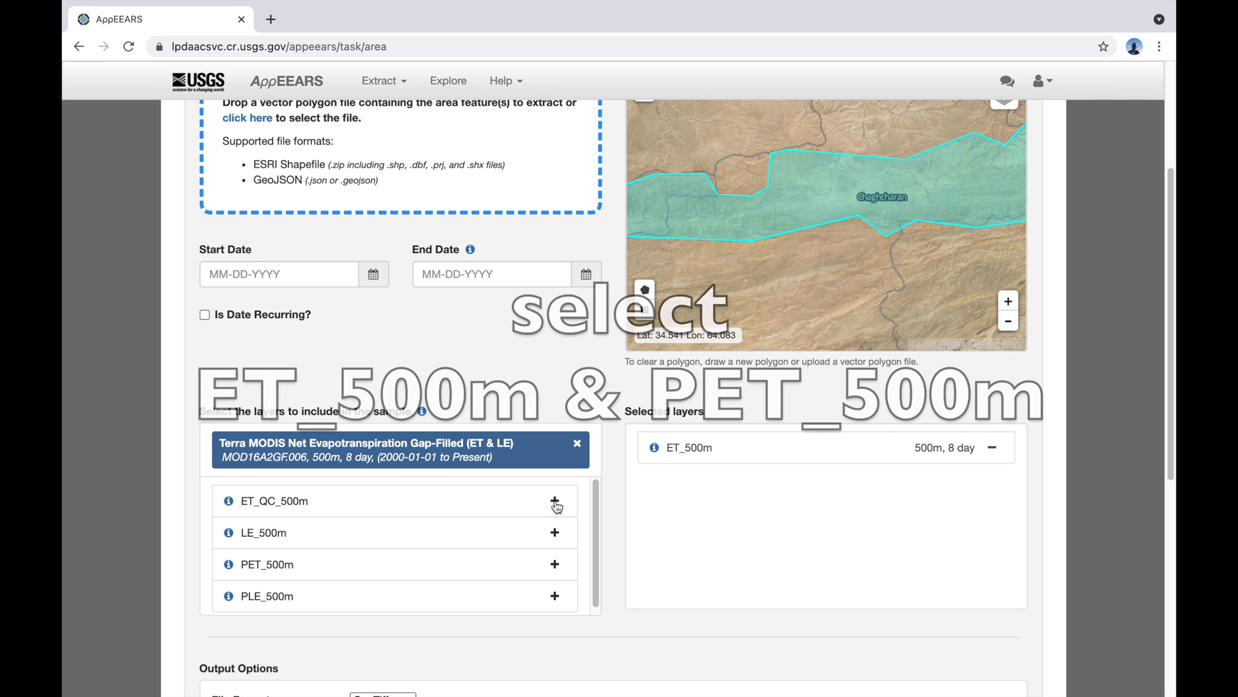
pyautogui.moveTo(556, 572)
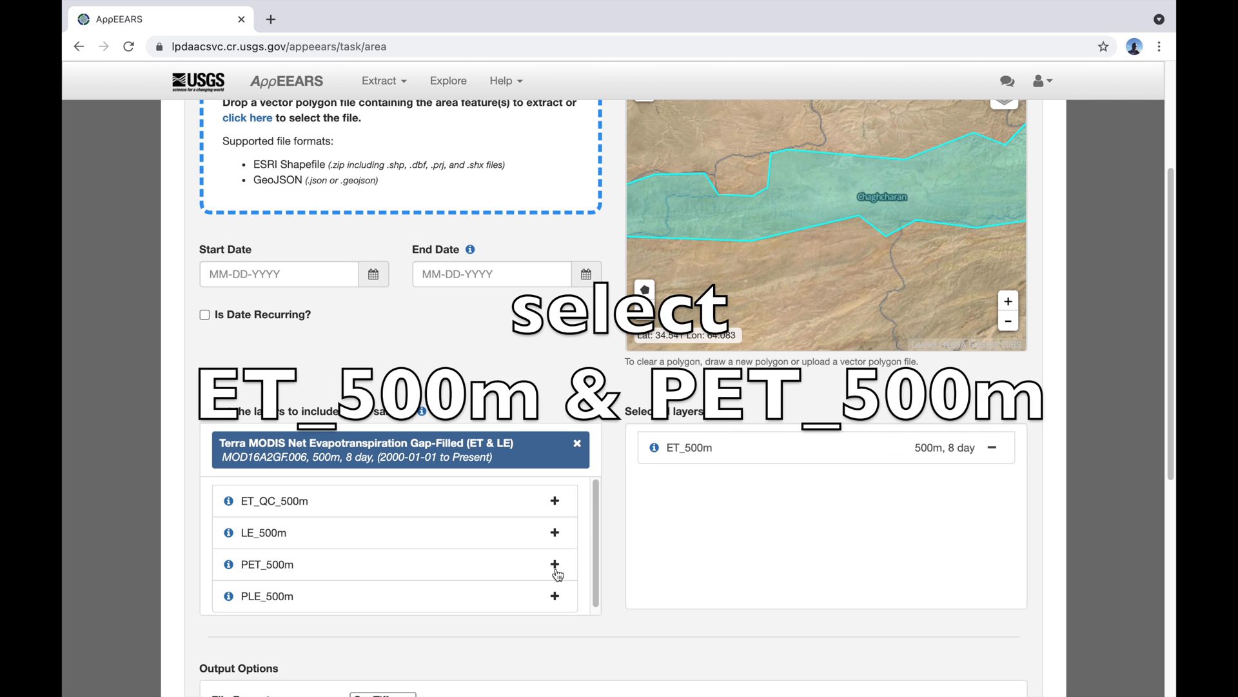
pyautogui.click(554, 564)
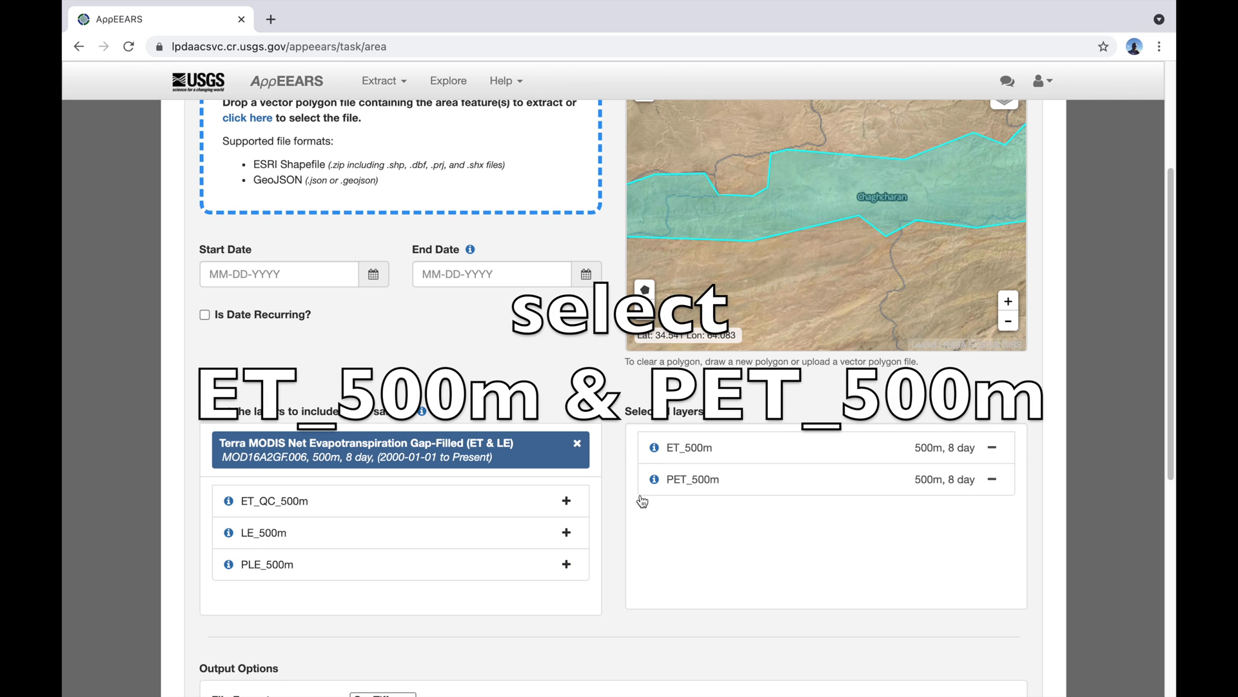
pyautogui.scroll(-3)
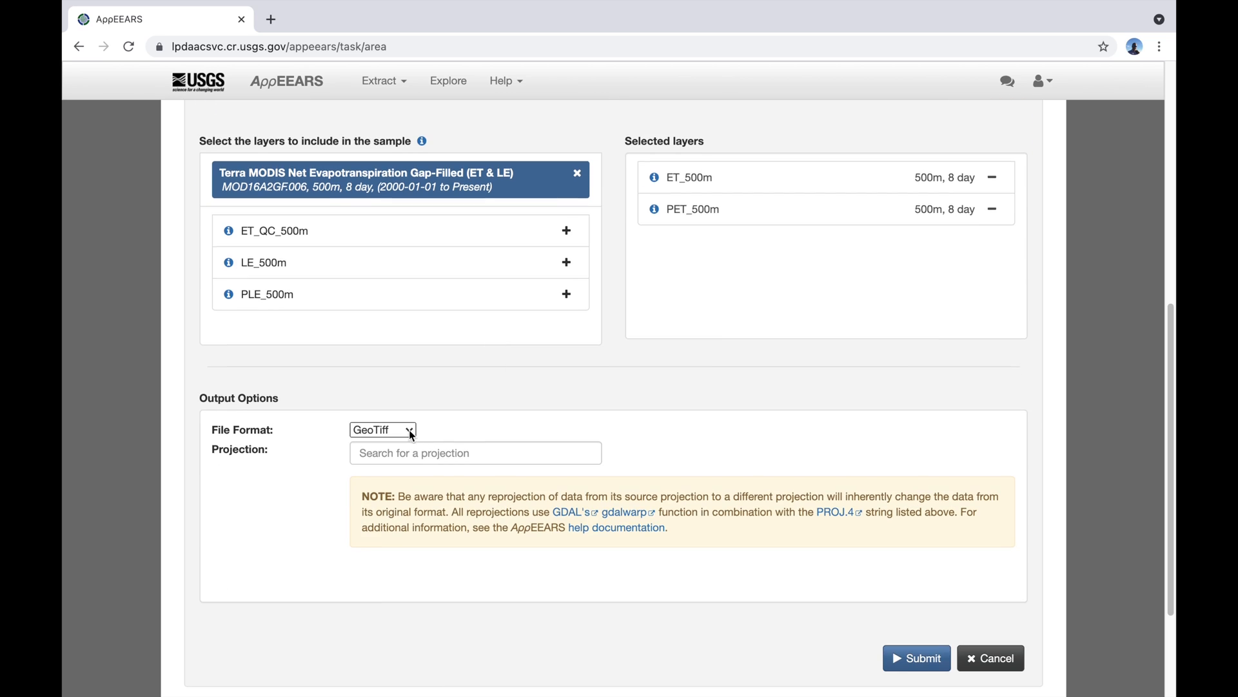
pyautogui.click(382, 428)
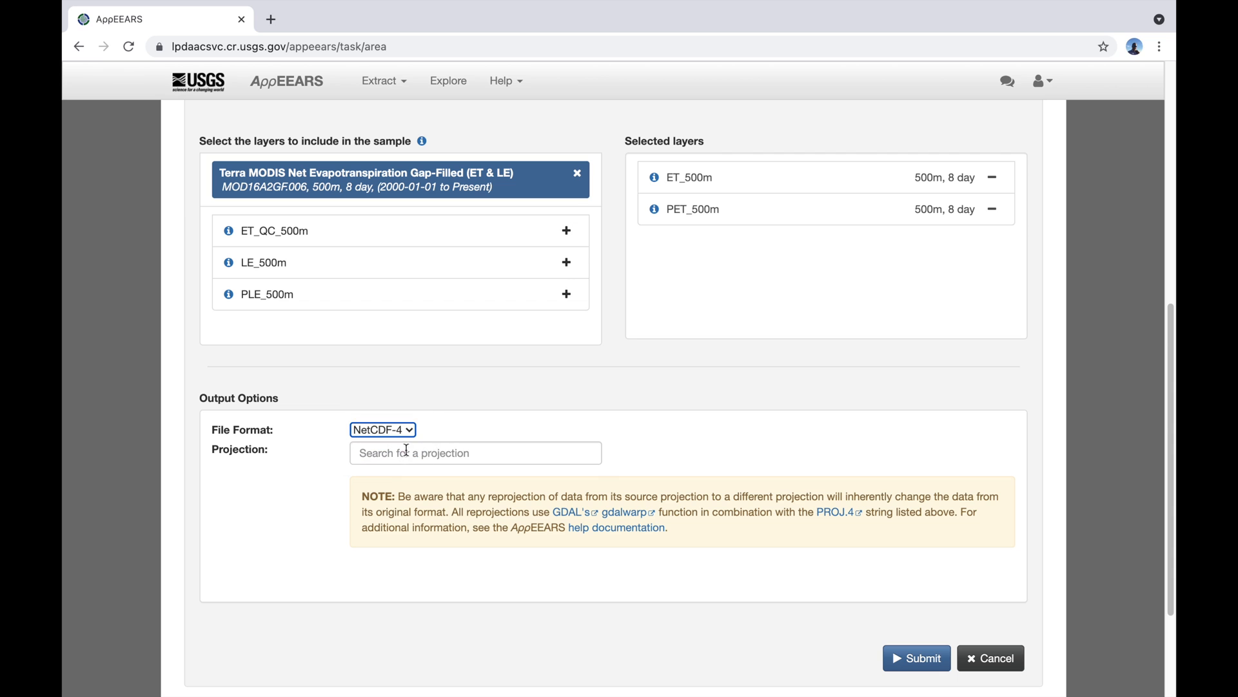
pyautogui.click(474, 453)
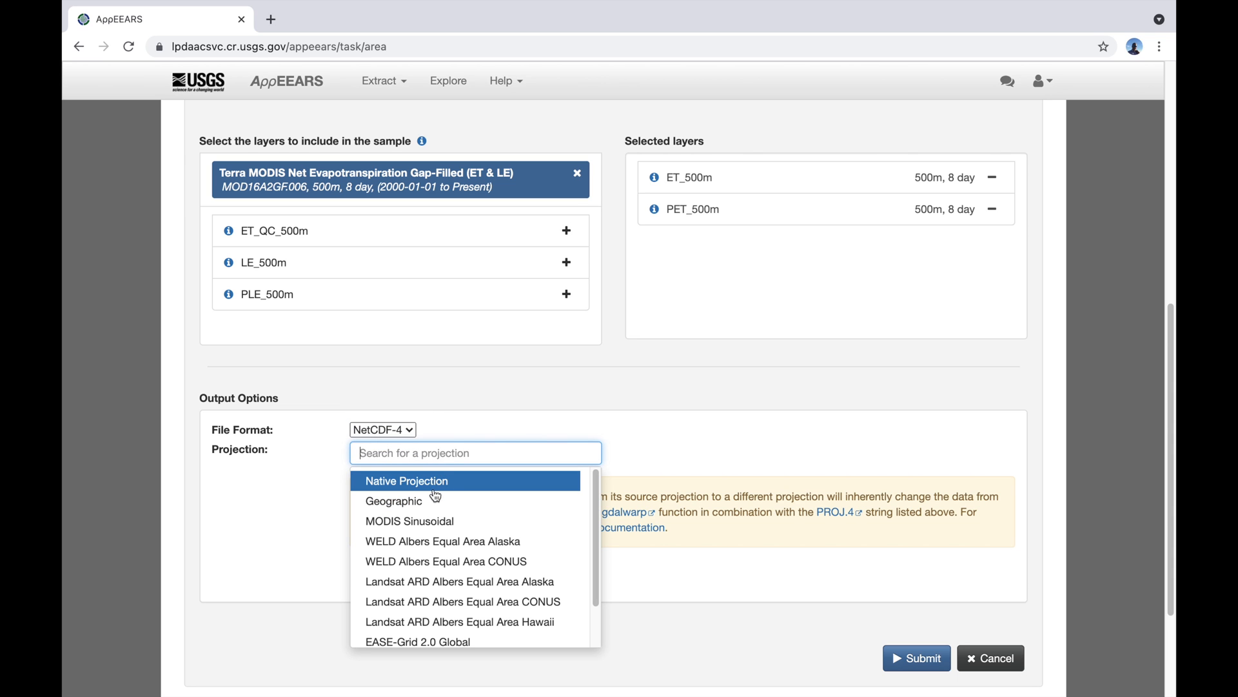
pyautogui.click(393, 501)
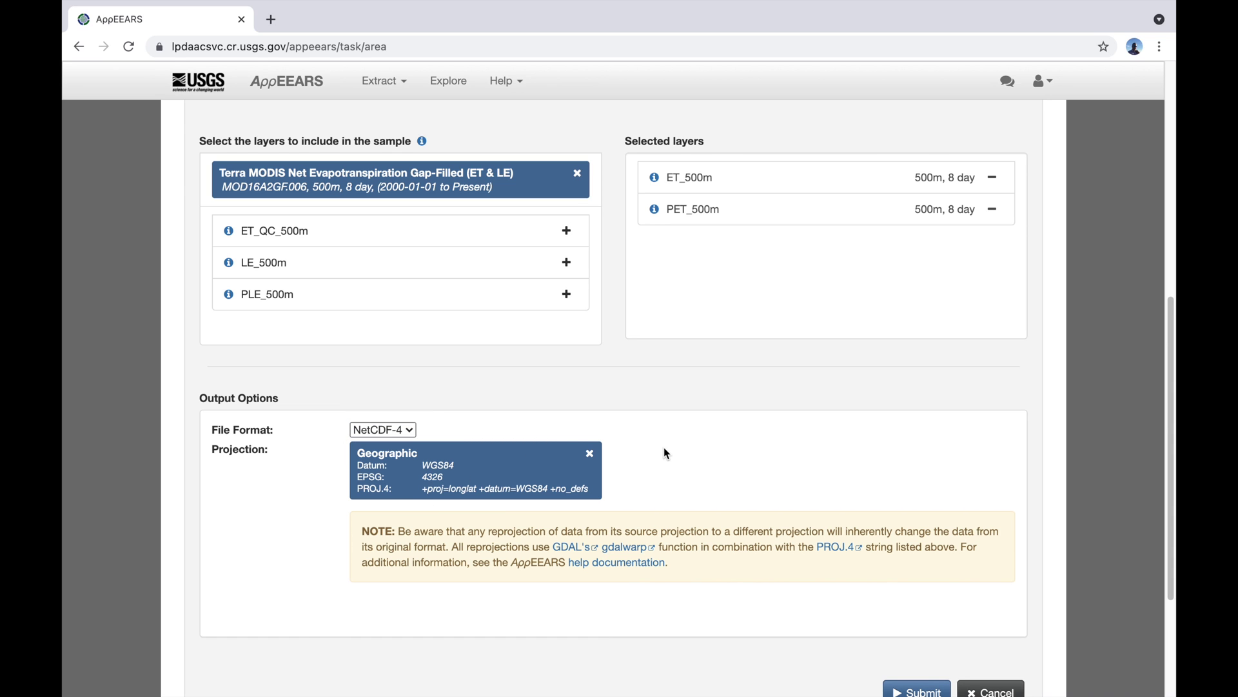
pyautogui.moveTo(567, 512)
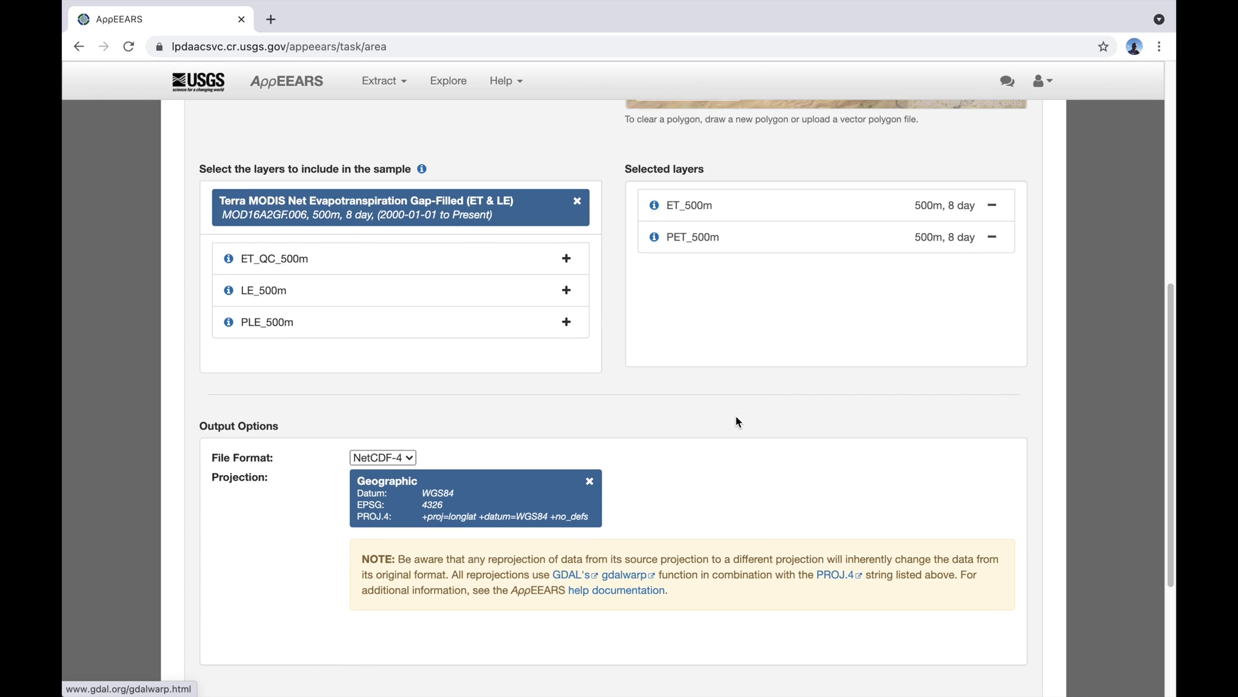
pyautogui.scroll(3)
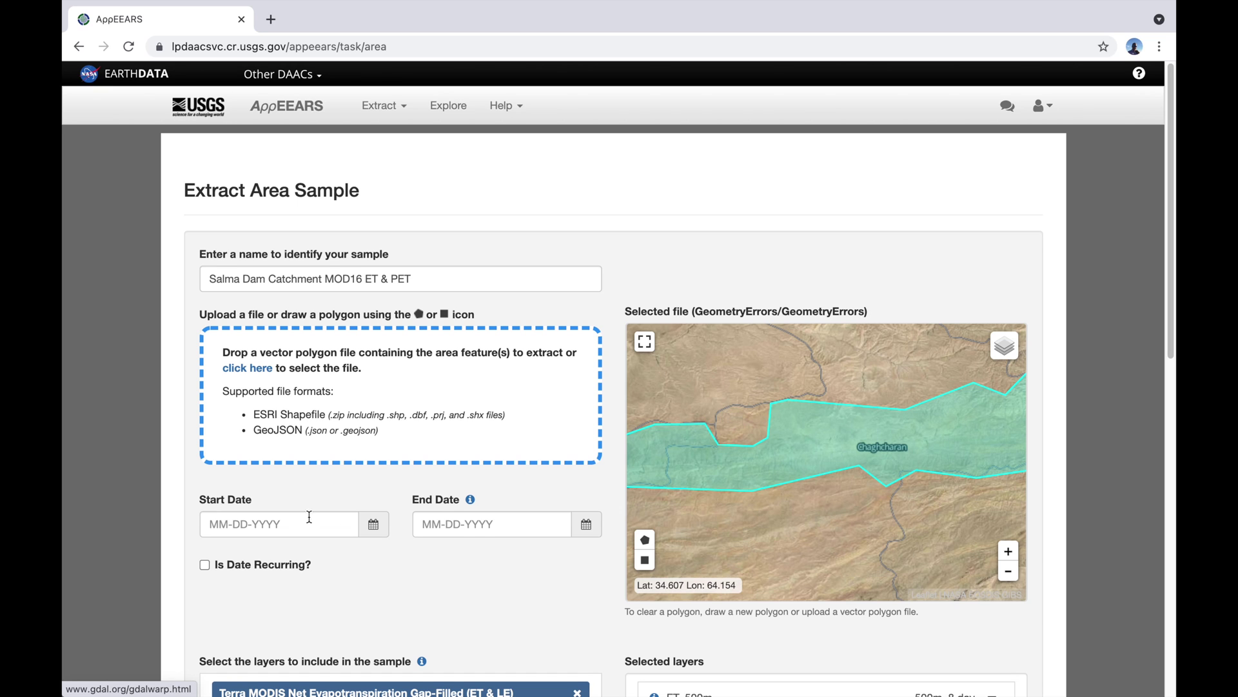
pyautogui.scroll(-3)
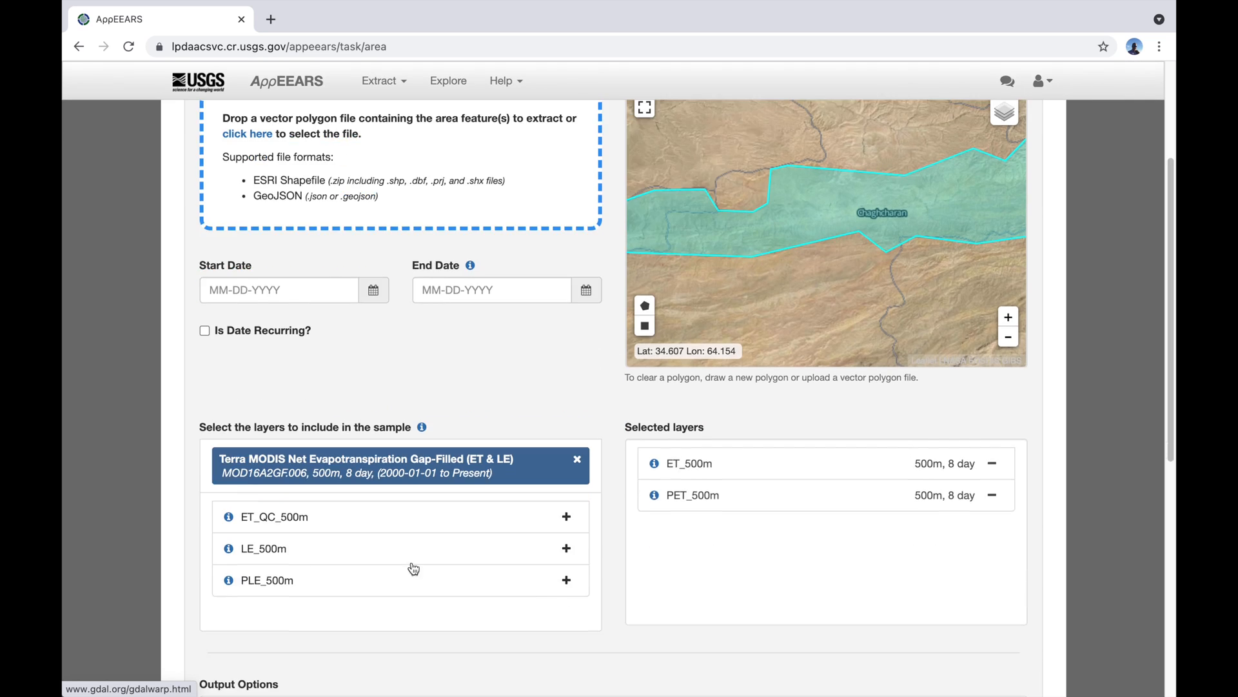
pyautogui.moveTo(418, 484)
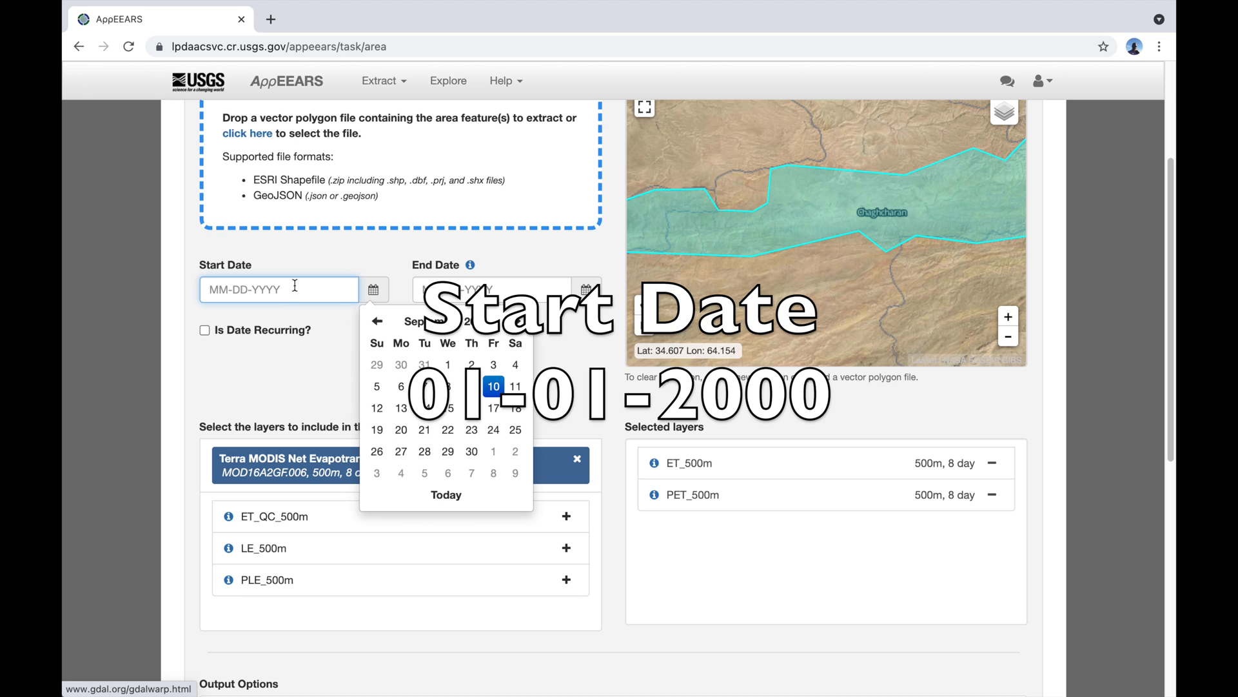
# Set Start Date to 01-01-2000 and End Date to Today (09-10-2021)
pyautogui.write('01-01-')
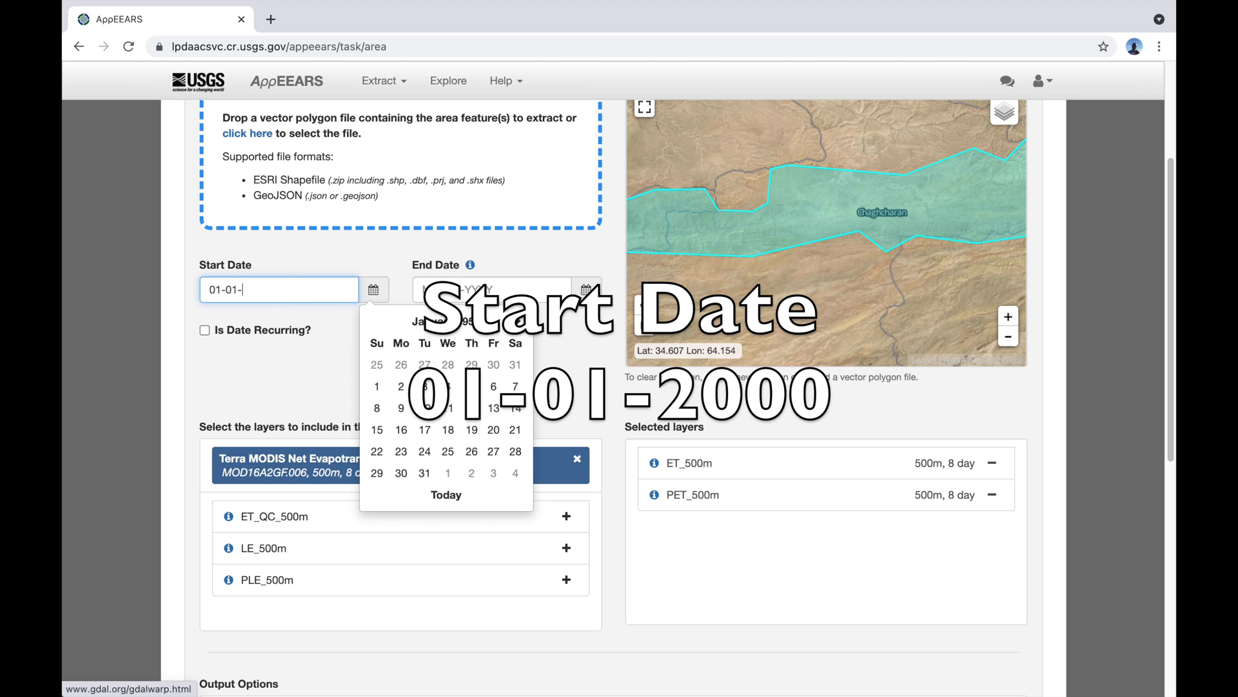
pyautogui.write('2000')
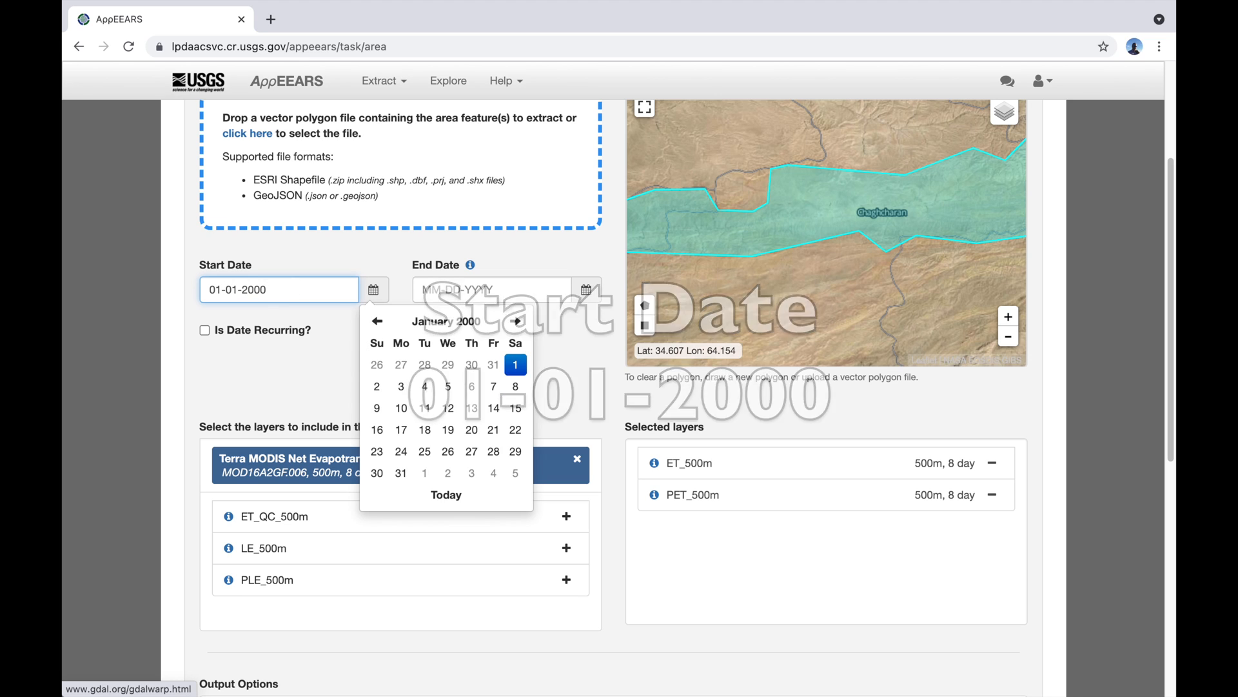
pyautogui.click(586, 289)
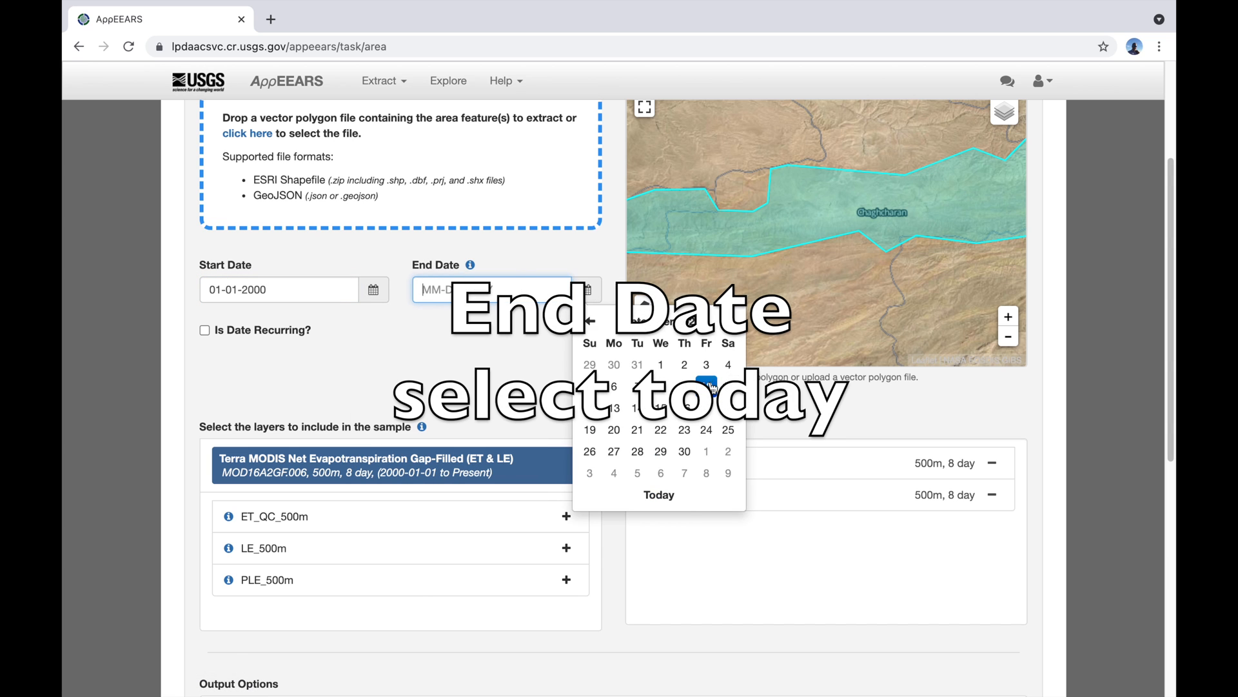
pyautogui.click(658, 494)
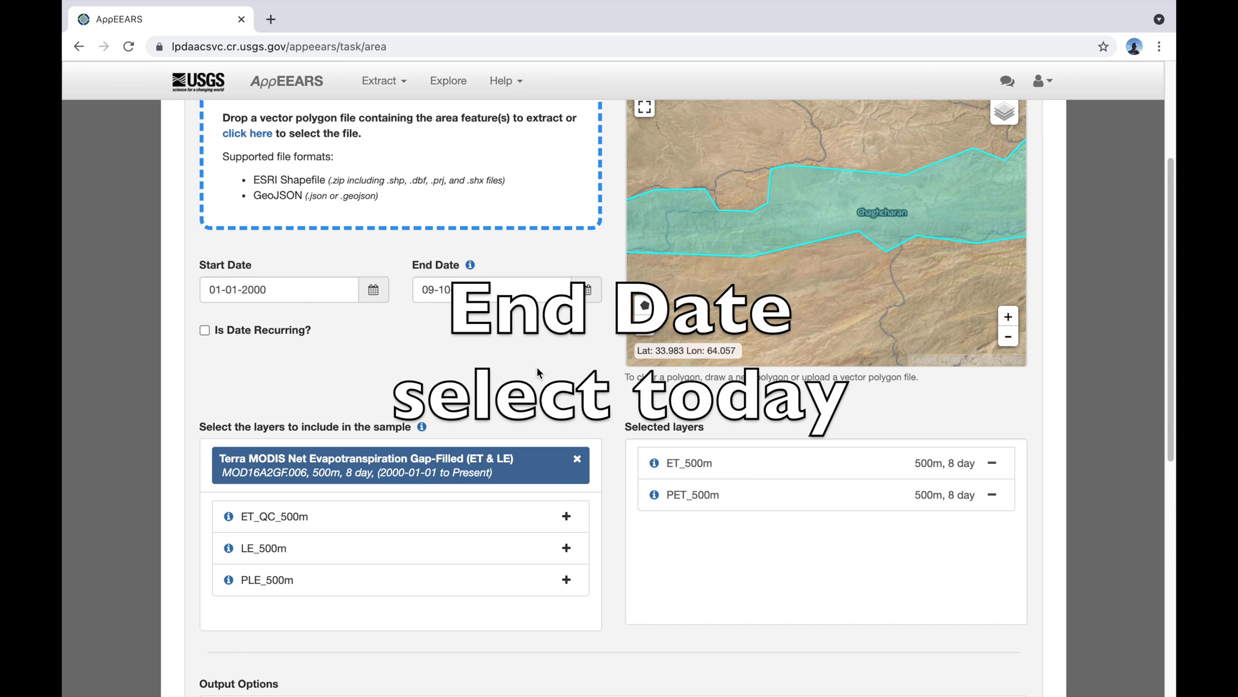
pyautogui.scroll(3)
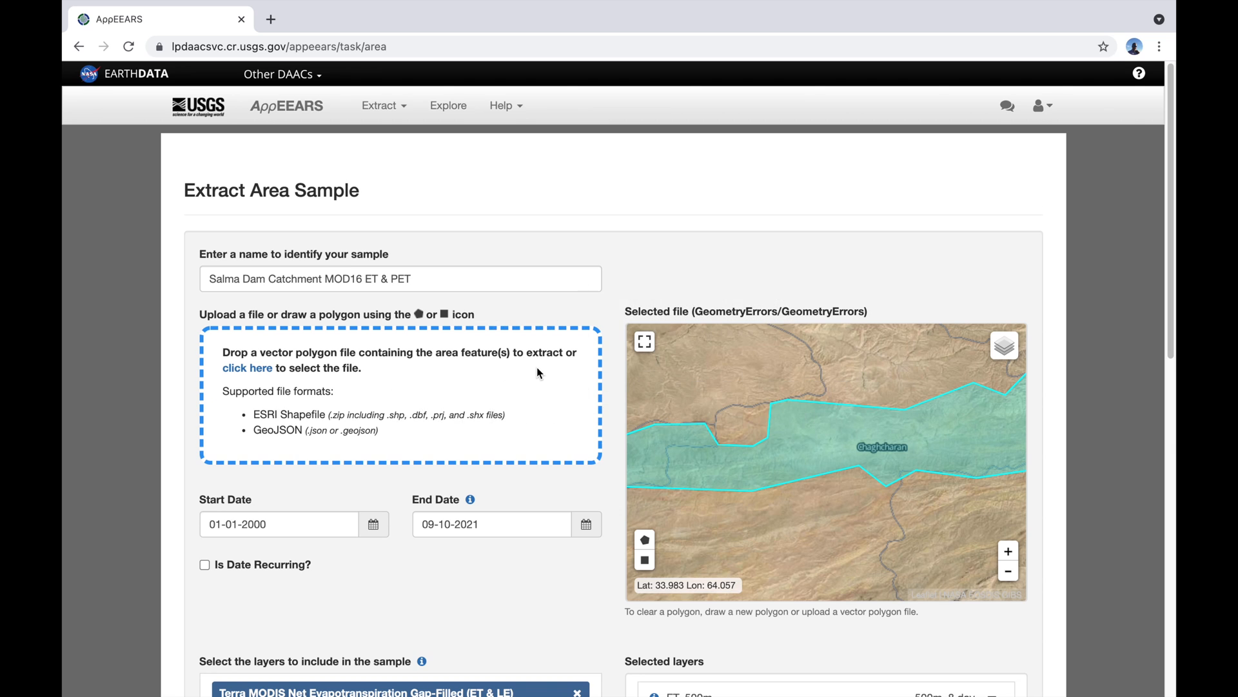
# Submit the extraction request, which returns an invalid polygon error
pyautogui.scroll(-3)
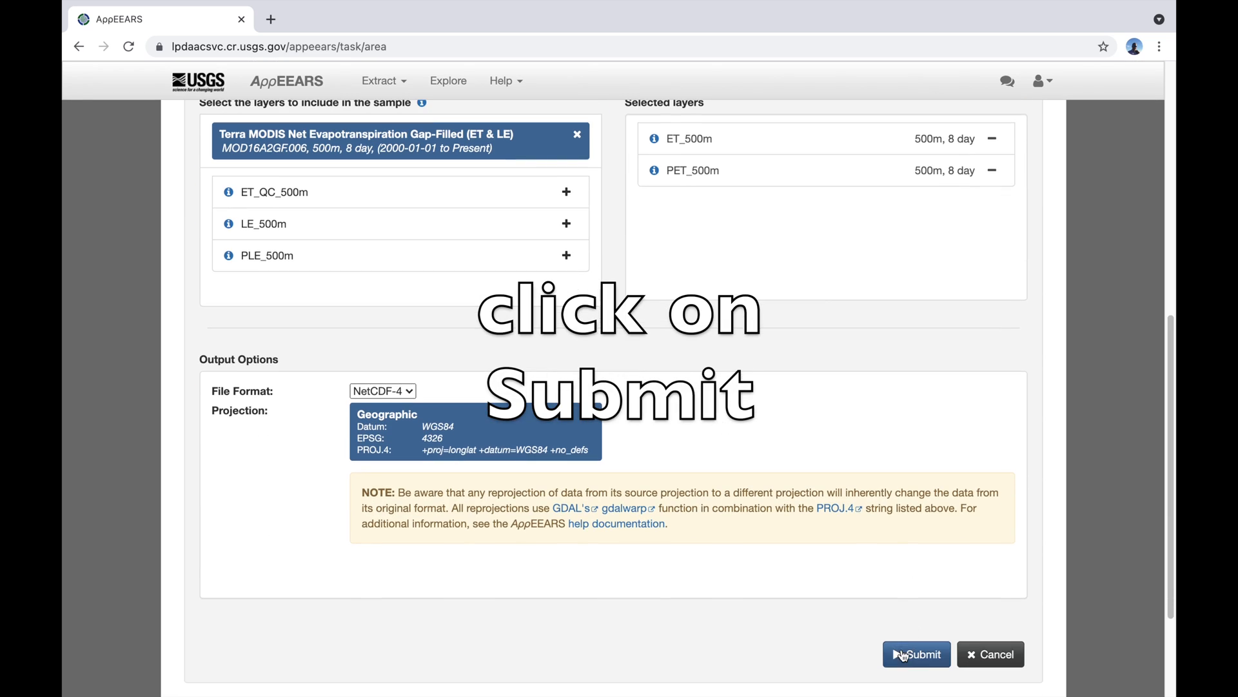
pyautogui.click(916, 654)
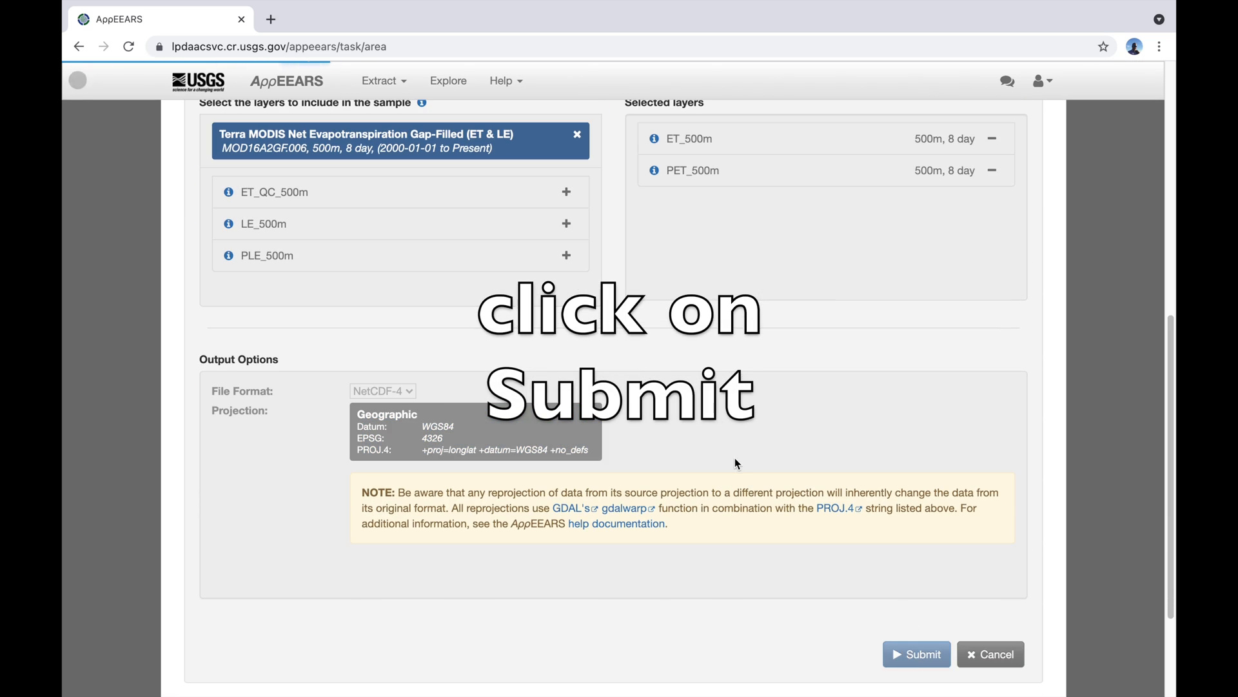
pyautogui.click(916, 654)
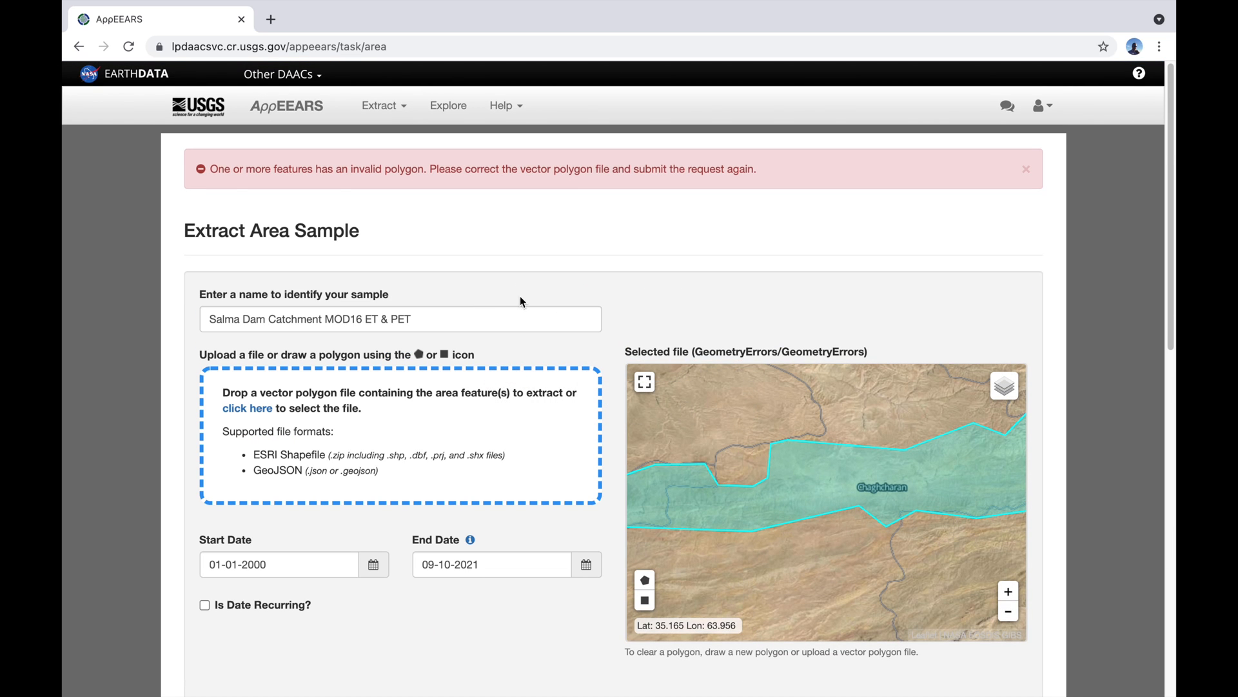
pyautogui.moveTo(215, 194)
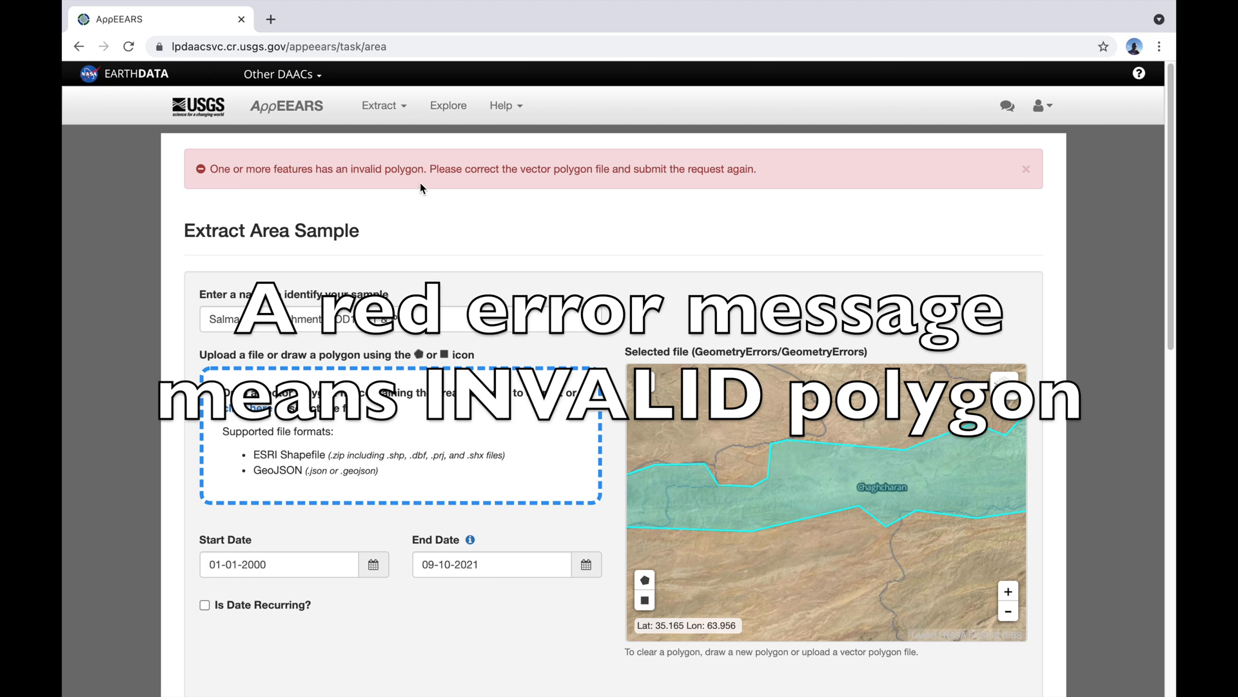
pyautogui.moveTo(558, 230)
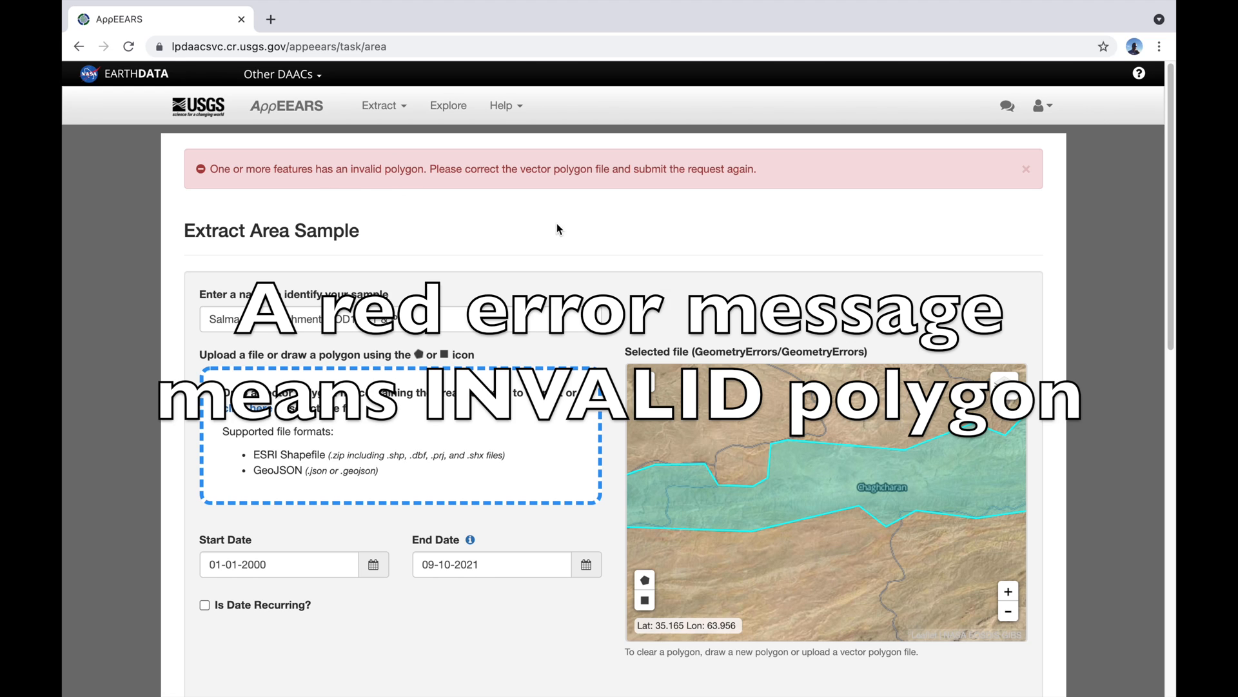
pyautogui.moveTo(531, 220)
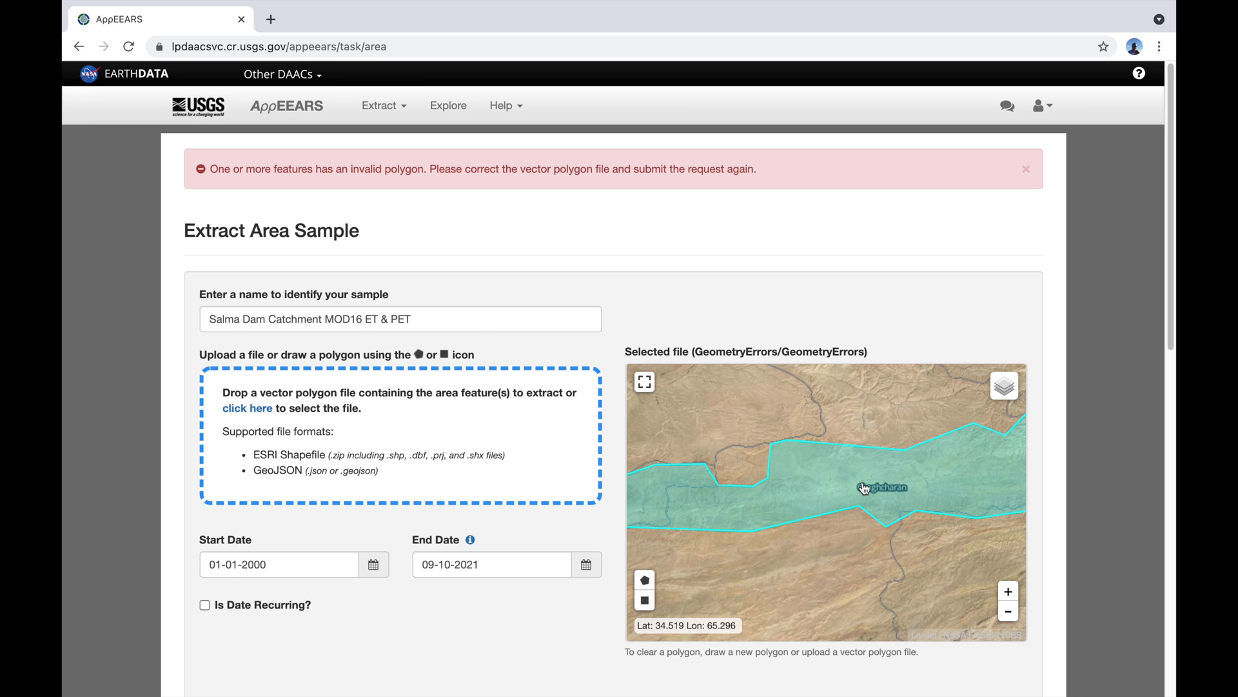
# Run Check Validity on the GeometryErrors layer, adding Valid, Invalid and Error outputs
pyautogui.click(388, 685)
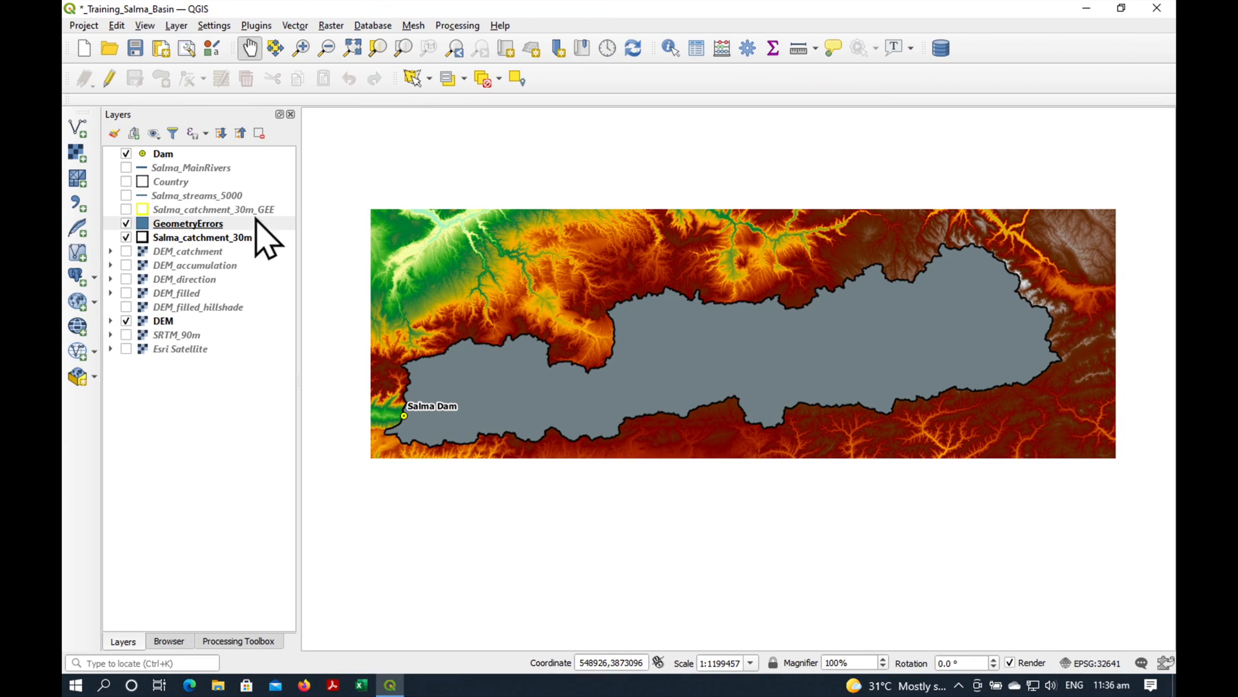
pyautogui.click(188, 223)
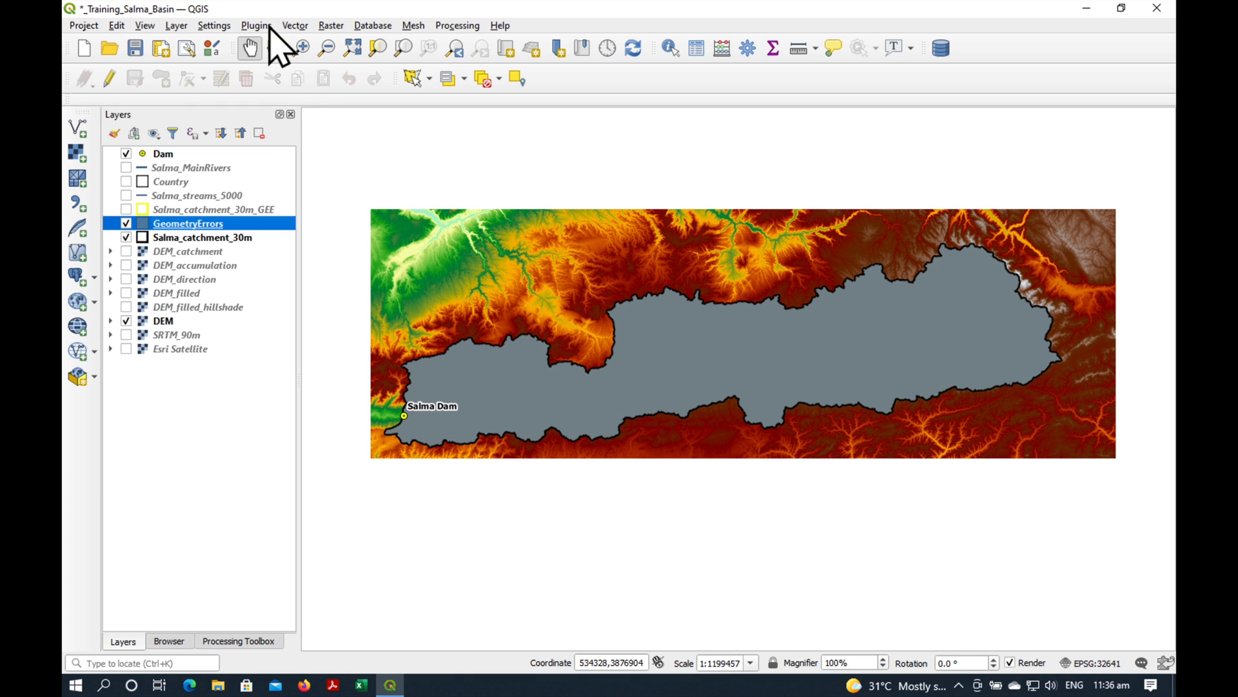
pyautogui.click(295, 25)
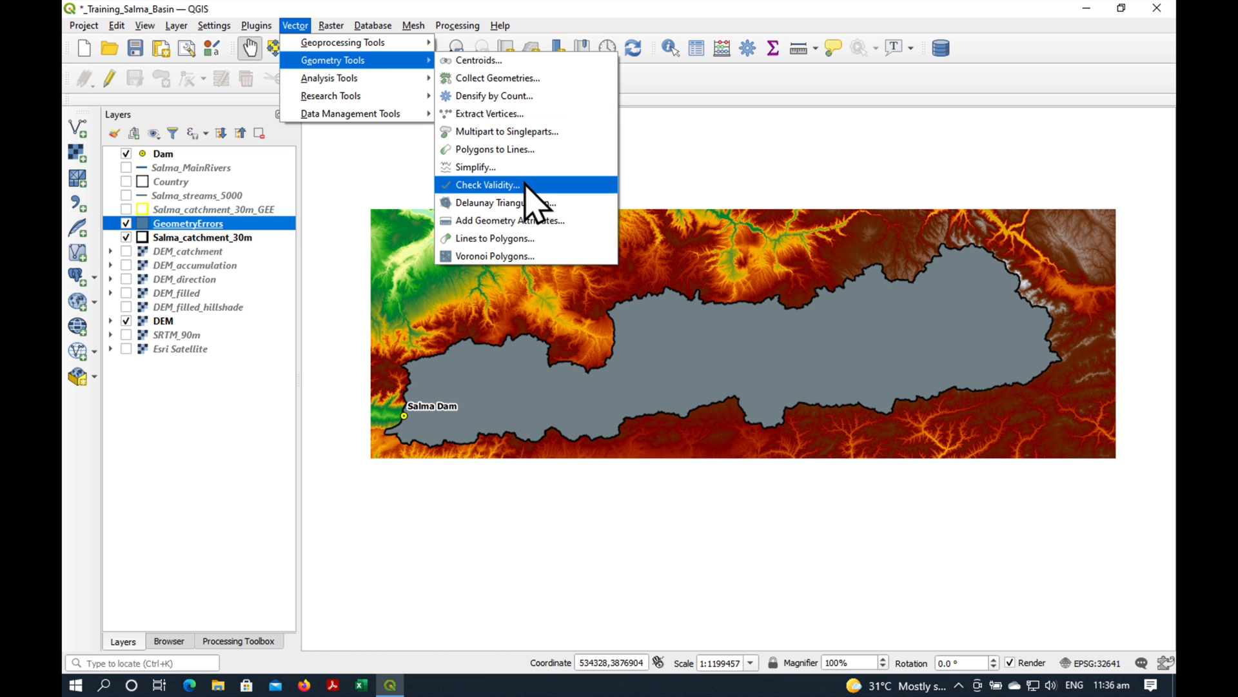
pyautogui.click(487, 185)
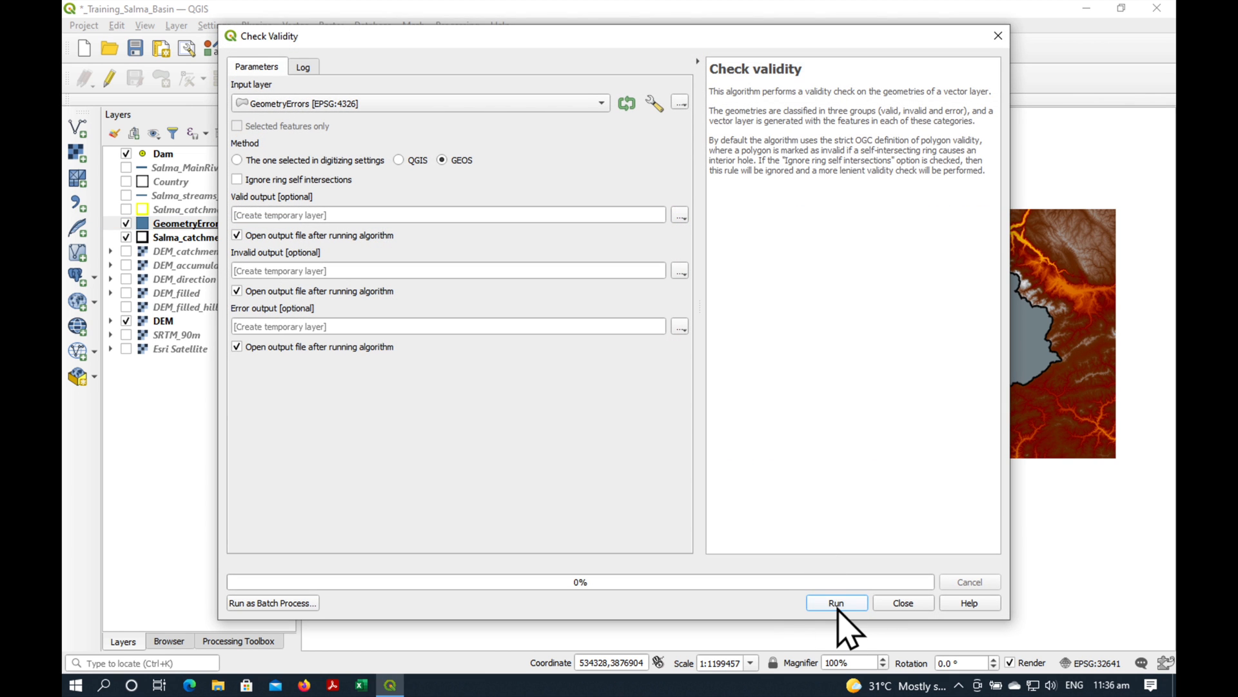
pyautogui.click(836, 603)
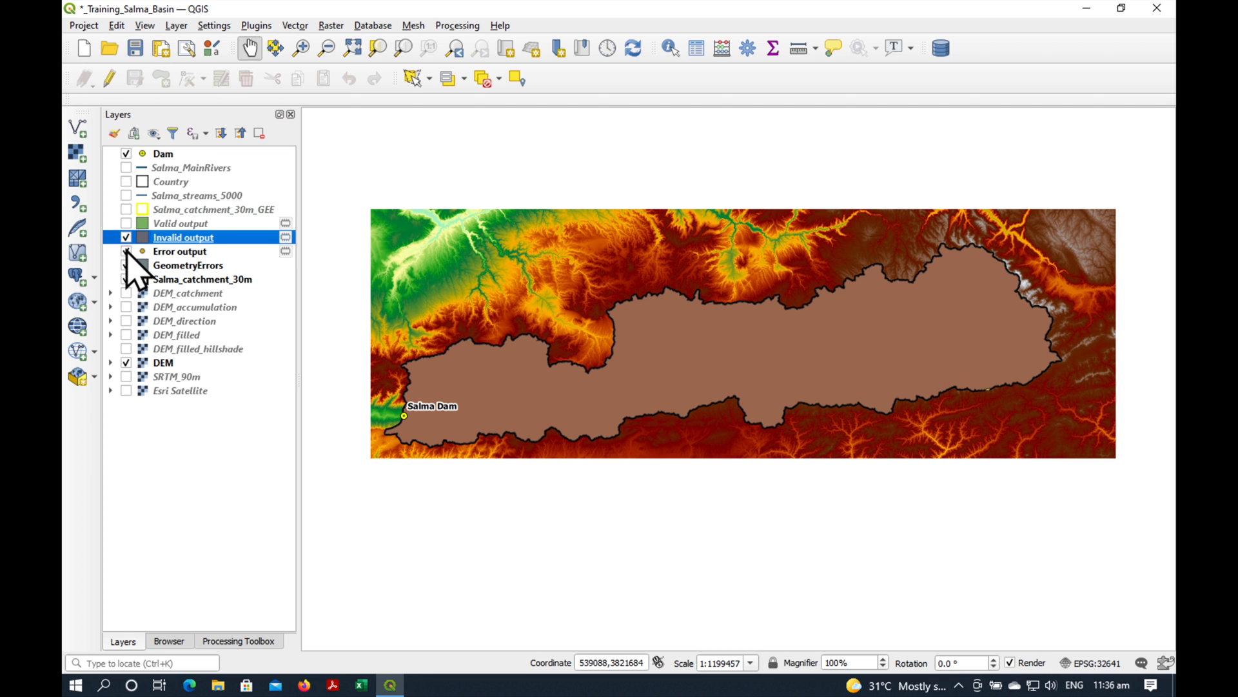
# Hide GeometryErrors, Salma_catchment_30m and DEM, show only Invalid output, and zoom to the detached piece
pyautogui.click(126, 252)
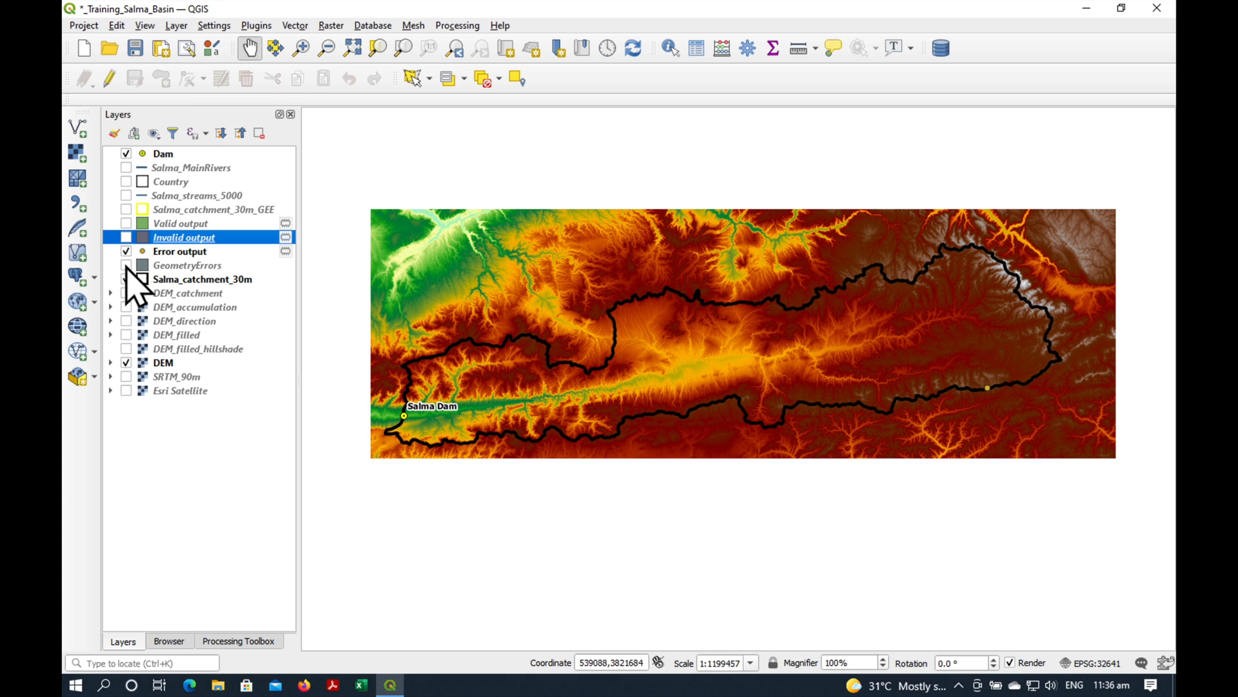
pyautogui.click(125, 361)
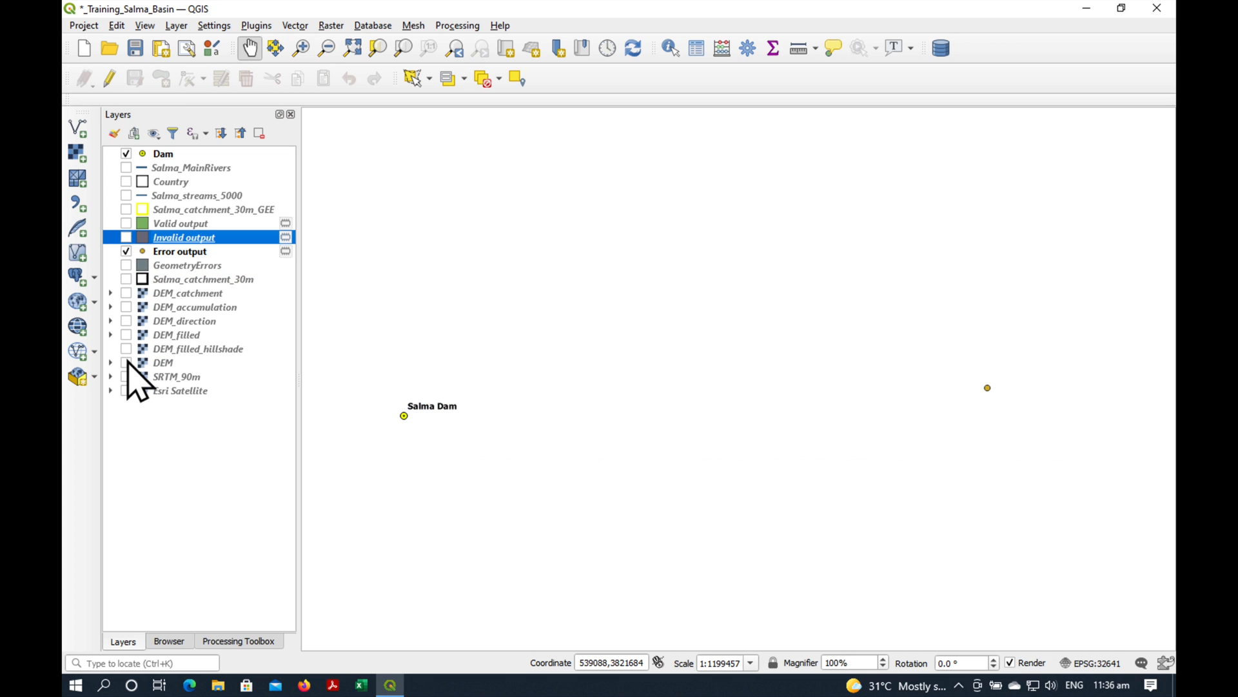
pyautogui.moveTo(194, 284)
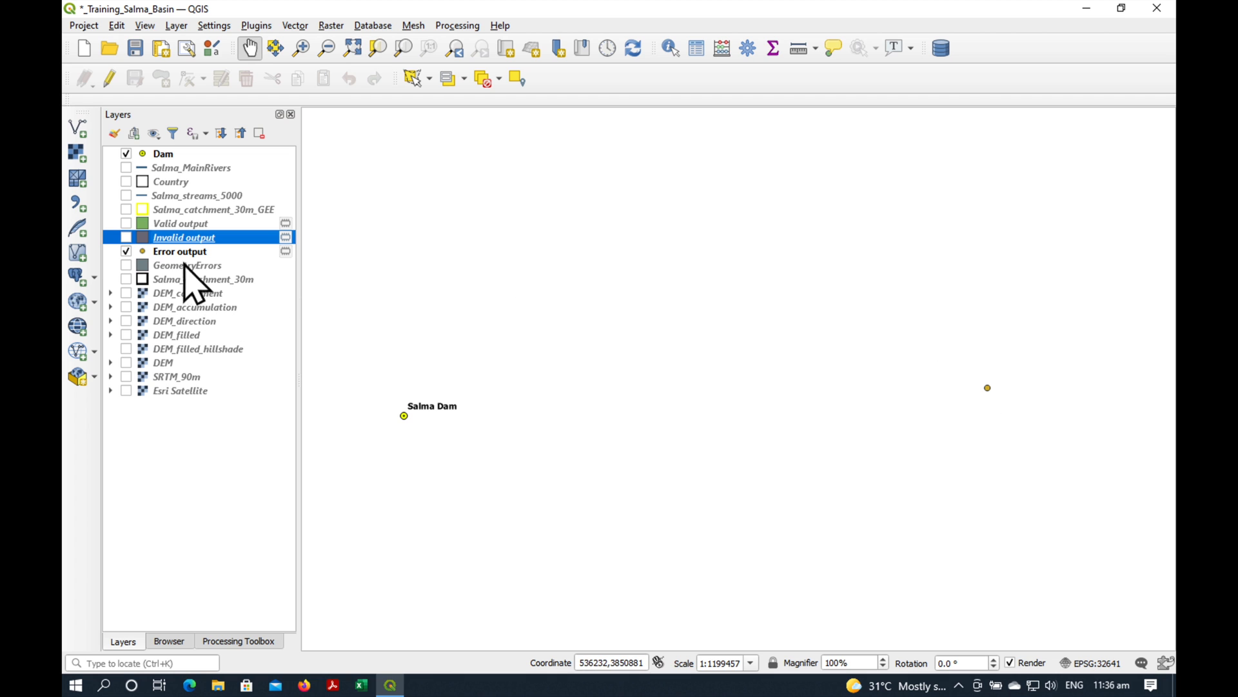
pyautogui.click(126, 237)
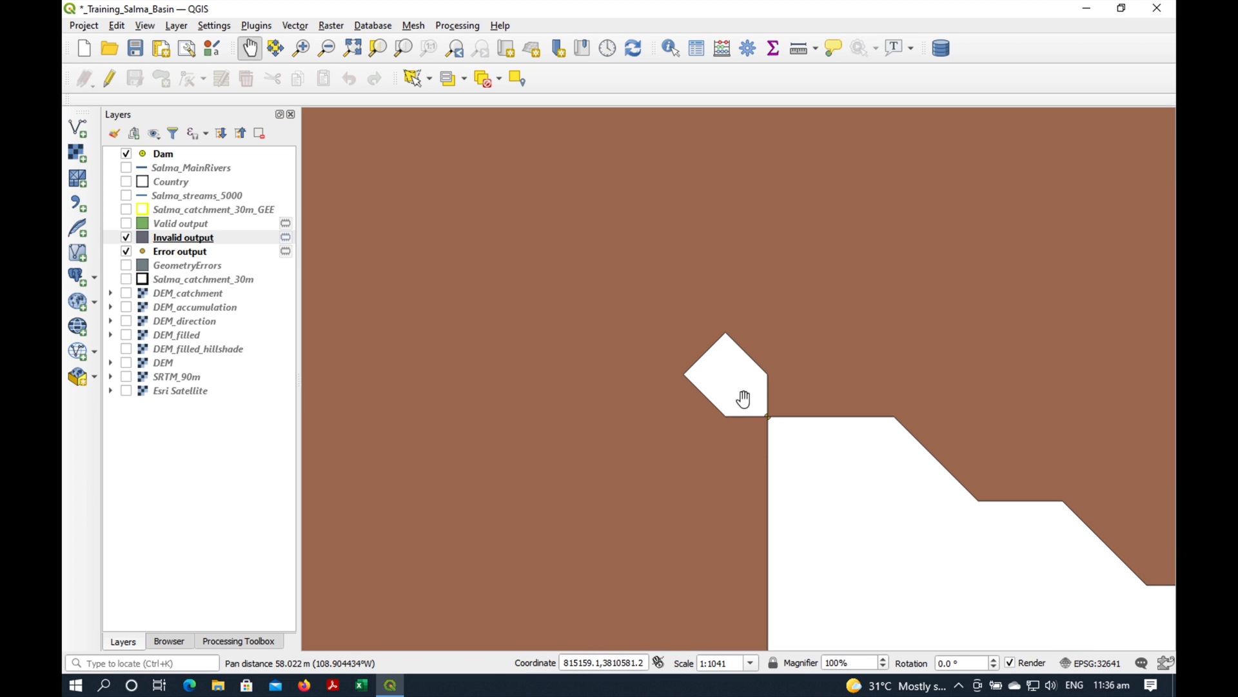
pyautogui.scroll(3)
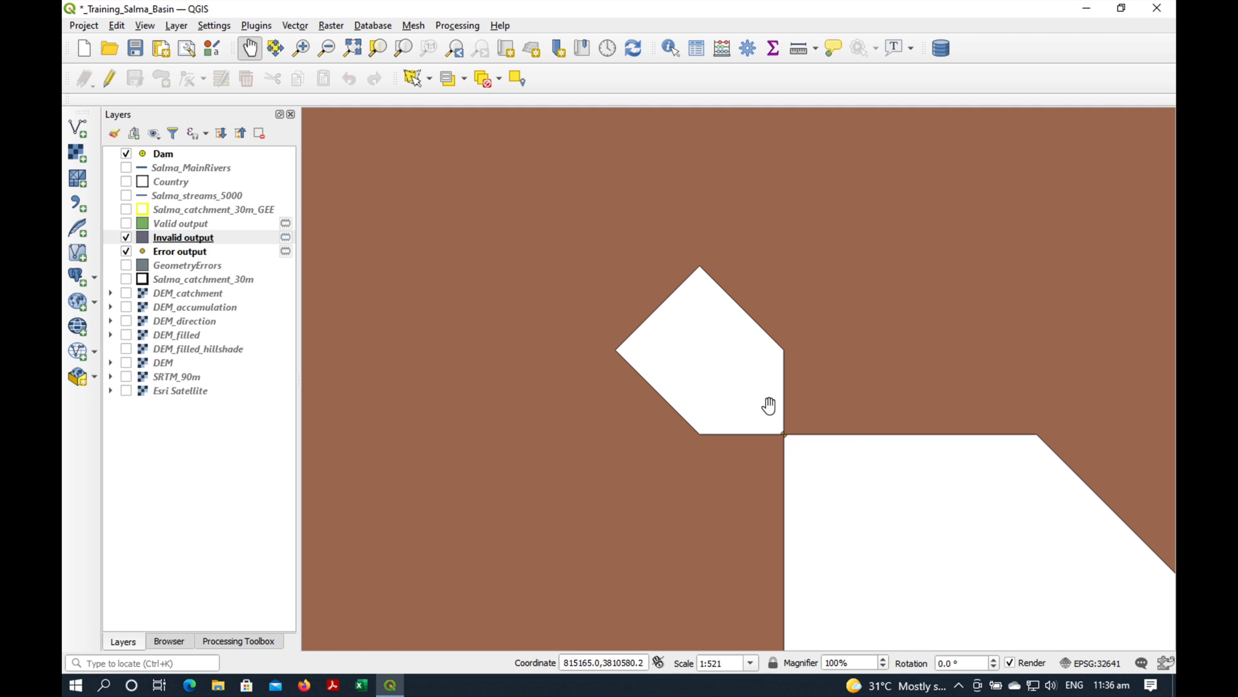
pyautogui.moveTo(769, 405)
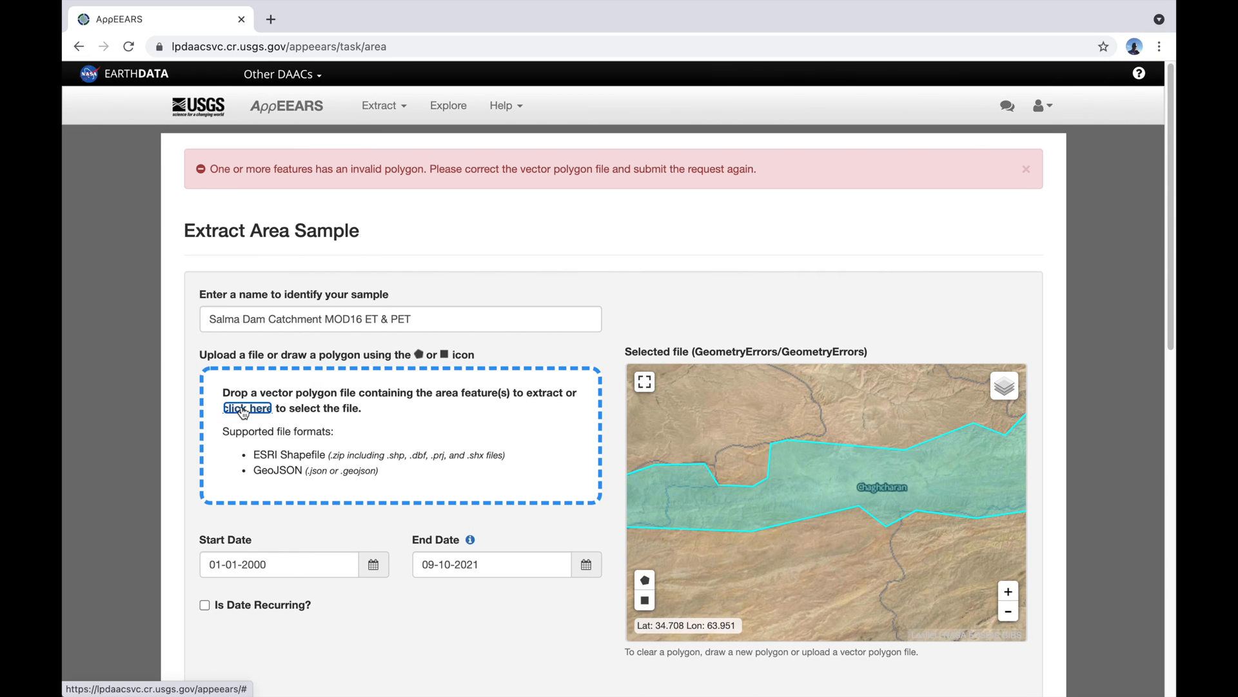
# Replace the uploaded polygon with the Salma_catchment.zip shapefile
pyautogui.click(248, 408)
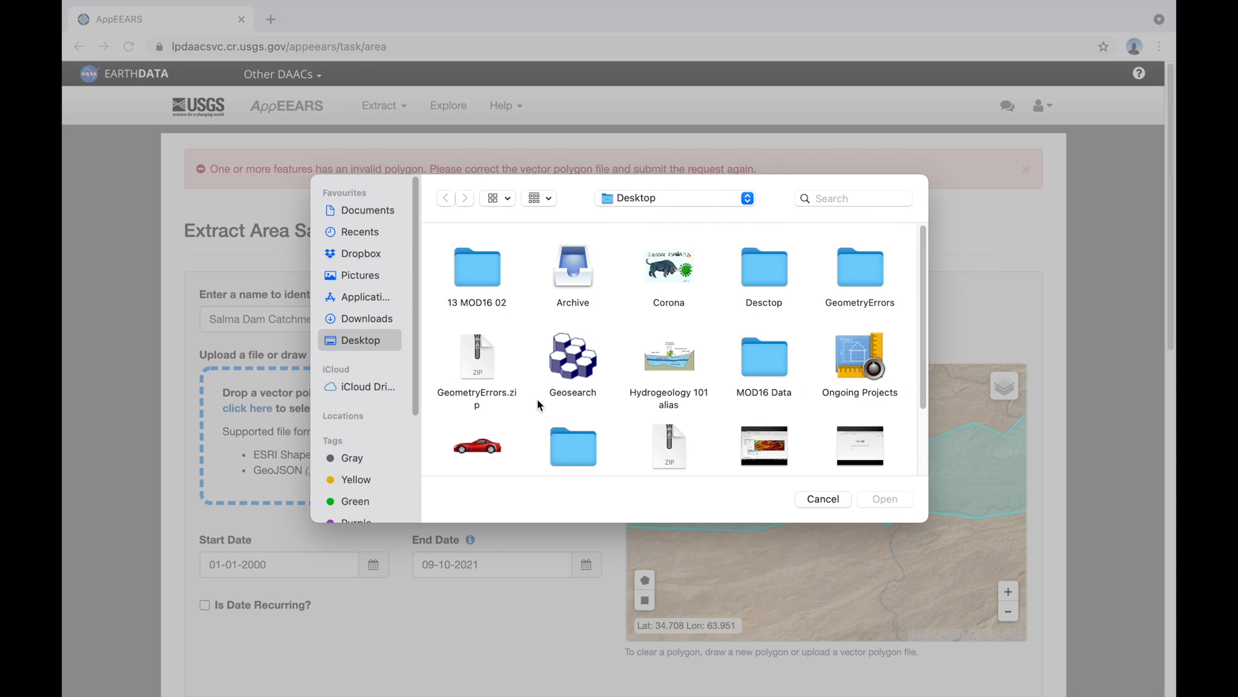
pyautogui.click(669, 373)
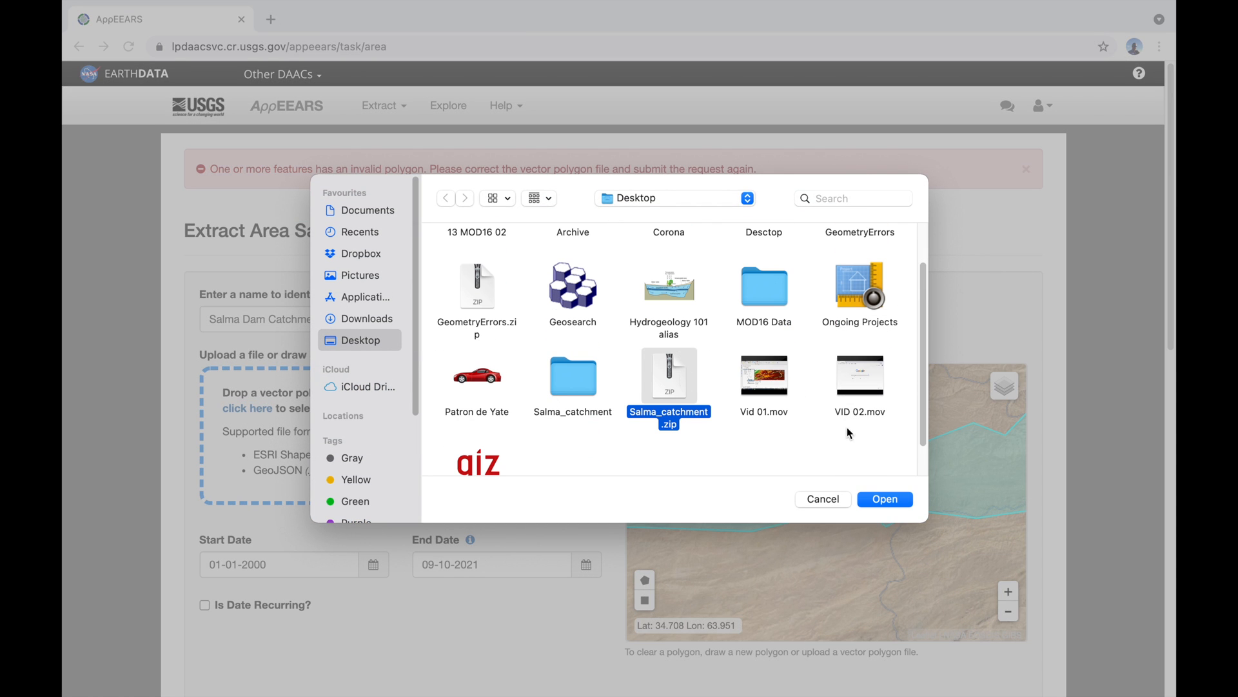
pyautogui.click(884, 498)
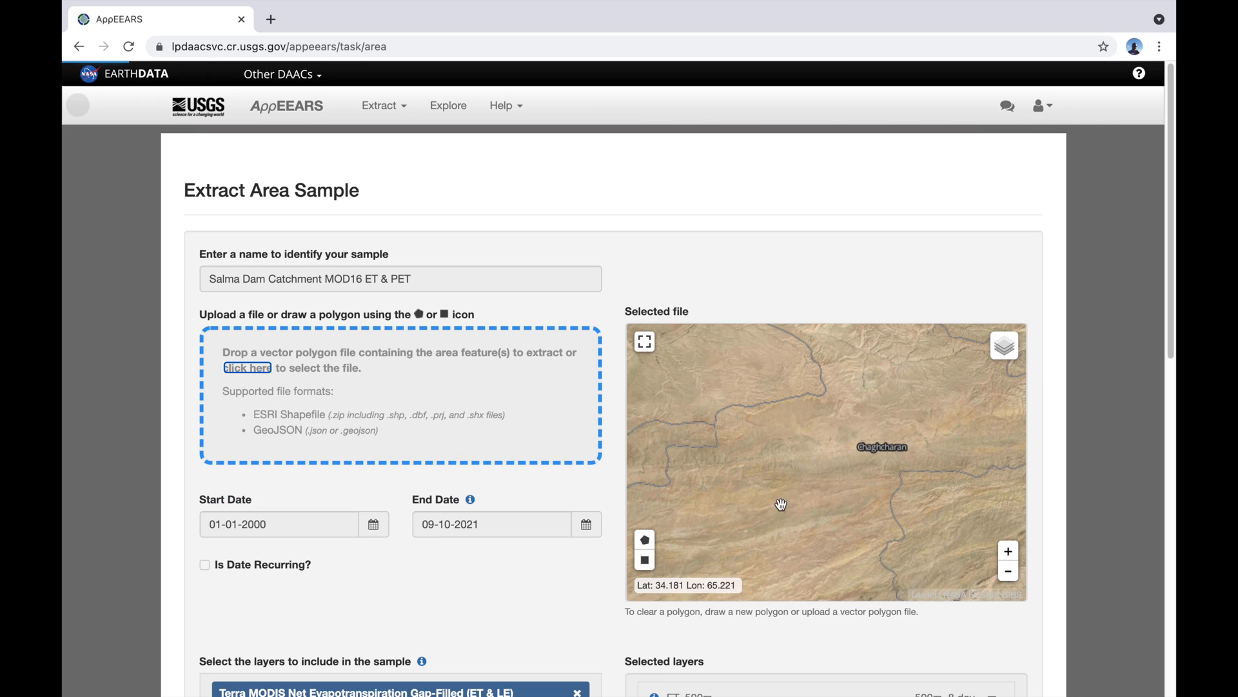
pyautogui.click(246, 367)
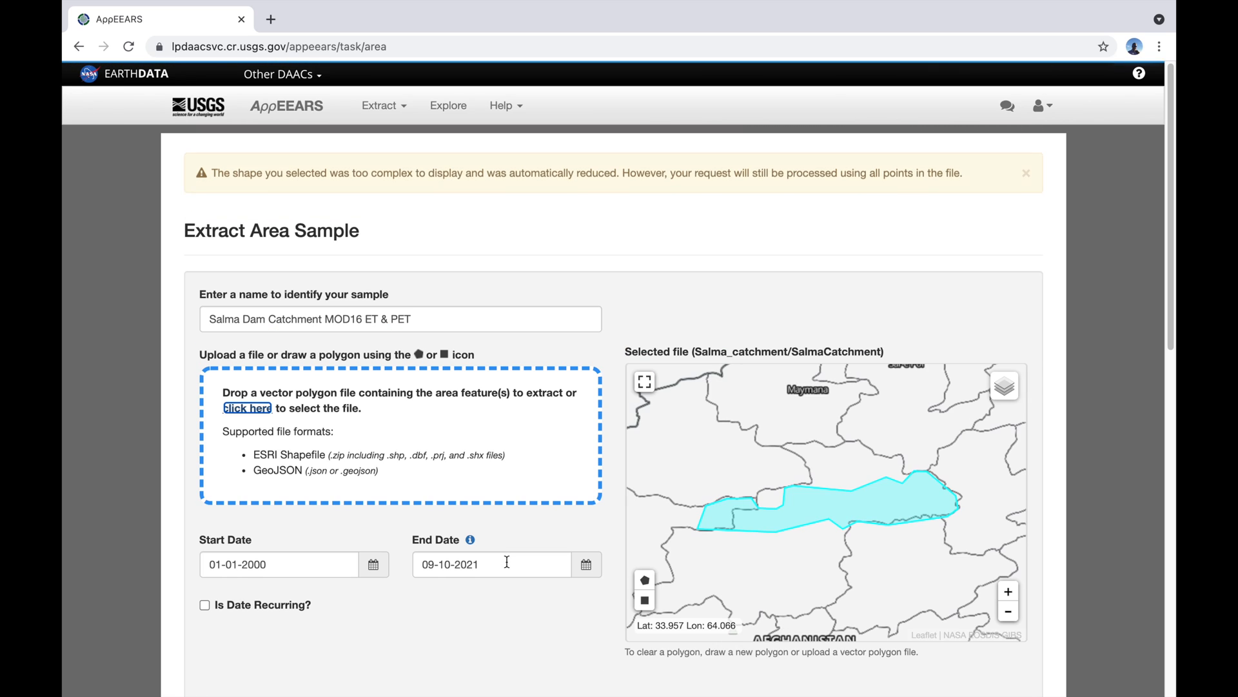
# Submit the Extract Area Sample request and acknowledge the success confirmation
pyautogui.scroll(-3)
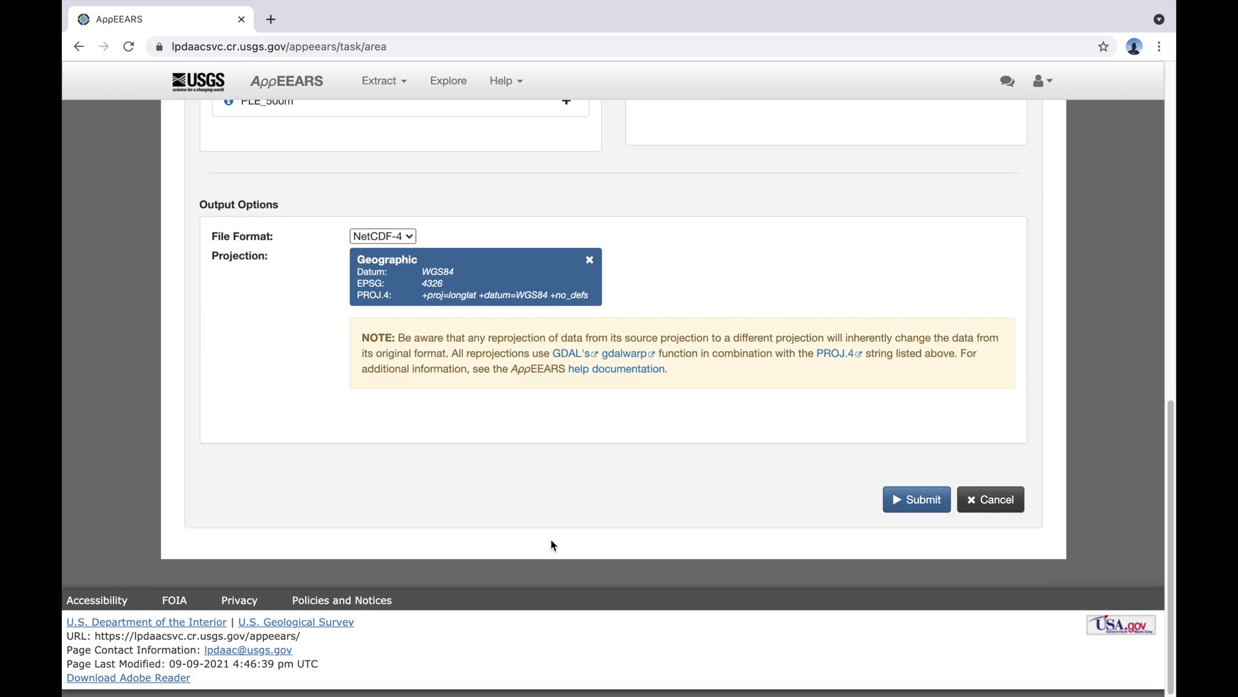
pyautogui.click(916, 498)
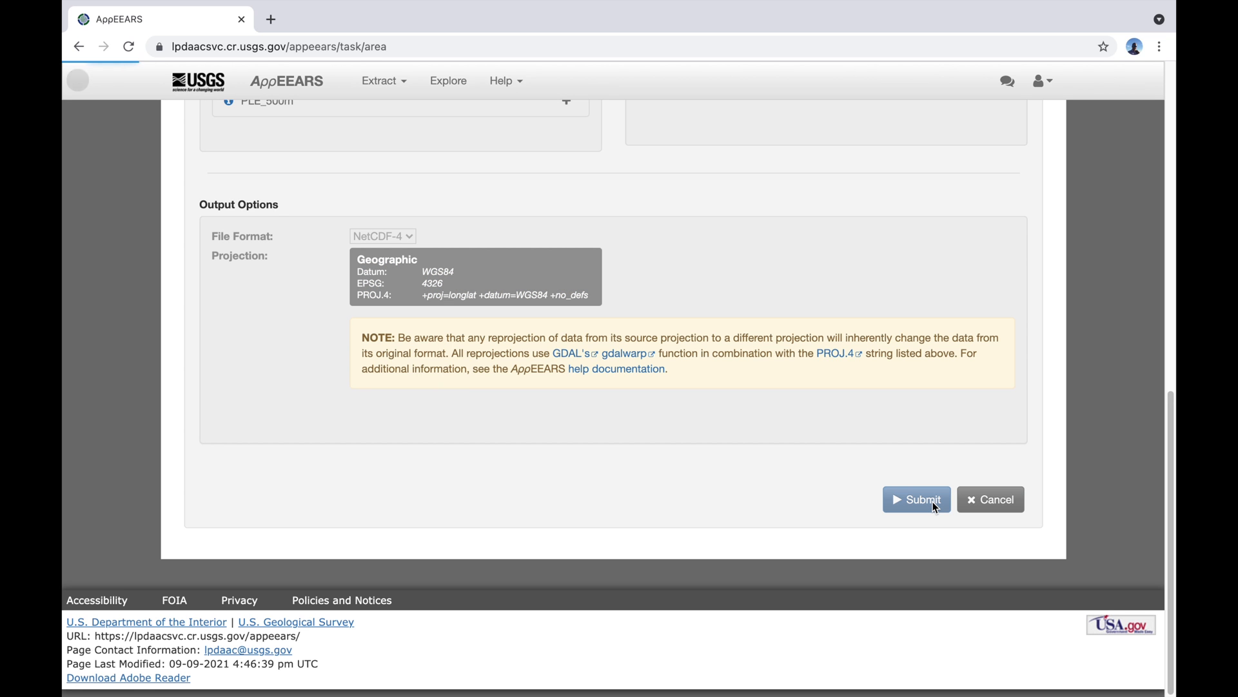
pyautogui.click(916, 499)
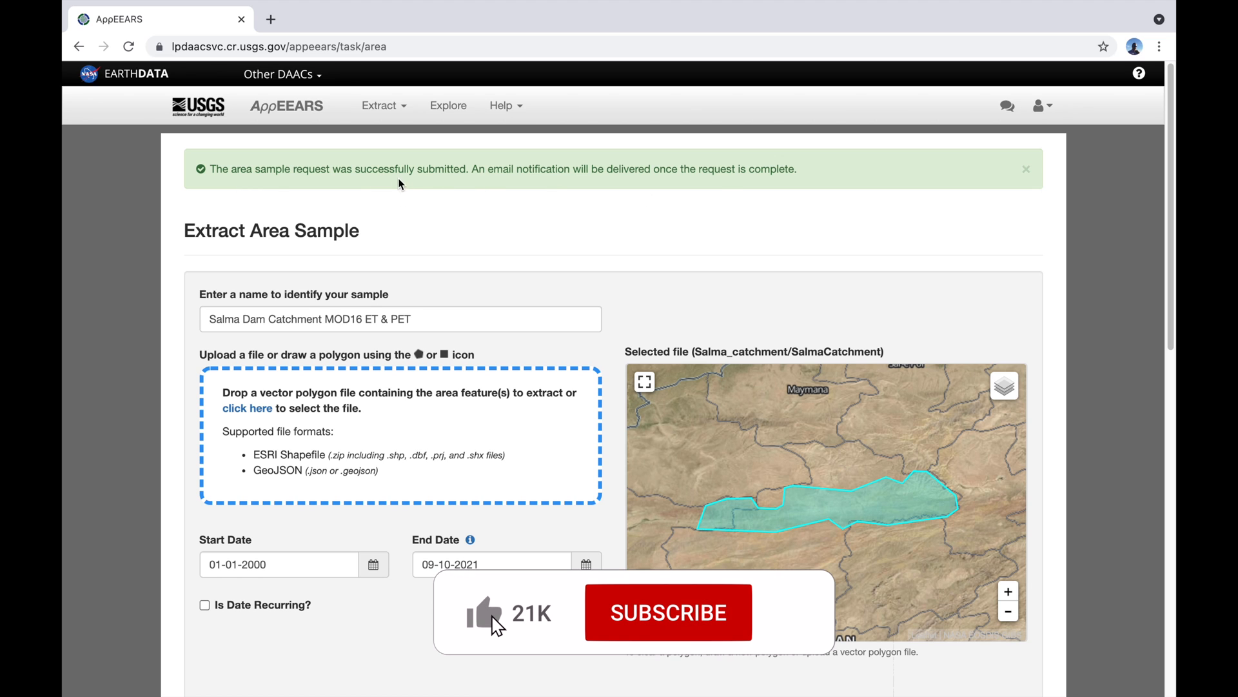
pyautogui.click(667, 611)
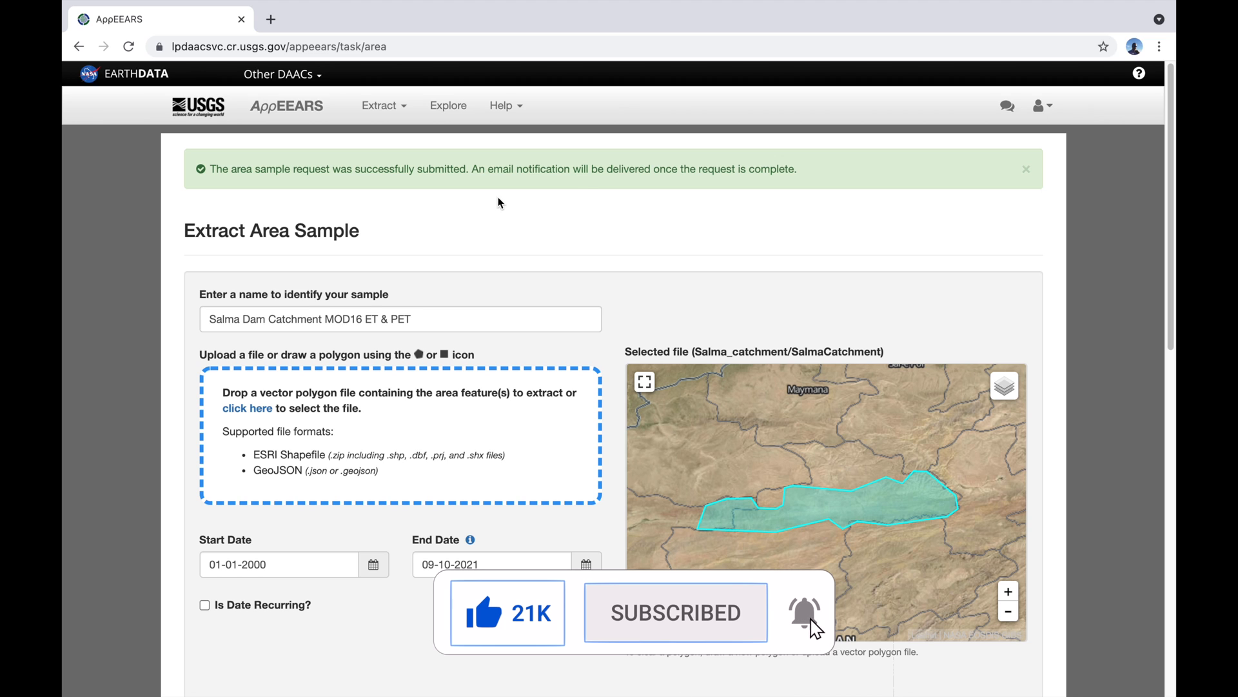
pyautogui.moveTo(850, 689)
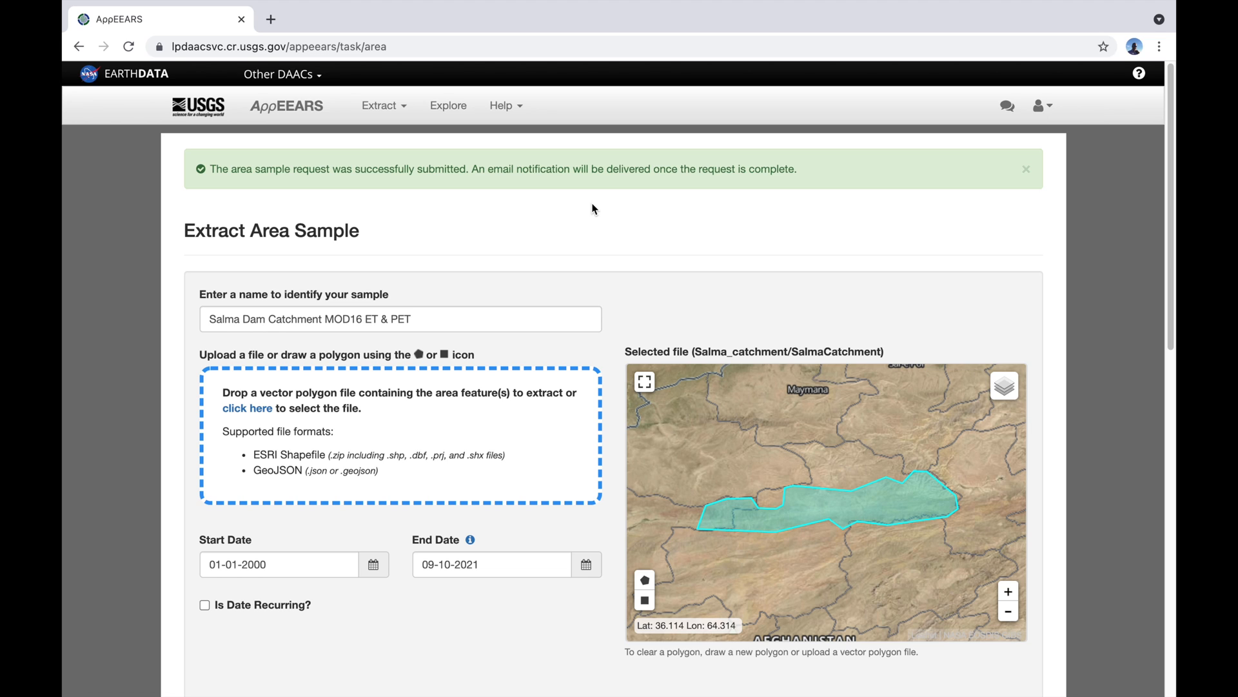
pyautogui.moveTo(447, 104)
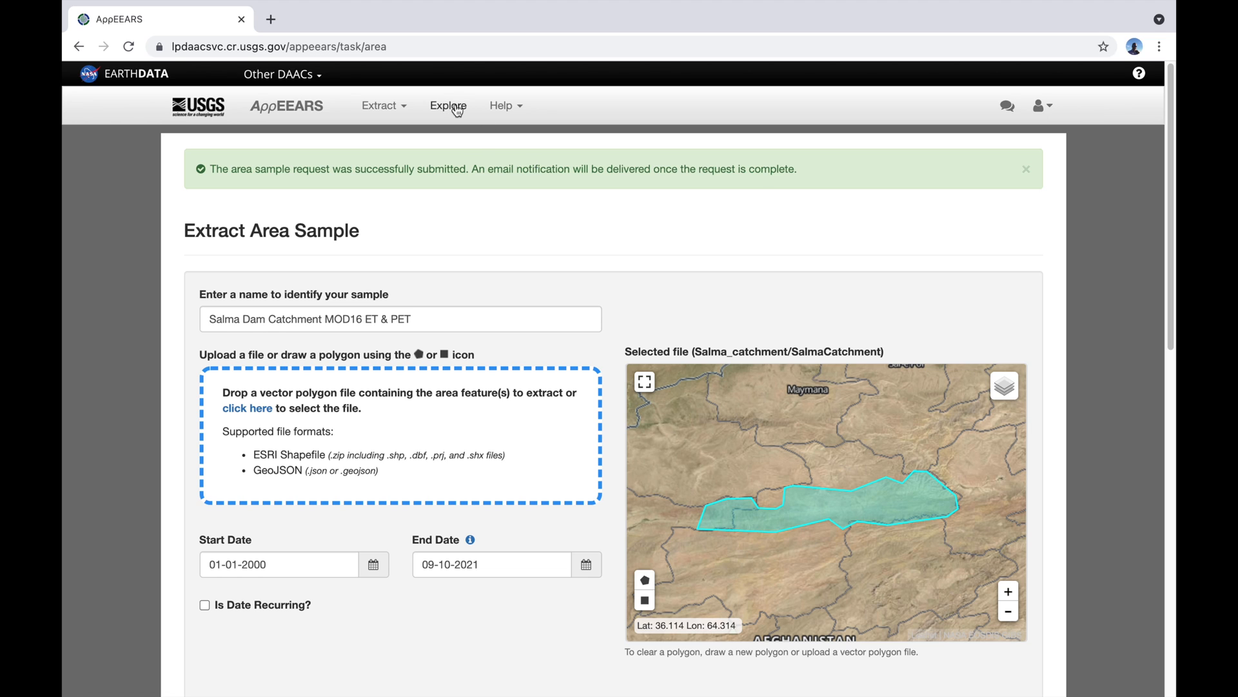
# Show the Explore Requests list to check the MOD16 ET & PET request status
pyautogui.click(447, 104)
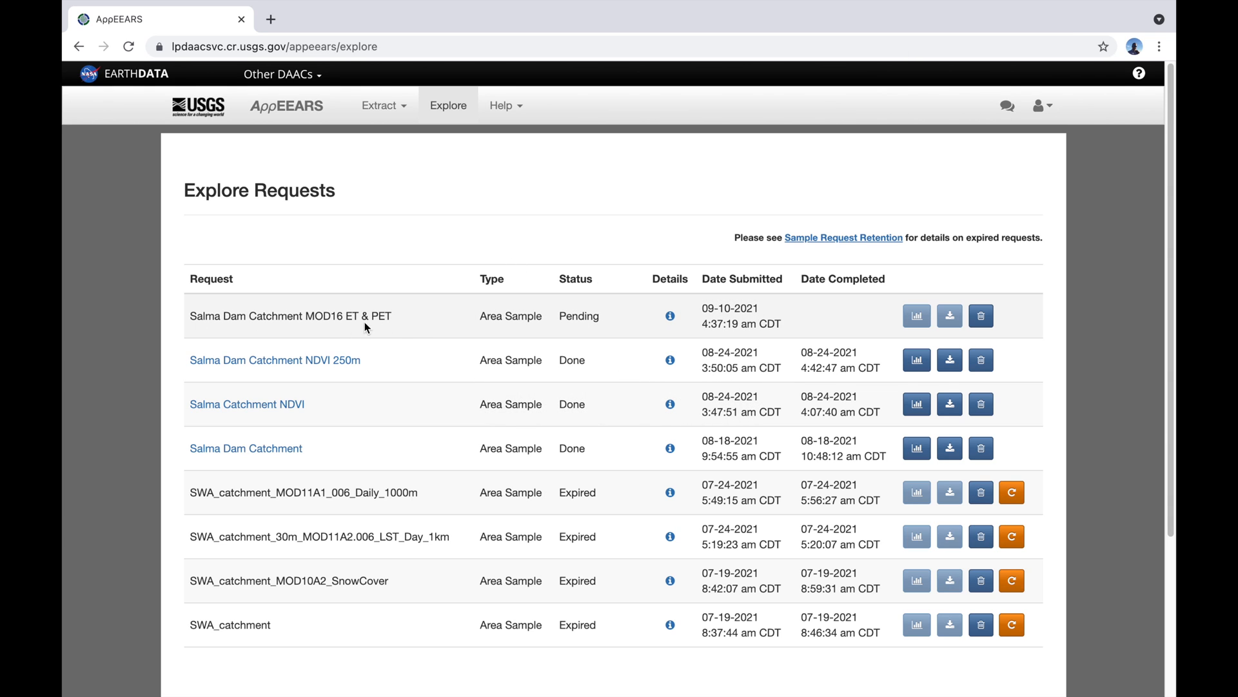
pyautogui.moveTo(585, 323)
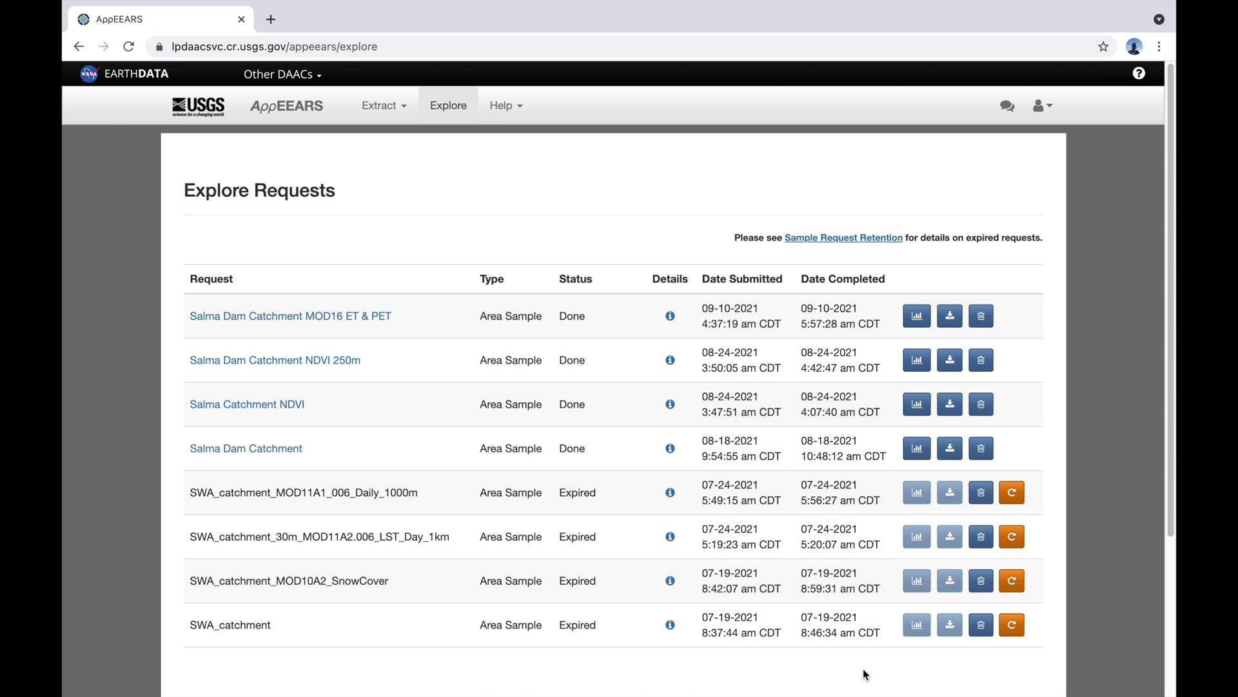
pyautogui.moveTo(575, 252)
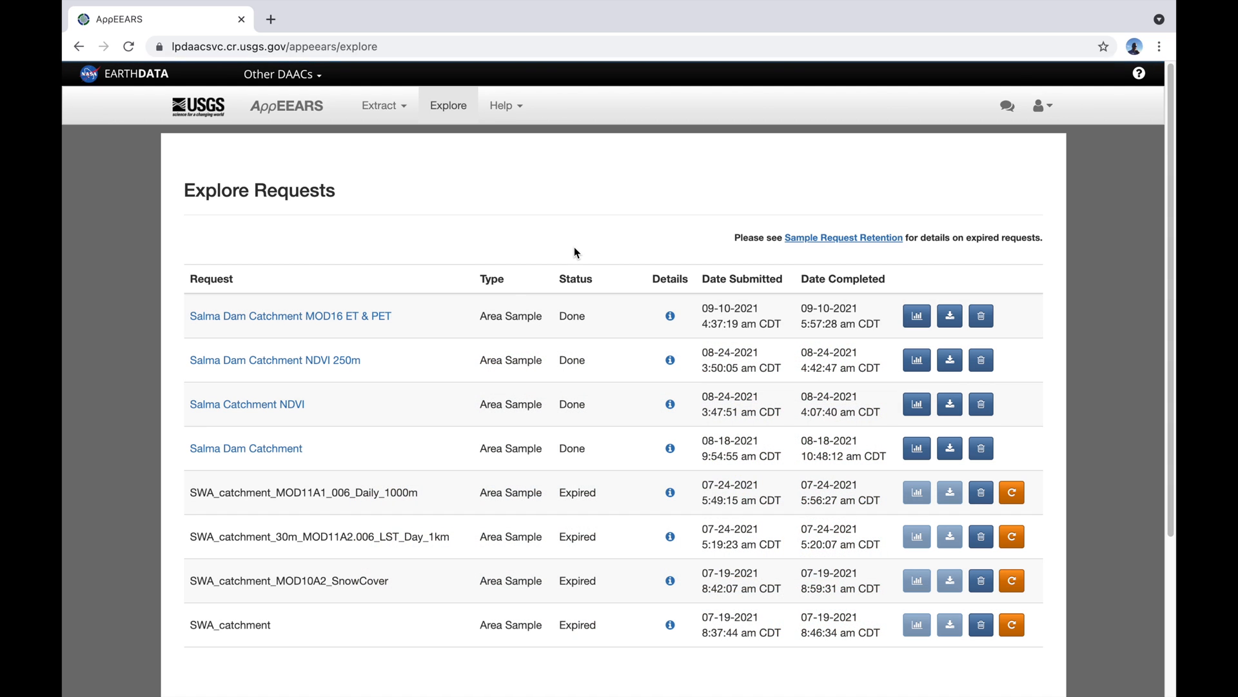
pyautogui.moveTo(435, 329)
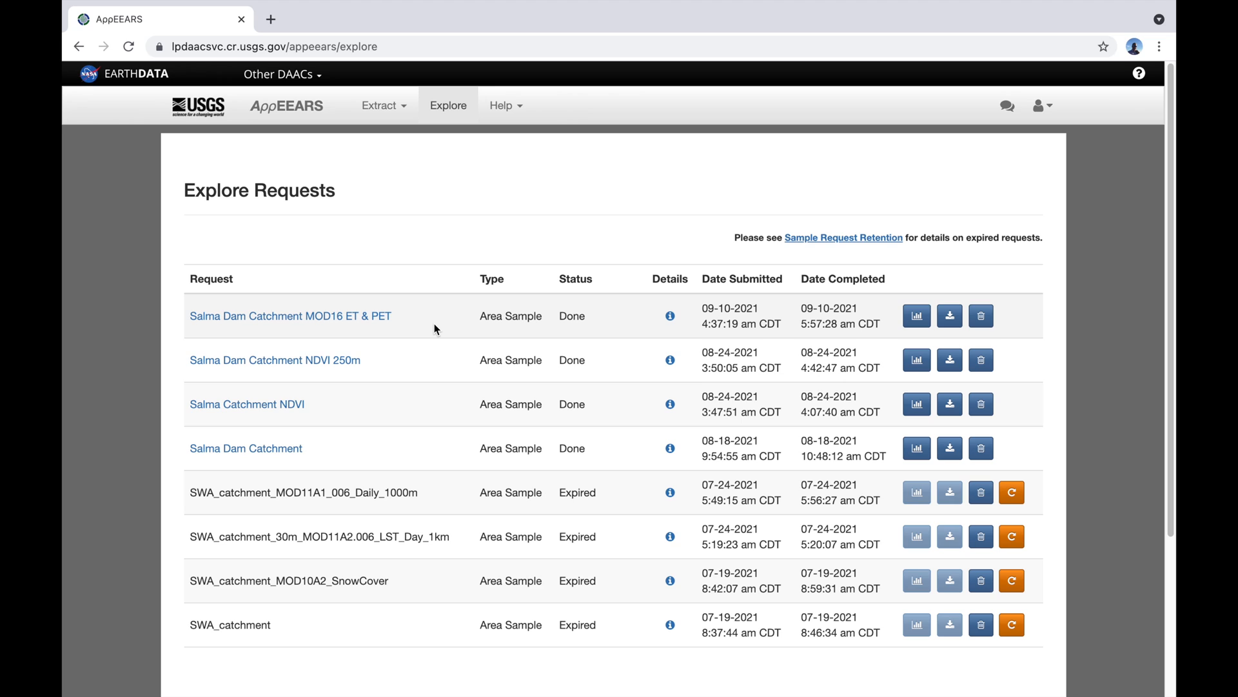
pyautogui.moveTo(757, 336)
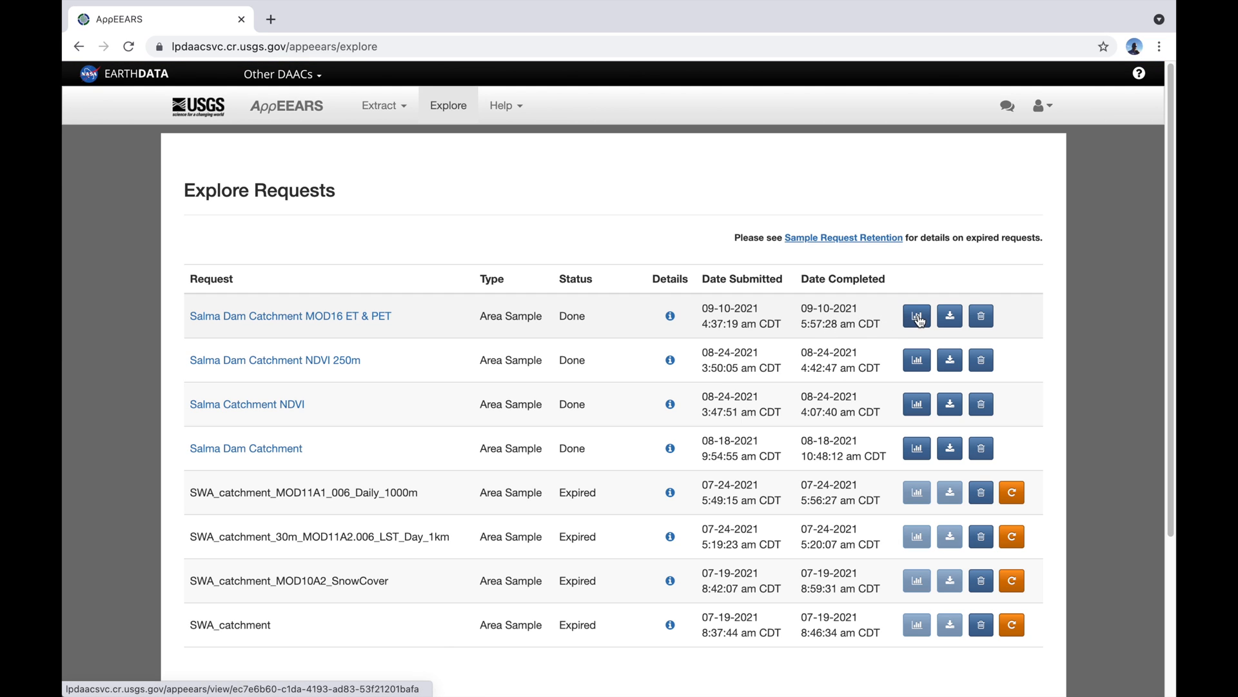
pyautogui.moveTo(948, 316)
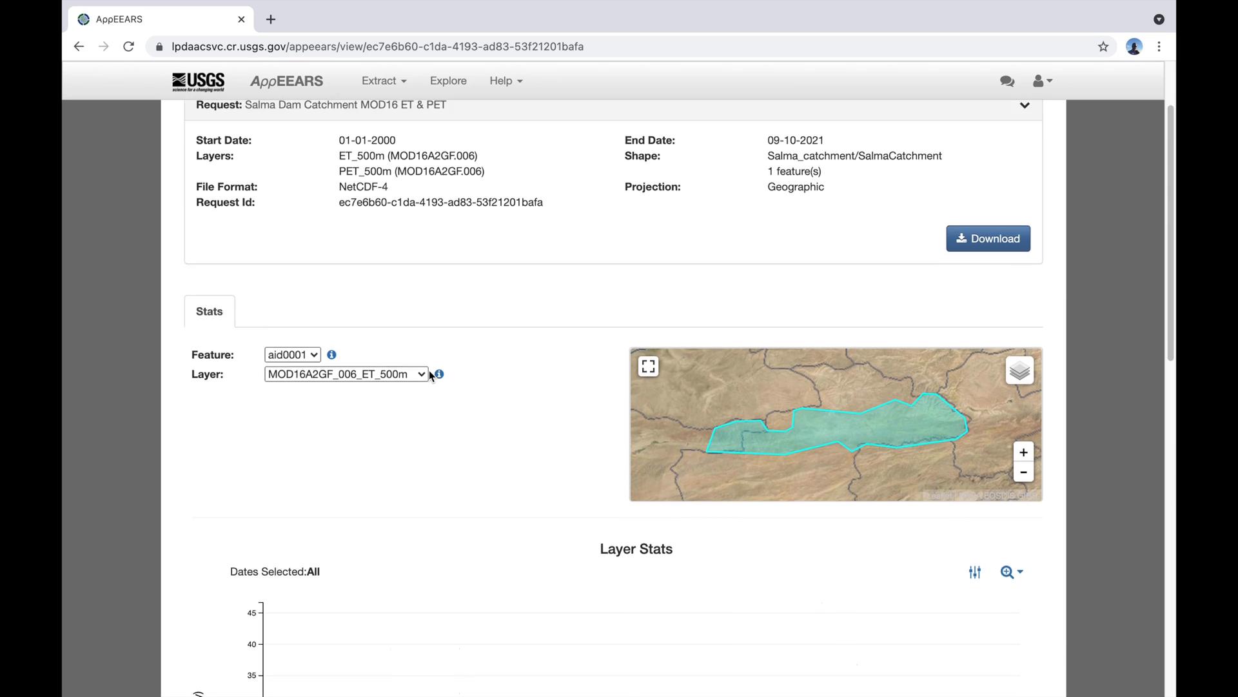
pyautogui.scroll(-3)
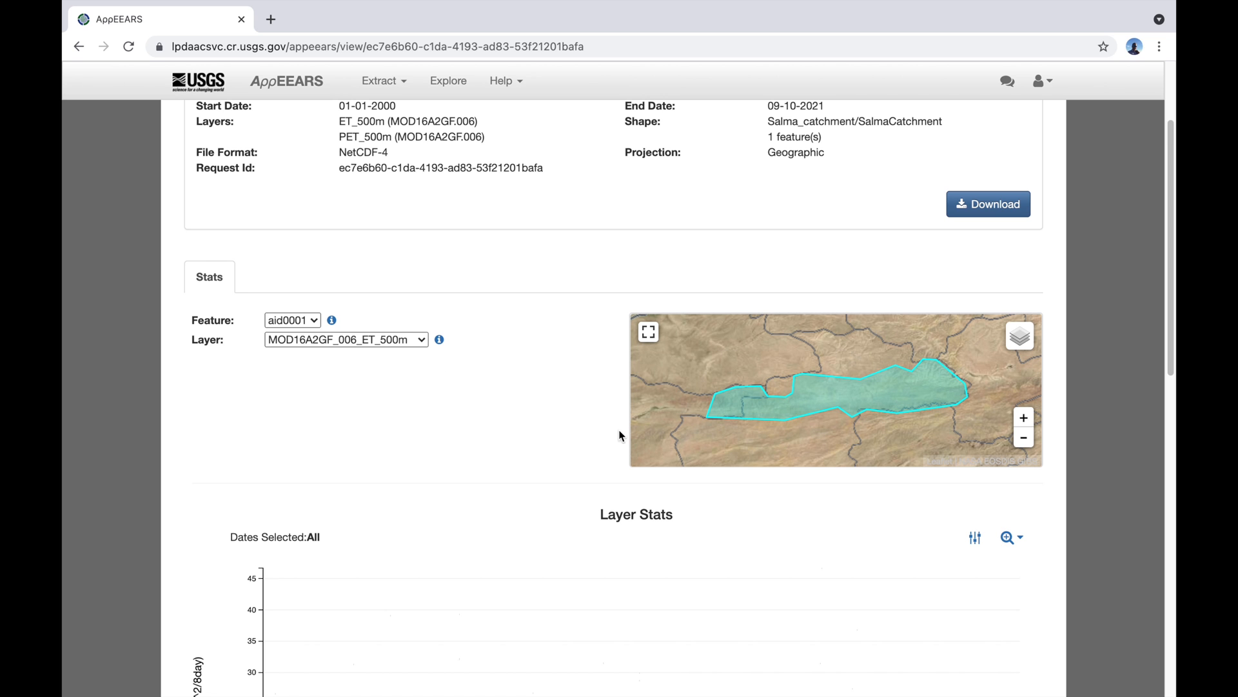
pyautogui.scroll(-3)
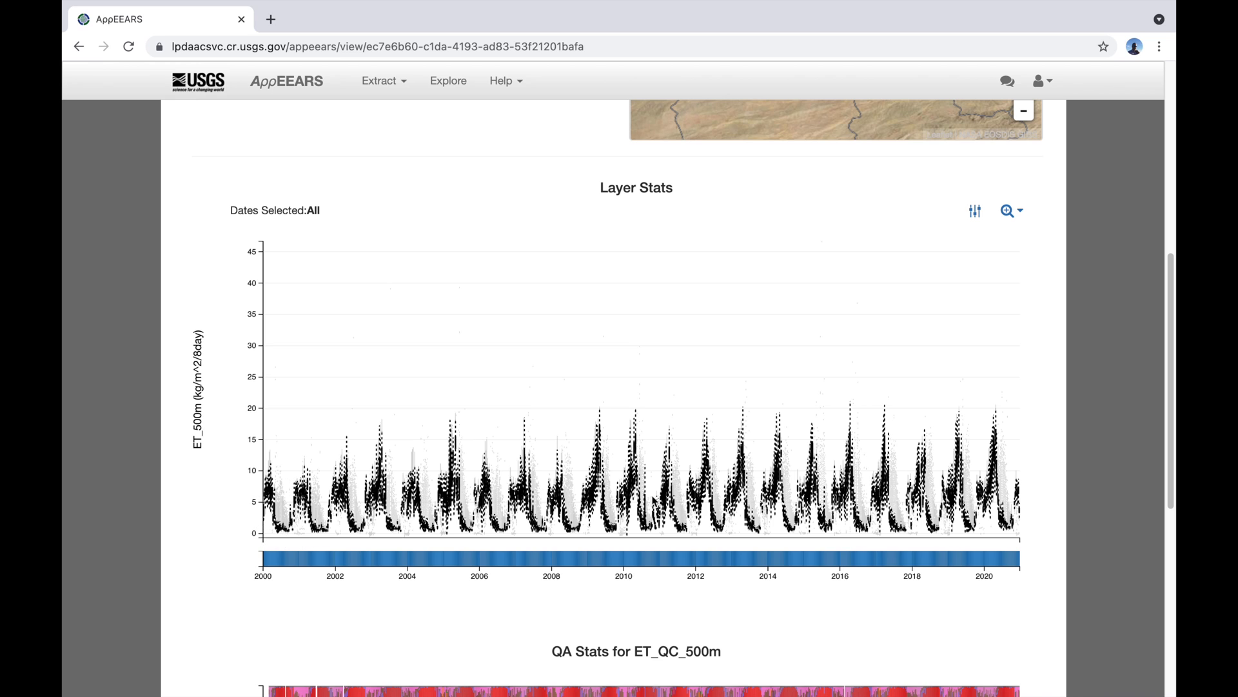
pyautogui.moveTo(915, 504)
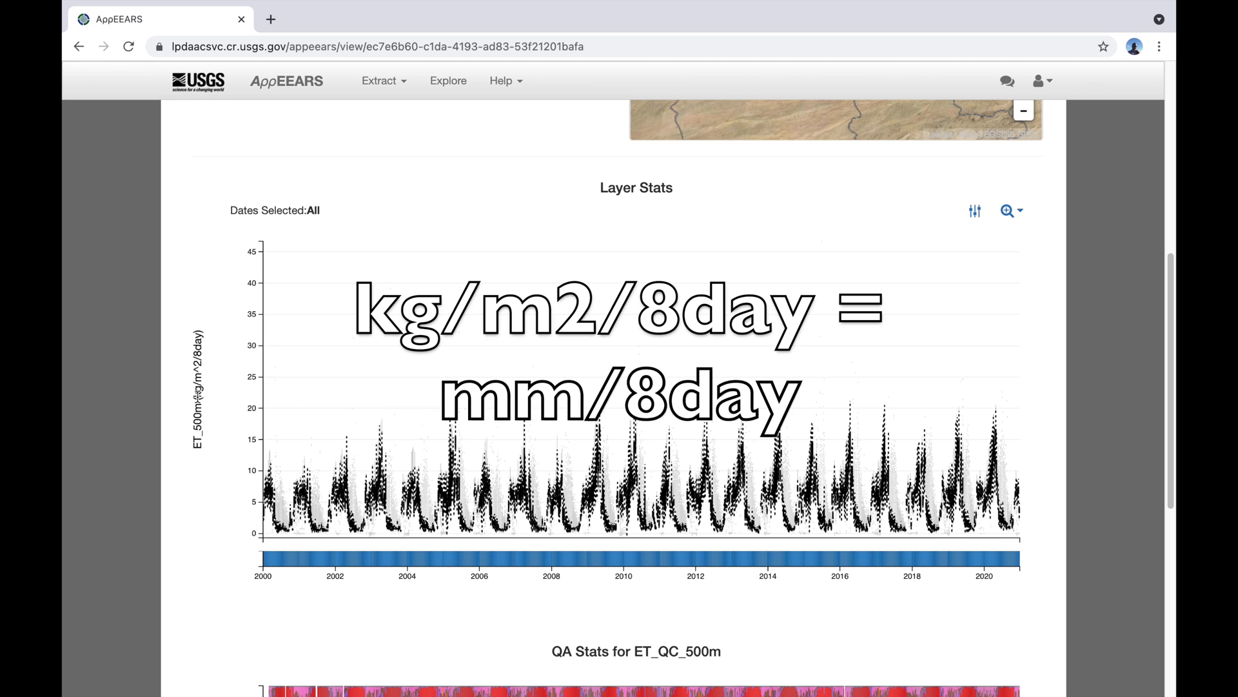
pyautogui.moveTo(215, 341)
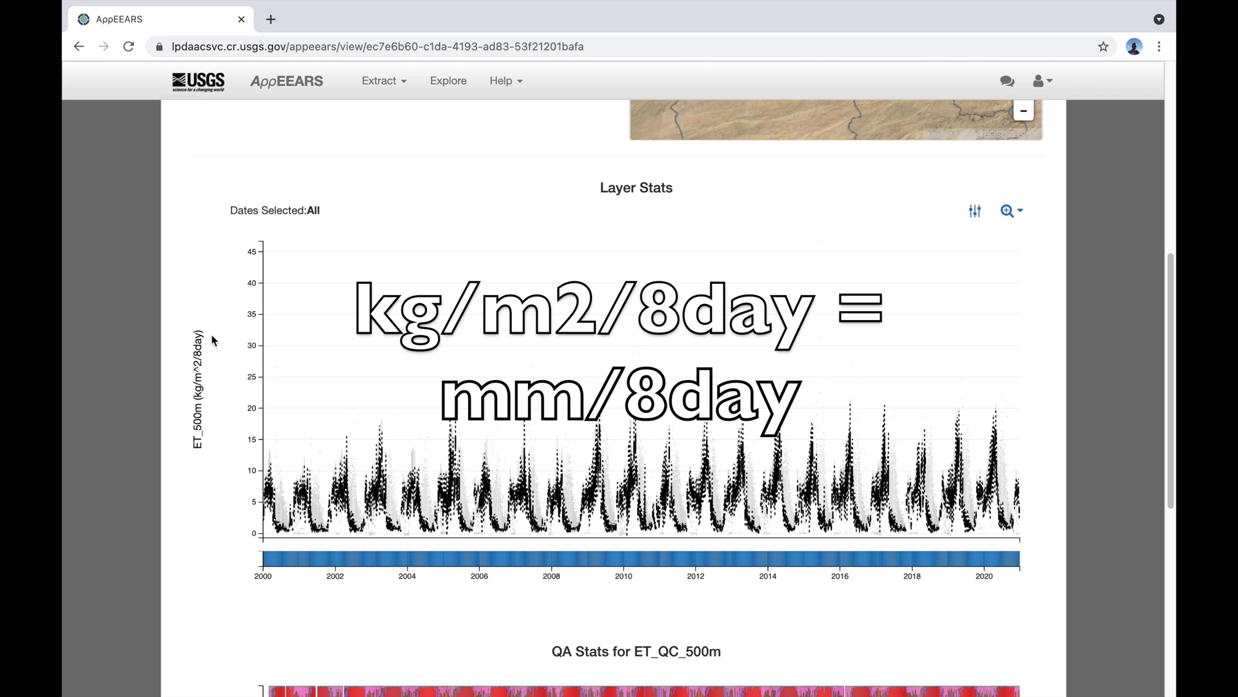
pyautogui.moveTo(254, 372)
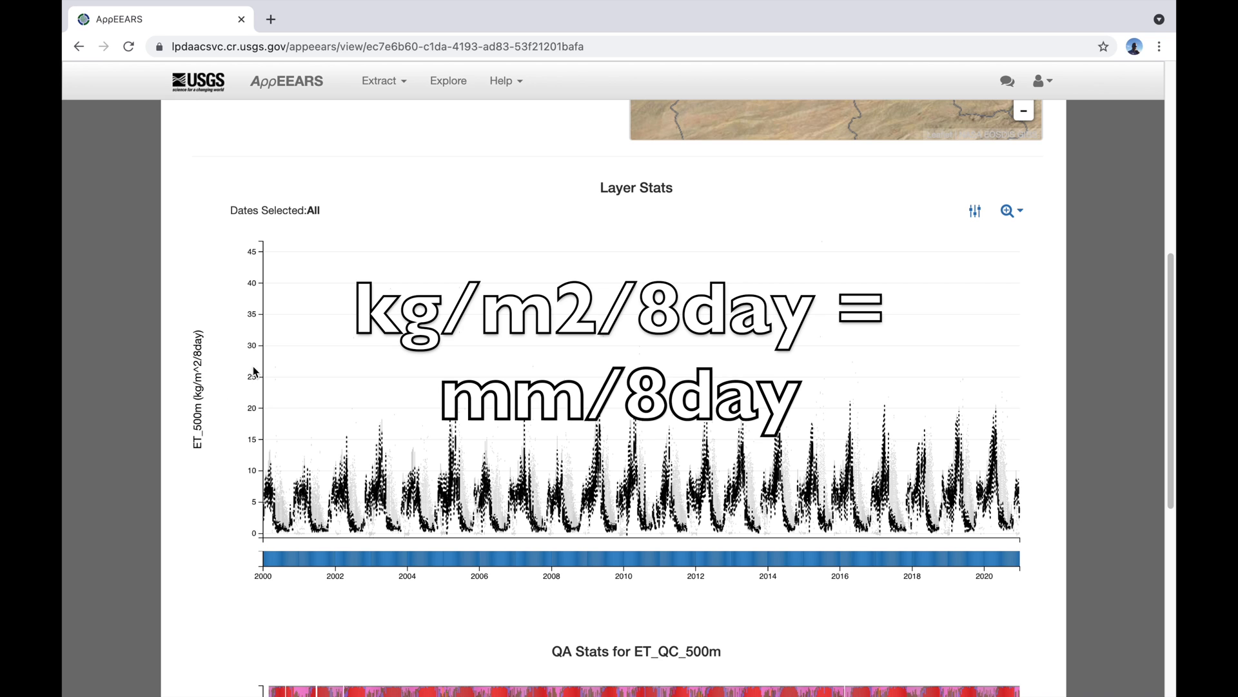
pyautogui.scroll(-3)
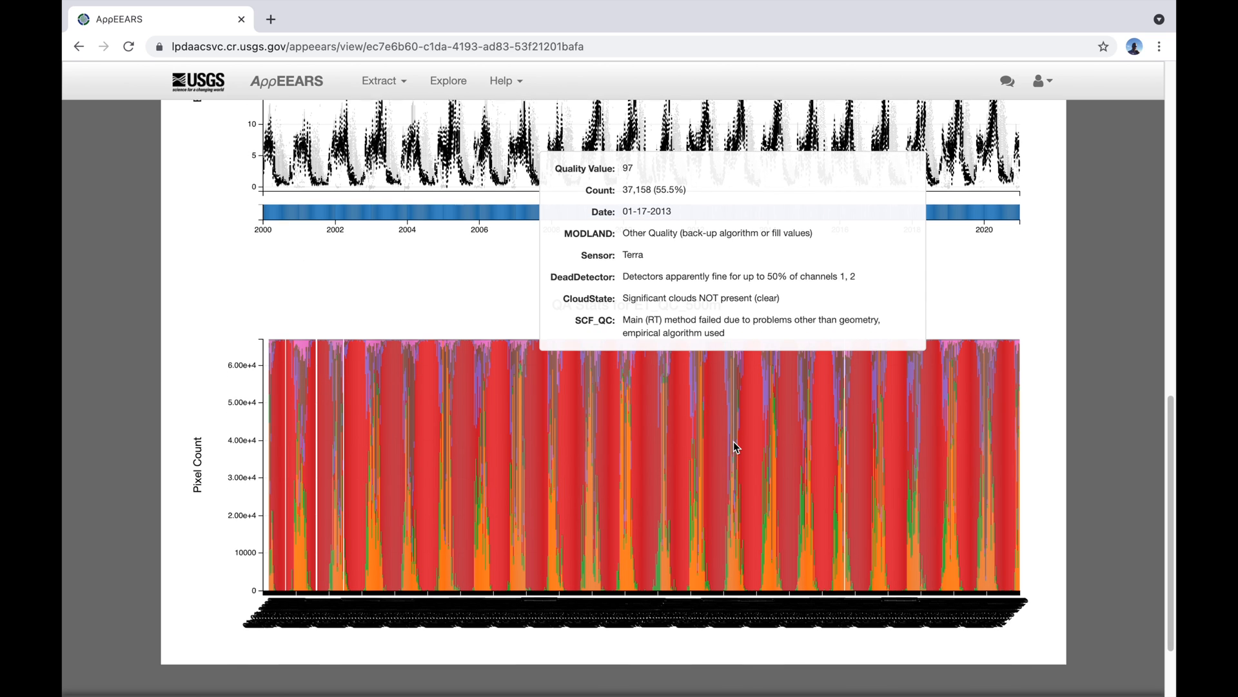
pyautogui.scroll(3)
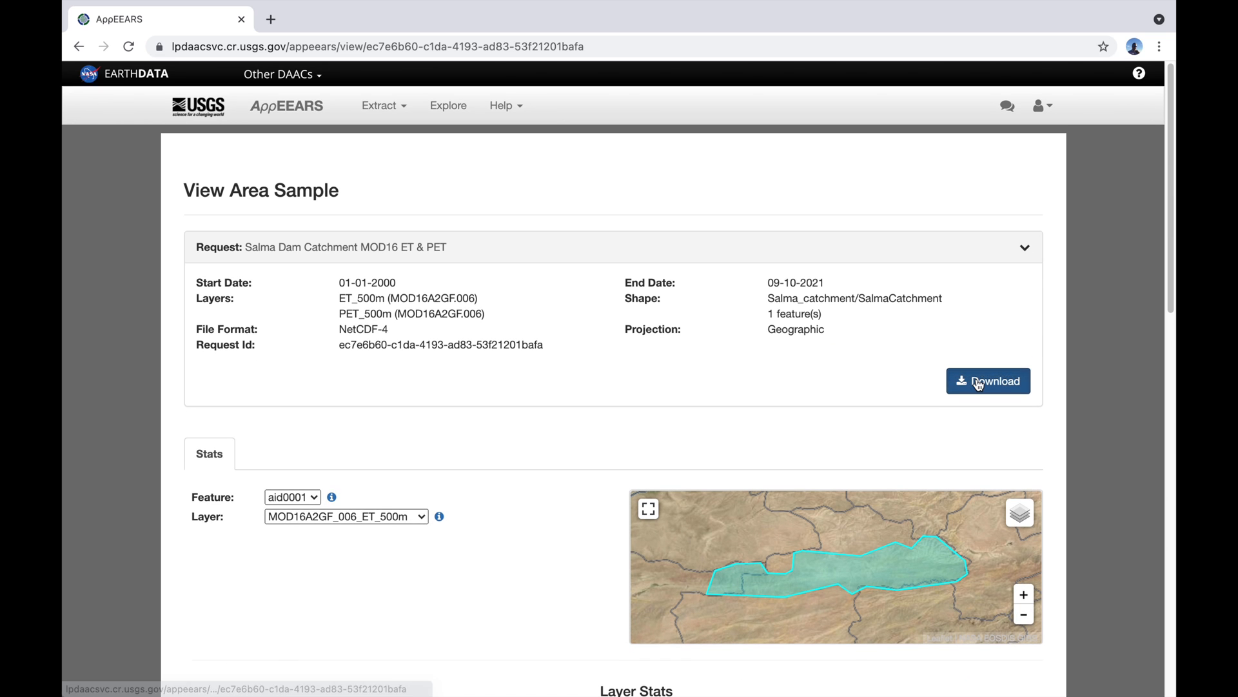
# Go to the request's download page and view the list of supporting and NetCDF files
pyautogui.click(988, 381)
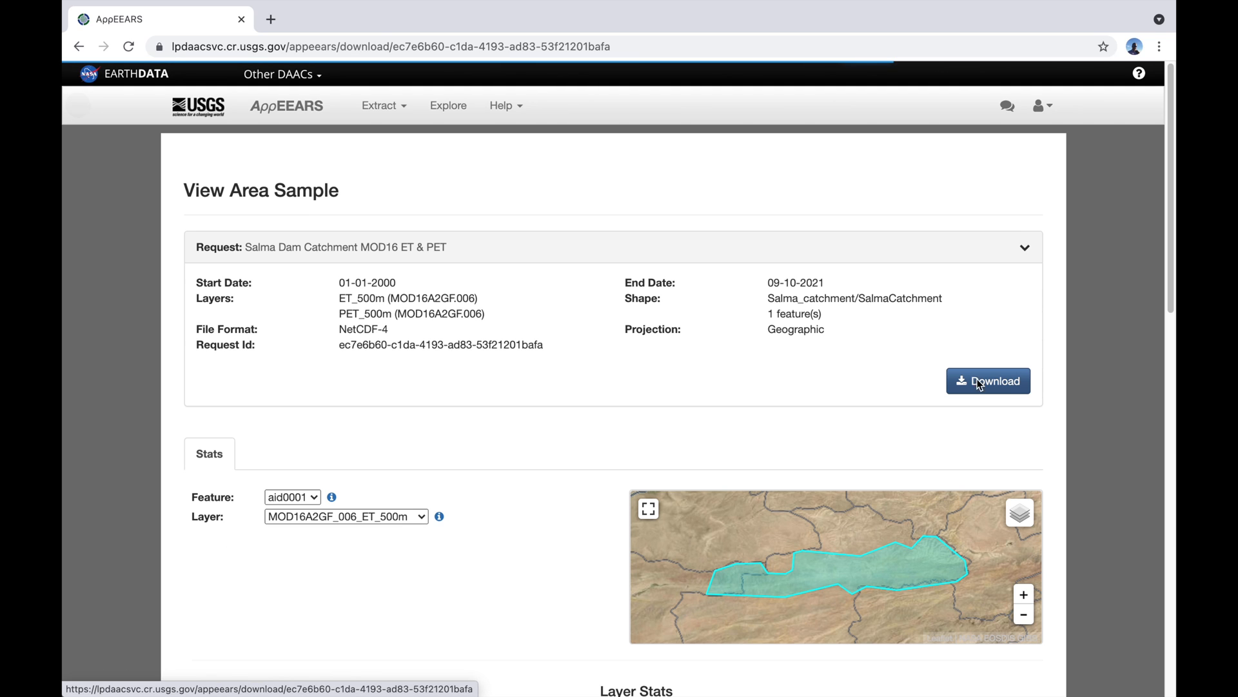
pyautogui.click(987, 381)
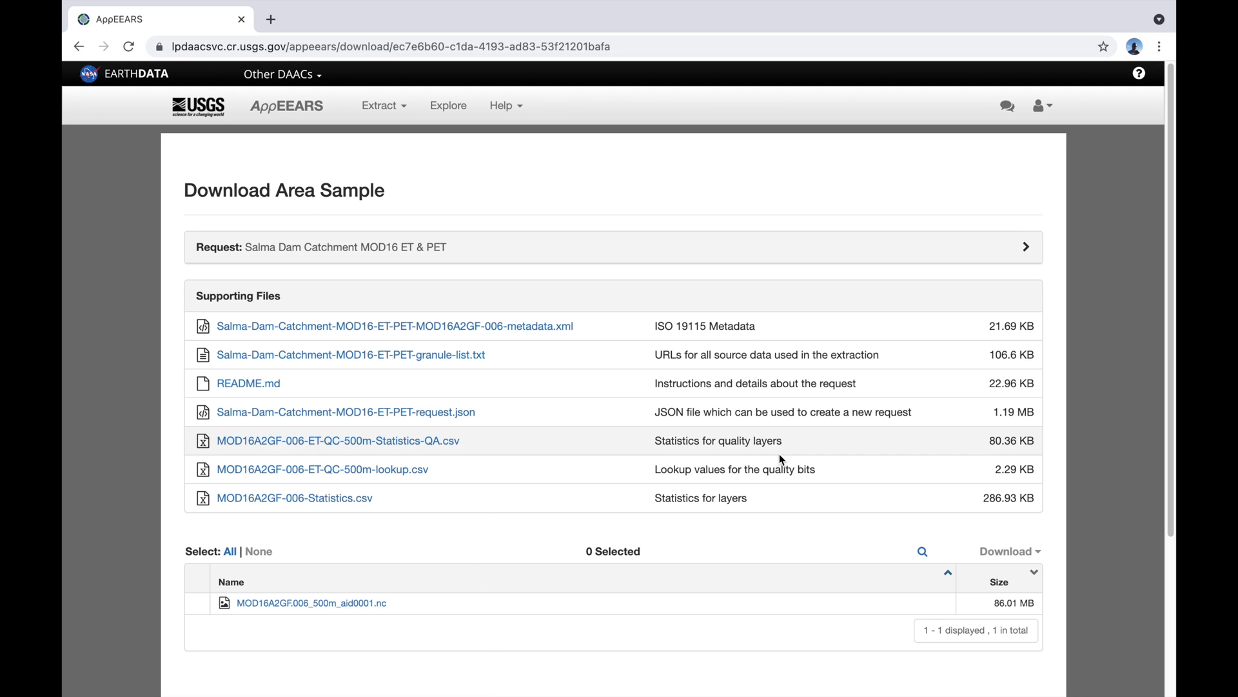
pyautogui.scroll(-3)
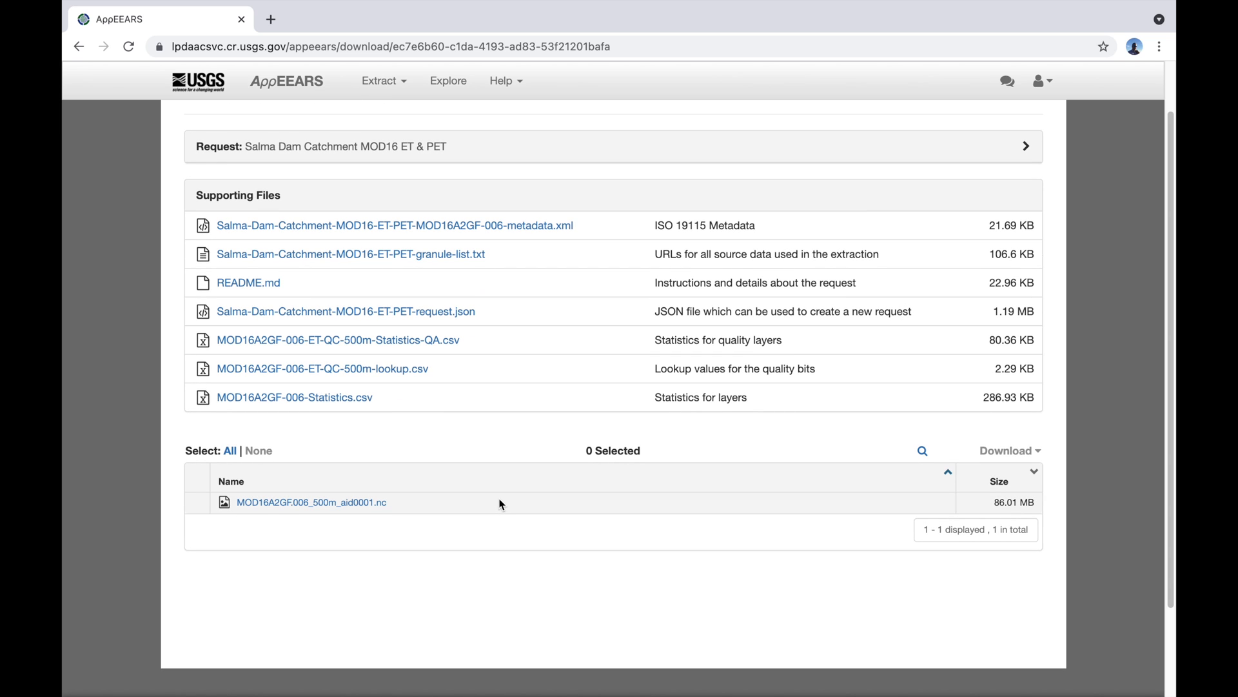
pyautogui.click(395, 224)
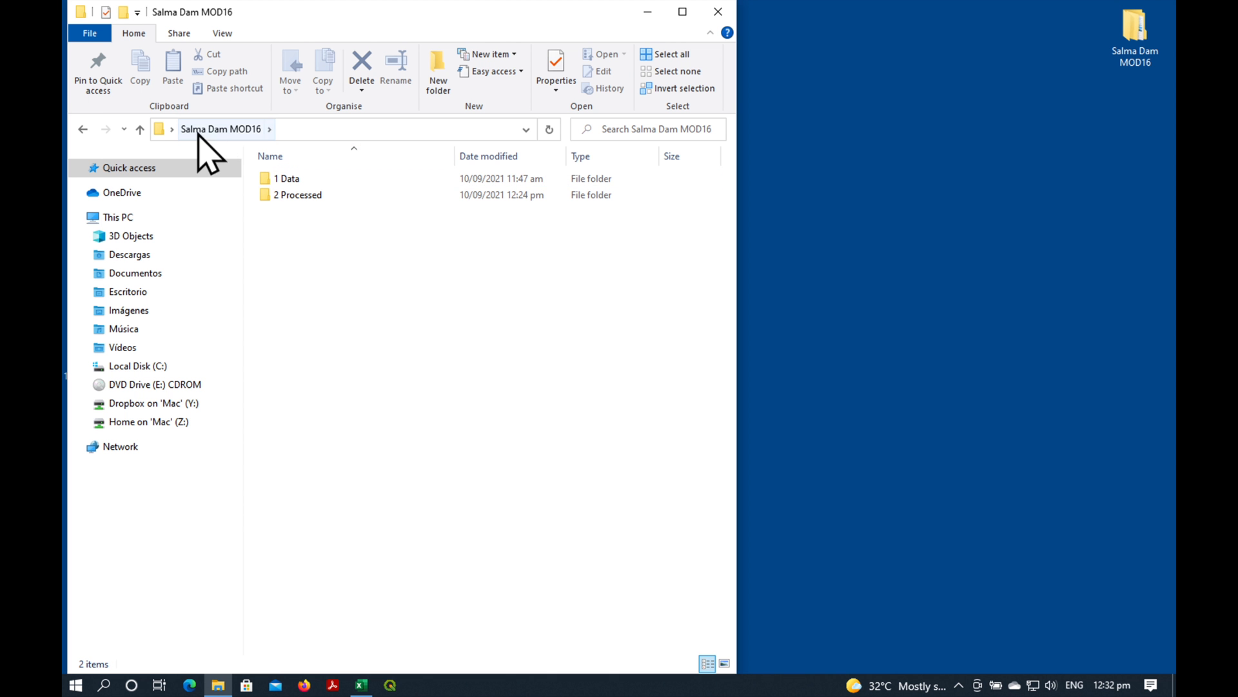
# Look inside 1 Data, then enter 2 Processed and select Salma Dam MOD16A2GF-006.xlsx
pyautogui.click(298, 195)
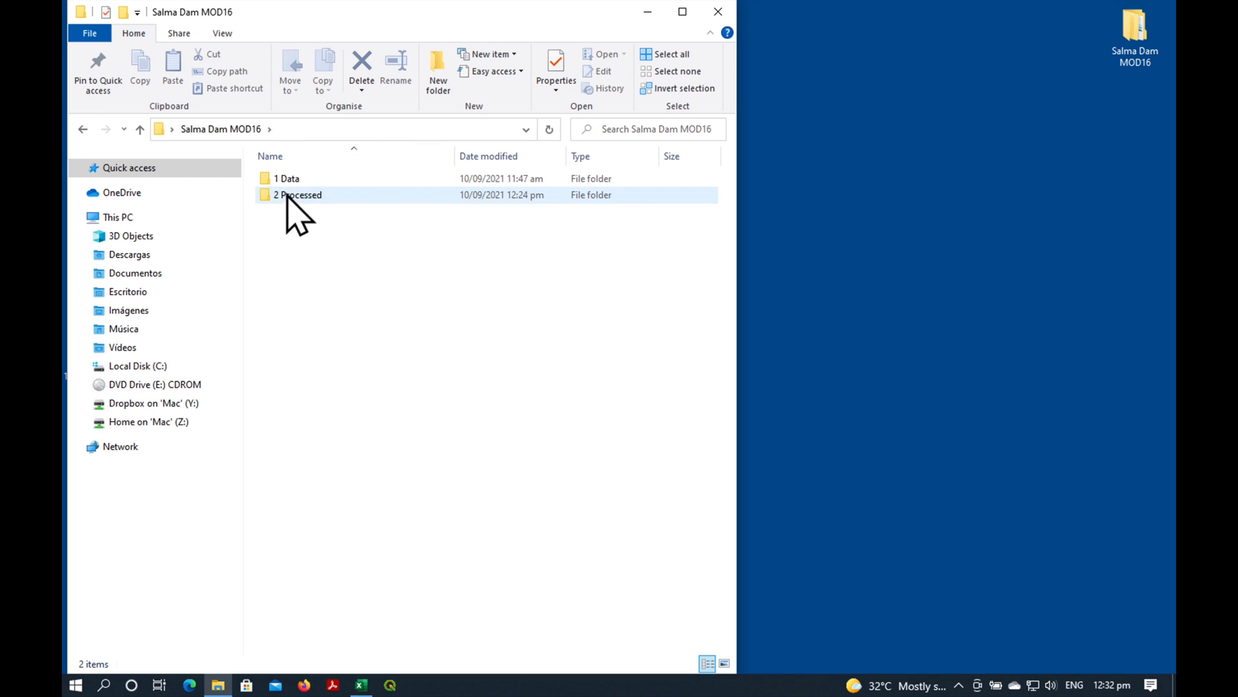
pyautogui.doubleClick(287, 178)
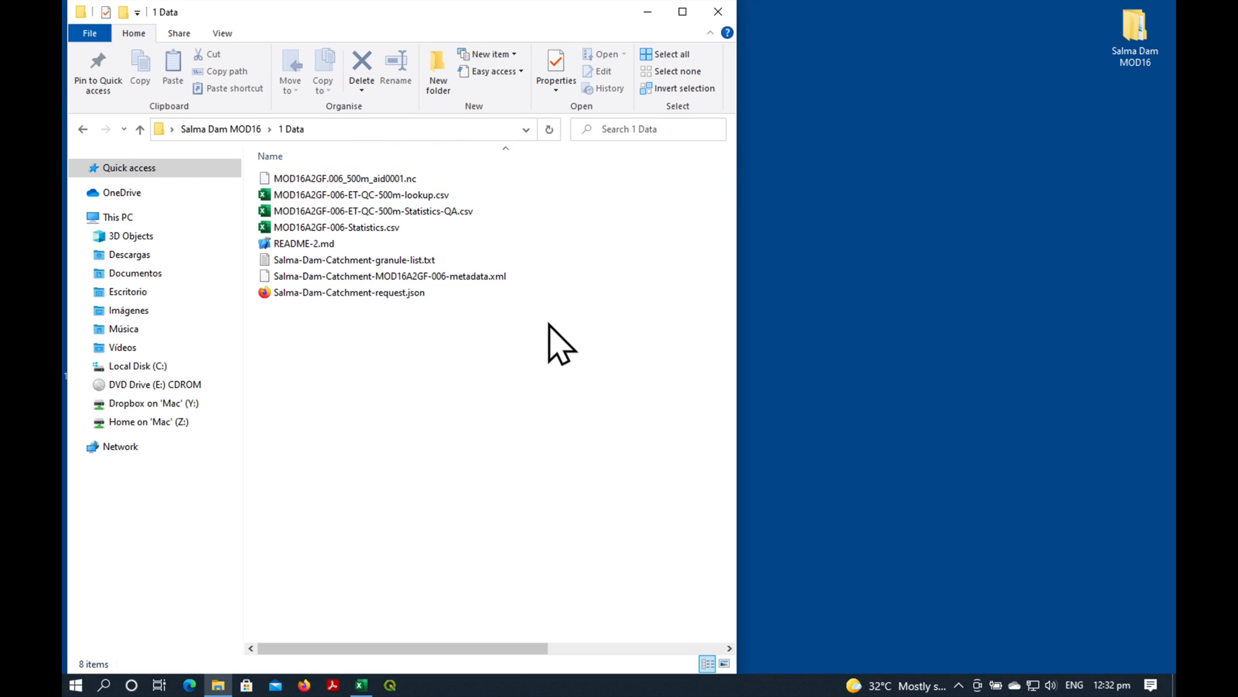
pyautogui.click(140, 129)
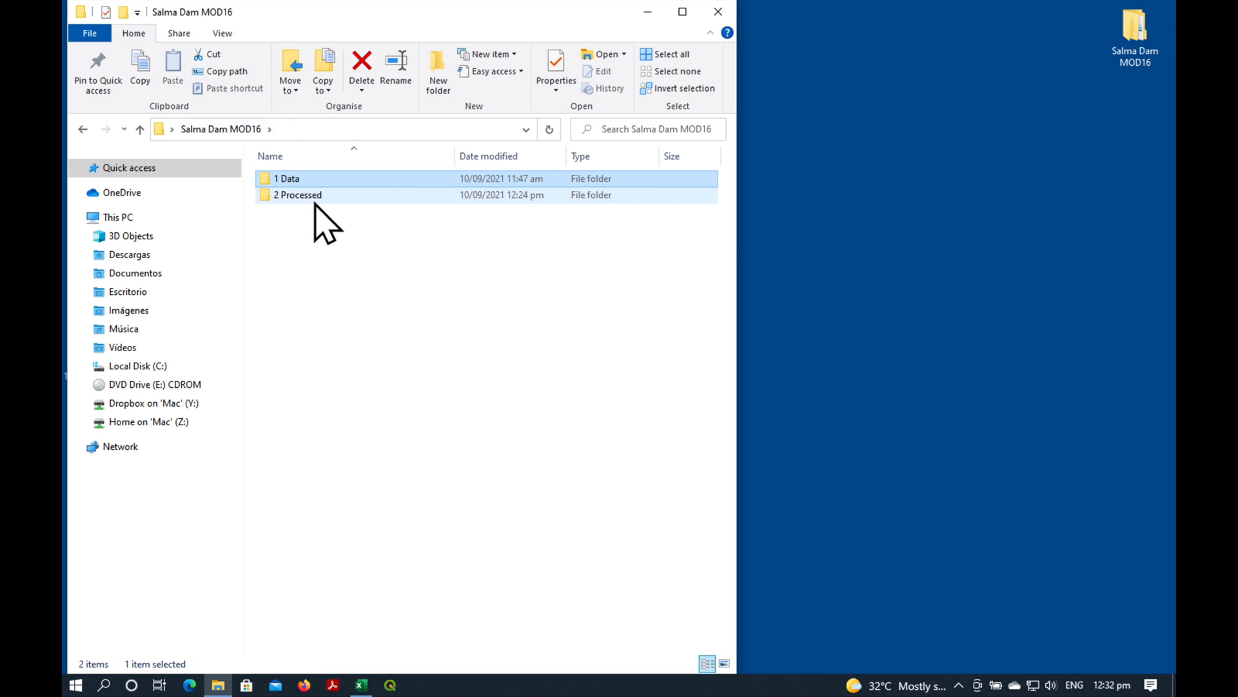
pyautogui.doubleClick(298, 195)
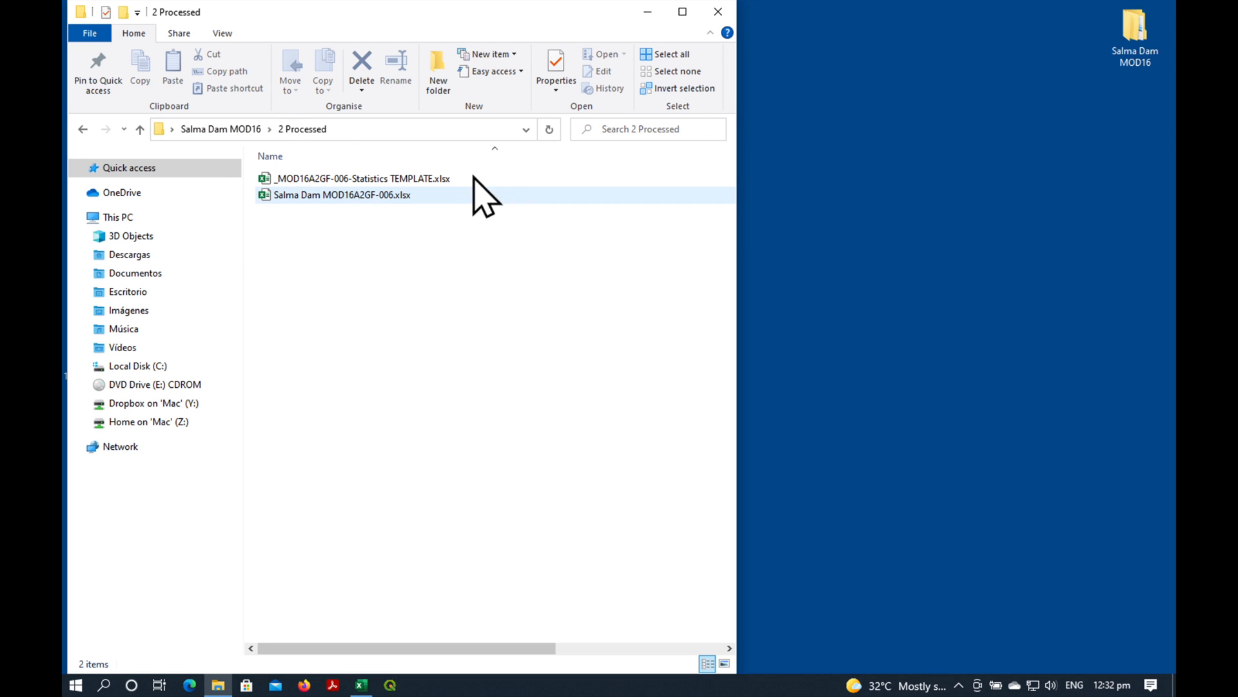
pyautogui.moveTo(416, 213)
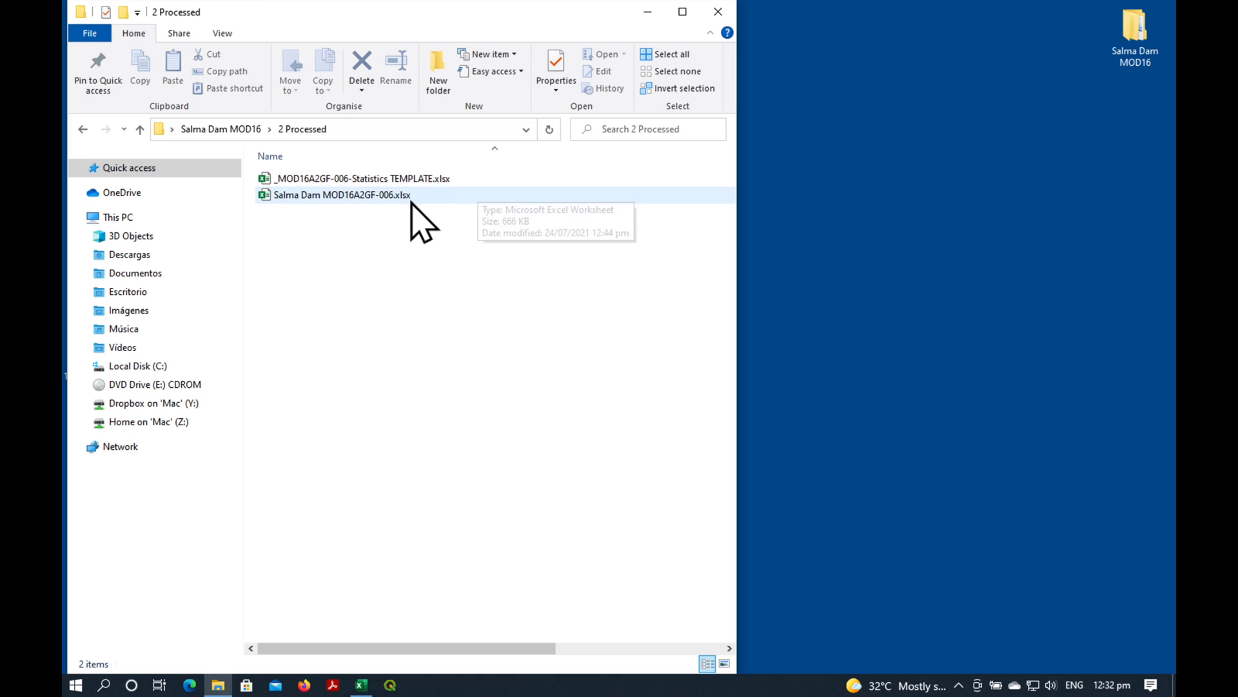
pyautogui.moveTo(341, 217)
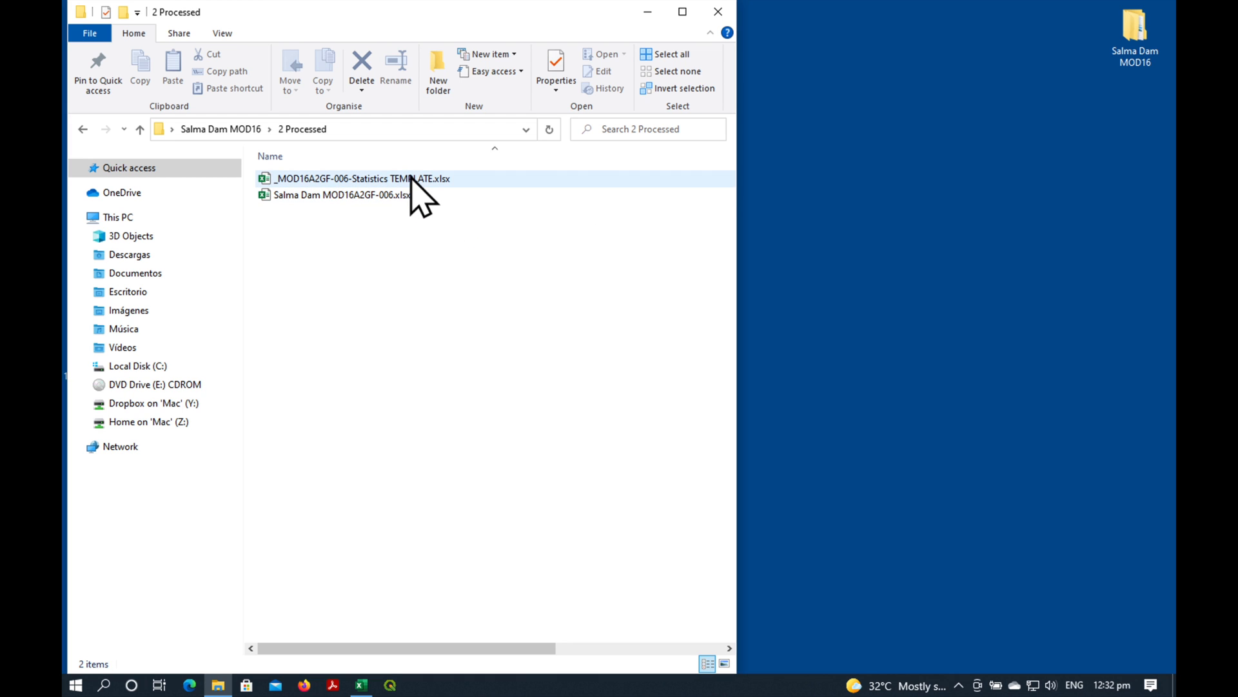
pyautogui.click(340, 195)
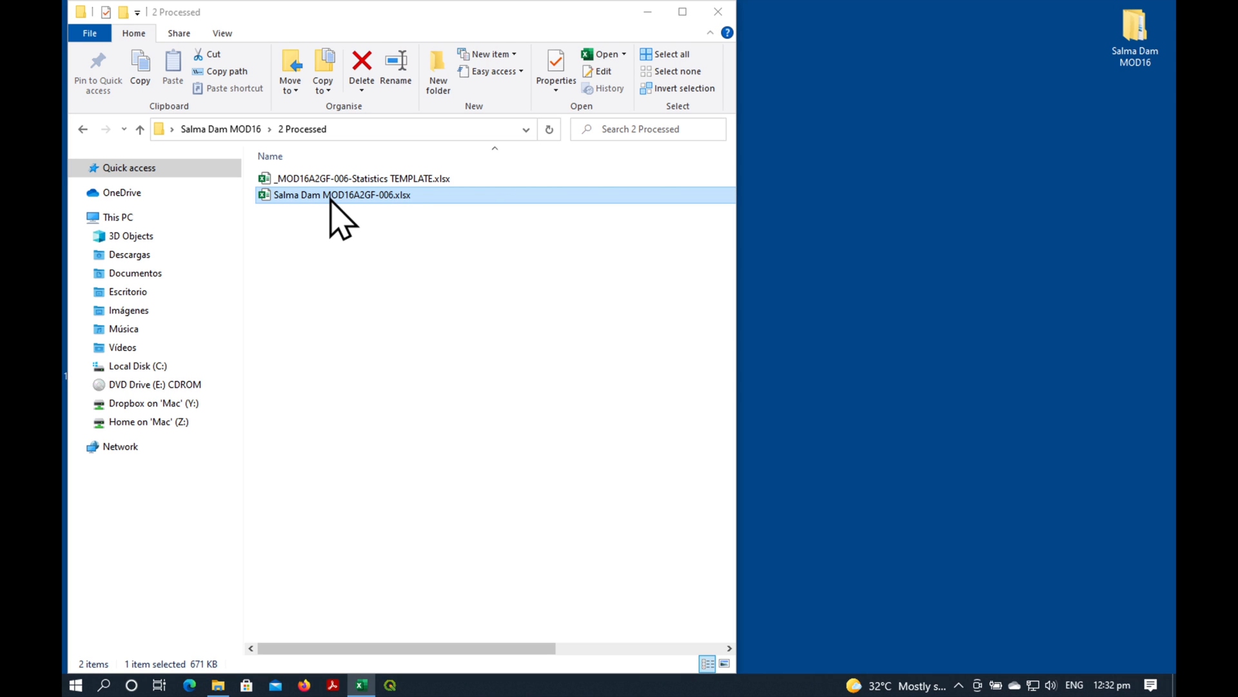
# Enter Salma dam as the catchment name and check the CONCATENATE chart-title formula
pyautogui.doubleClick(342, 195)
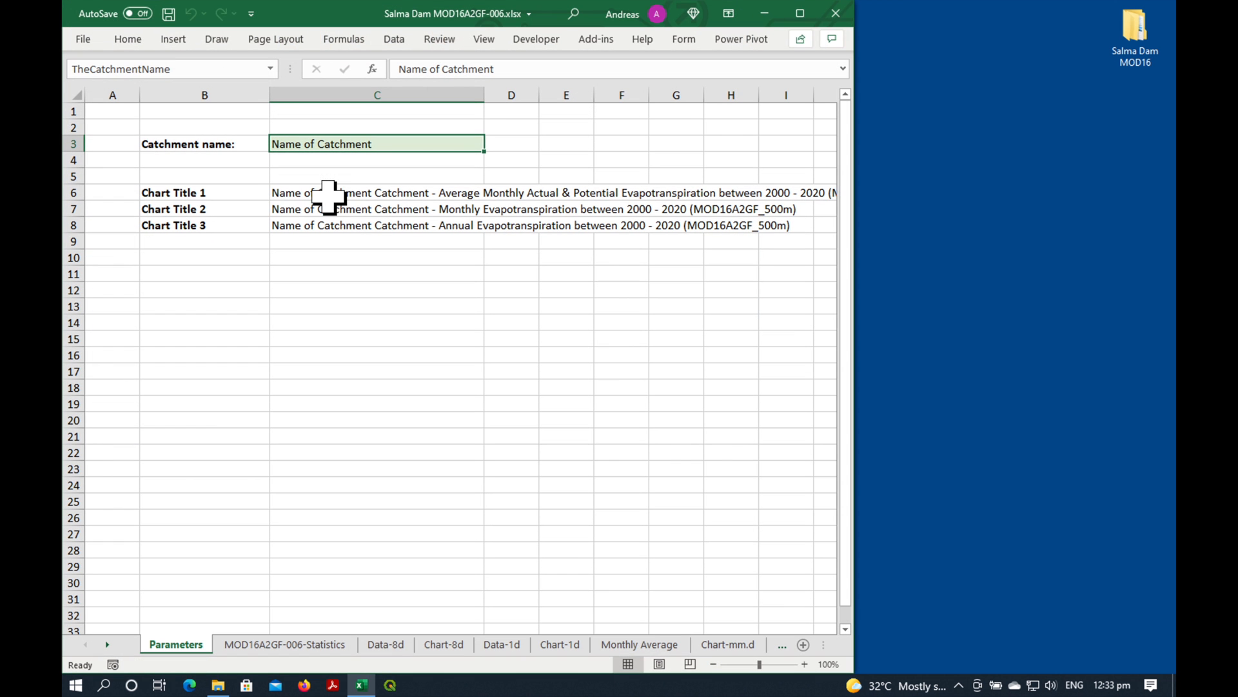
pyautogui.moveTo(223, 622)
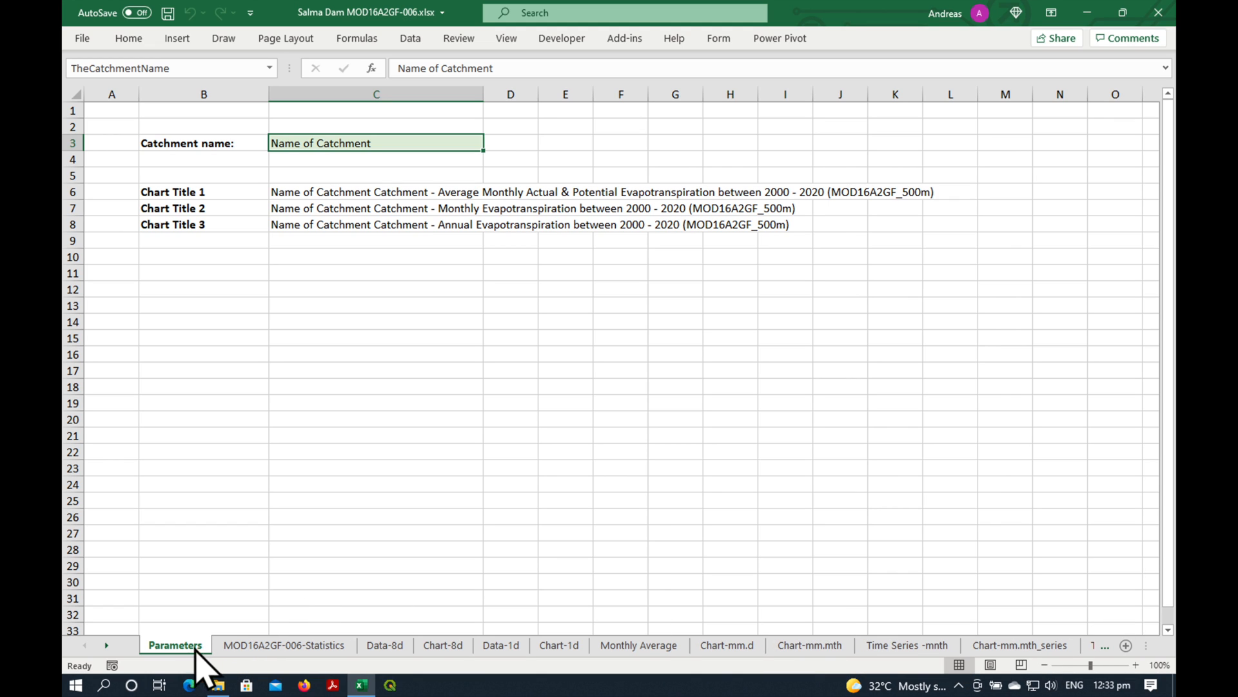
pyautogui.moveTo(249, 164)
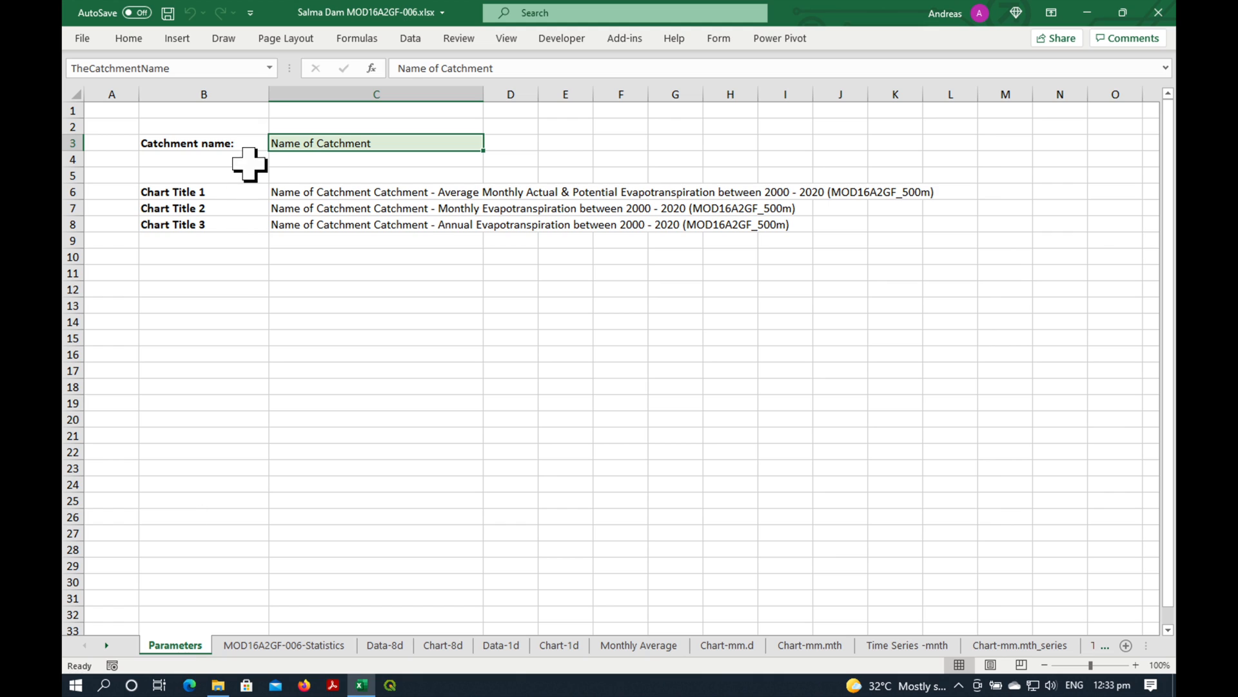
pyautogui.moveTo(496, 374)
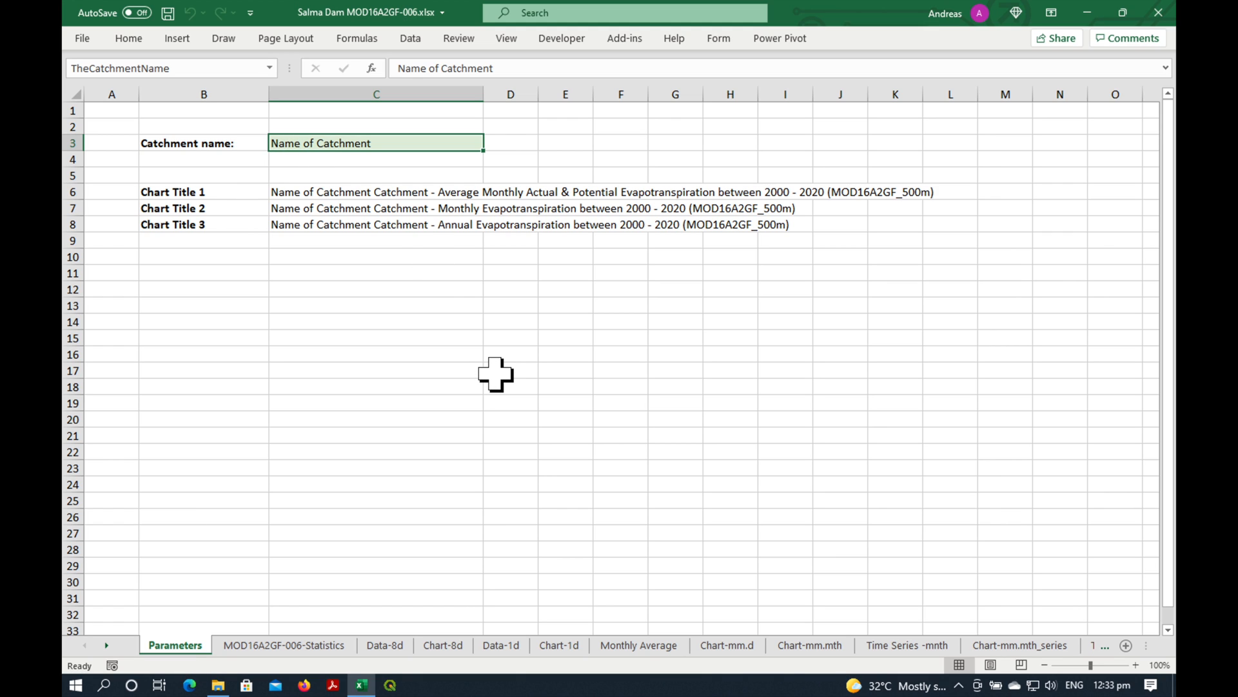
pyautogui.press('Delete')
pyautogui.write('Salma dam')
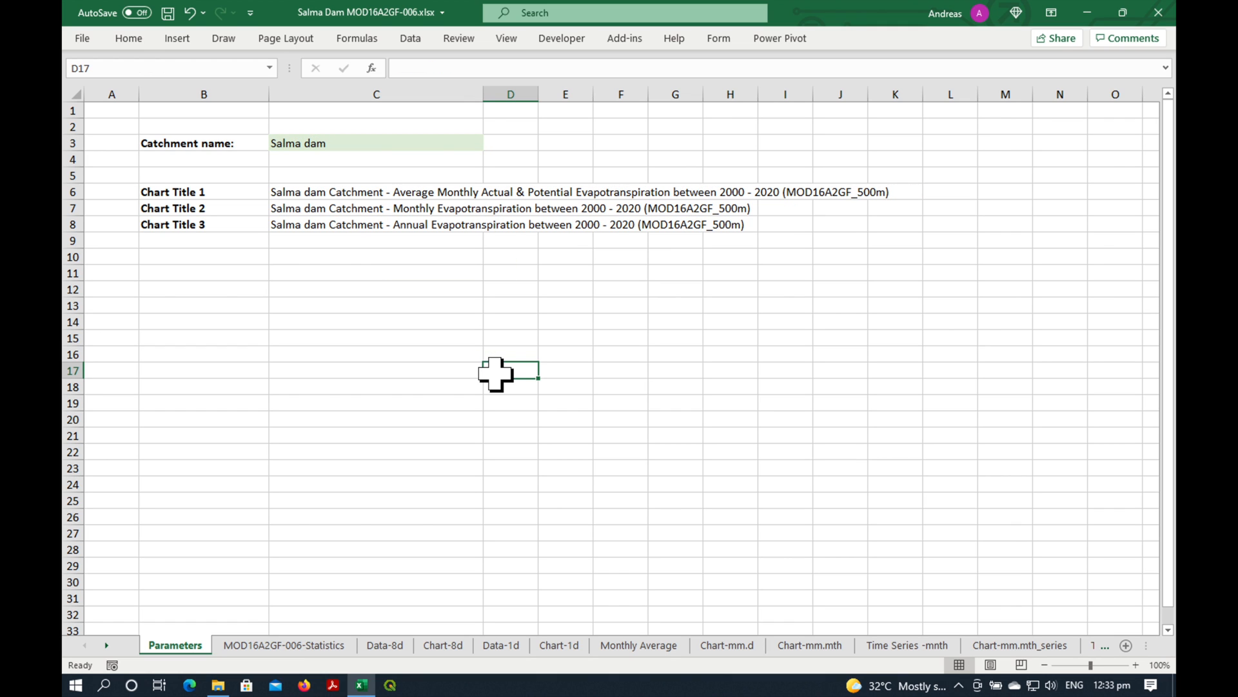
pyautogui.moveTo(357, 229)
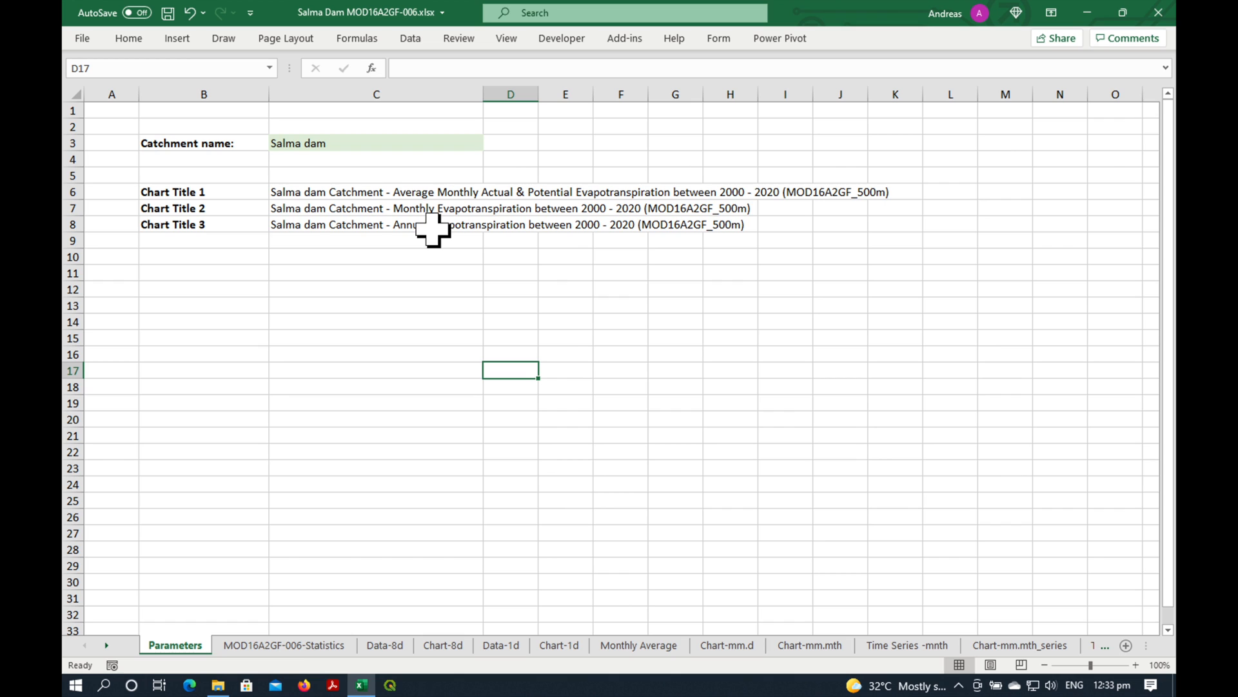
pyautogui.click(376, 191)
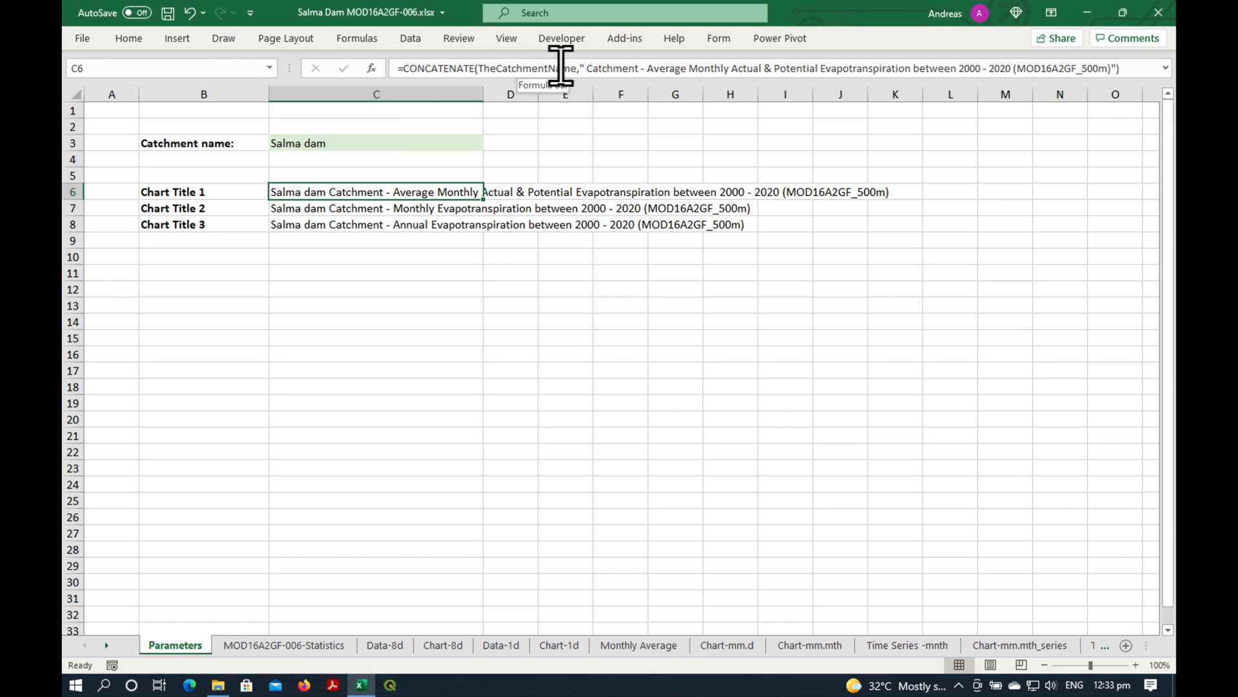
pyautogui.moveTo(454, 357)
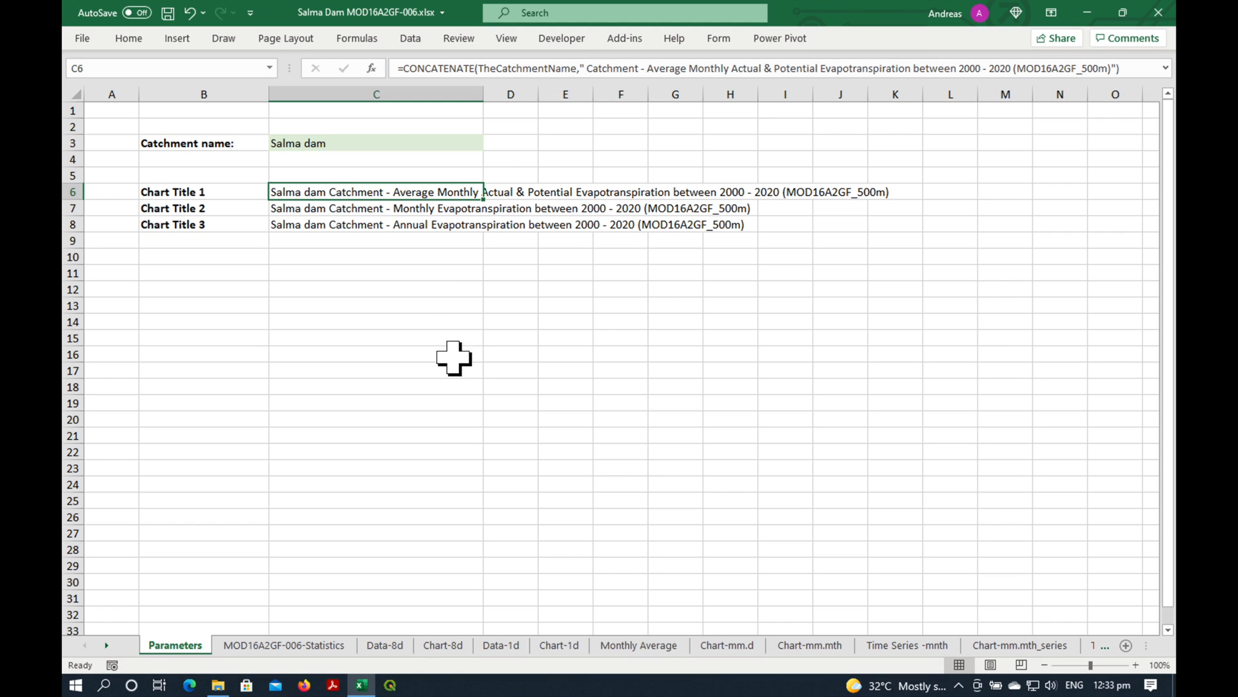
pyautogui.click(384, 305)
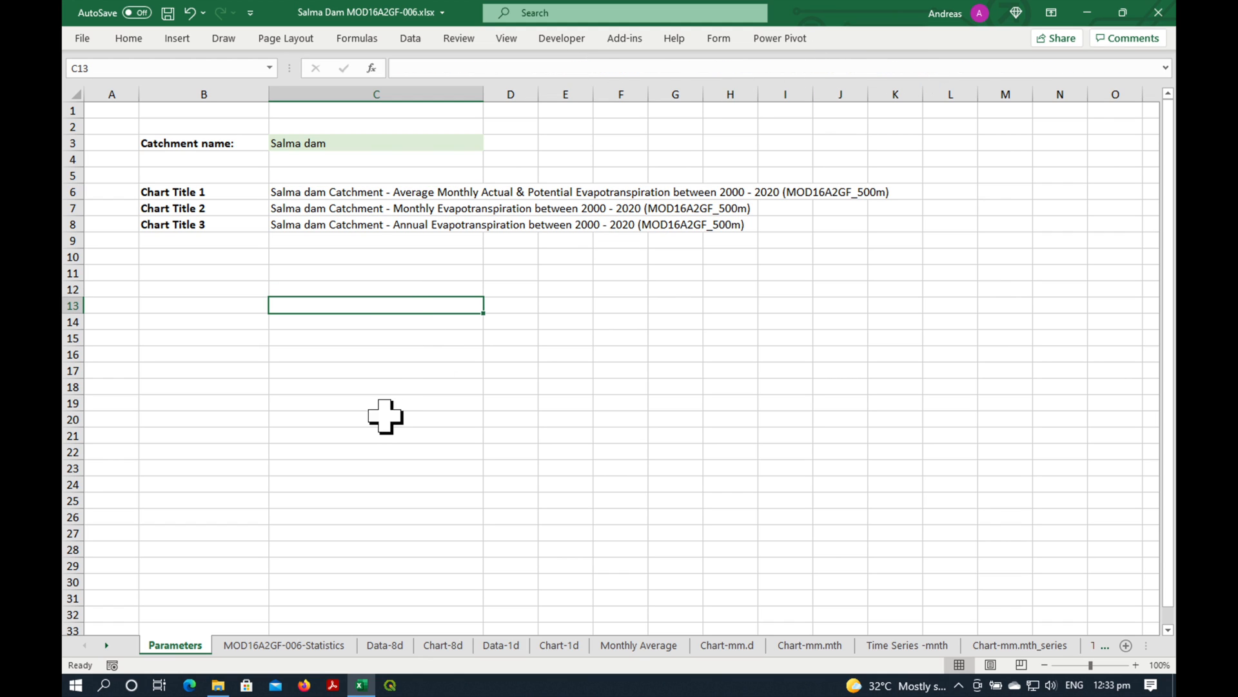
pyautogui.moveTo(378, 427)
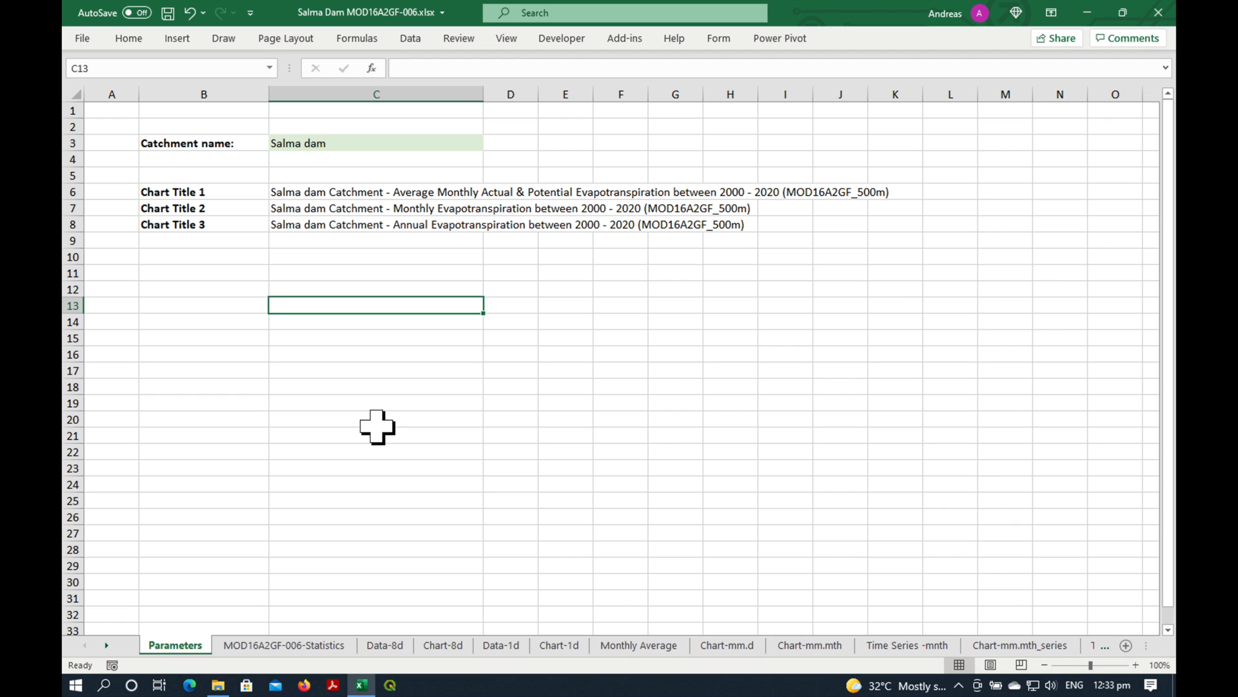
pyautogui.moveTo(626, 427)
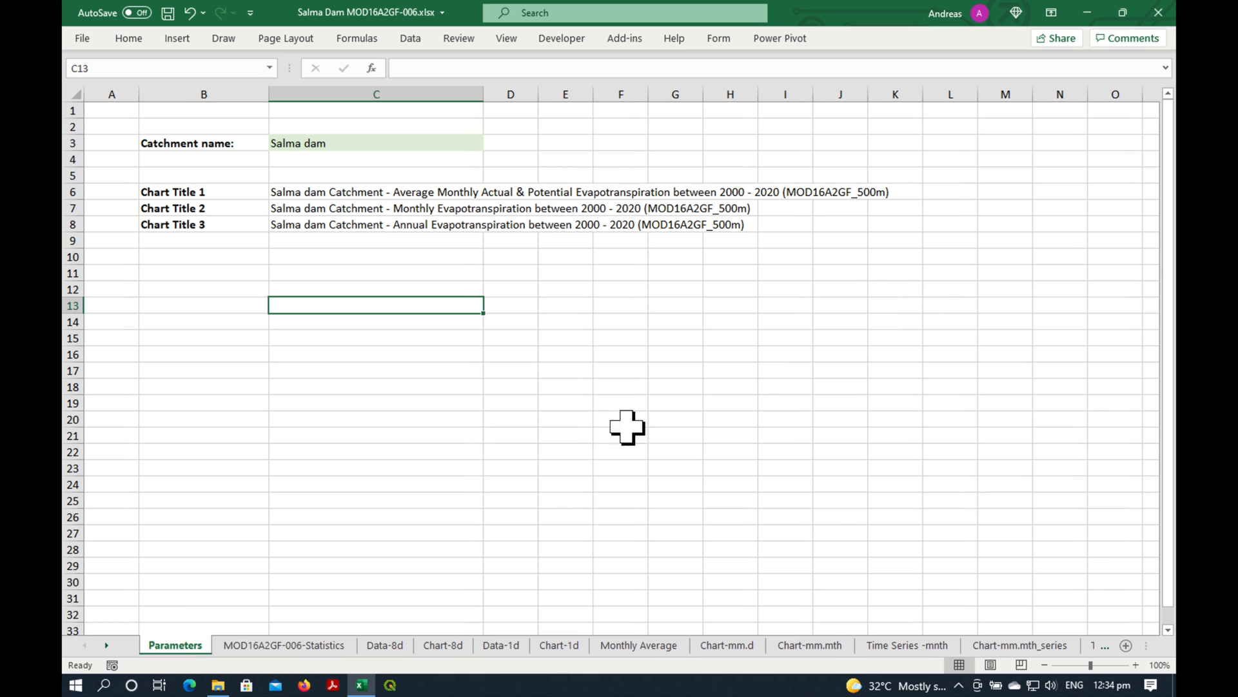
# Open MOD16A2GF-006-Statistics.csv from the 1 Data folder in Excel
pyautogui.click(284, 645)
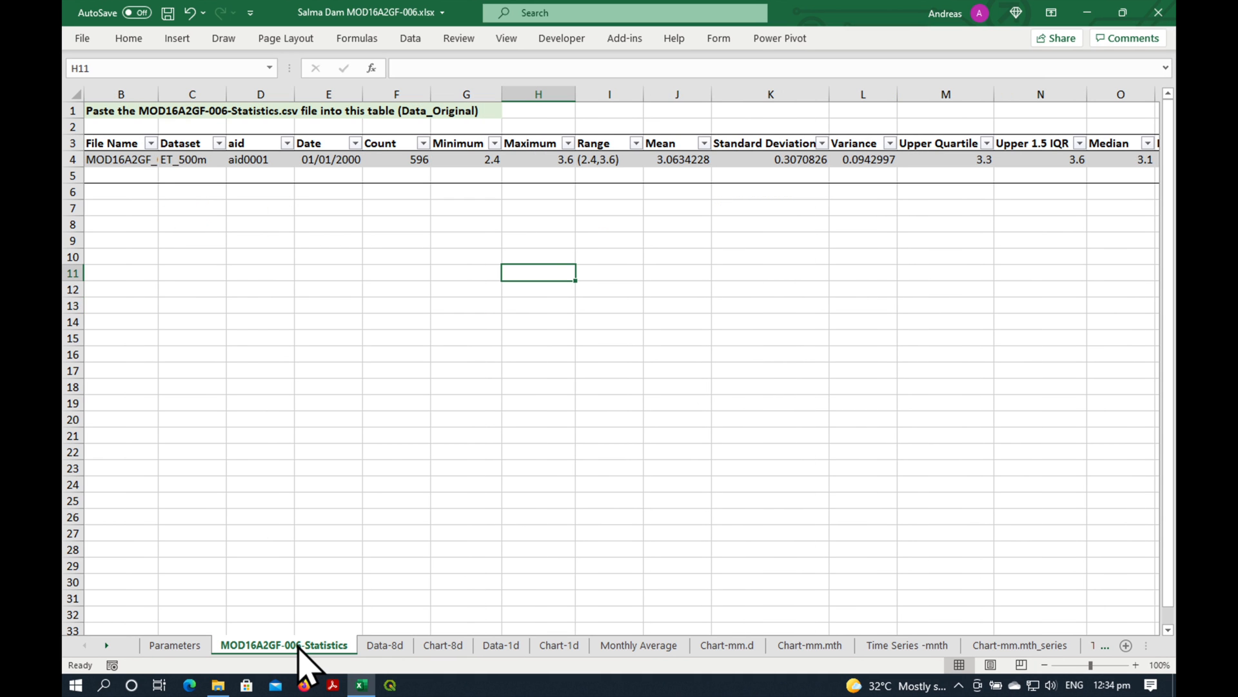
pyautogui.moveTo(145, 111)
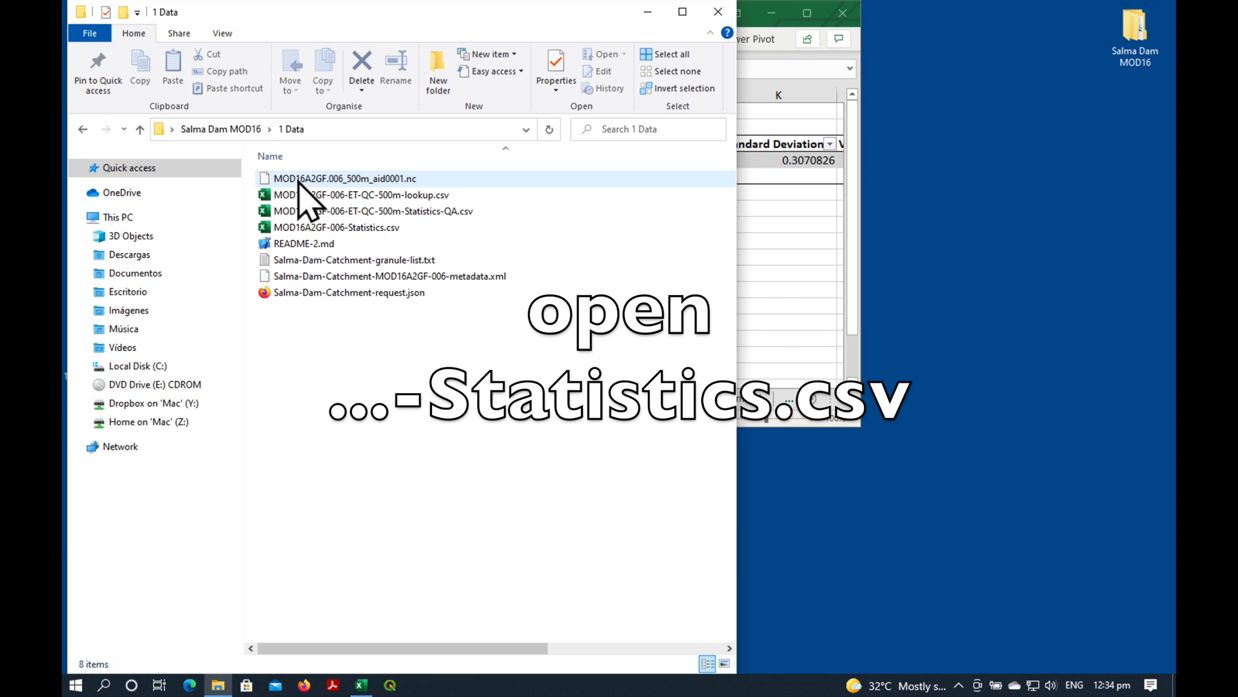
pyautogui.click(336, 227)
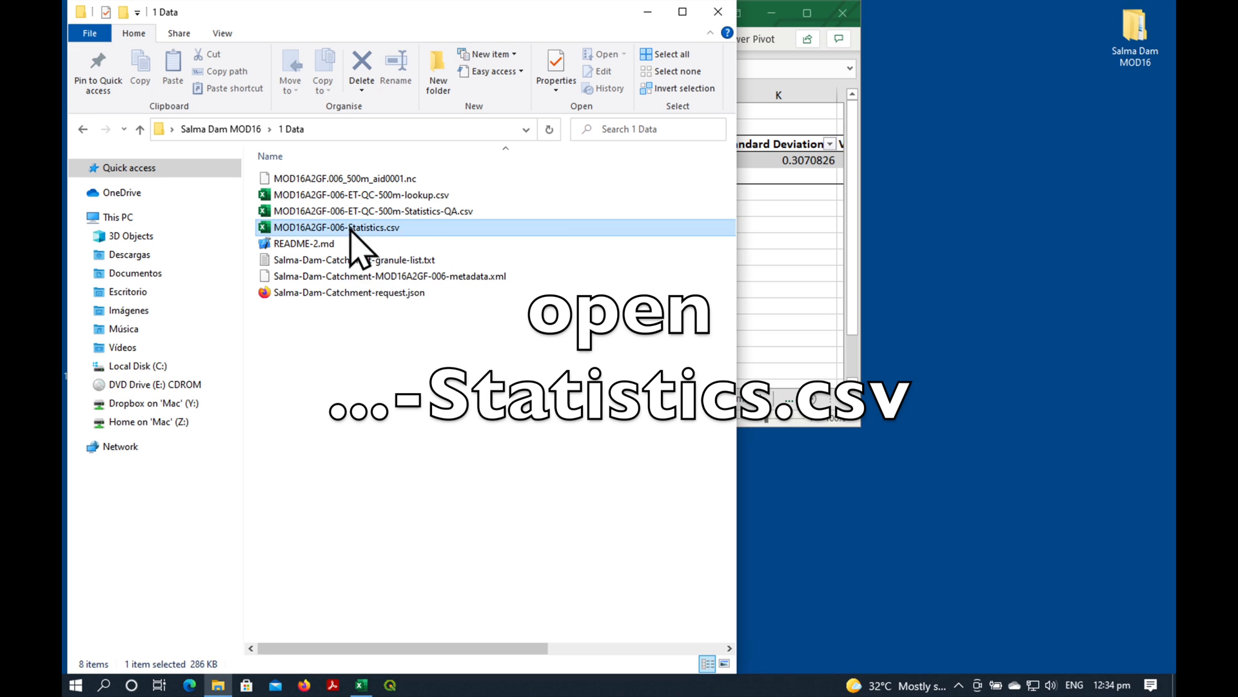
pyautogui.doubleClick(336, 227)
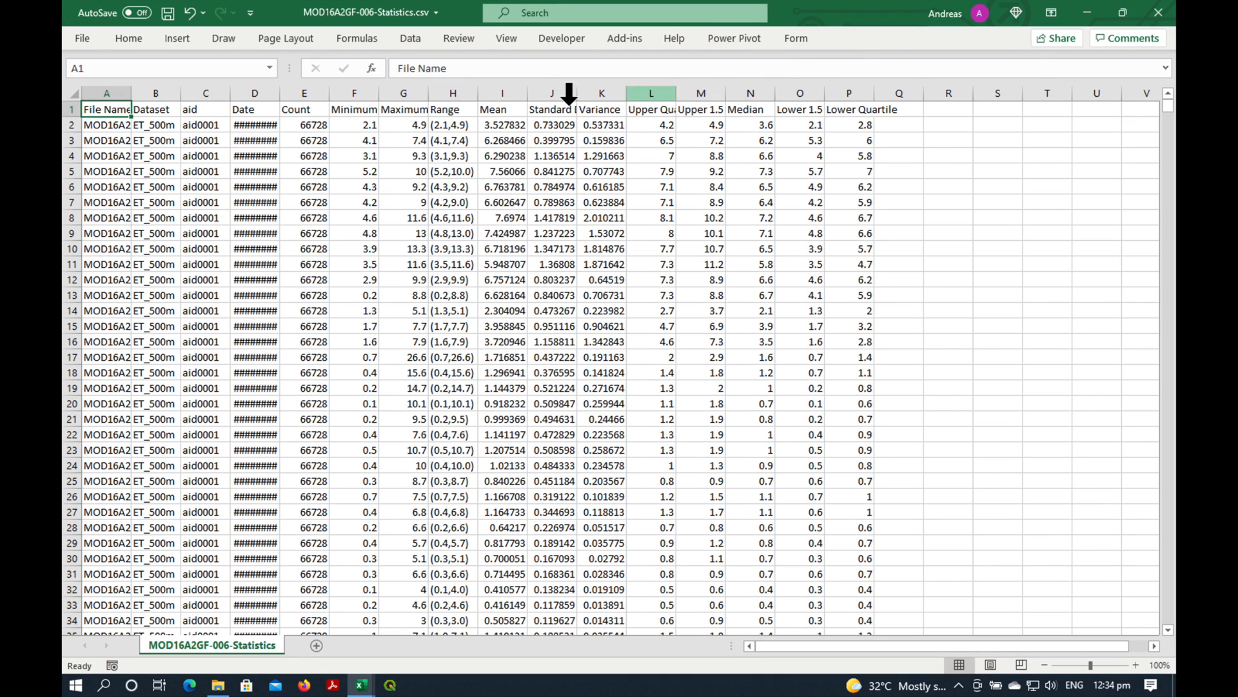
# Select all statistics data rows from A2 in the CSV and copy them
pyautogui.click(106, 124)
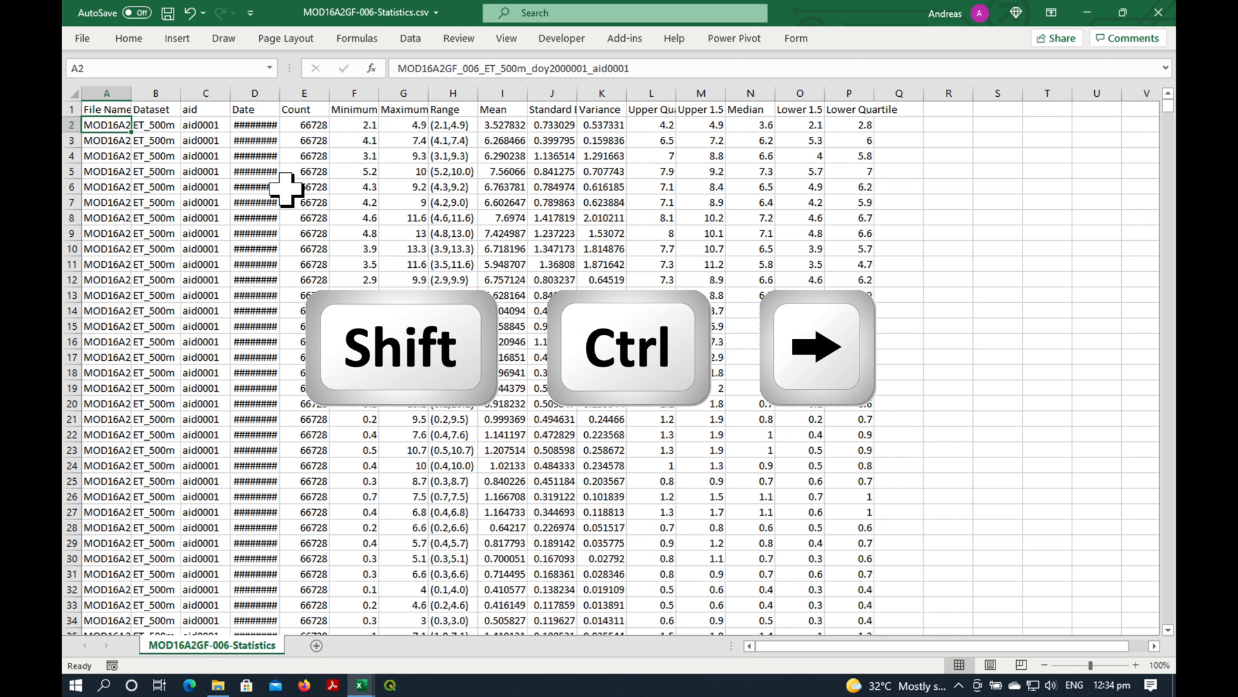
pyautogui.press('shift+ctrl+right')
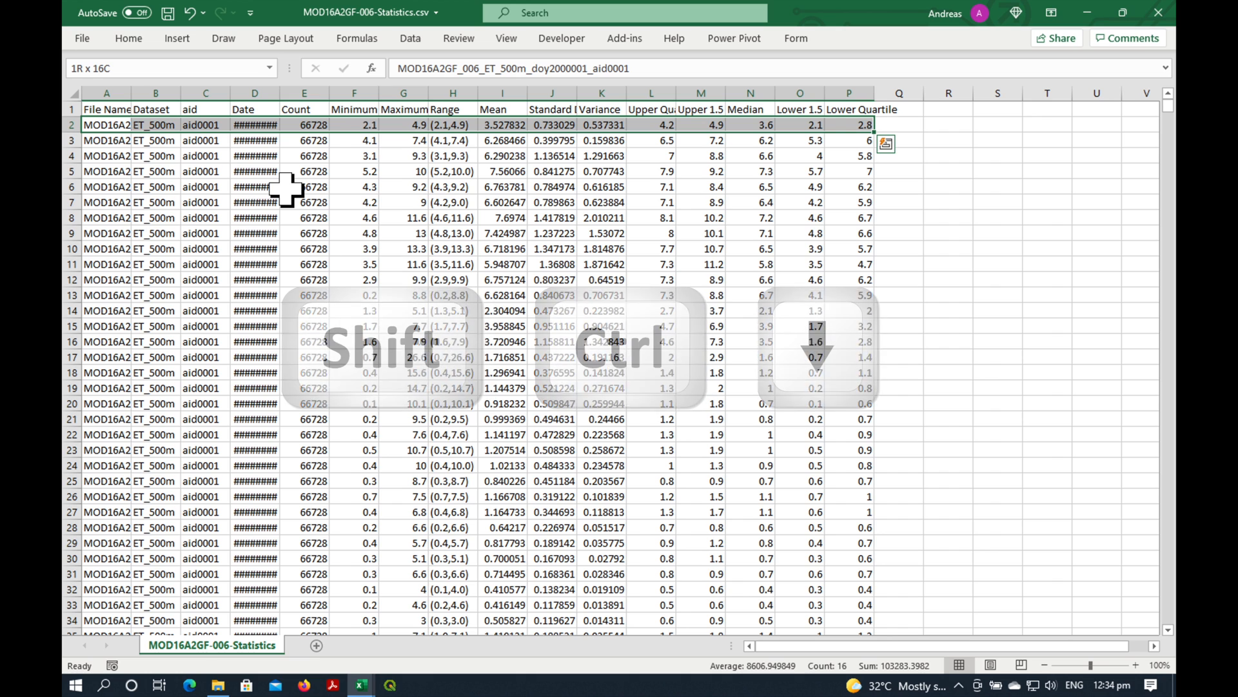
pyautogui.scroll(-3)
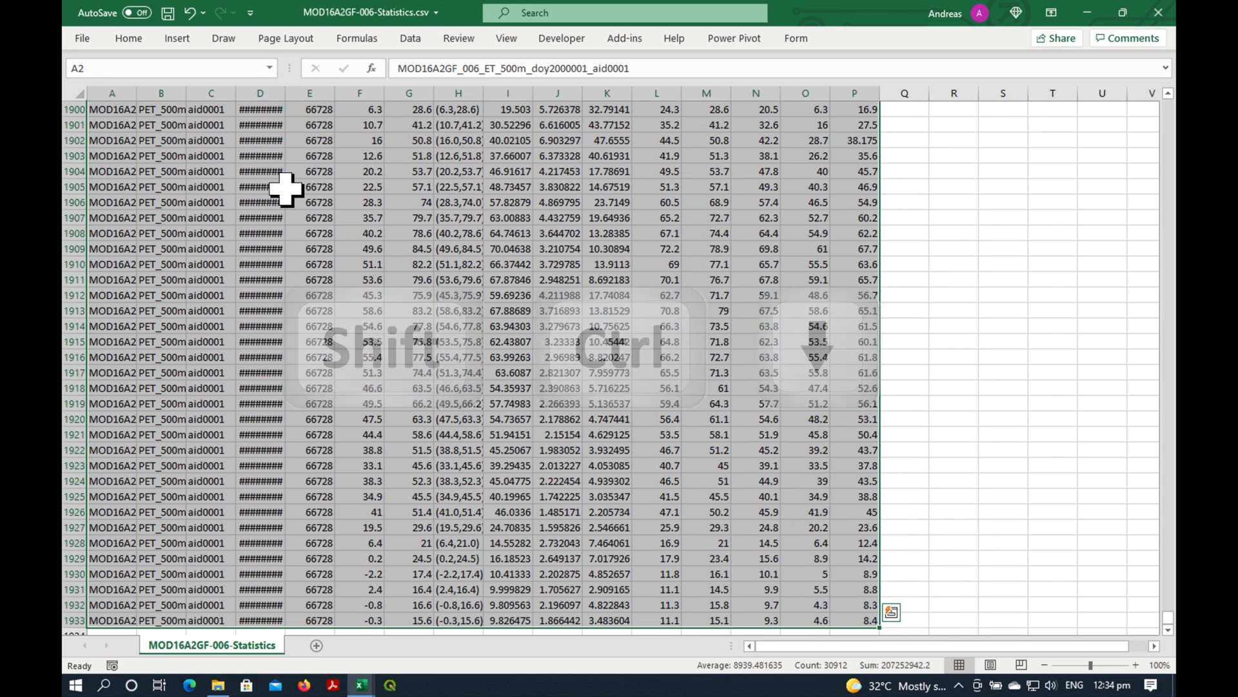
pyautogui.press('ctrl+c')
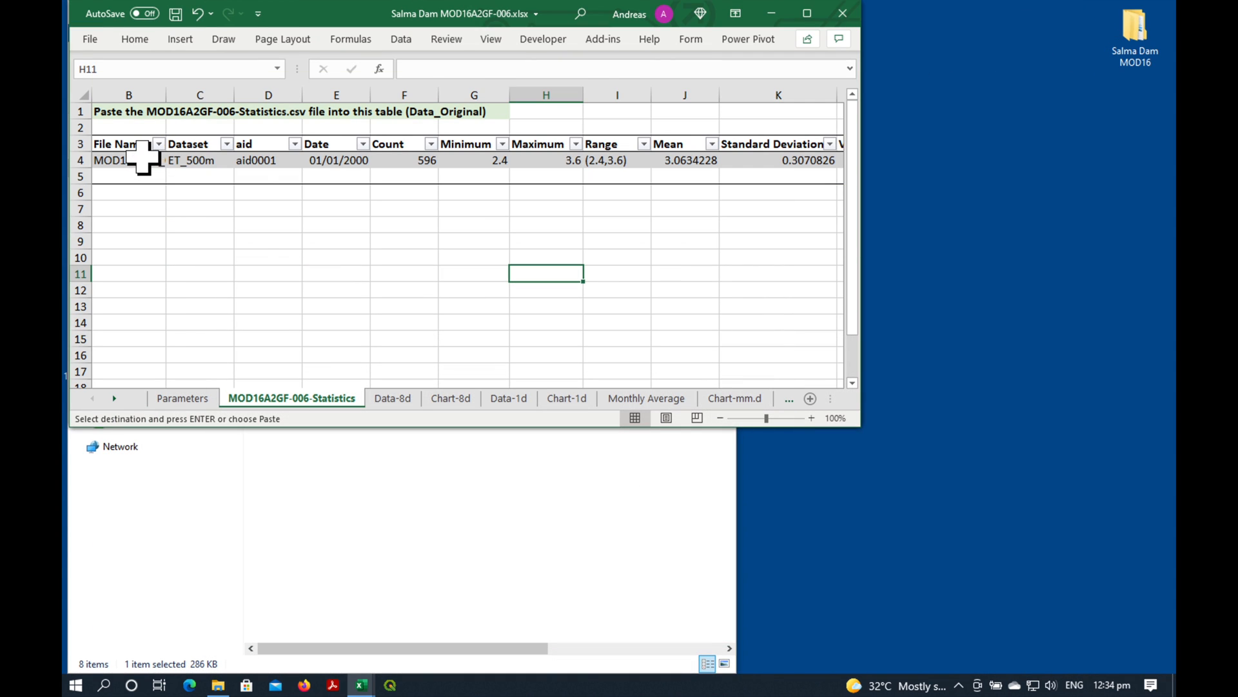
# Paste the rows into Data_Original and verify dates run 01/01/2000 to 26/12/2020
pyautogui.rightClick(129, 160)
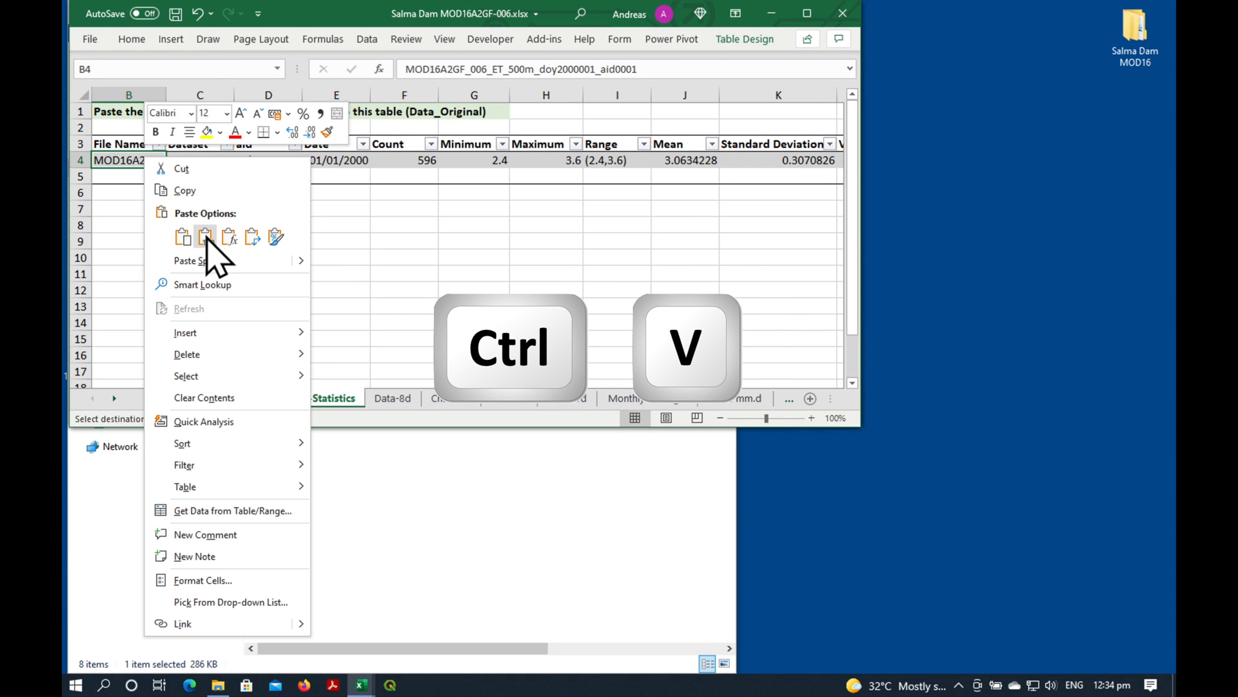
pyautogui.press('ctrl+v')
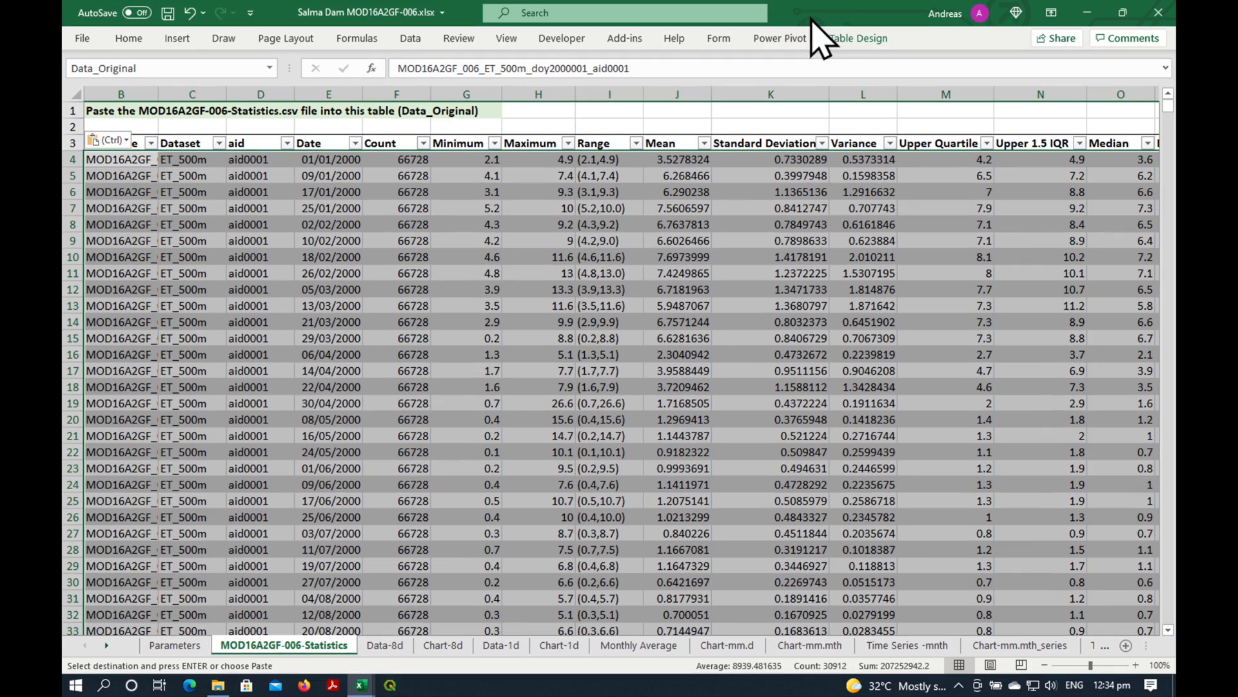
pyautogui.click(328, 272)
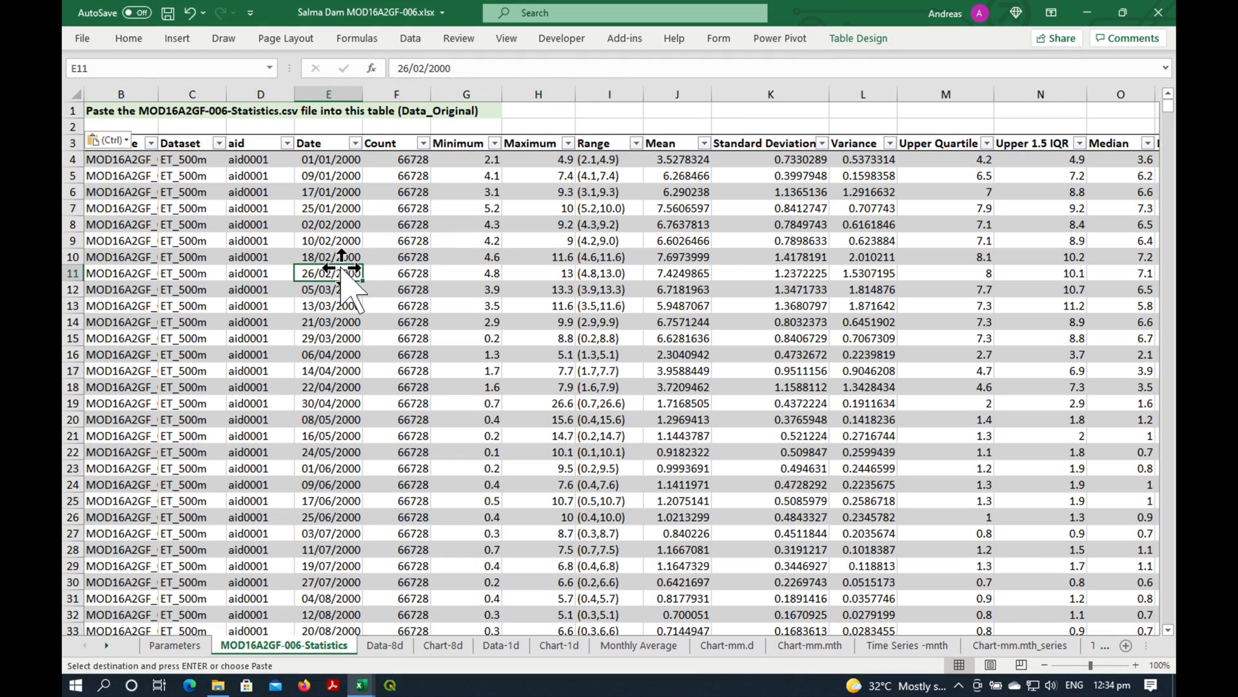
pyautogui.scroll(-3)
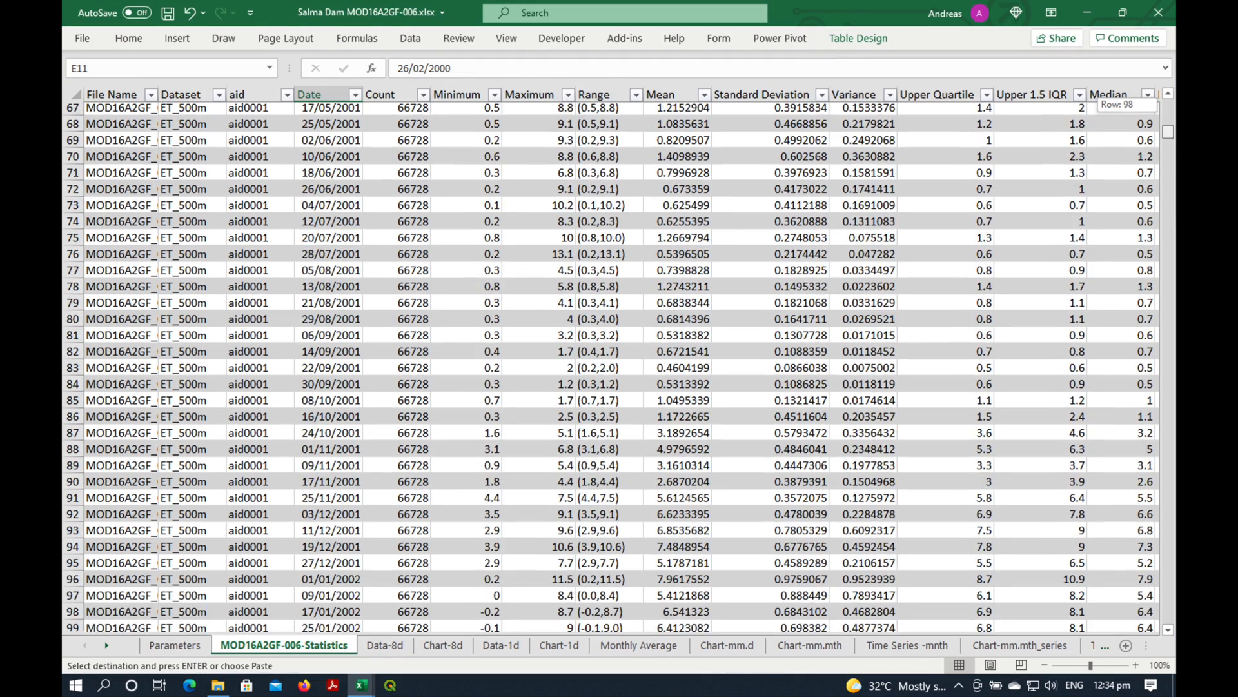
pyautogui.scroll(-3)
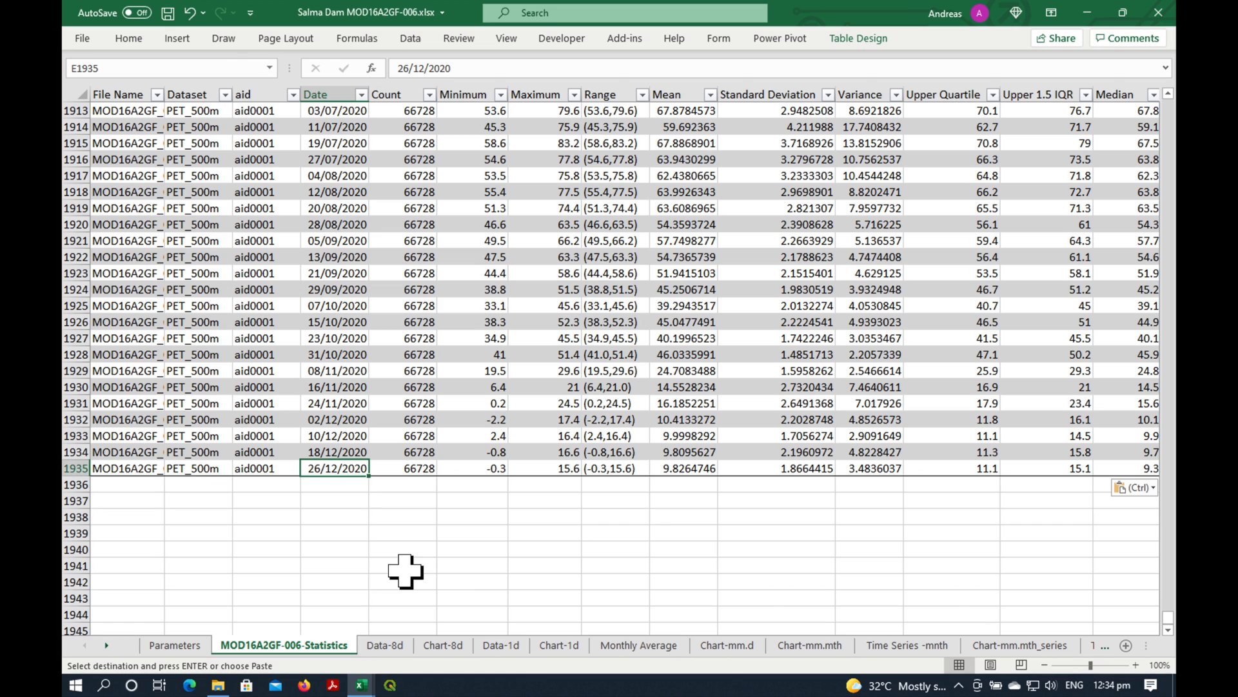
pyautogui.moveTo(409, 536)
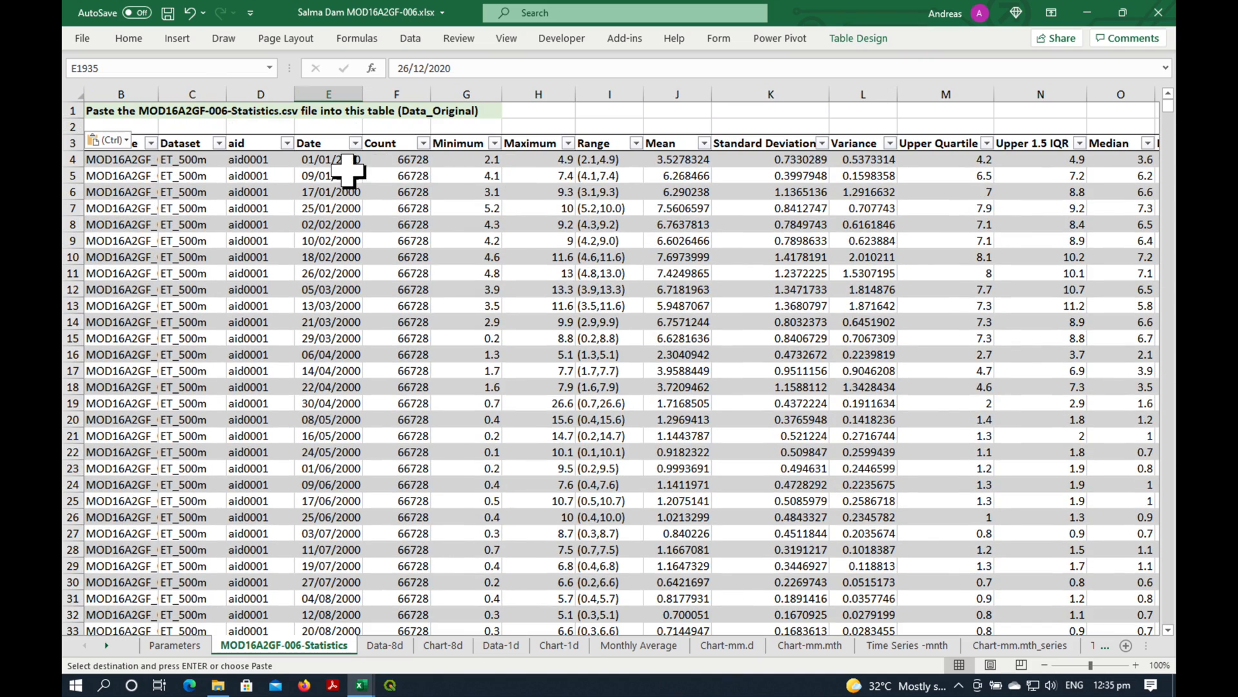
pyautogui.click(328, 158)
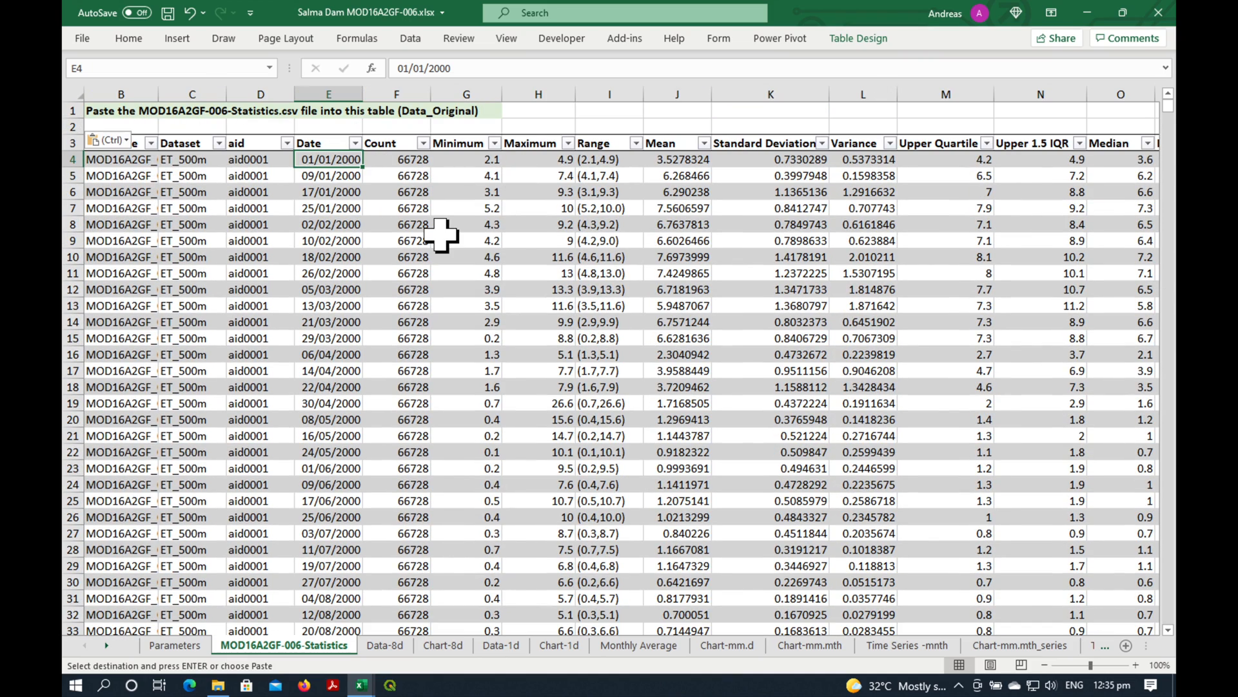
pyautogui.moveTo(350, 486)
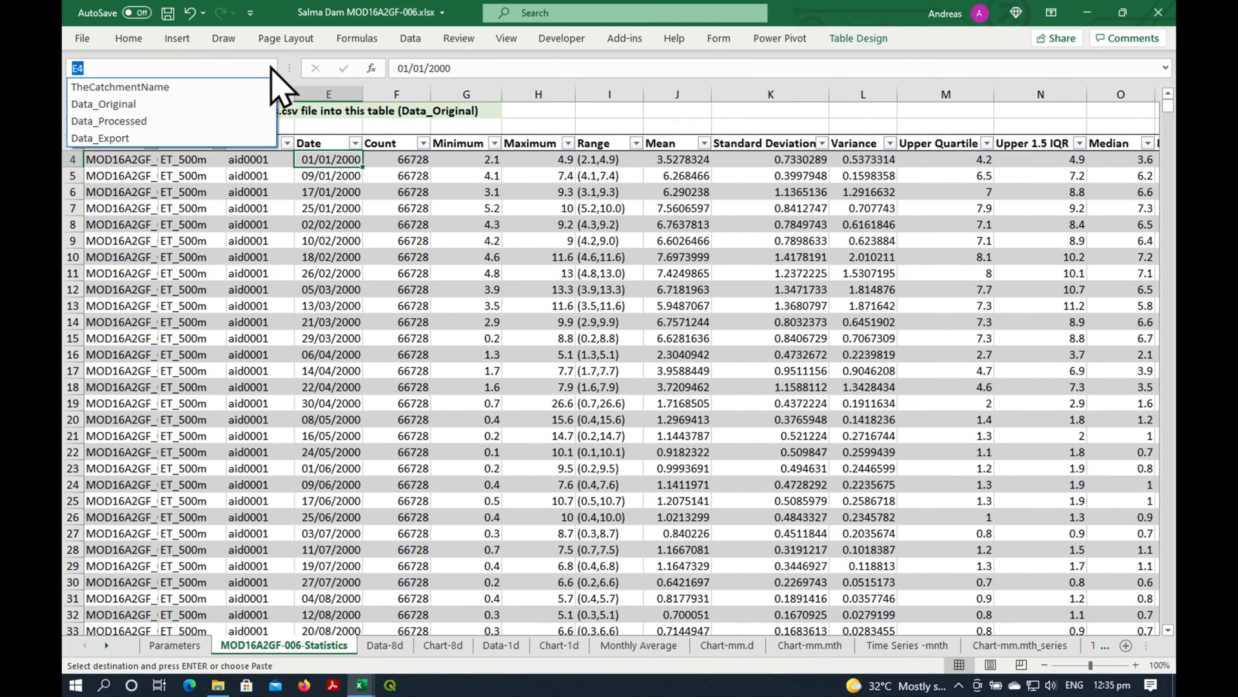
pyautogui.click(104, 103)
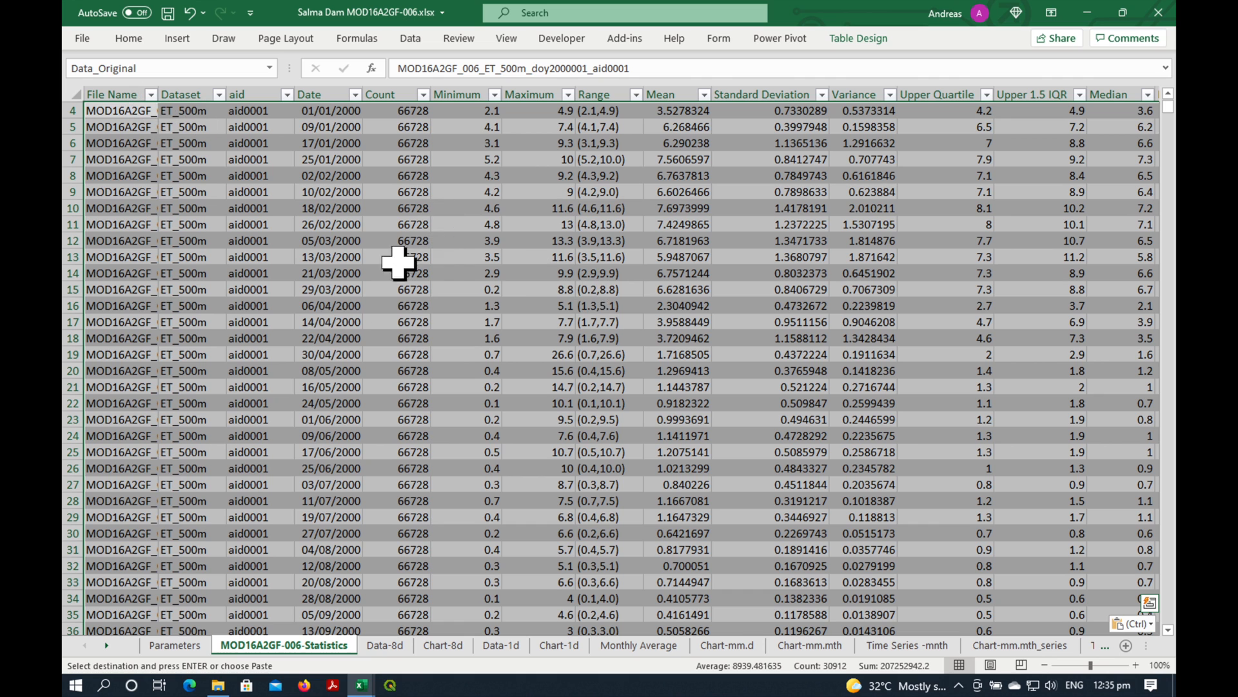
pyautogui.click(480, 257)
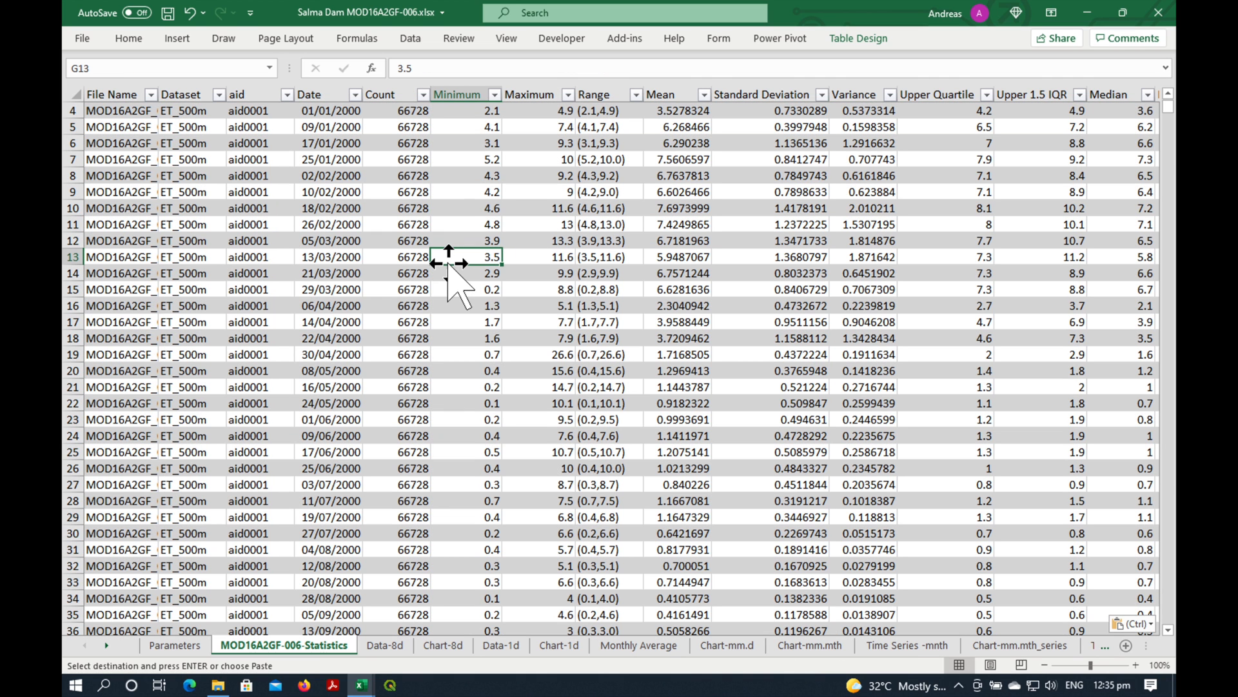
pyautogui.moveTo(402, 656)
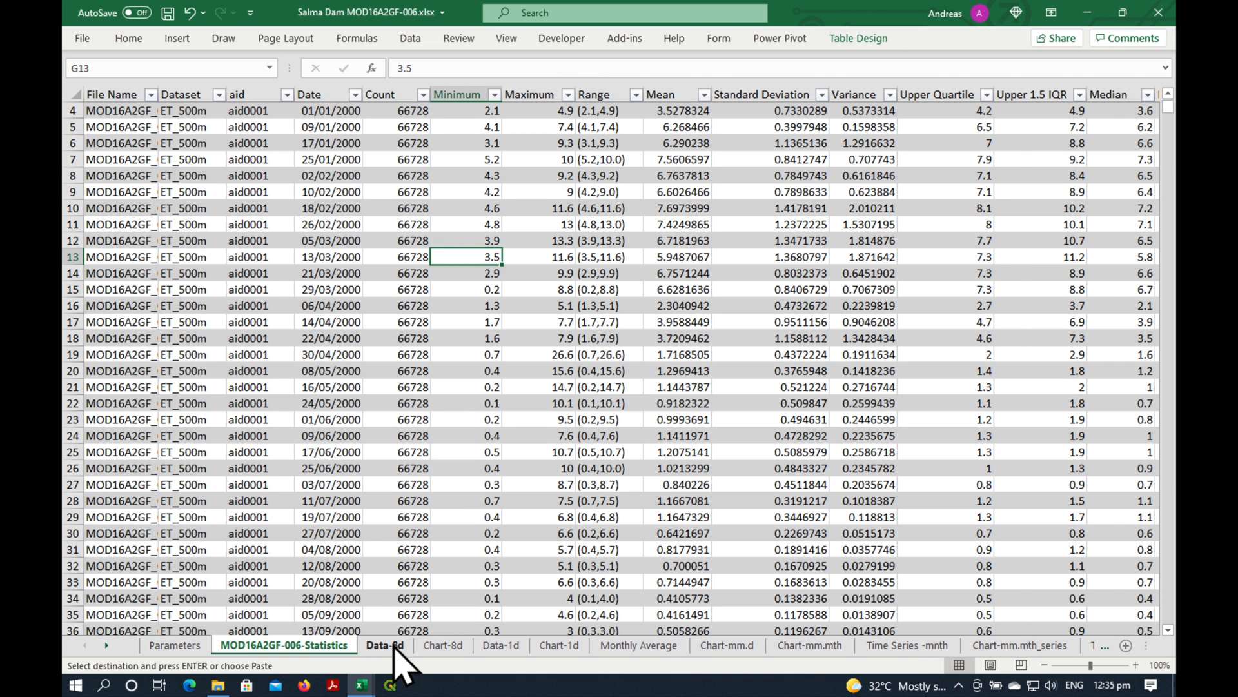
pyautogui.click(384, 645)
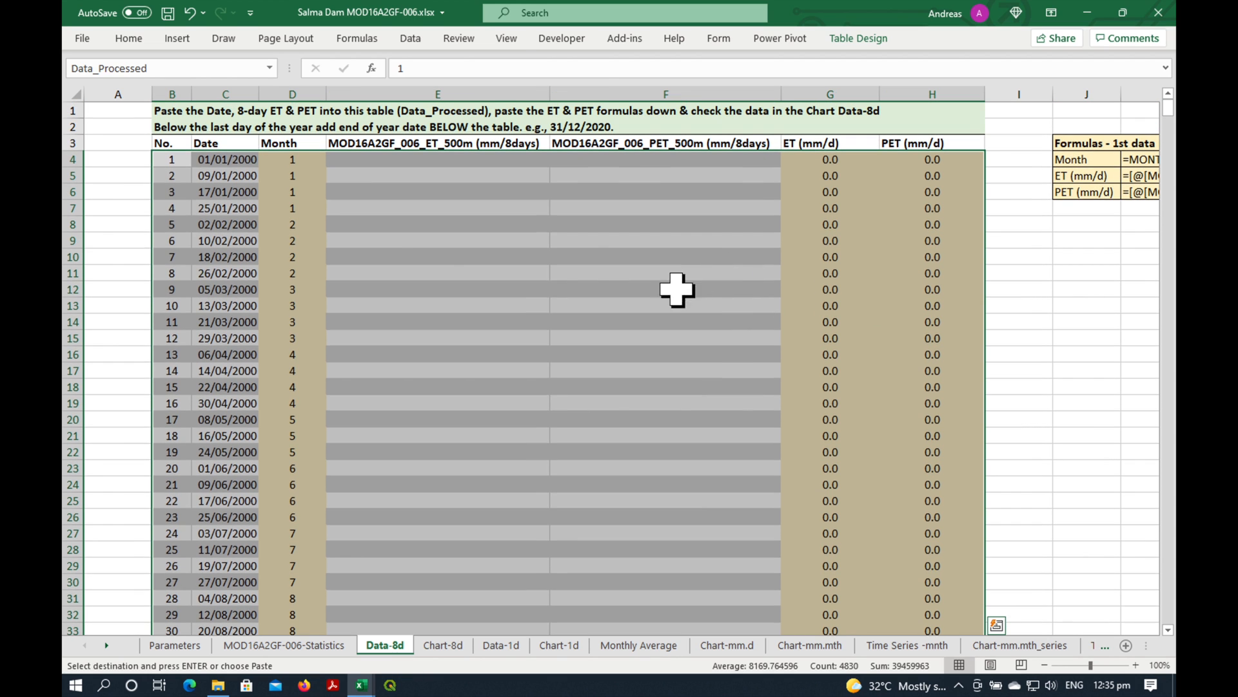
pyautogui.click(438, 225)
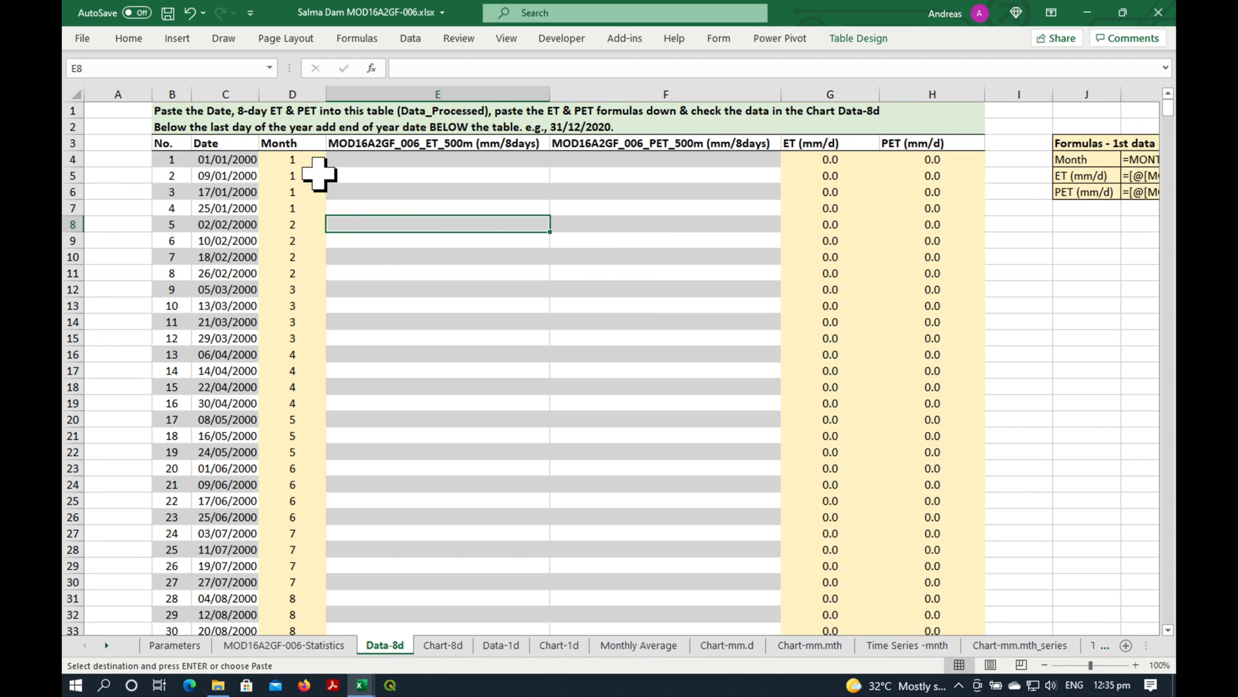
pyautogui.moveTo(183, 122)
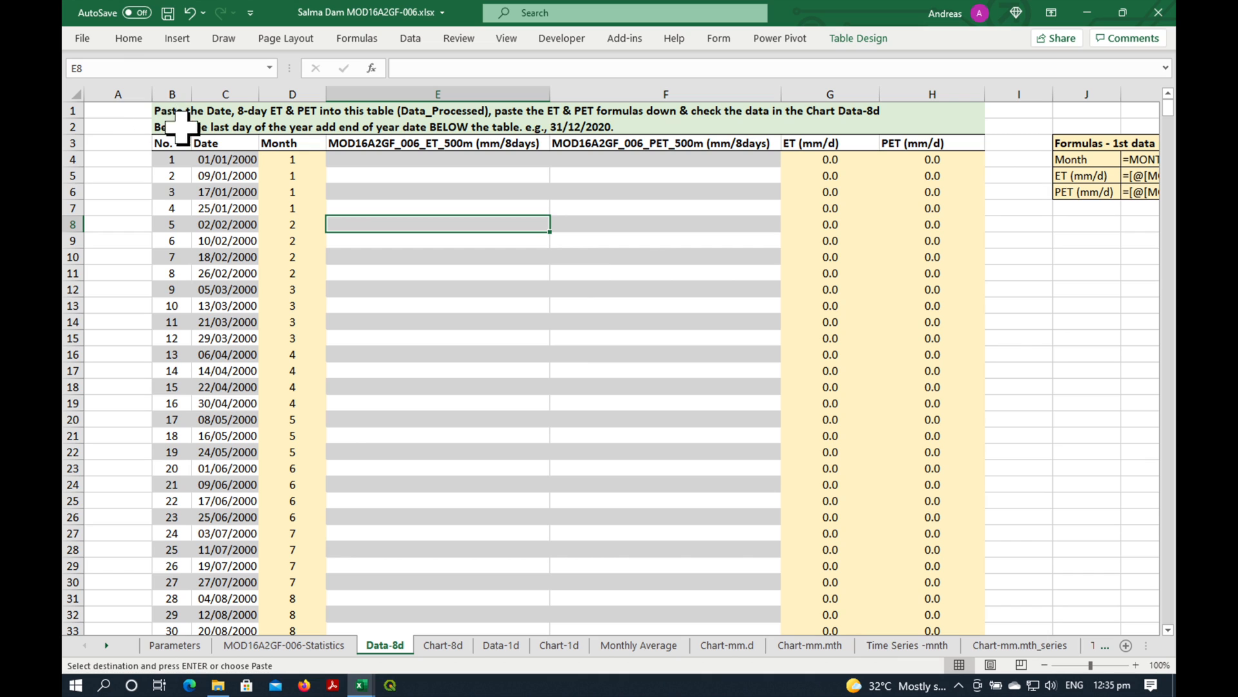
pyautogui.moveTo(273, 118)
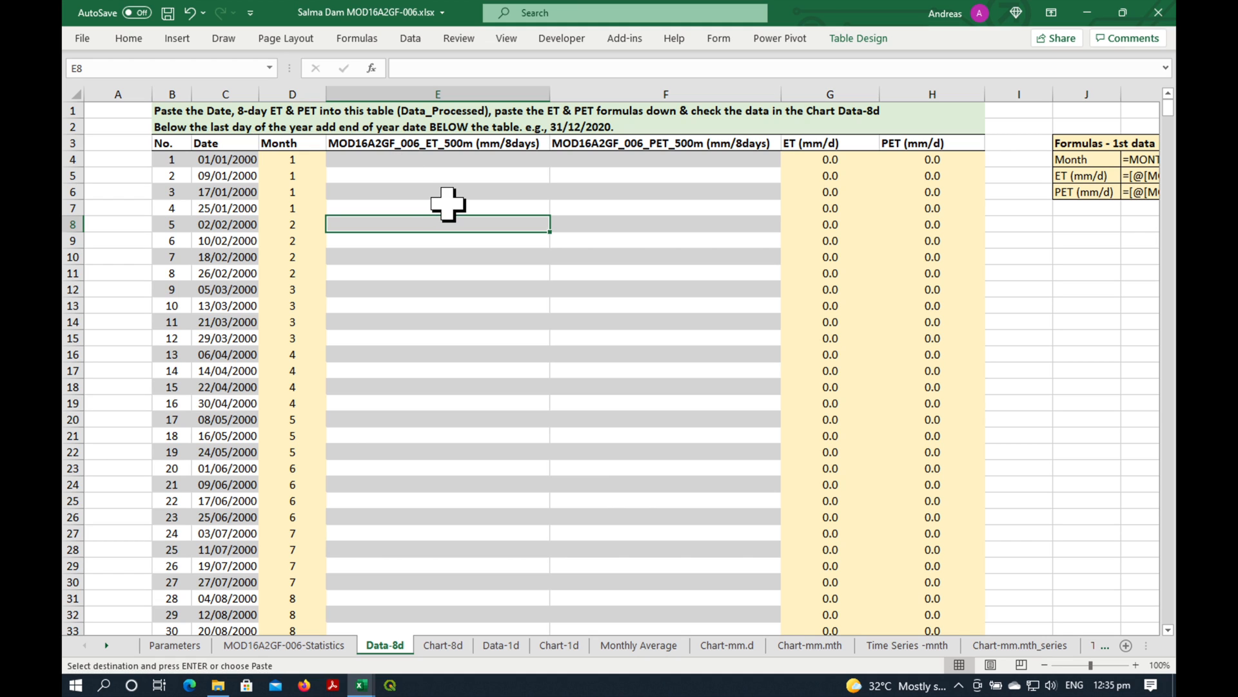
pyautogui.click(225, 159)
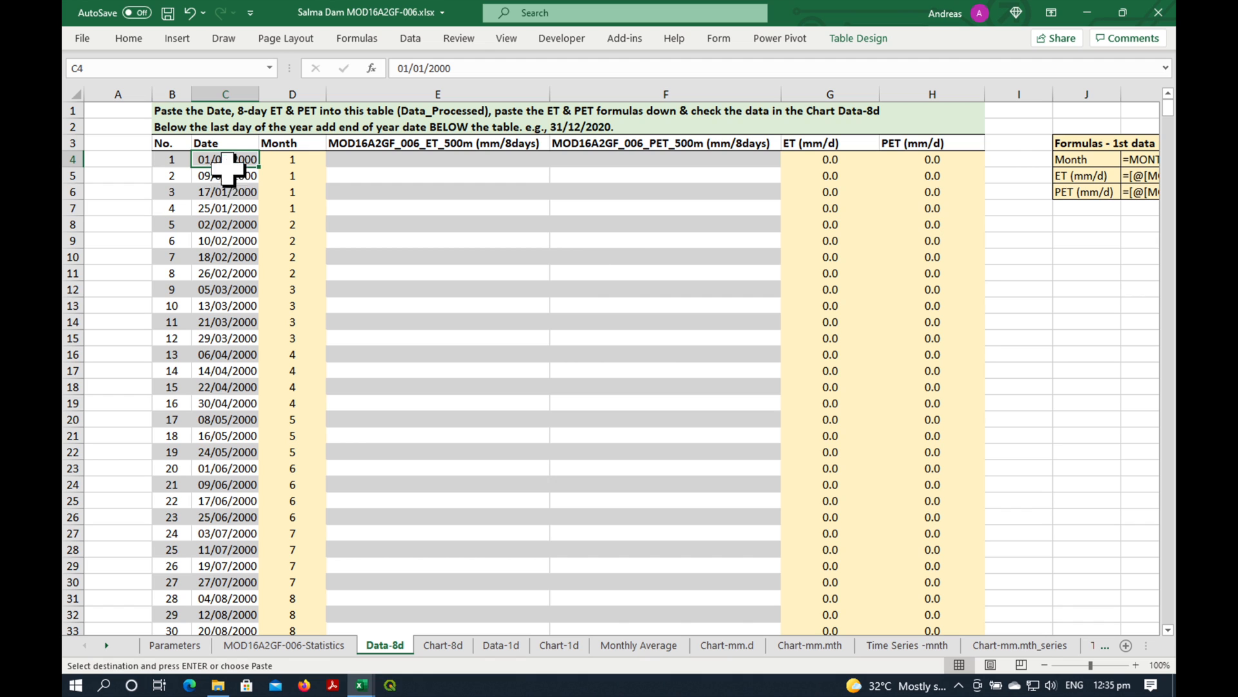
pyautogui.scroll(-3)
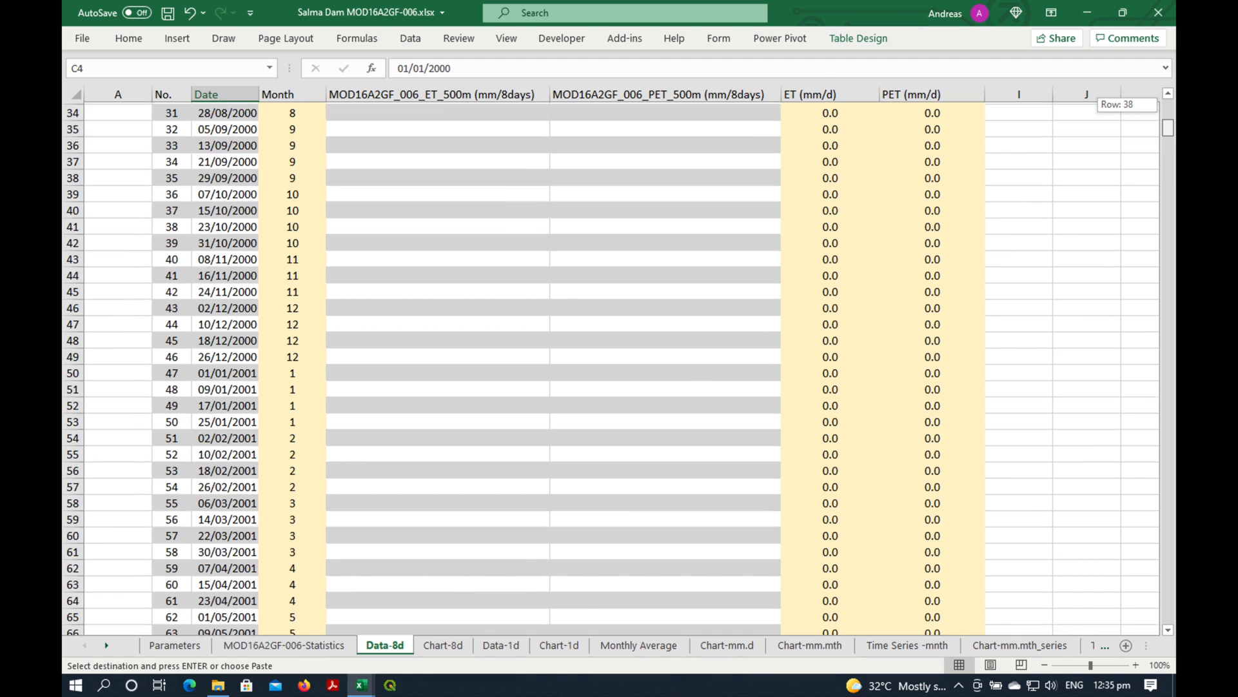
pyautogui.scroll(-3)
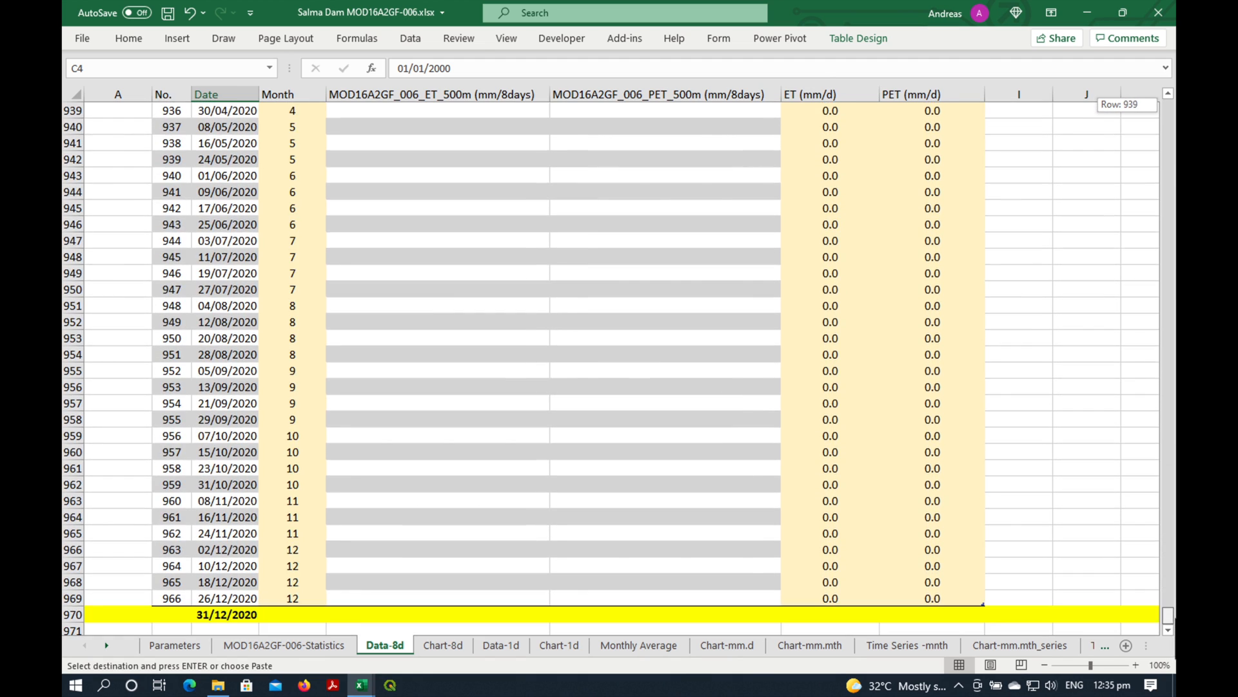
pyautogui.moveTo(238, 599)
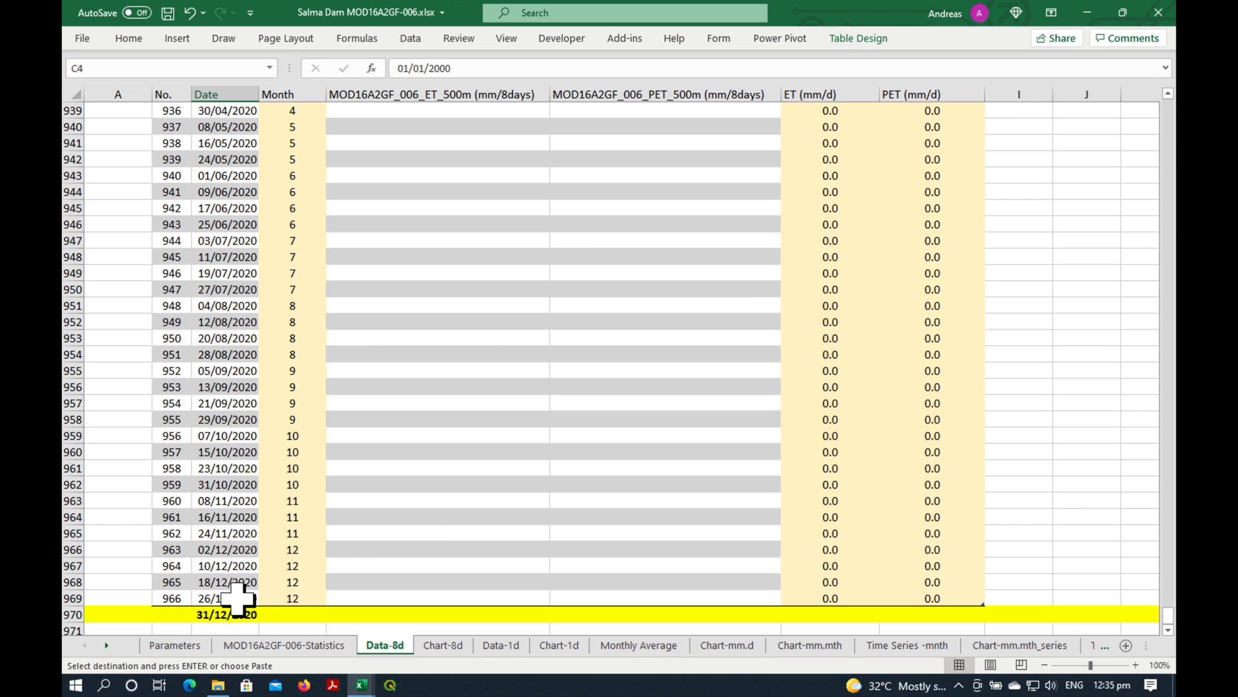
pyautogui.click(227, 597)
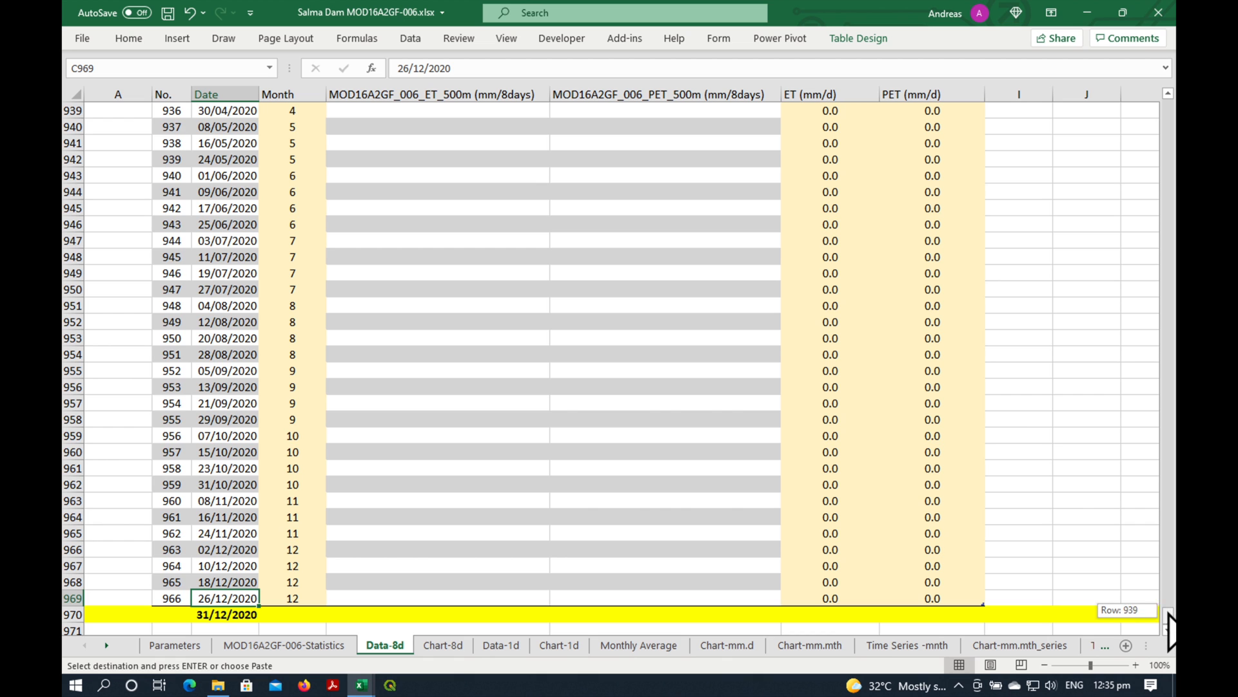
pyautogui.scroll(3)
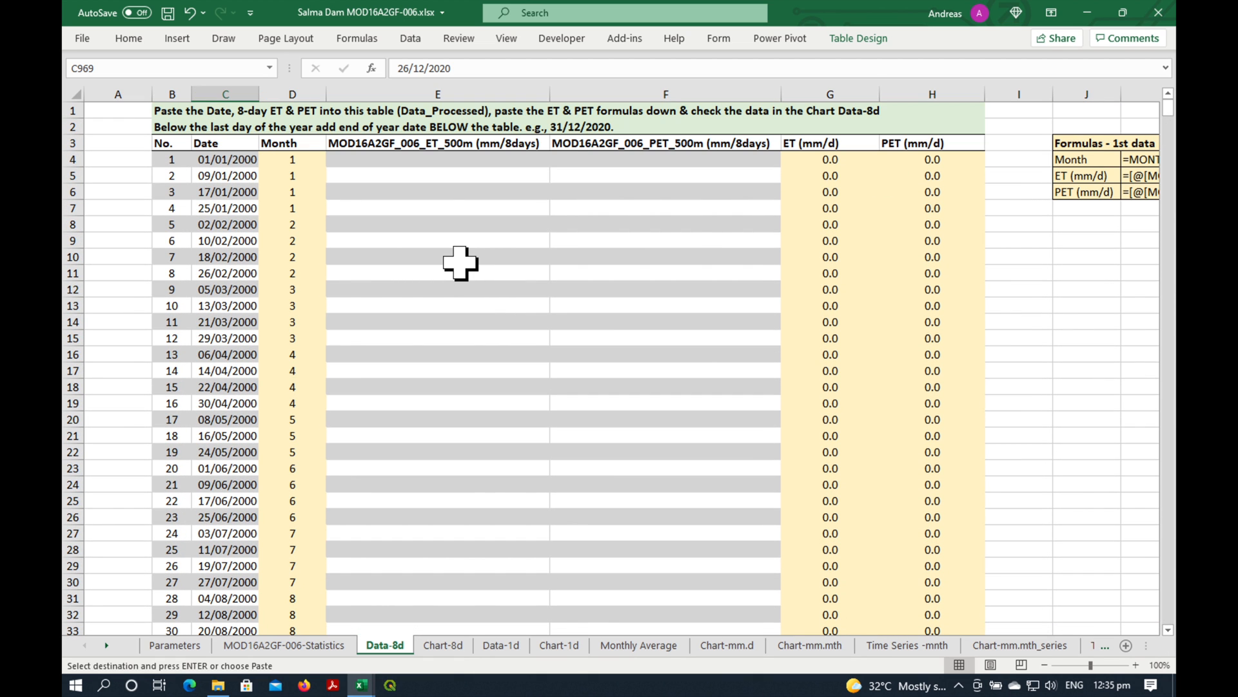
pyautogui.moveTo(411, 463)
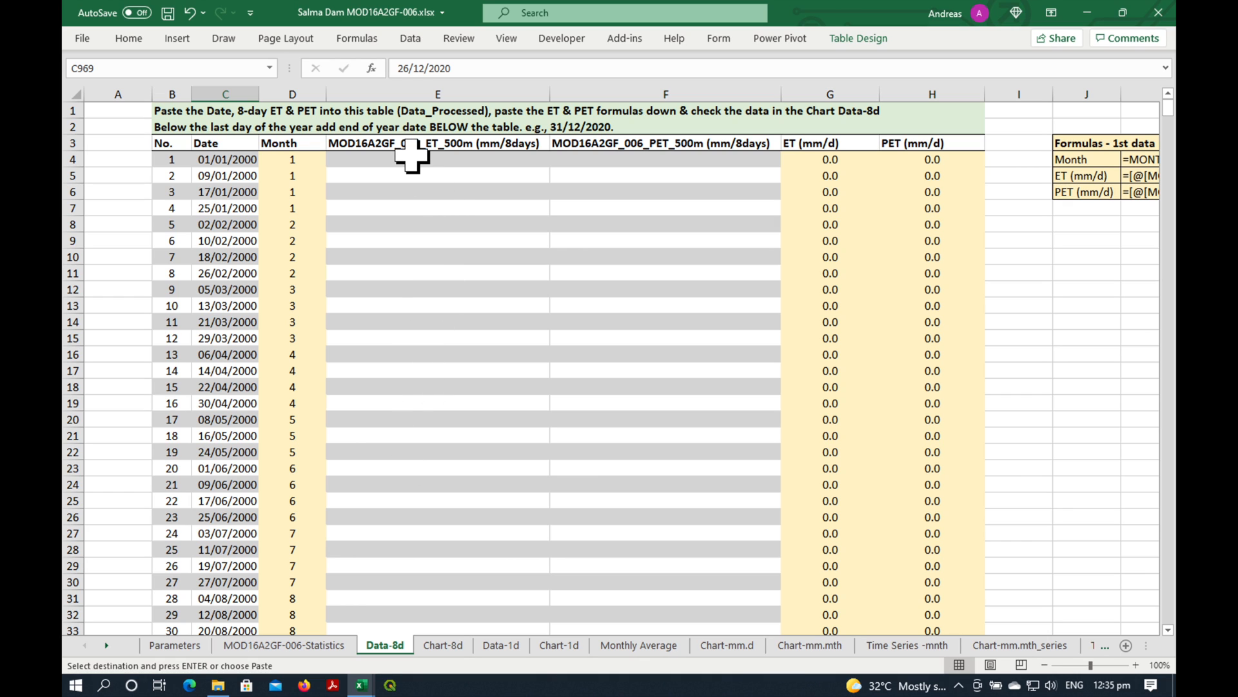
pyautogui.moveTo(878, 210)
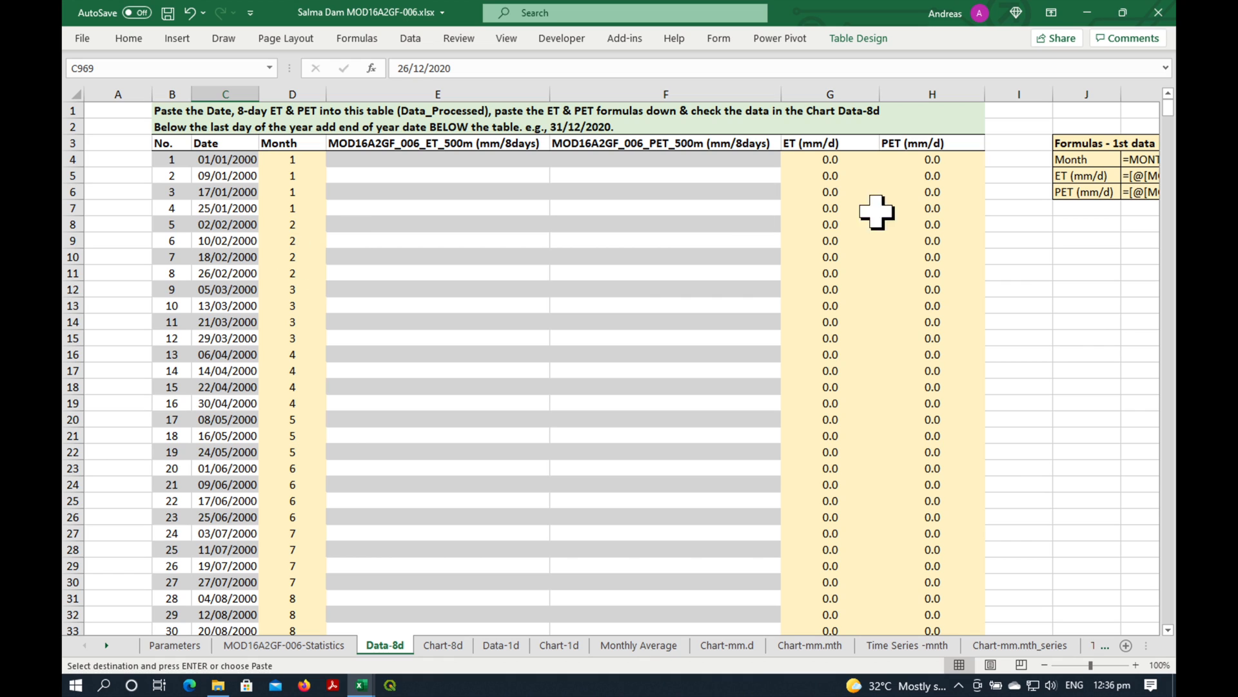
pyautogui.click(437, 159)
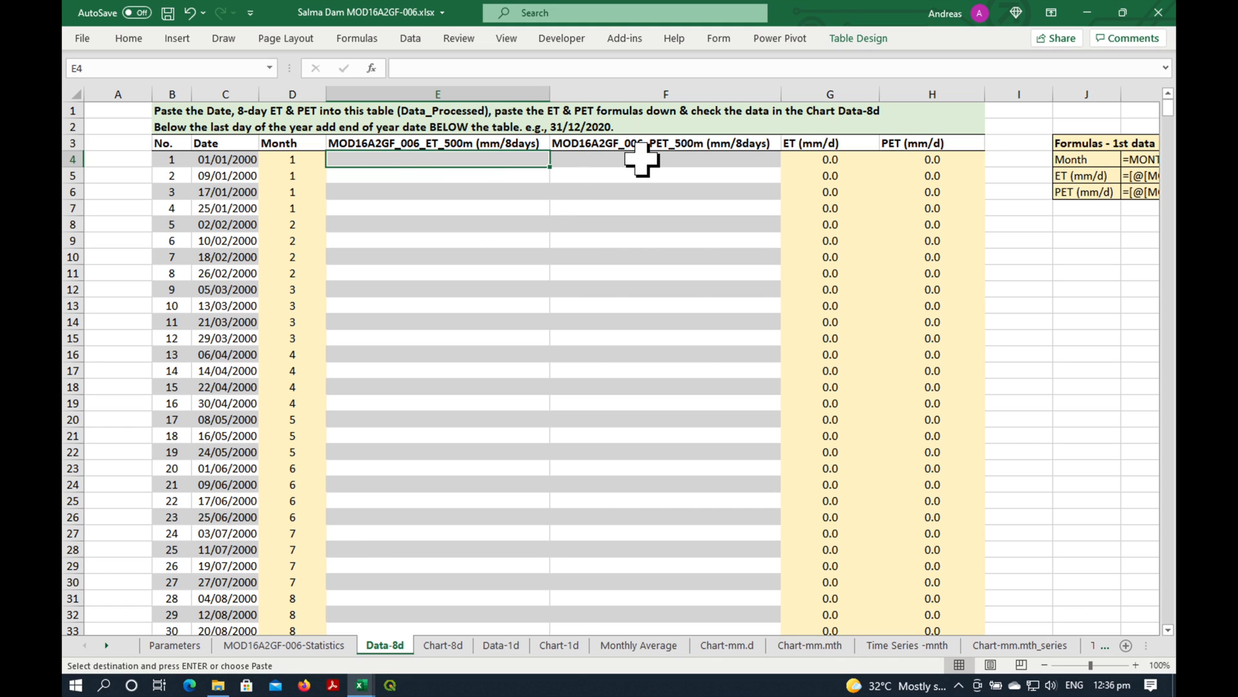
pyautogui.click(665, 159)
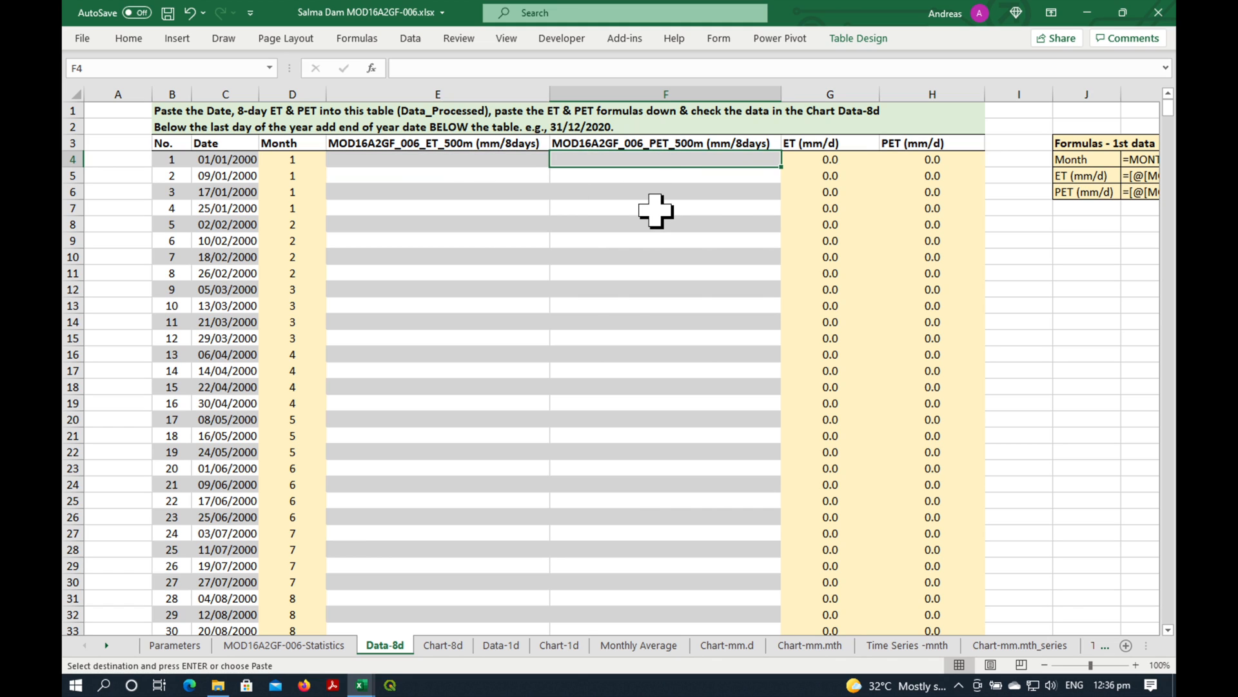
pyautogui.moveTo(284, 645)
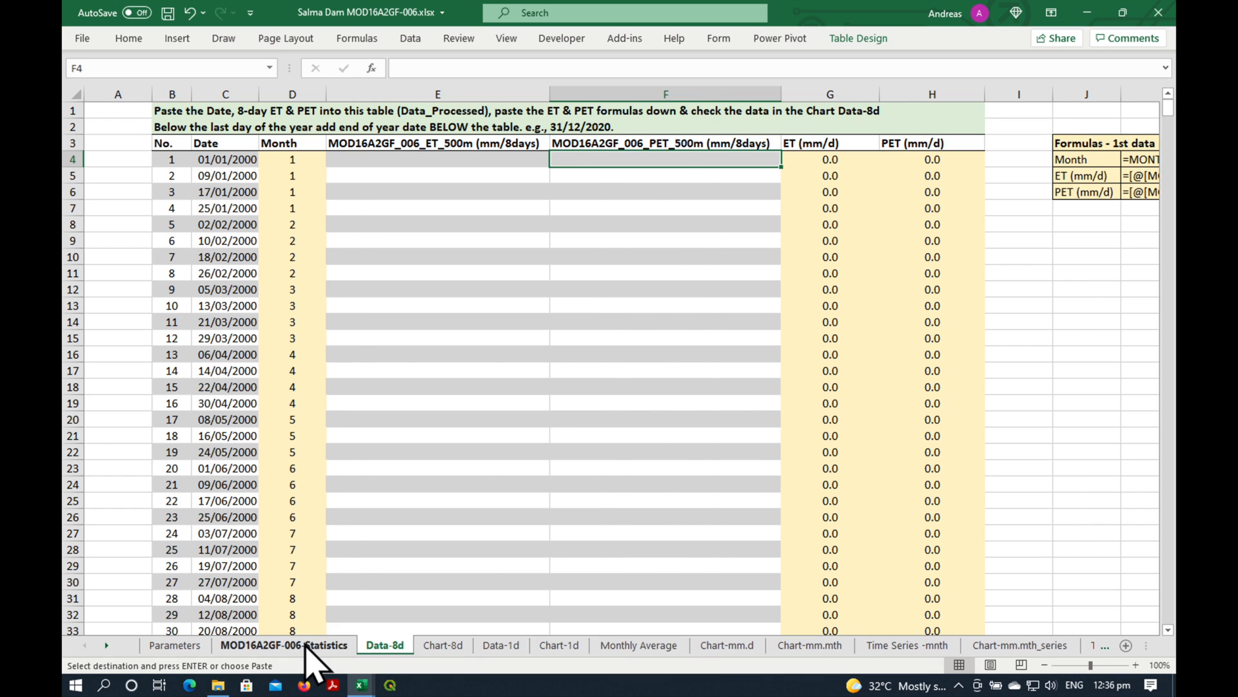
# Filter the statistics Dataset column to show only ET_500m rows
pyautogui.click(284, 645)
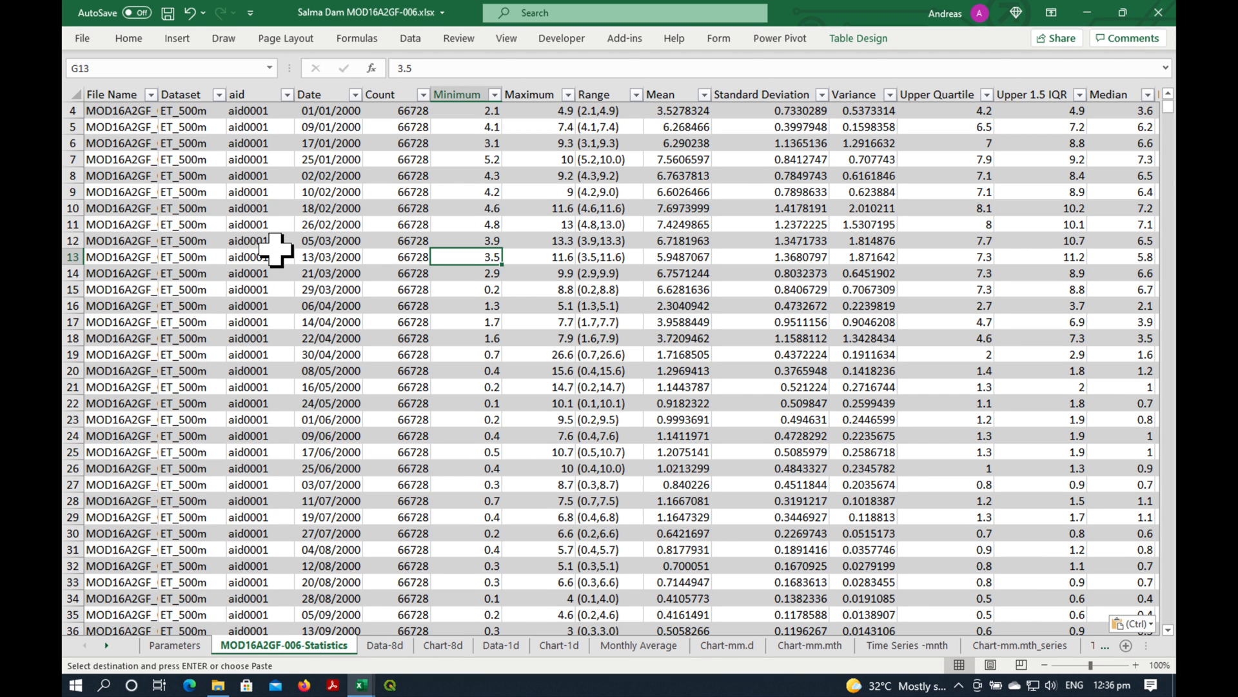
pyautogui.scroll(3)
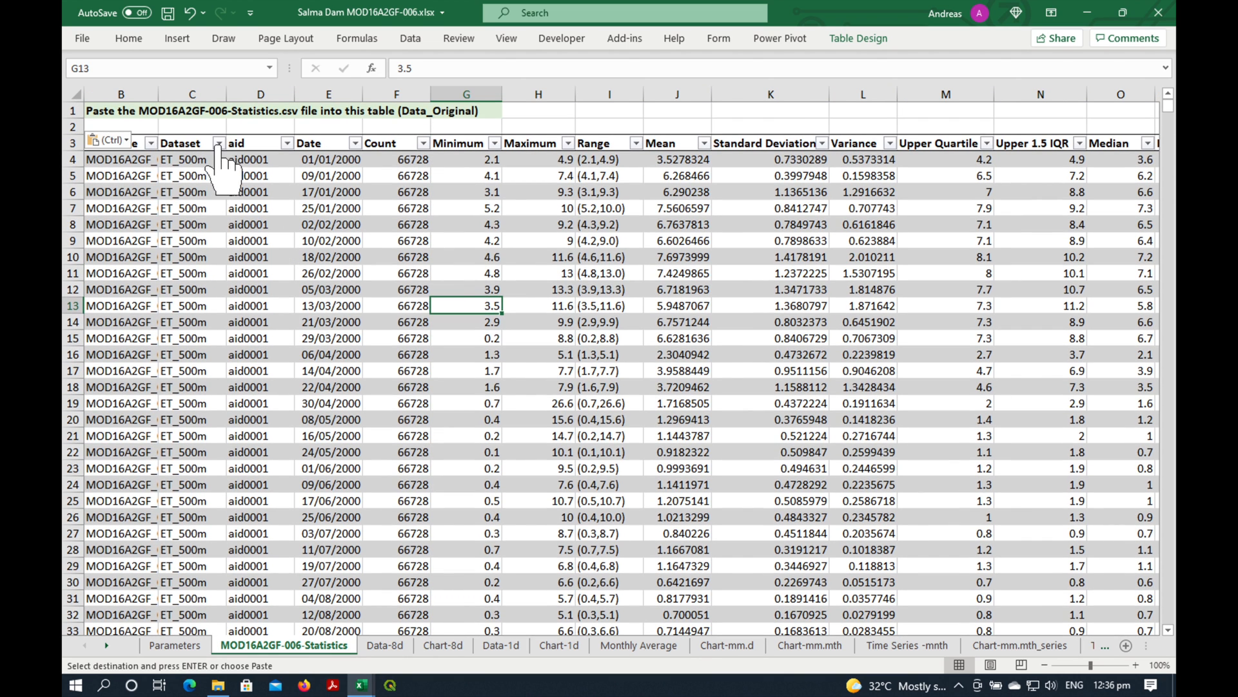
pyautogui.click(220, 143)
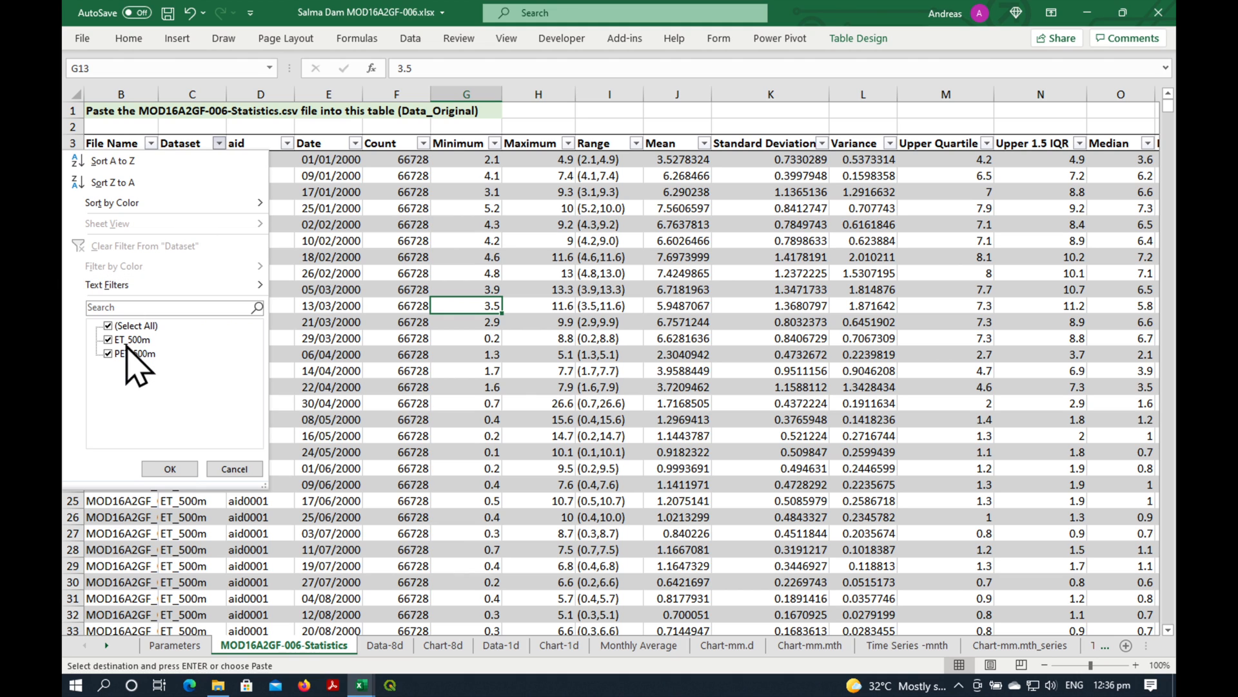
pyautogui.click(108, 353)
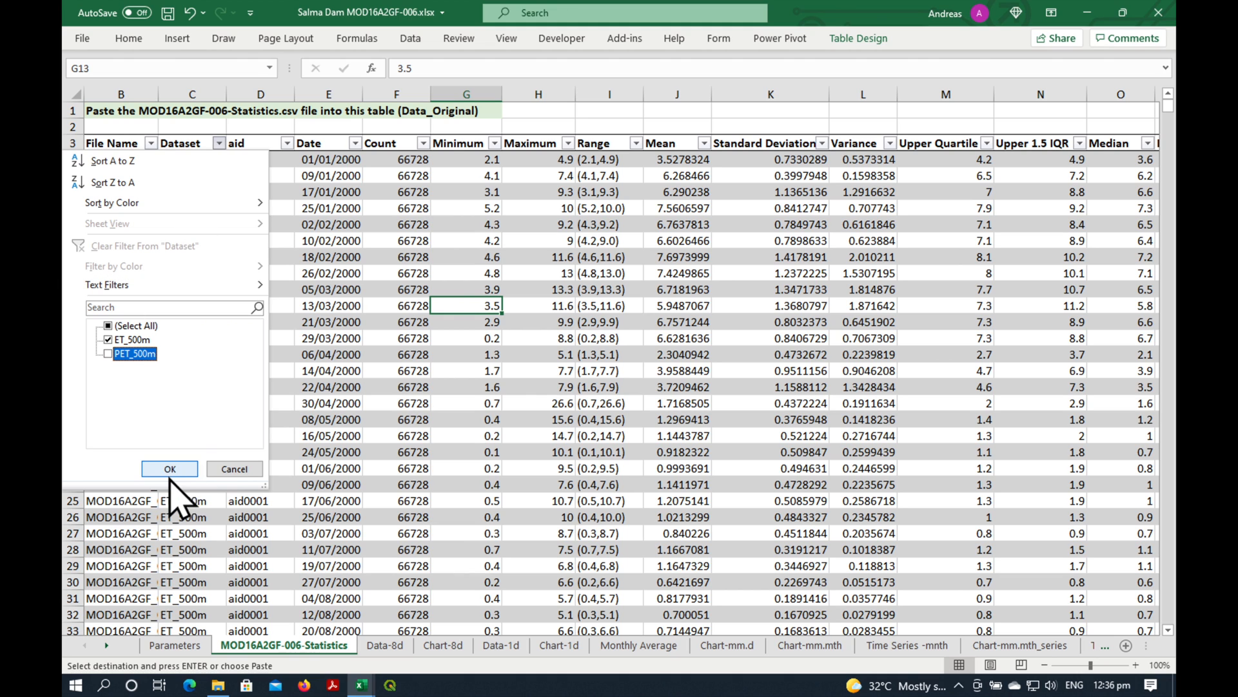
pyautogui.click(169, 468)
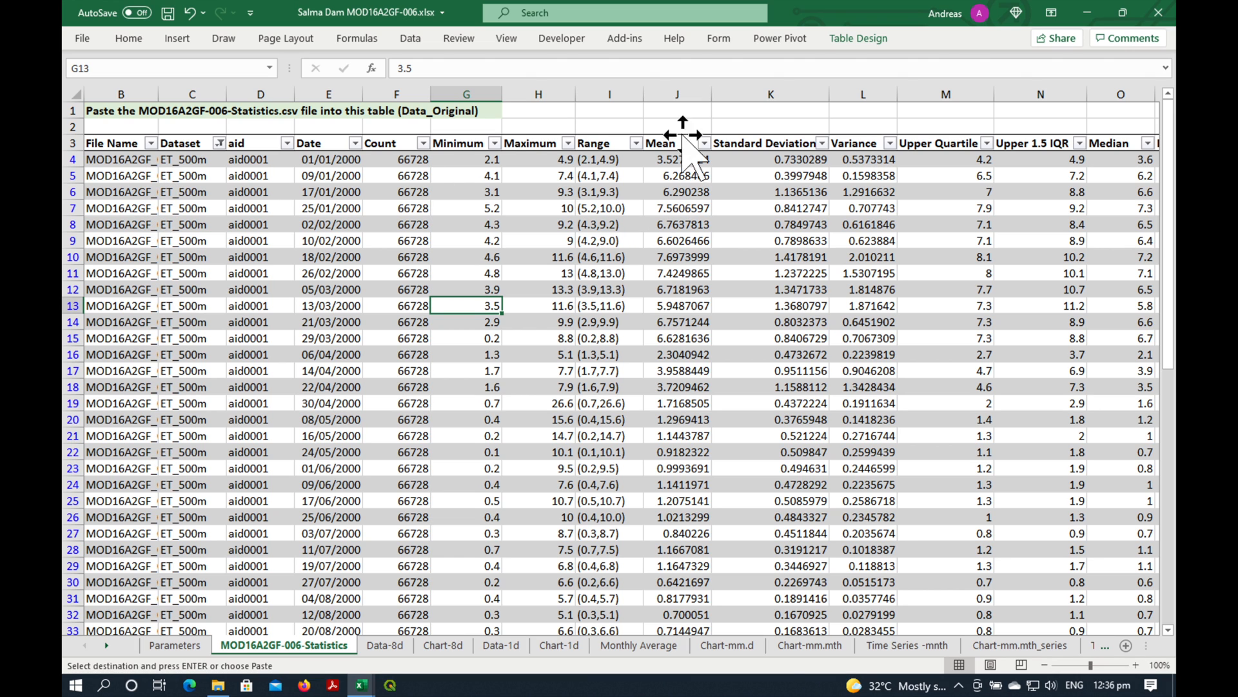
# Copy the ET_500m Mean column and paste it into the Data-8d ET column
pyautogui.click(676, 94)
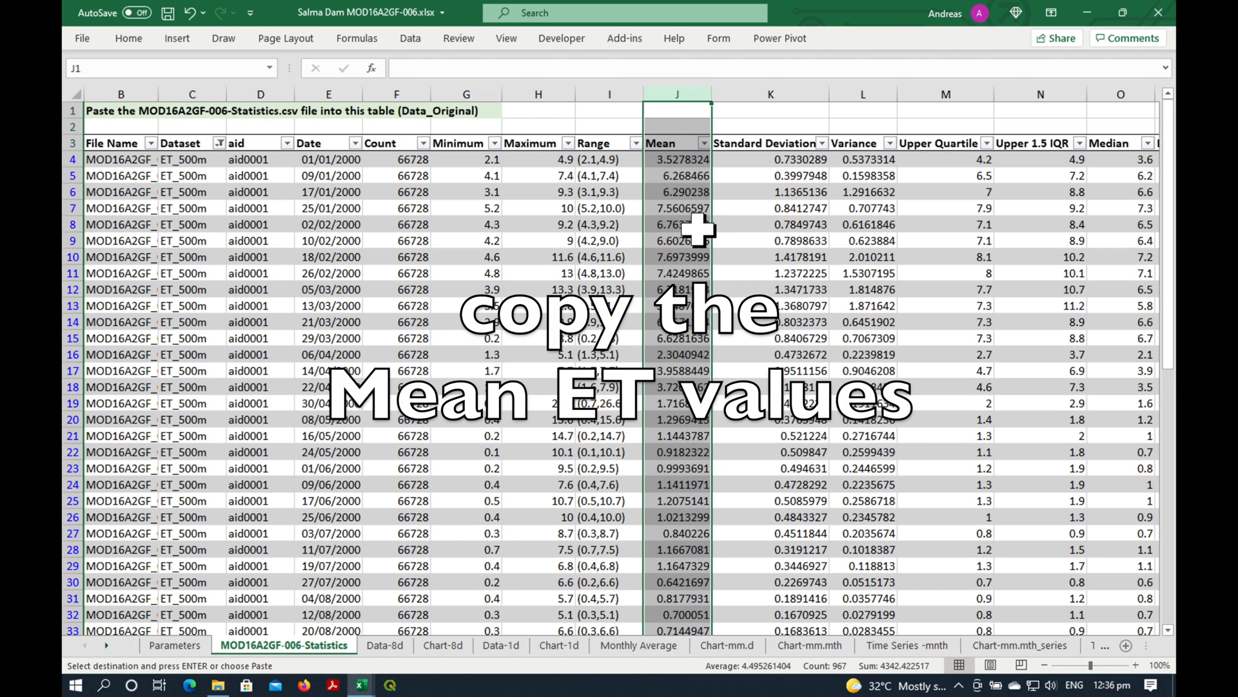
pyautogui.click(678, 158)
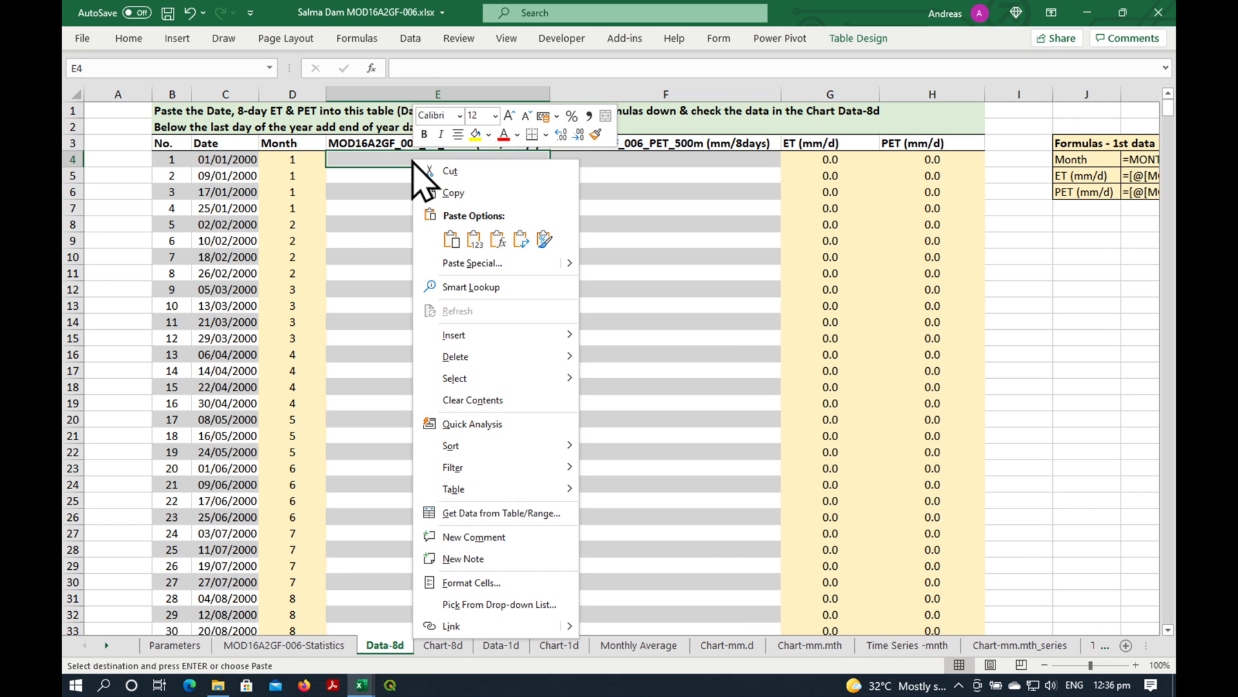
pyautogui.press('ctrl+v')
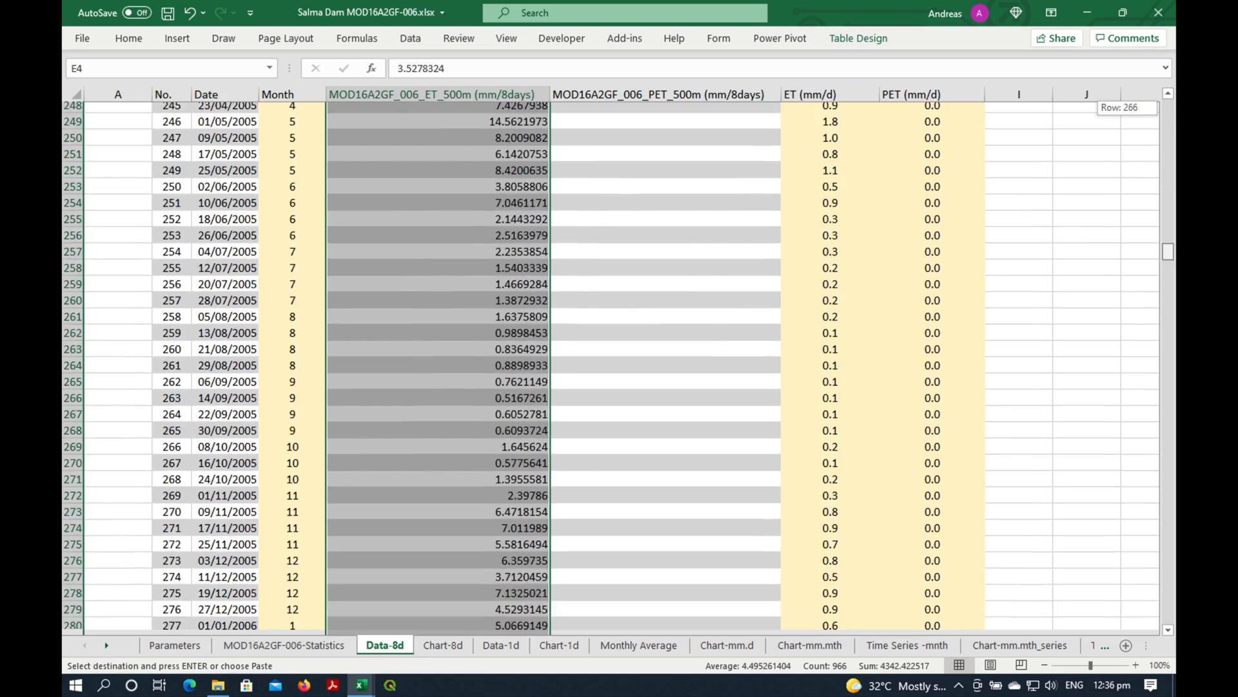
pyautogui.scroll(-3)
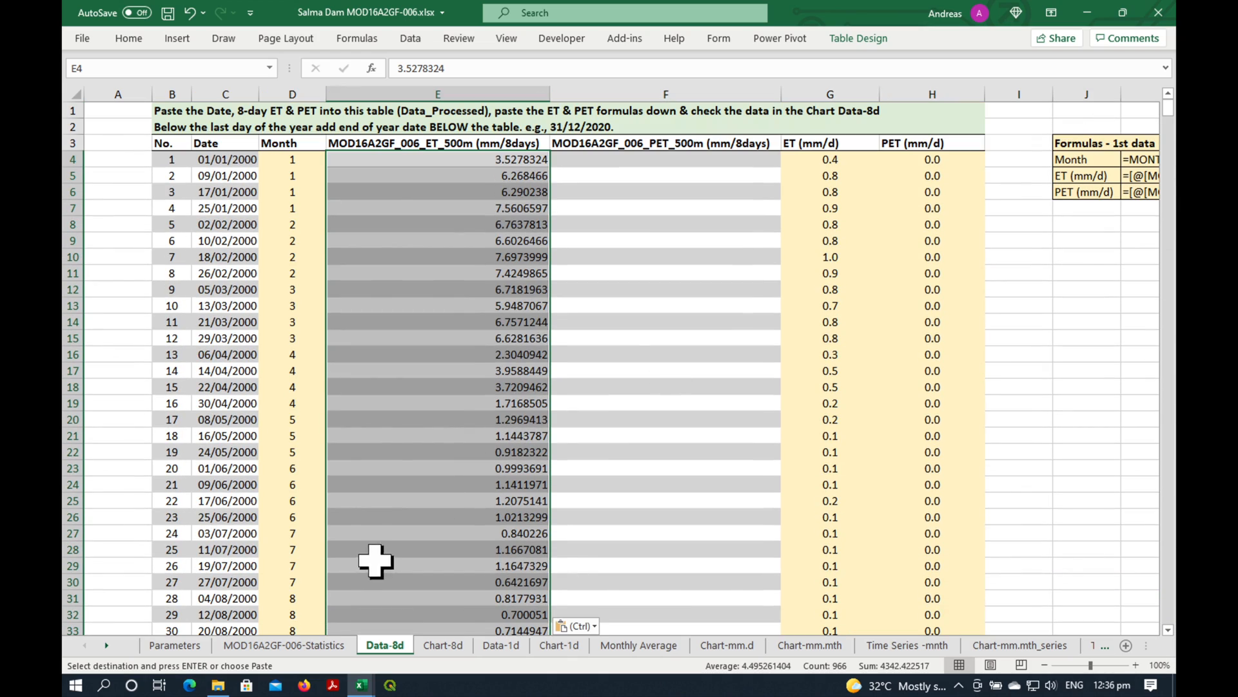
# Filter the statistics sheet to PET_500m rows and bring the PET means into the Data-8d PET column
pyautogui.click(283, 645)
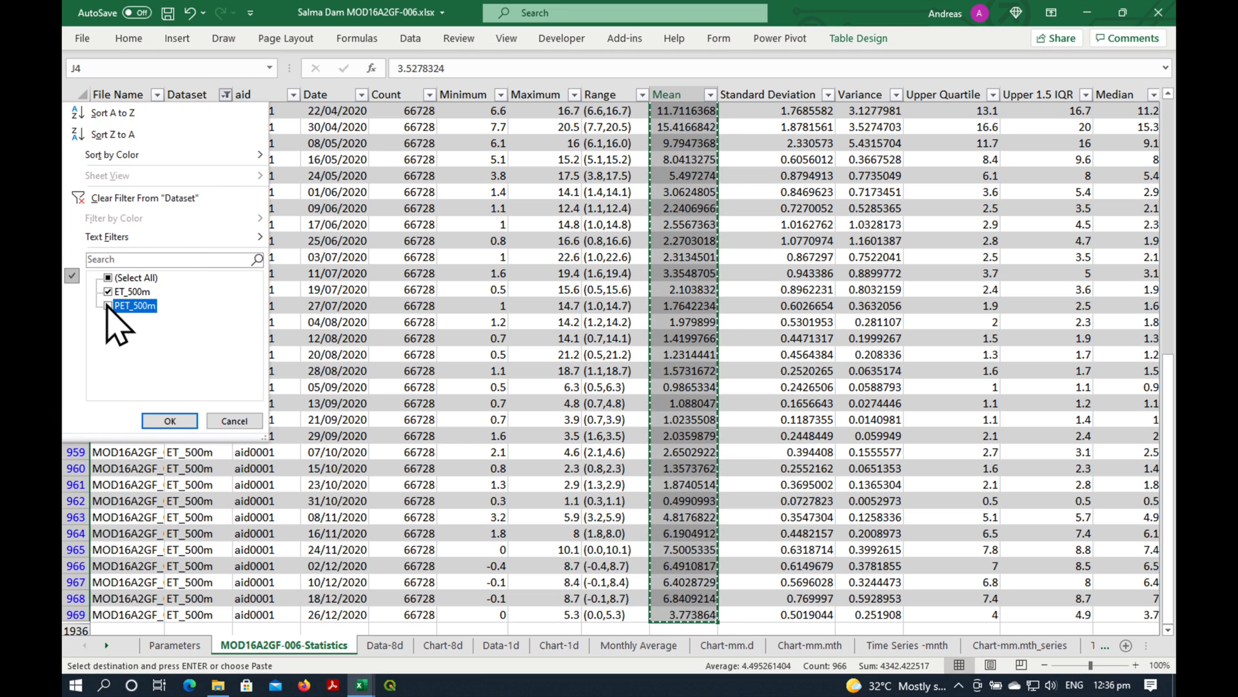
pyautogui.click(169, 419)
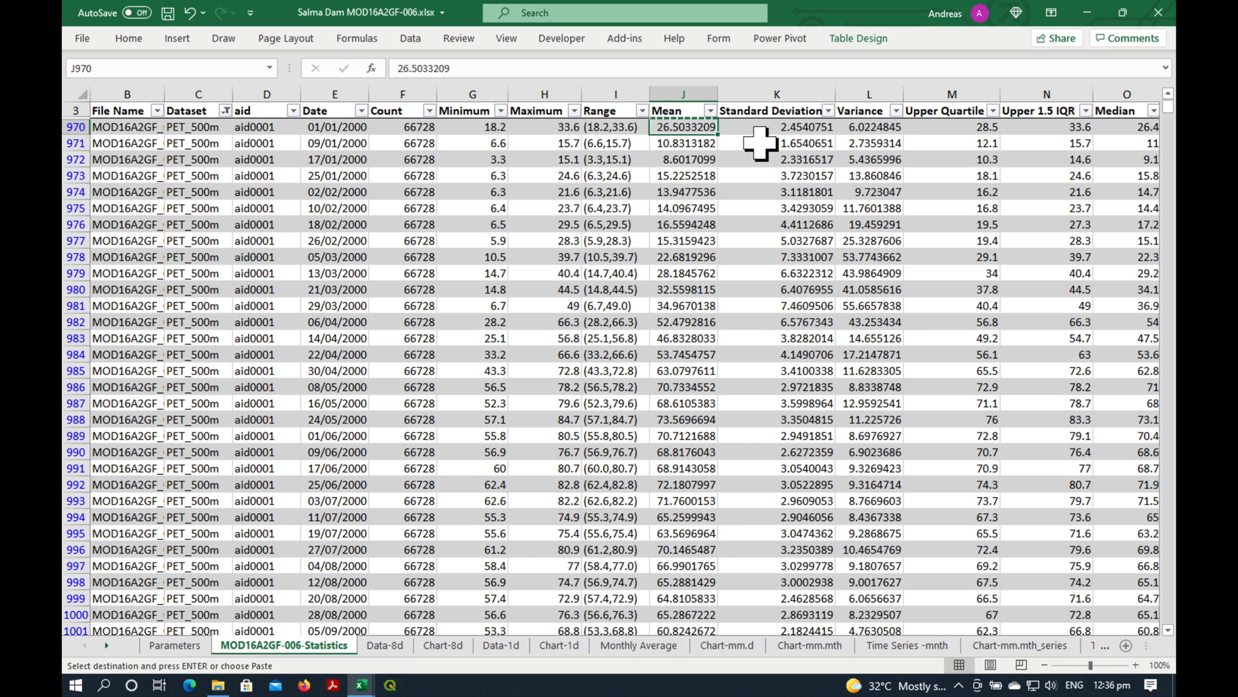
pyautogui.scroll(-3)
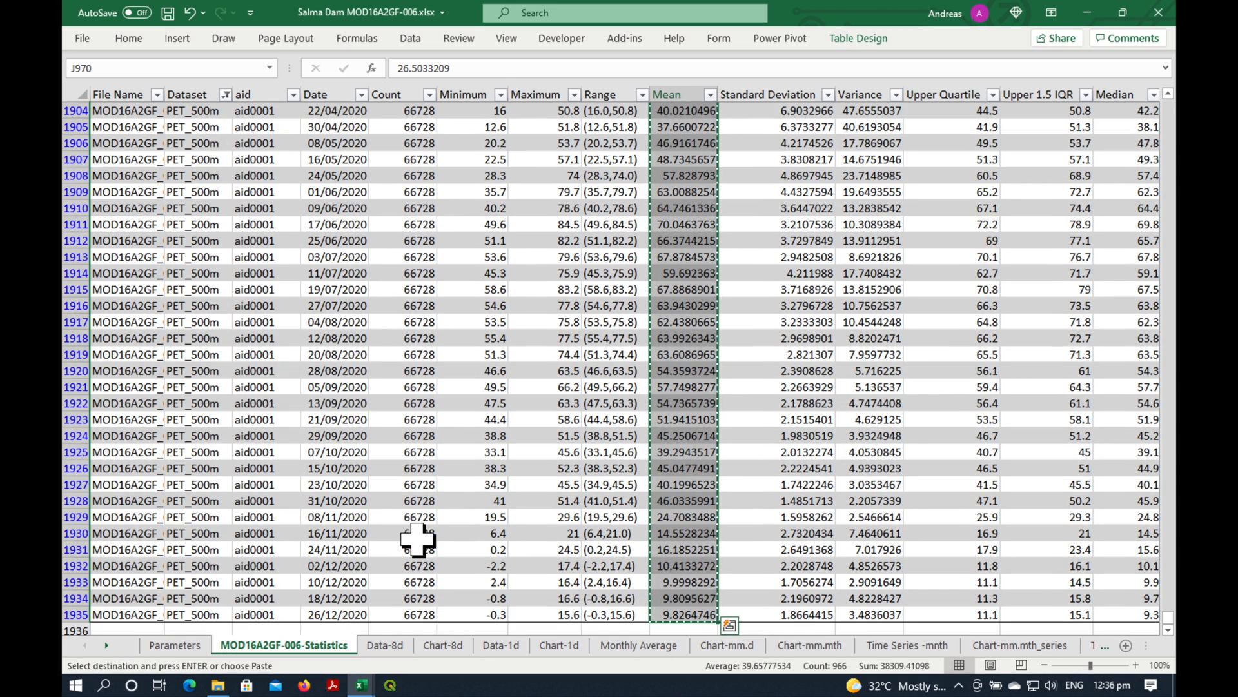
pyautogui.click(384, 645)
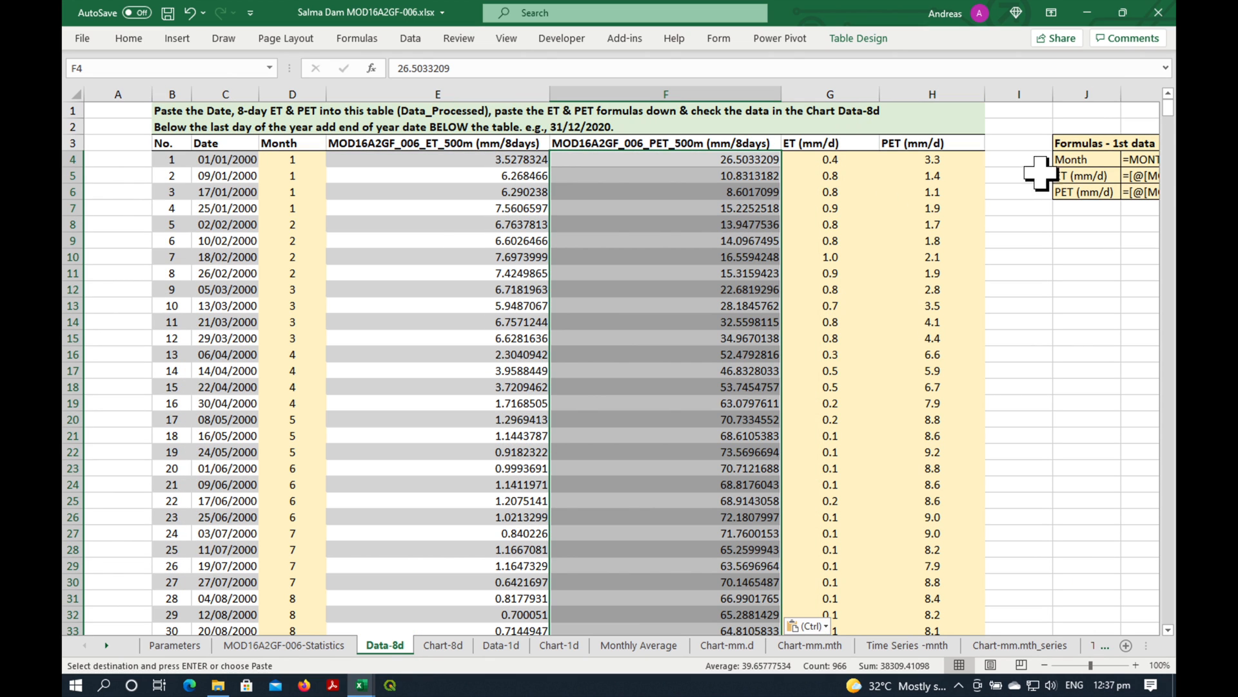
pyautogui.scroll(-3)
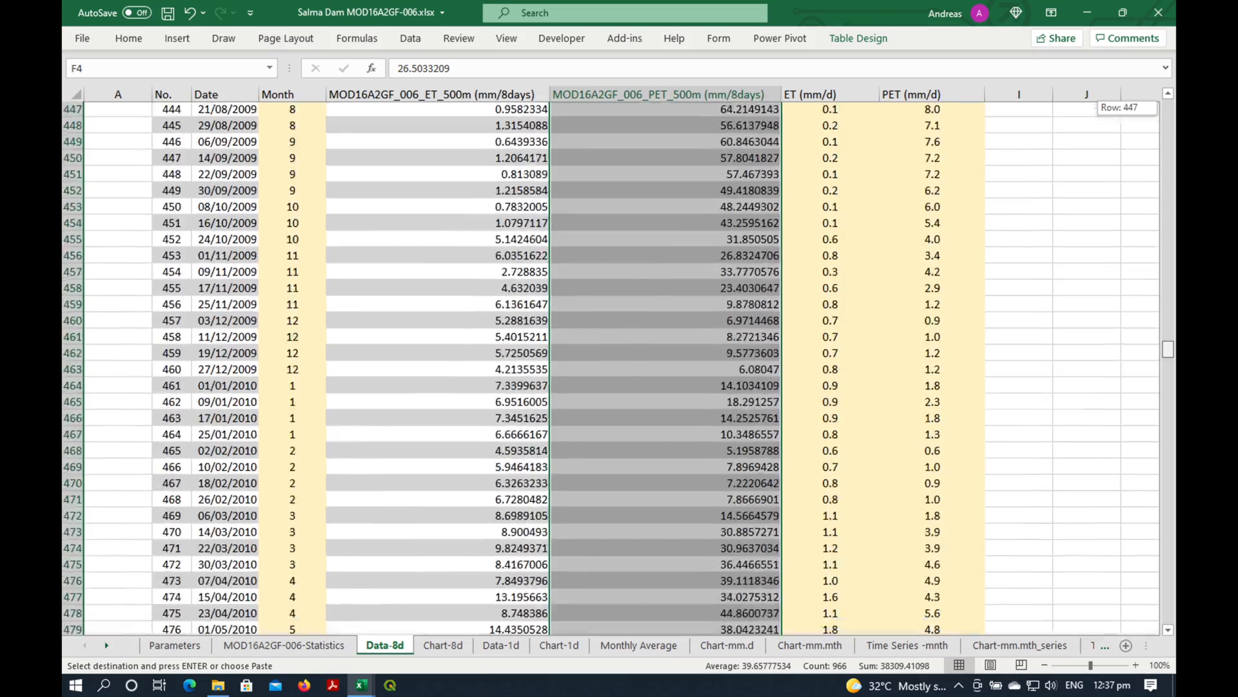
pyautogui.scroll(-3)
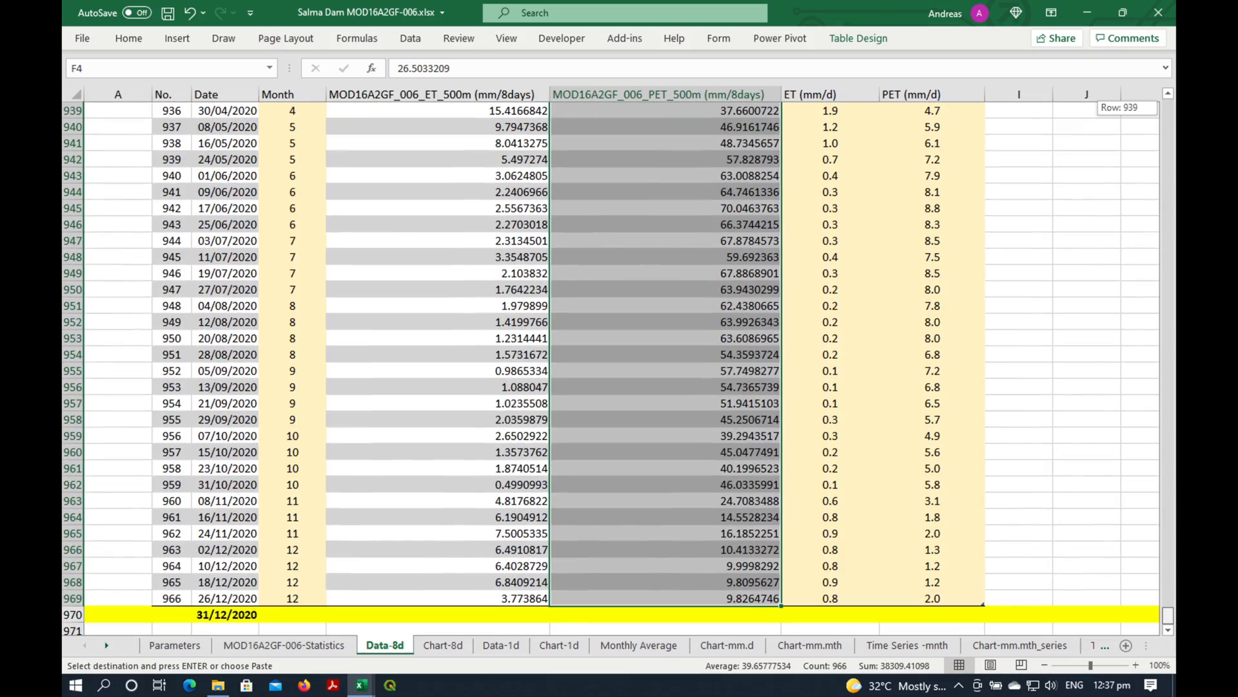
pyautogui.scroll(3)
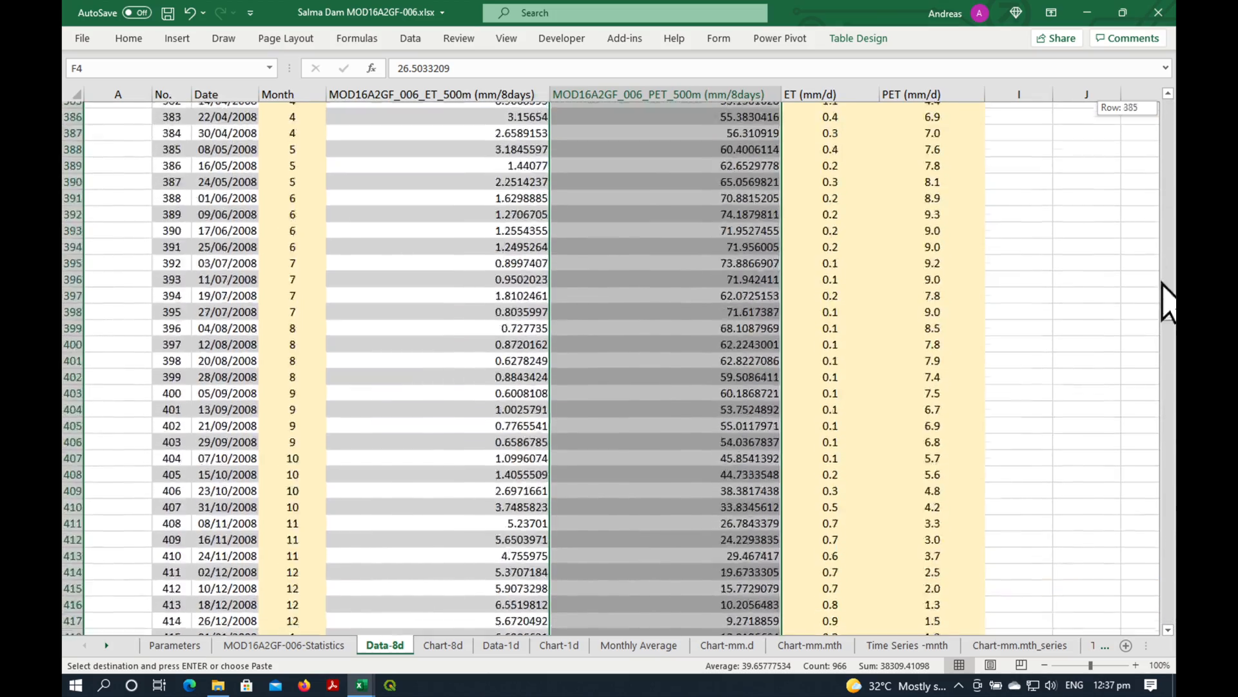
pyautogui.scroll(3)
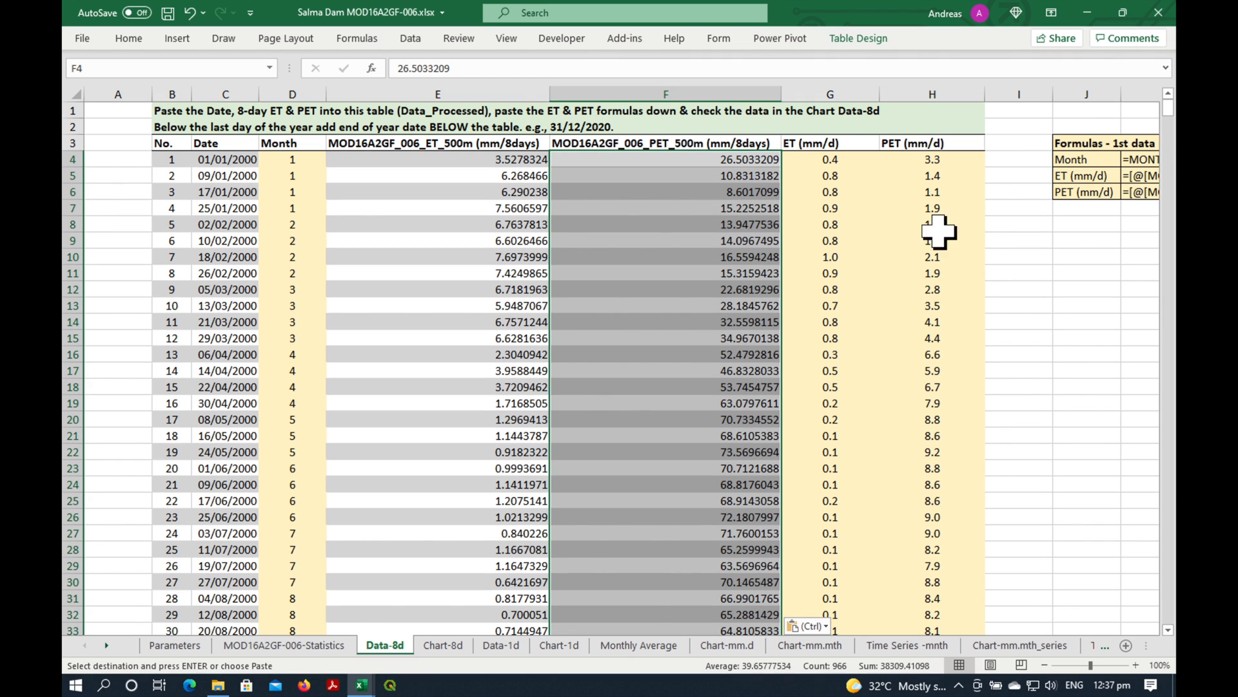
pyautogui.click(666, 240)
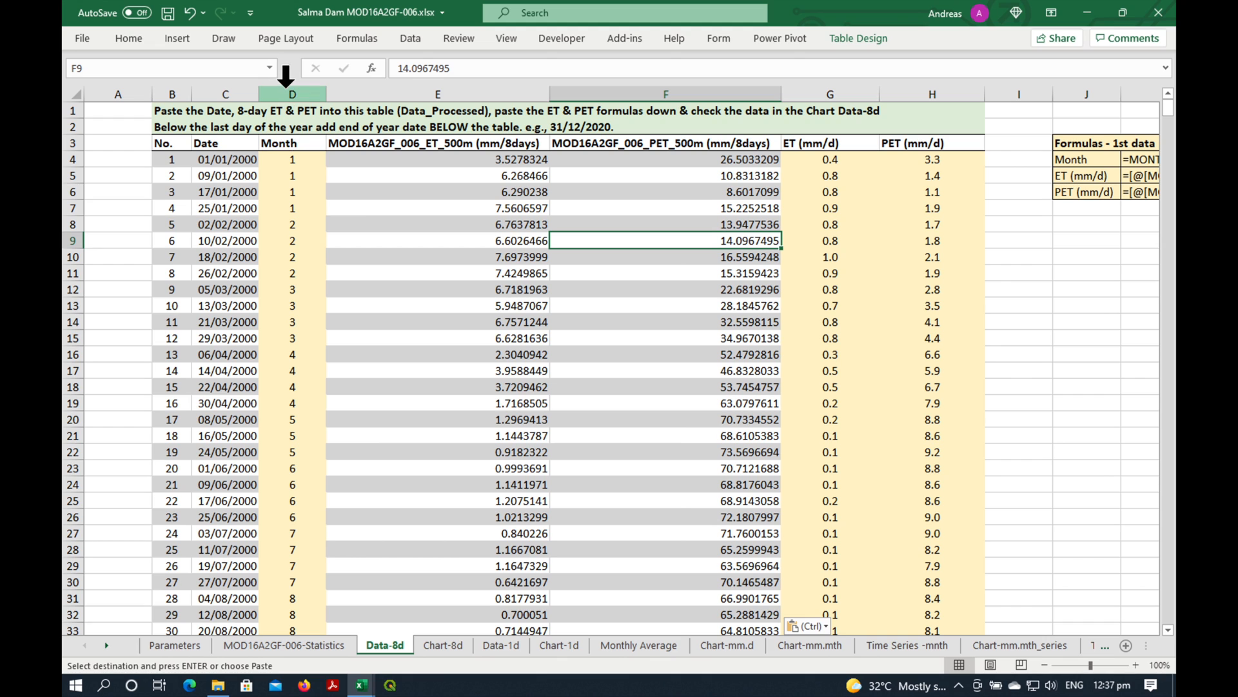
pyautogui.click(293, 95)
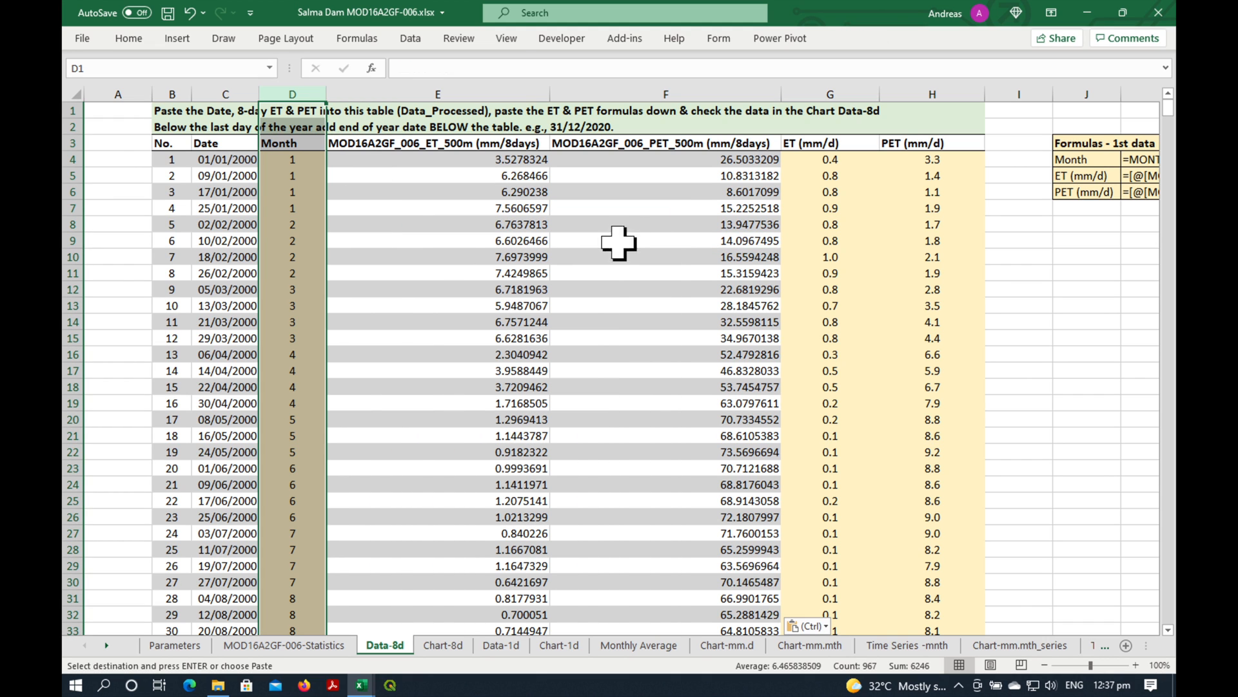
pyautogui.click(829, 159)
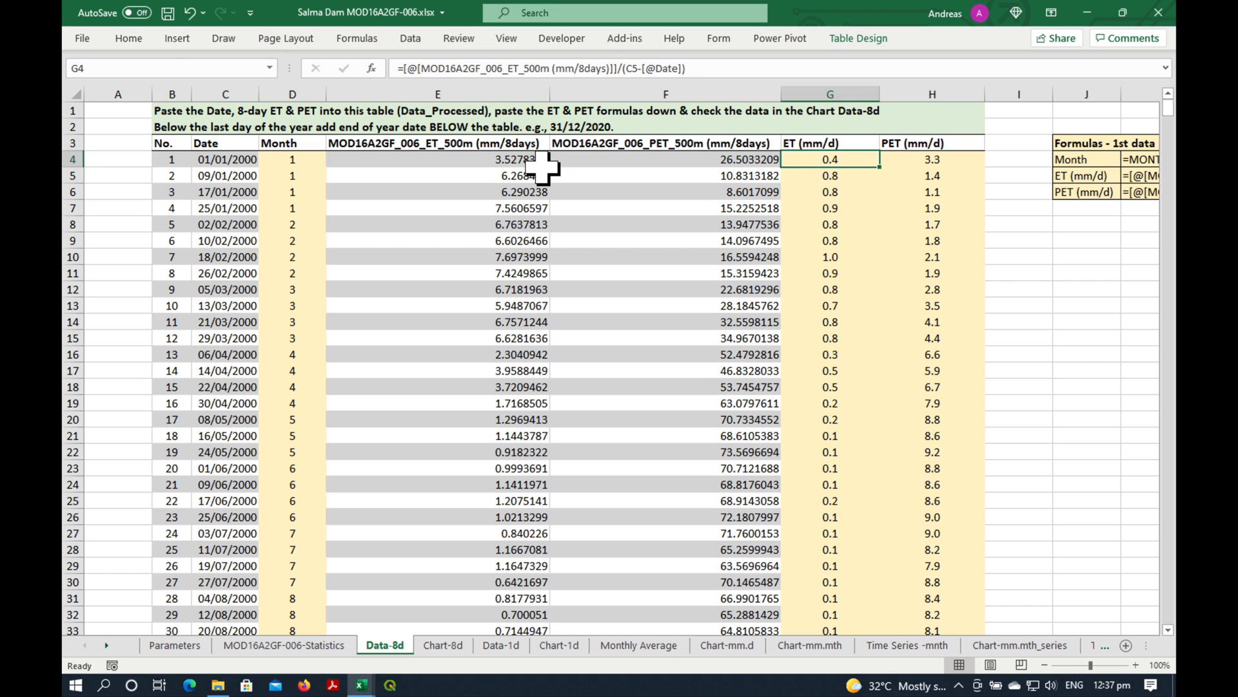
pyautogui.click(931, 175)
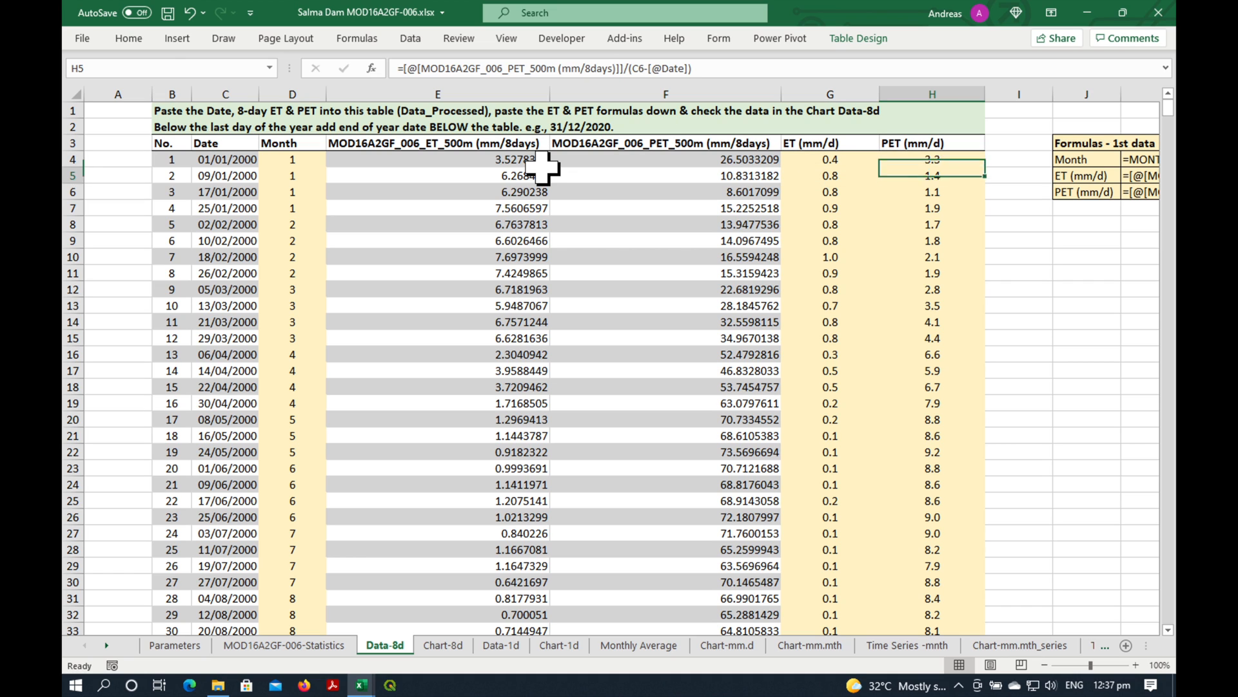
pyautogui.click(930, 240)
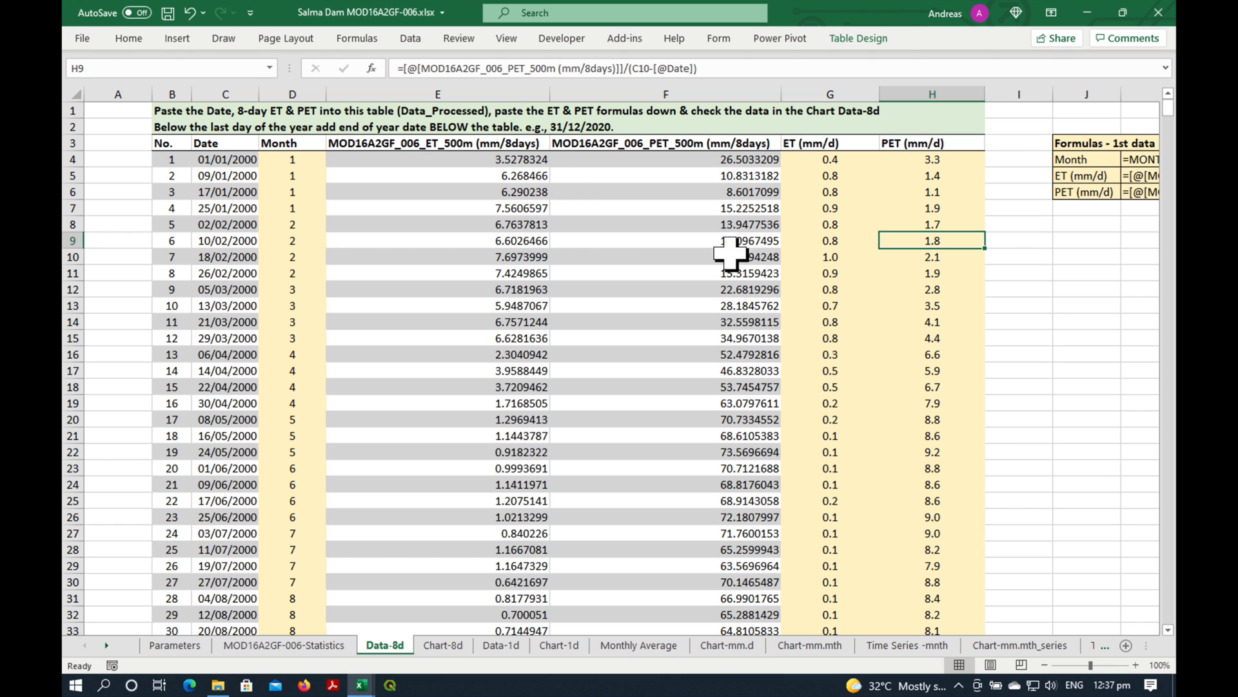
pyautogui.moveTo(253, 252)
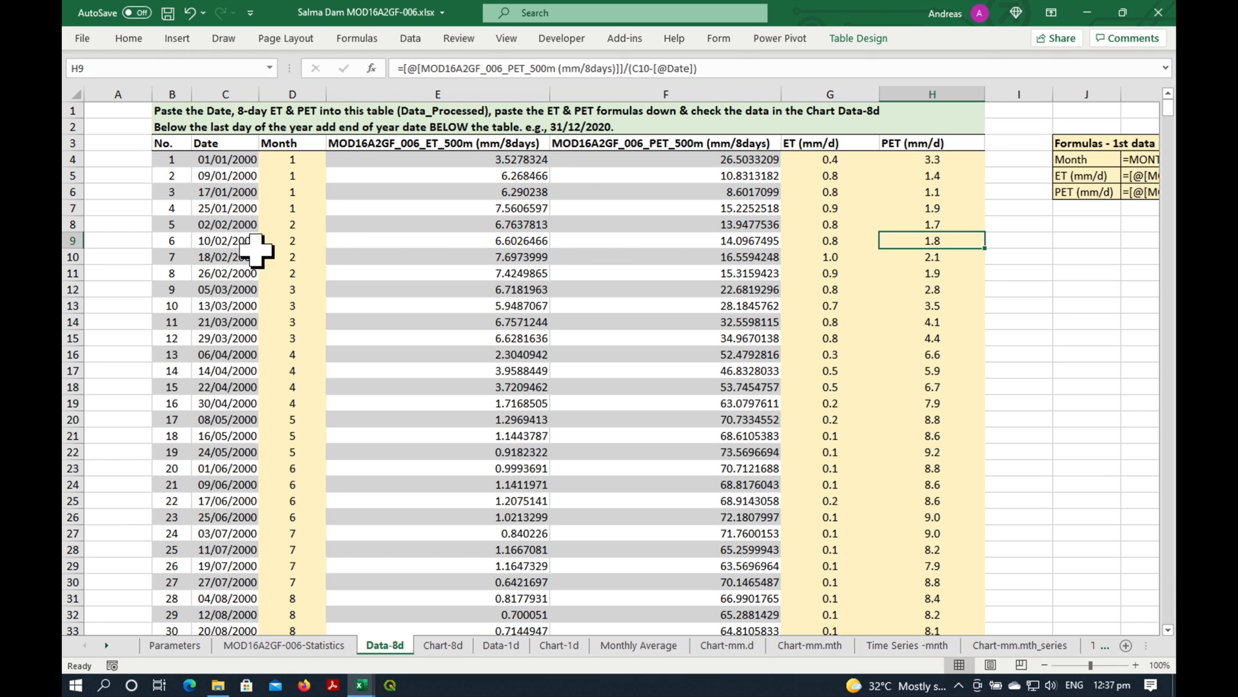
pyautogui.scroll(-3)
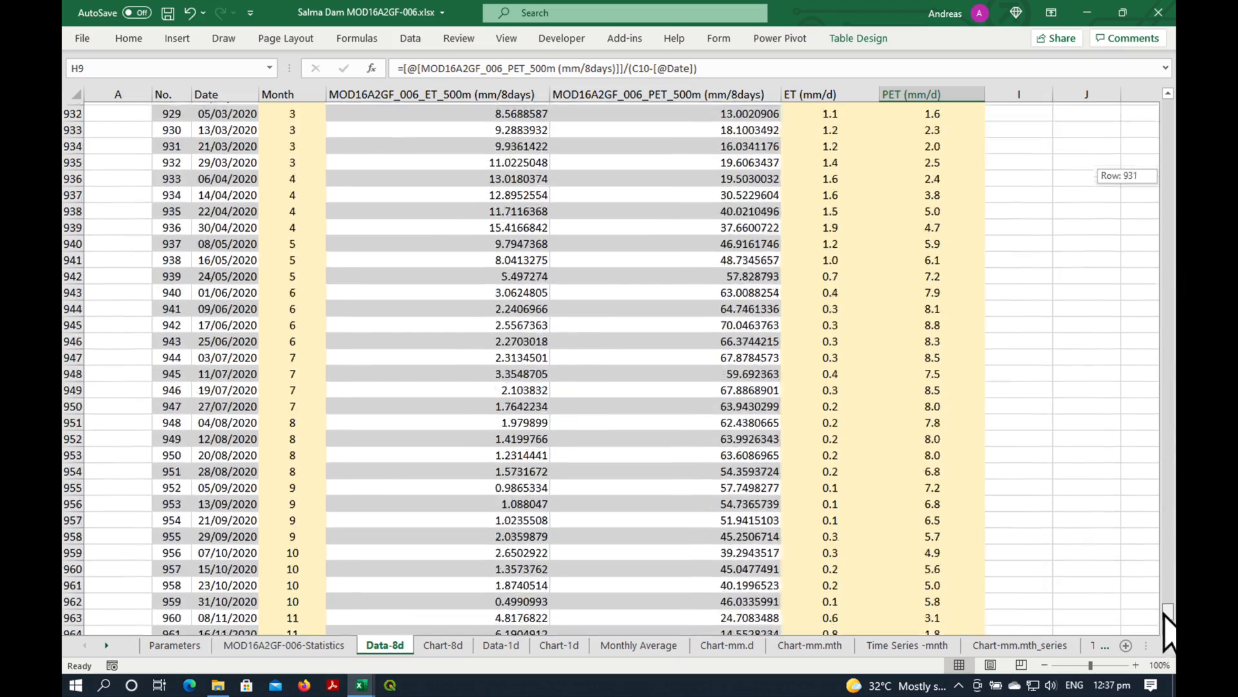
pyautogui.scroll(-3)
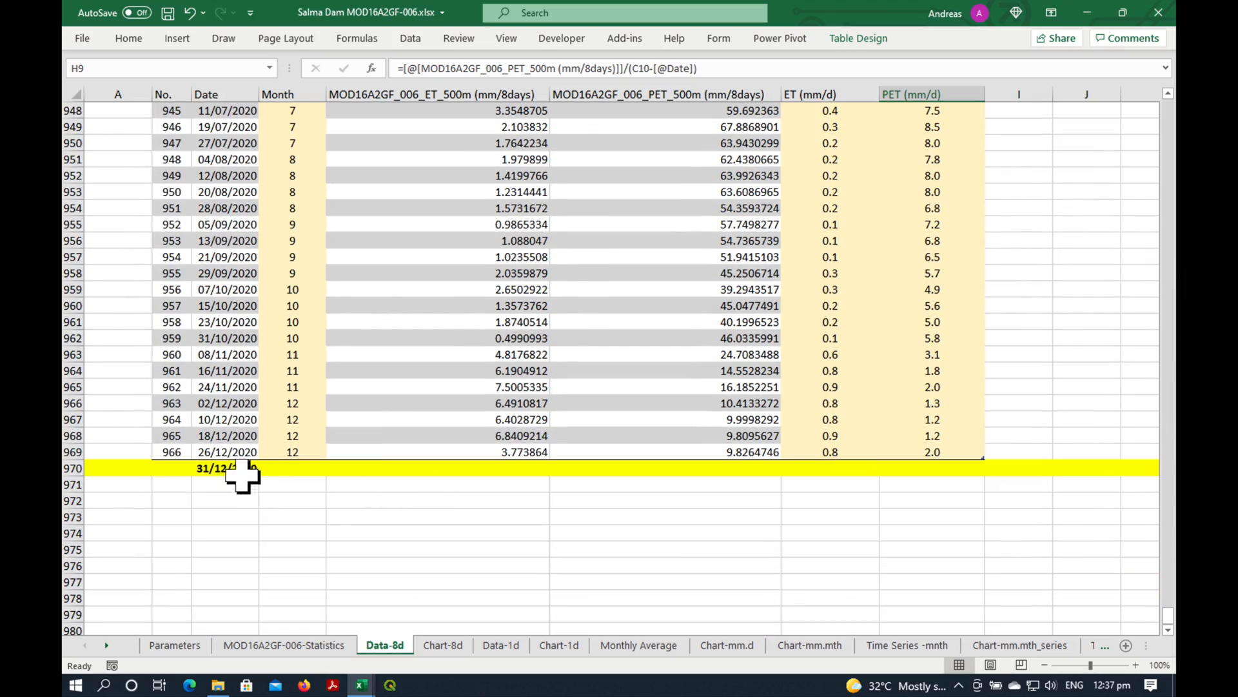
# Enter 31/12/2020 below the last date so the 26/12/2020 row gives ET 0.8 and PET 2.0
pyautogui.click(227, 467)
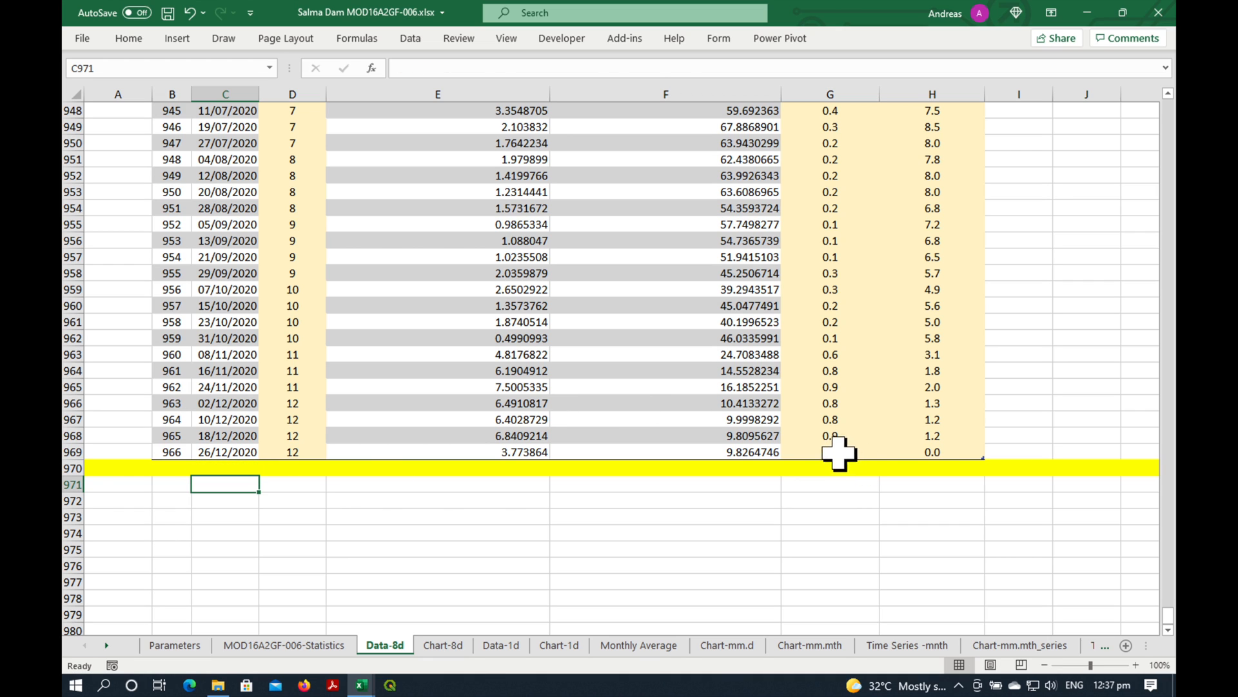
pyautogui.click(830, 452)
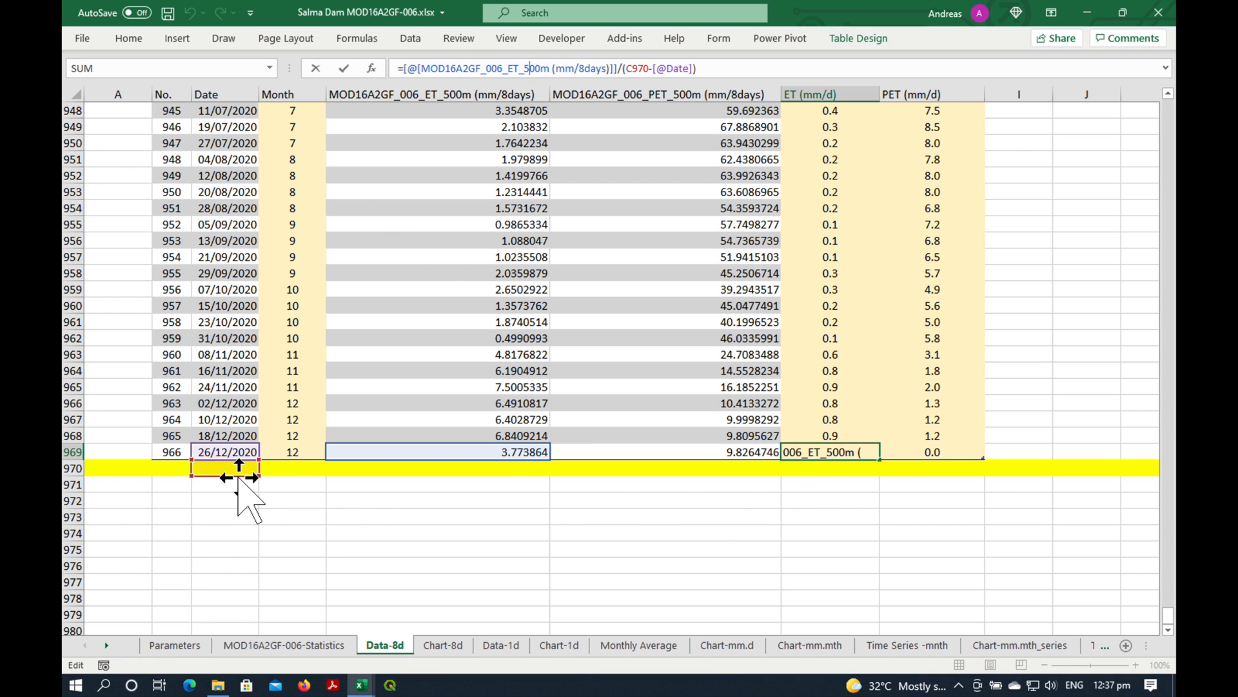
pyautogui.press('Escape')
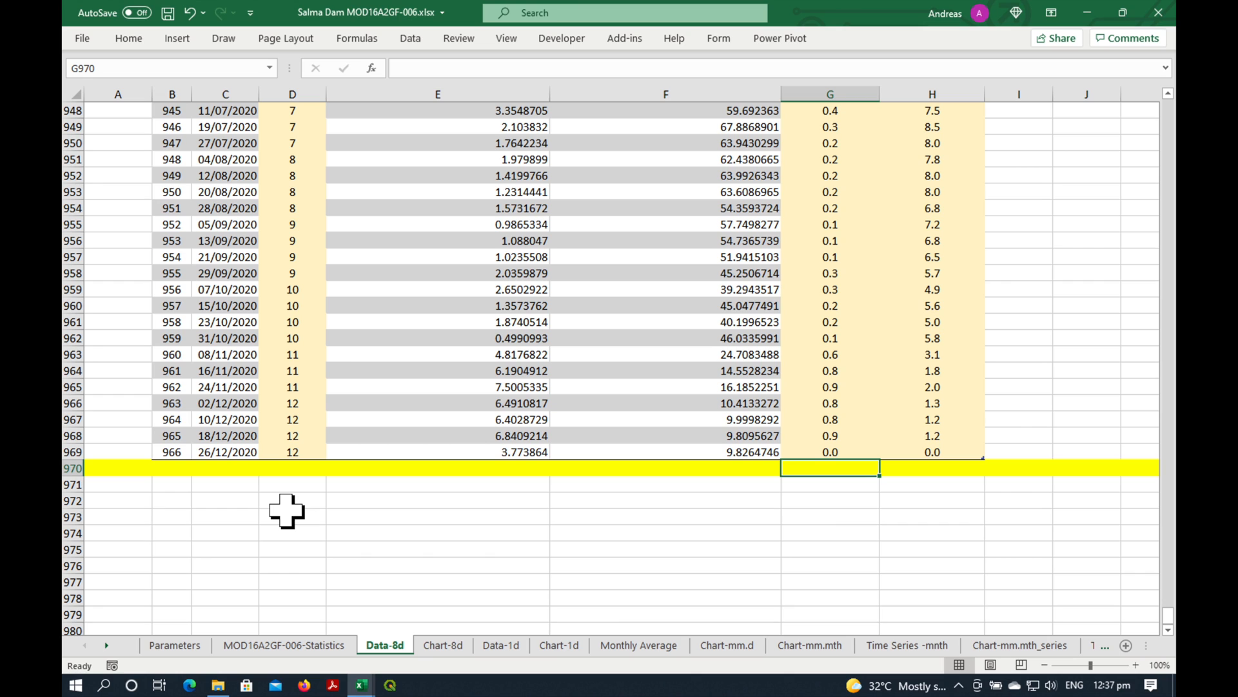
pyautogui.click(829, 451)
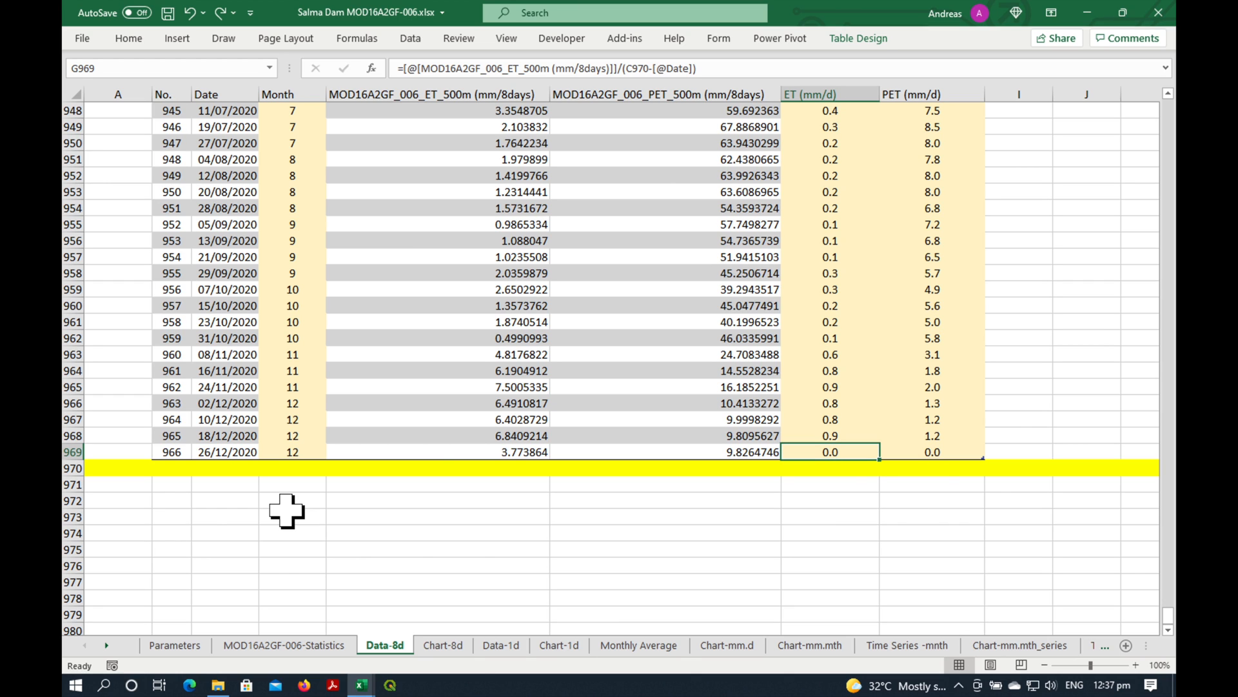
pyautogui.write('31/12/2020')
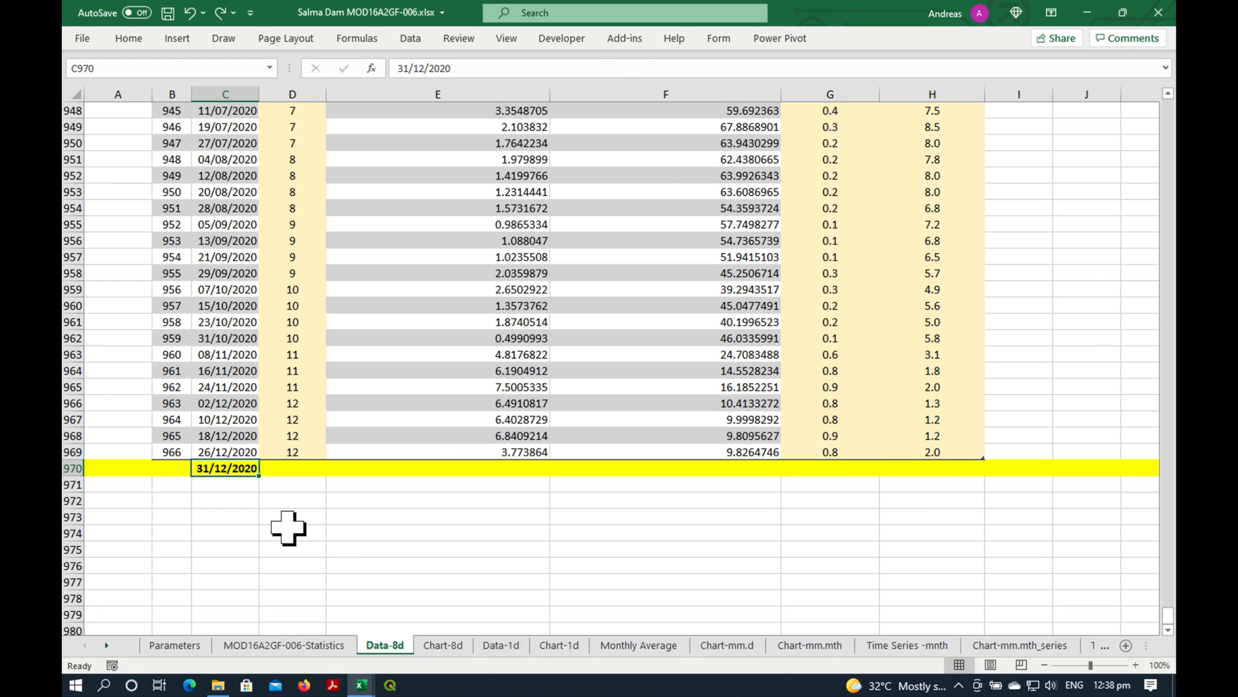
pyautogui.click(293, 533)
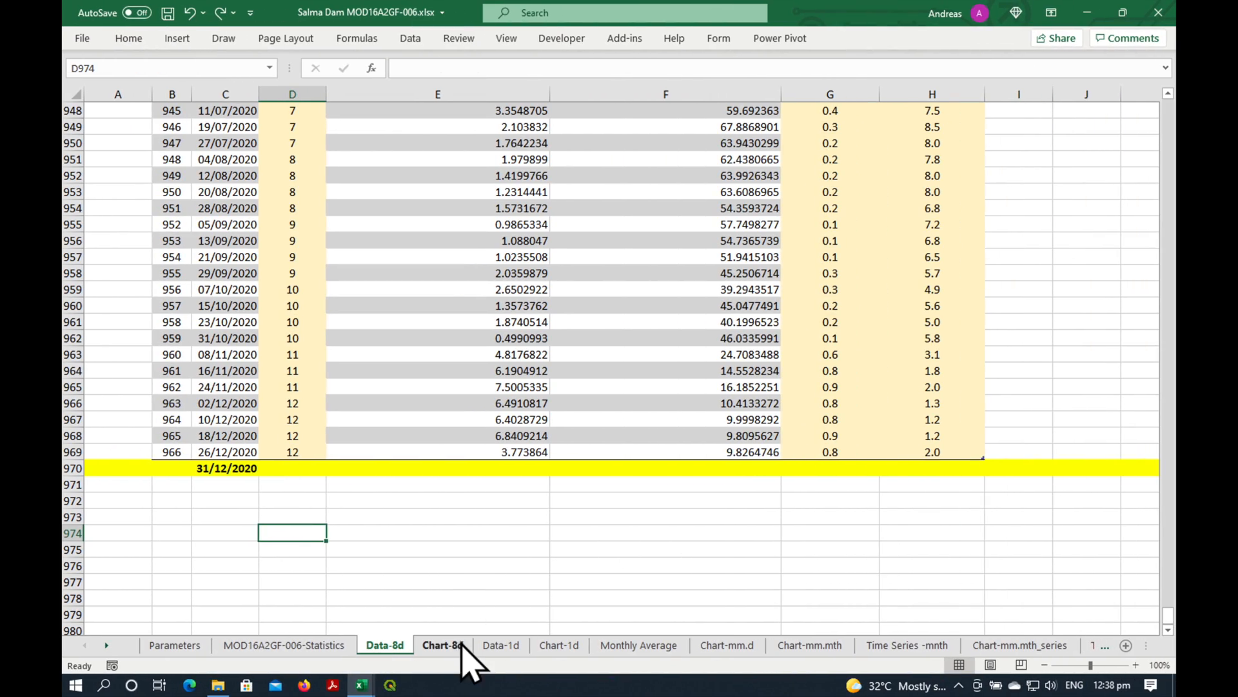
# View the Chart-8d plot of 8-day ET and PET for 2000–2020, then show Data-1d
pyautogui.click(443, 645)
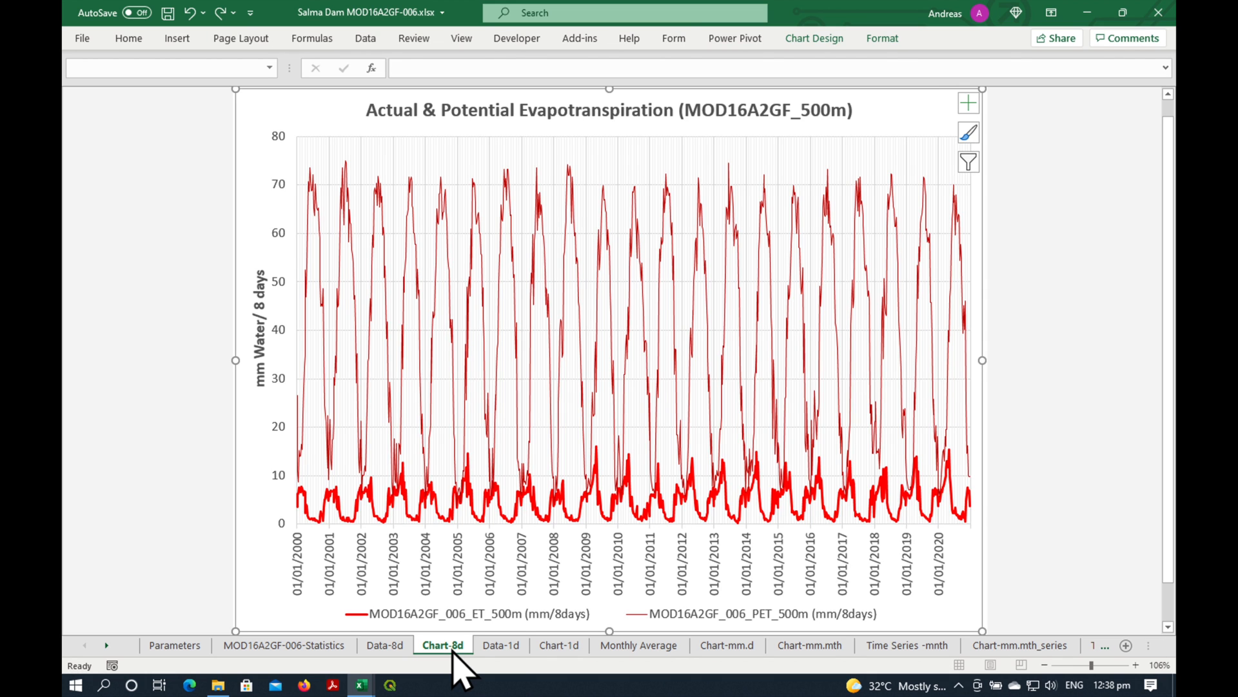
pyautogui.click(178, 406)
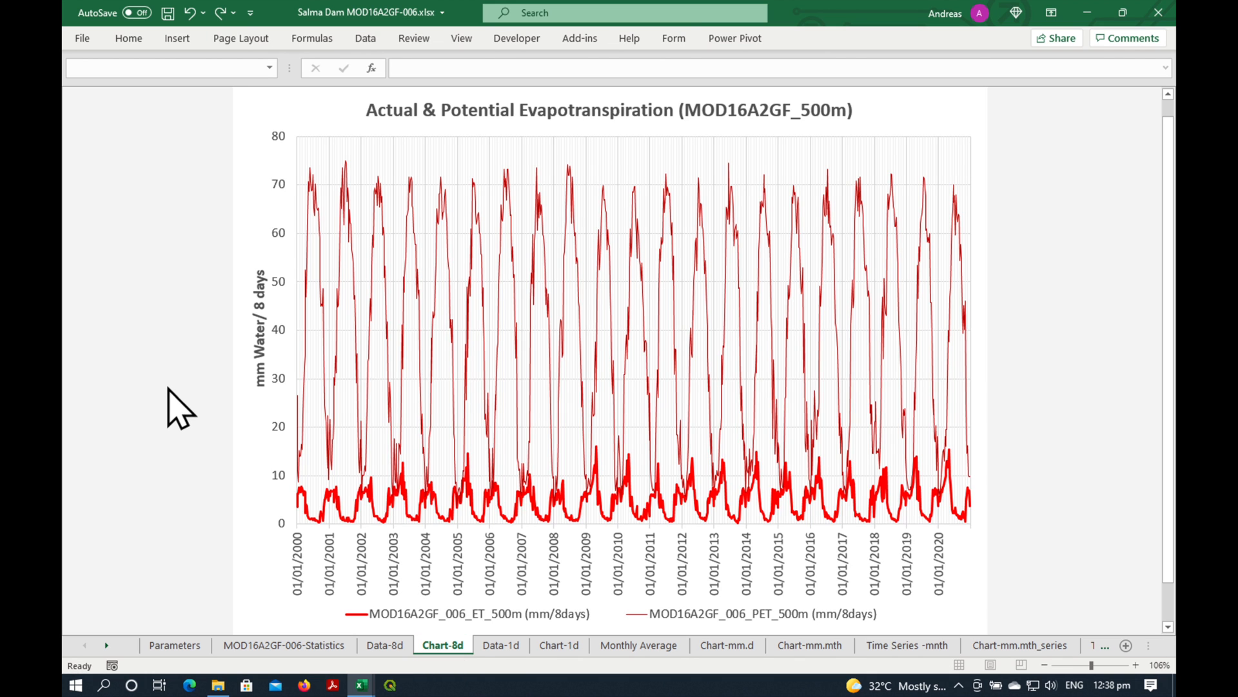
pyautogui.moveTo(241, 387)
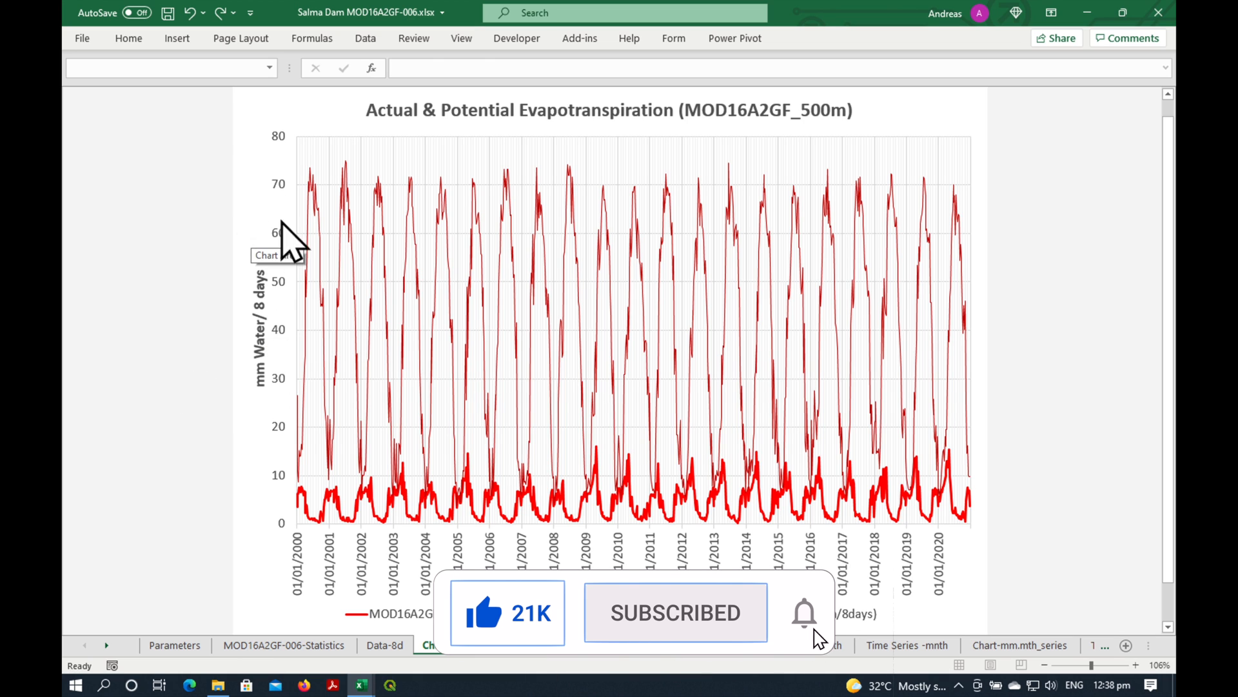
pyautogui.moveTo(1019, 261)
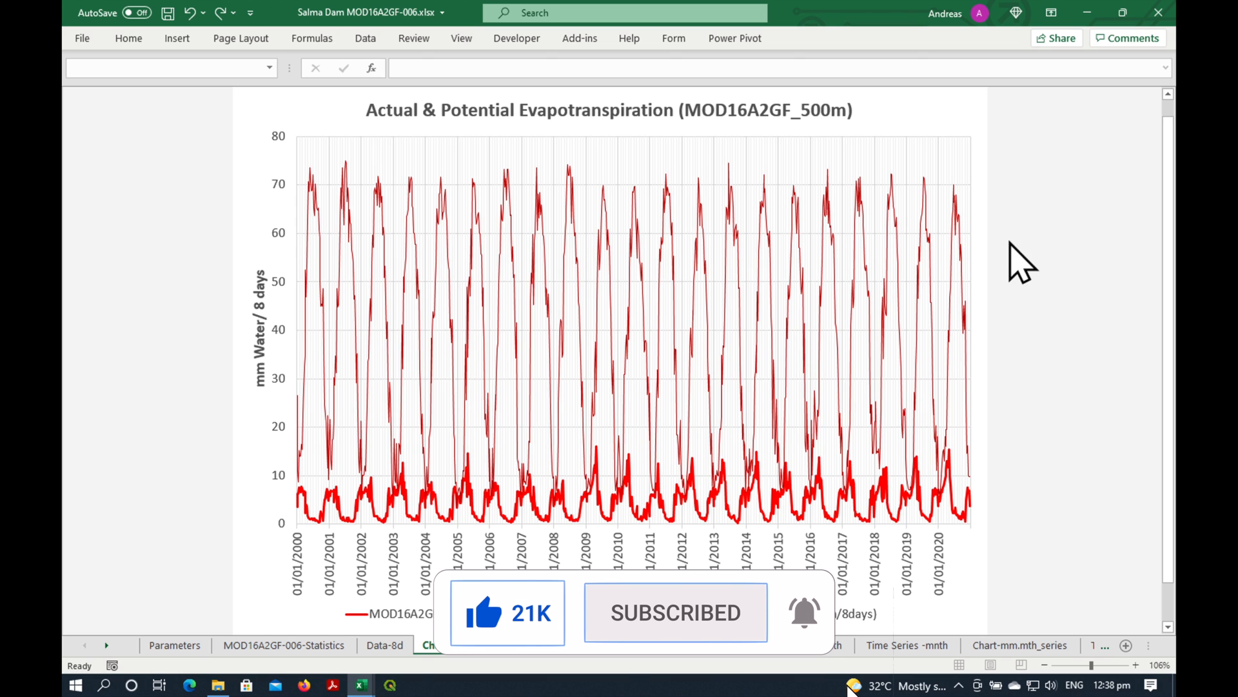
pyautogui.moveTo(335, 526)
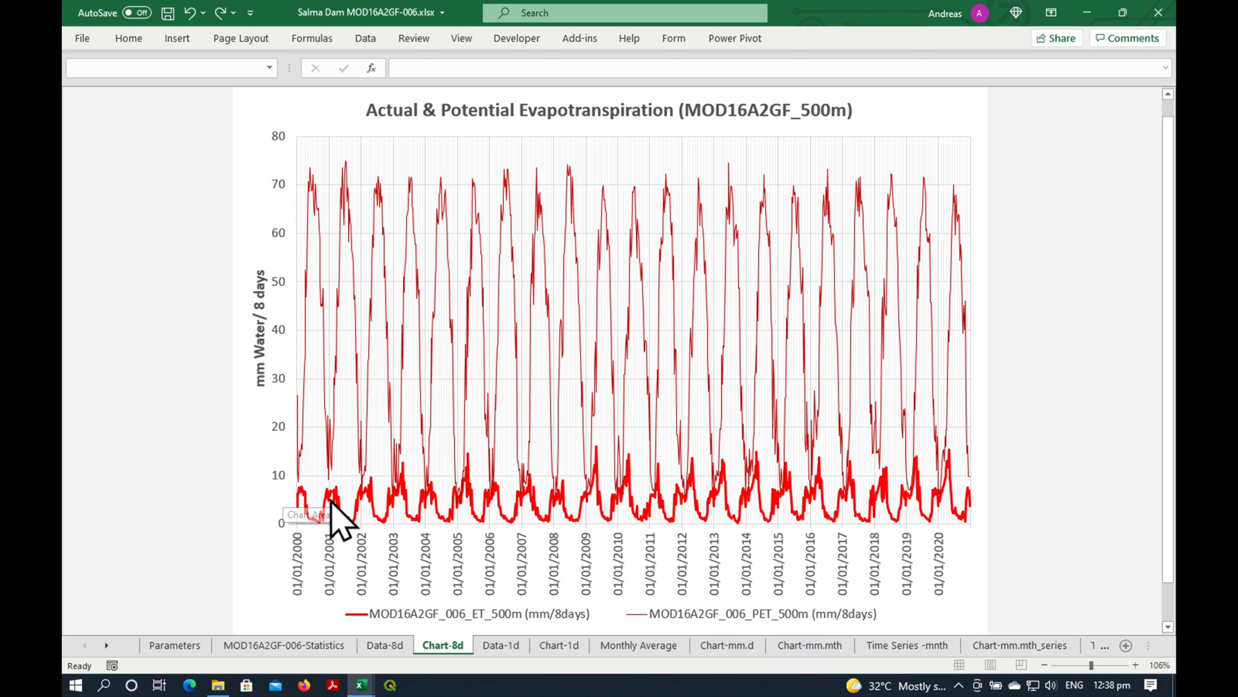
pyautogui.moveTo(975, 505)
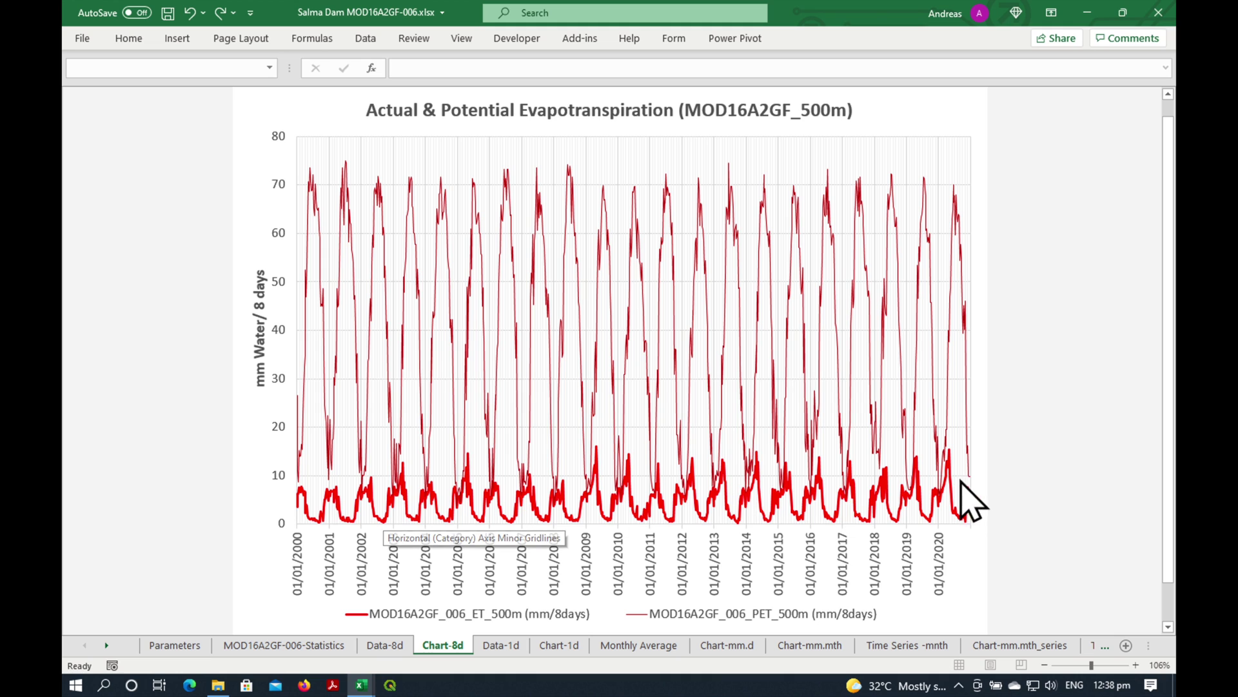
pyautogui.moveTo(715, 387)
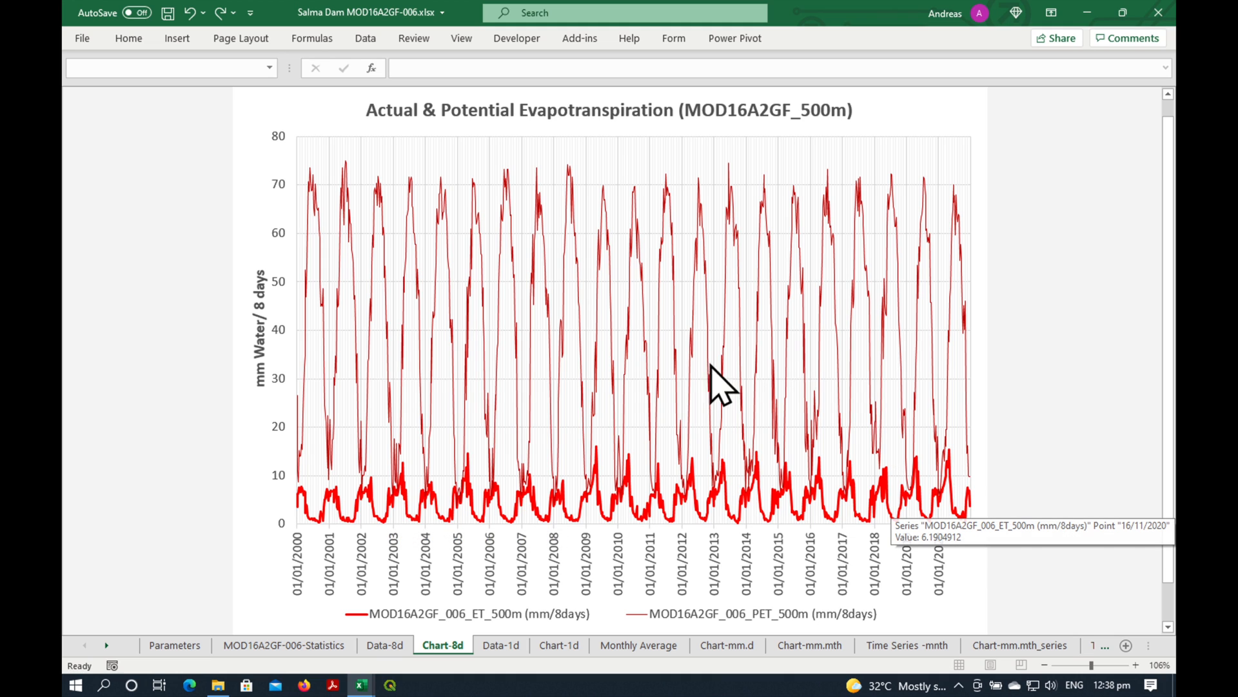
pyautogui.moveTo(822, 344)
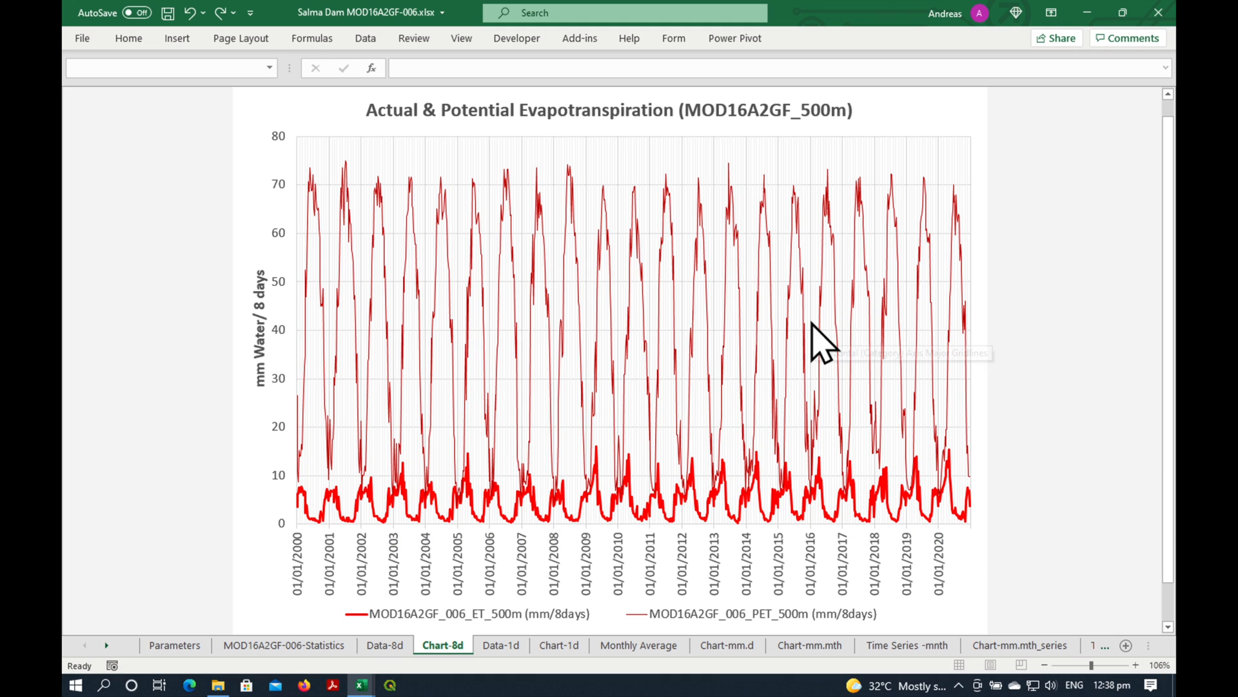
pyautogui.click(500, 645)
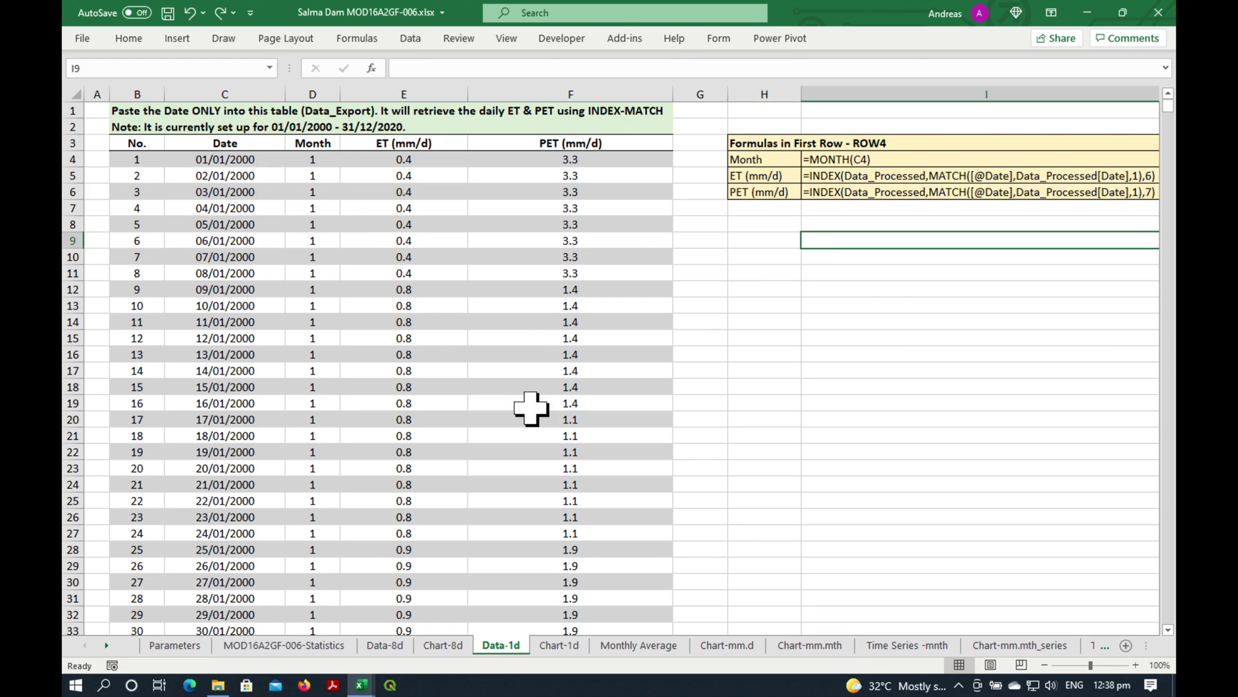
pyautogui.moveTo(357, 123)
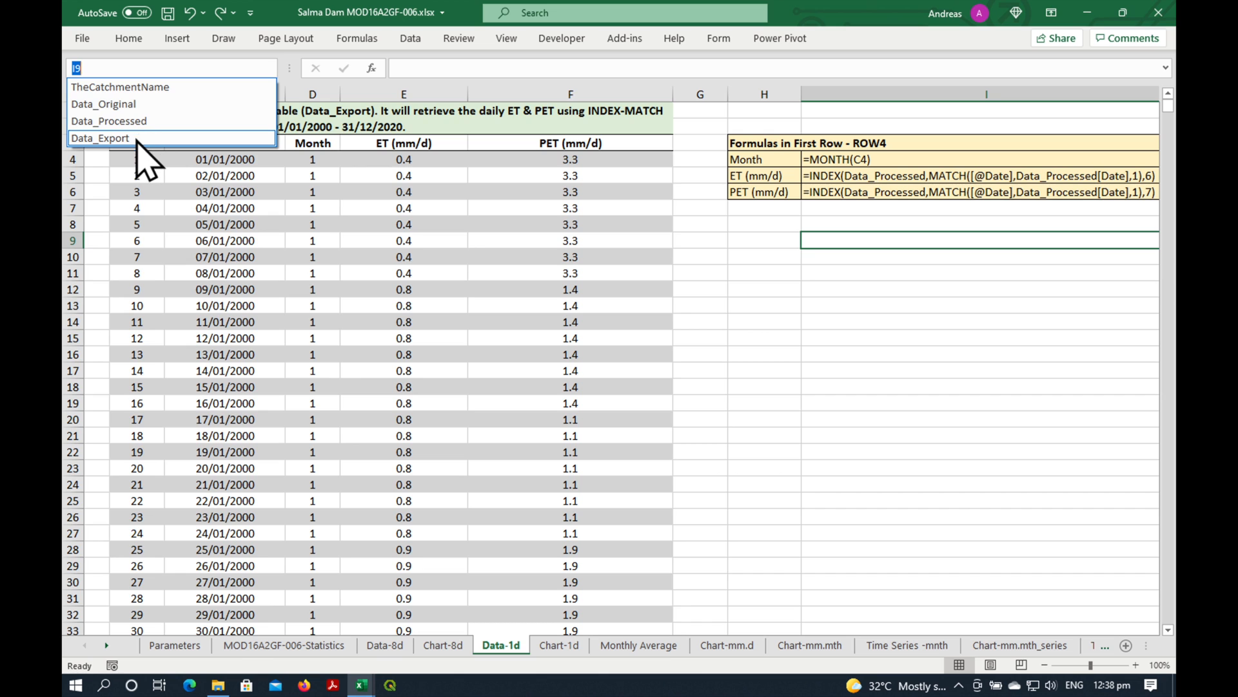
# Check the Data_Export daily table runs from 01/01/2000 to the final 31/12/2020 row
pyautogui.click(311, 207)
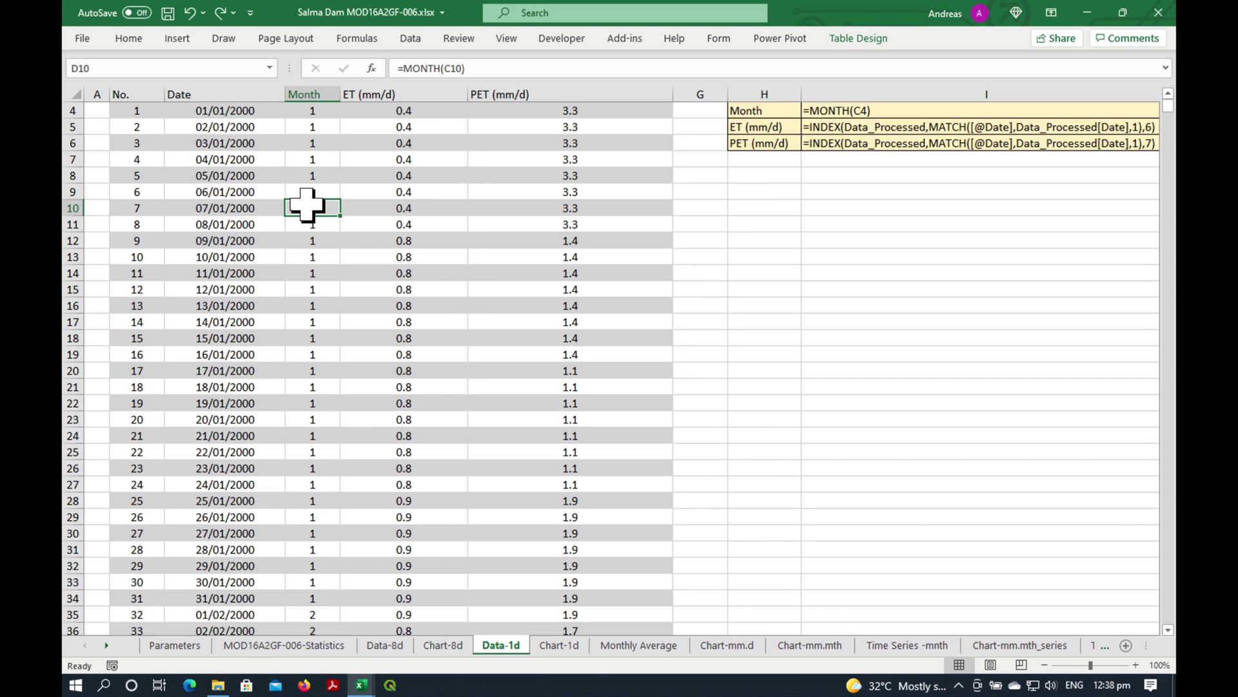
pyautogui.moveTo(543, 311)
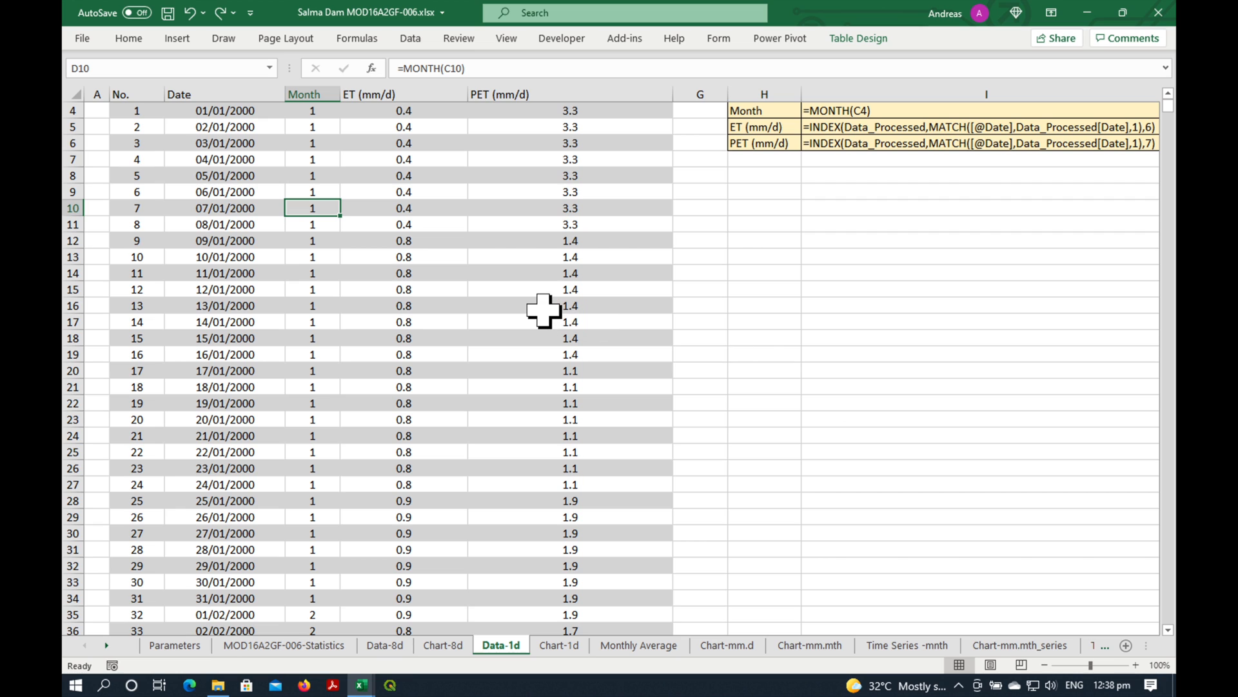
pyautogui.scroll(3)
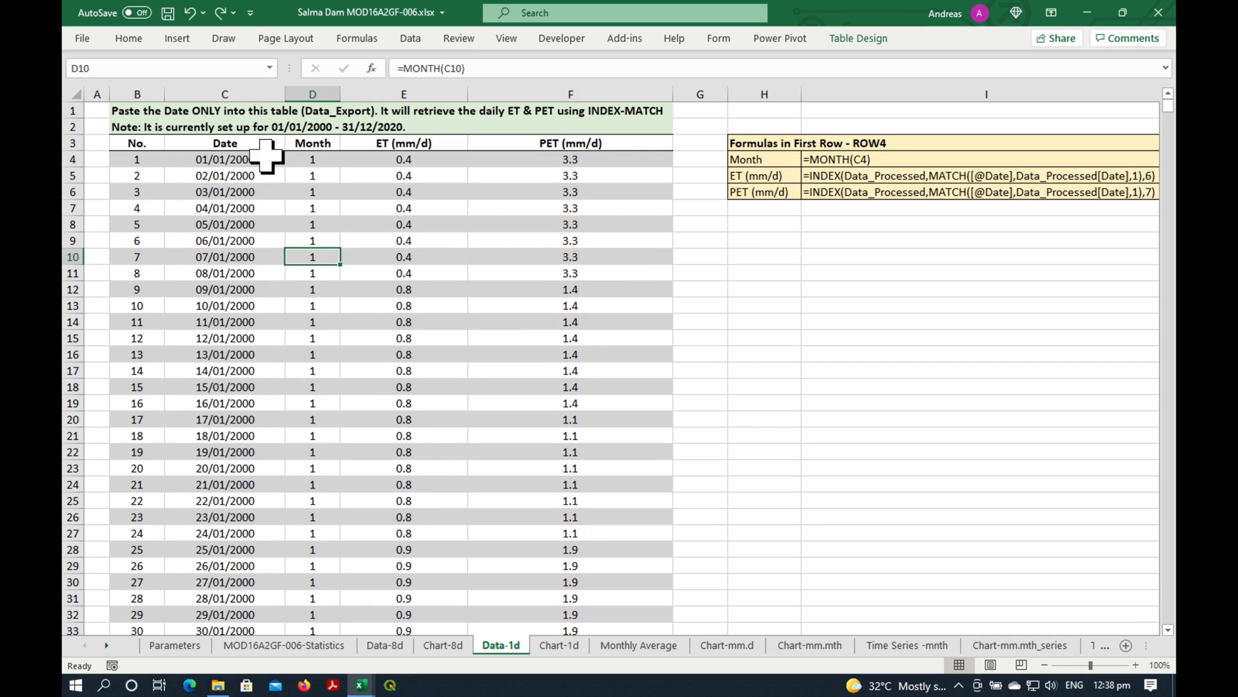
pyautogui.click(225, 160)
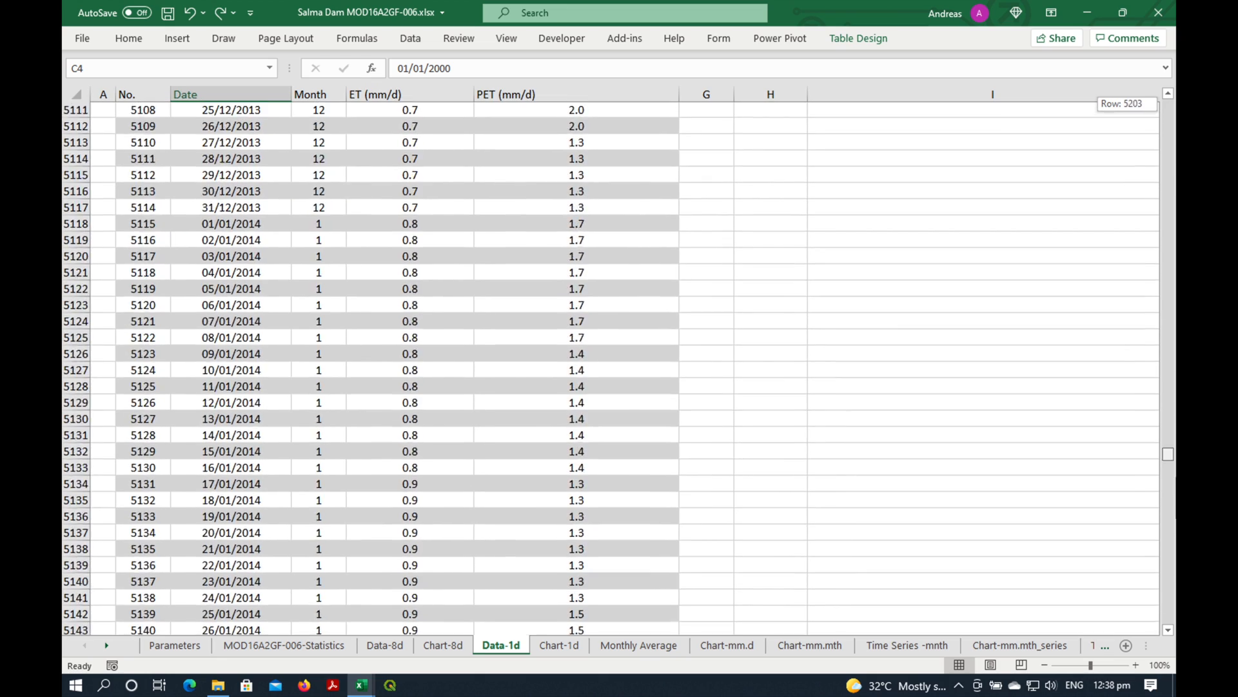
pyautogui.scroll(-3)
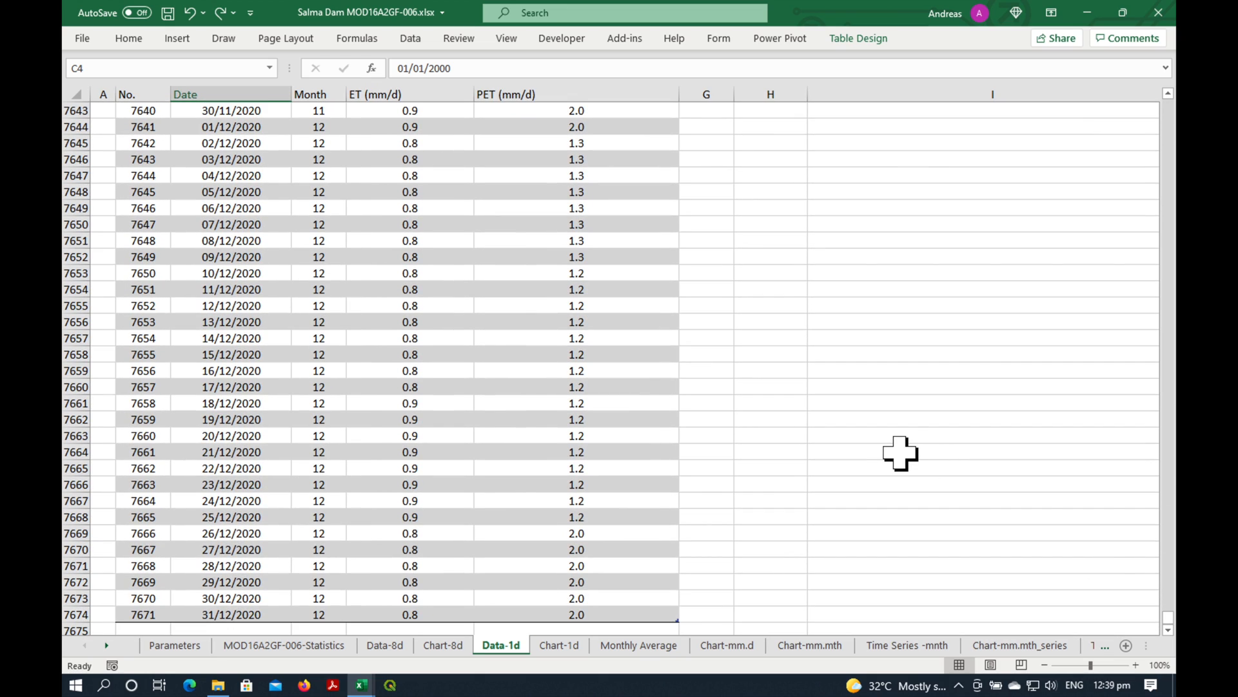
pyautogui.scroll(-3)
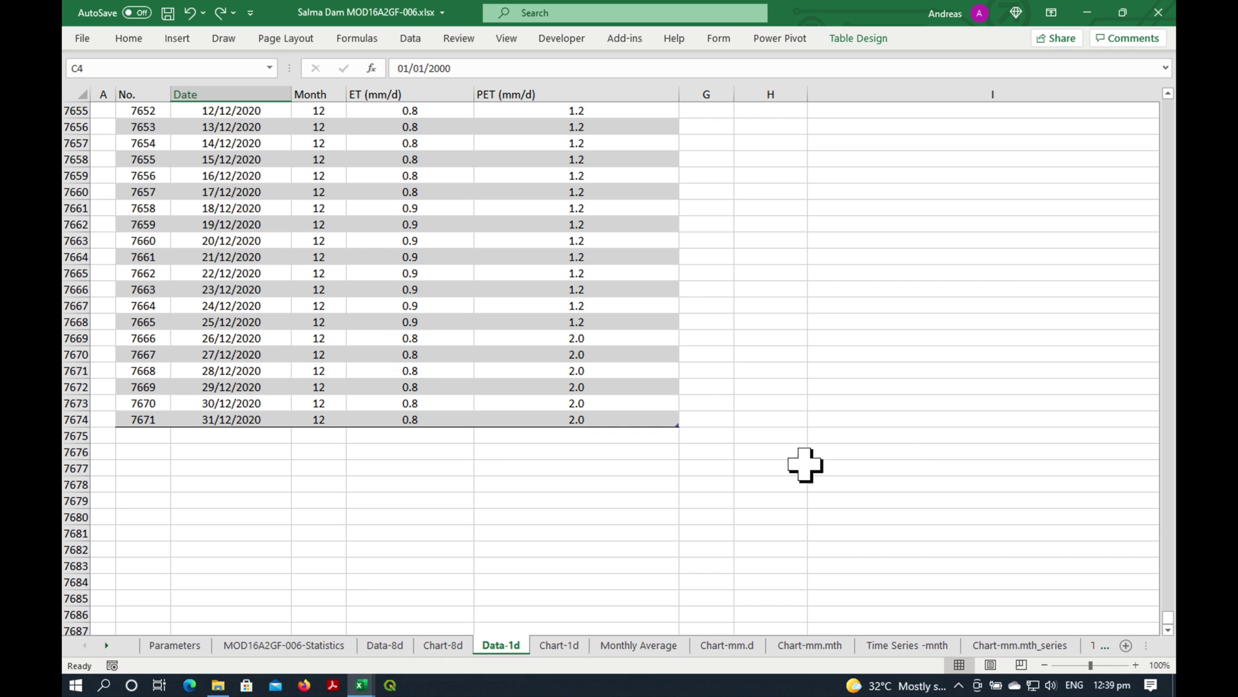
pyautogui.click(229, 419)
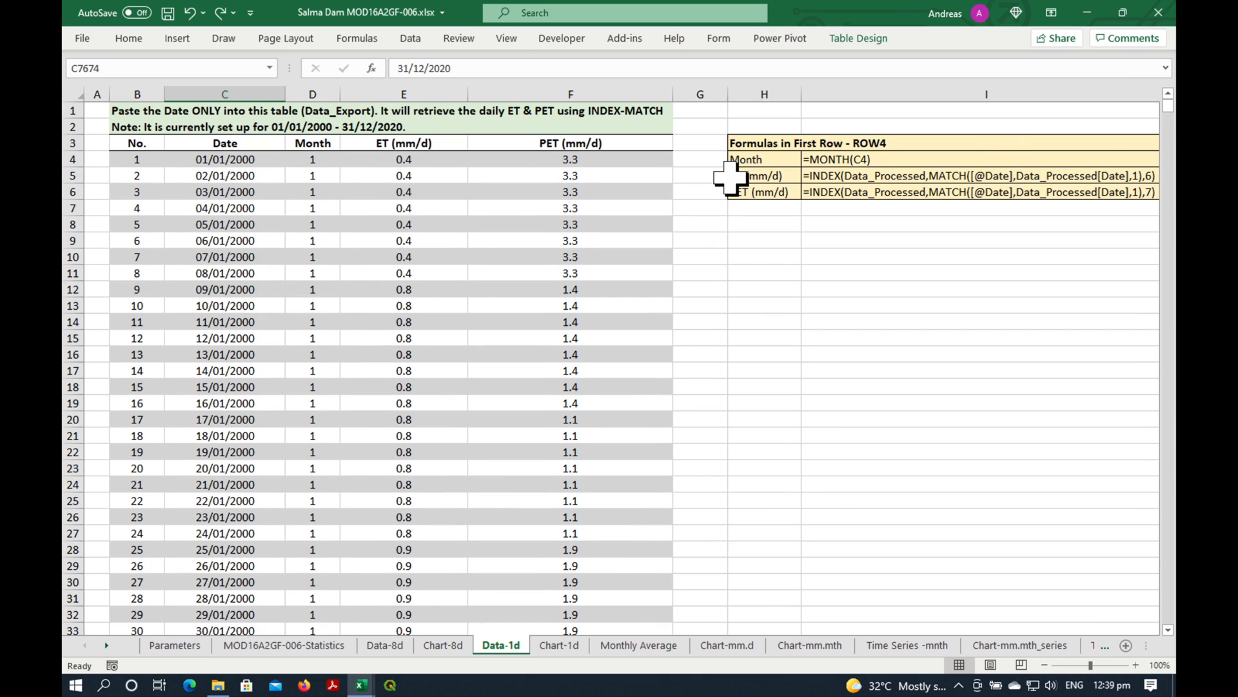
# Review the dates and the INDEX-MATCH formulas behind Month and ET, then show Chart-8d
pyautogui.click(225, 159)
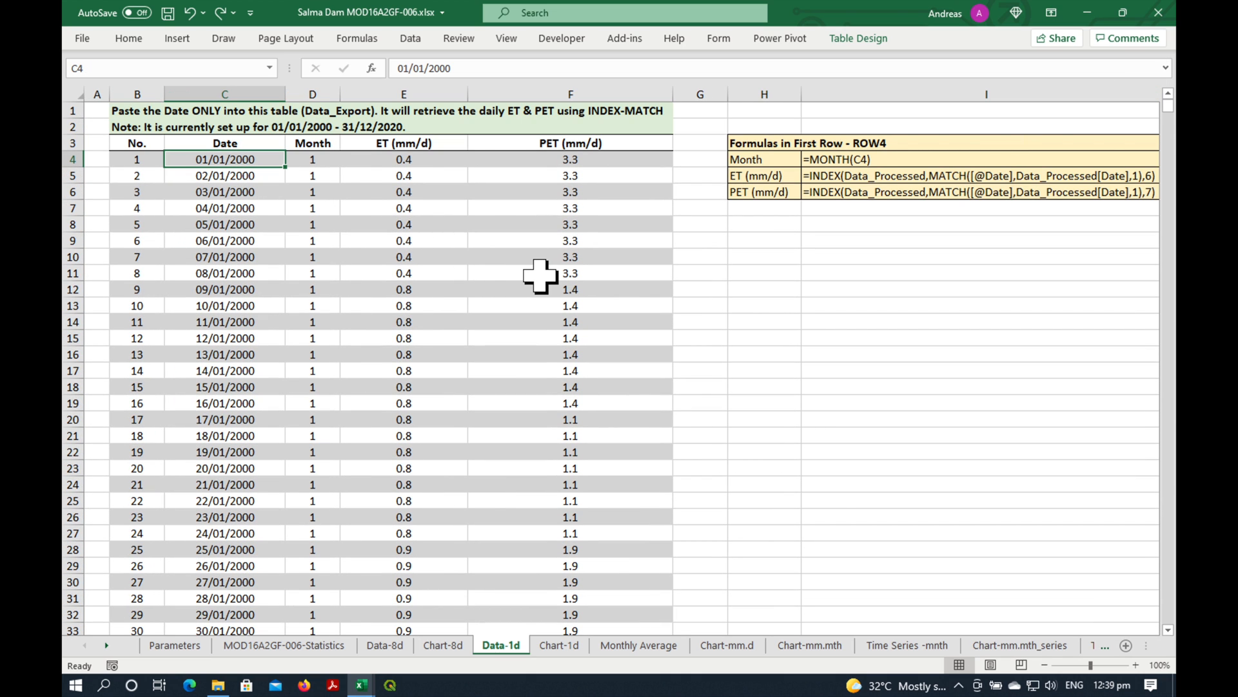
pyautogui.click(224, 240)
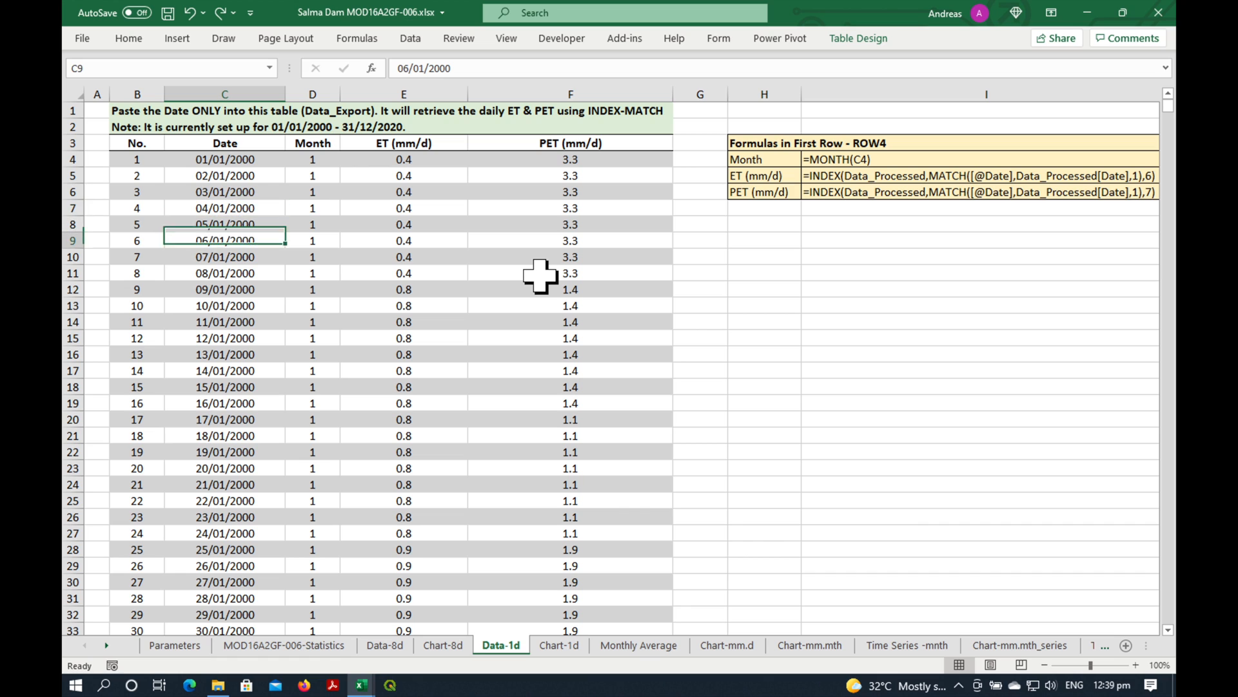
pyautogui.click(312, 160)
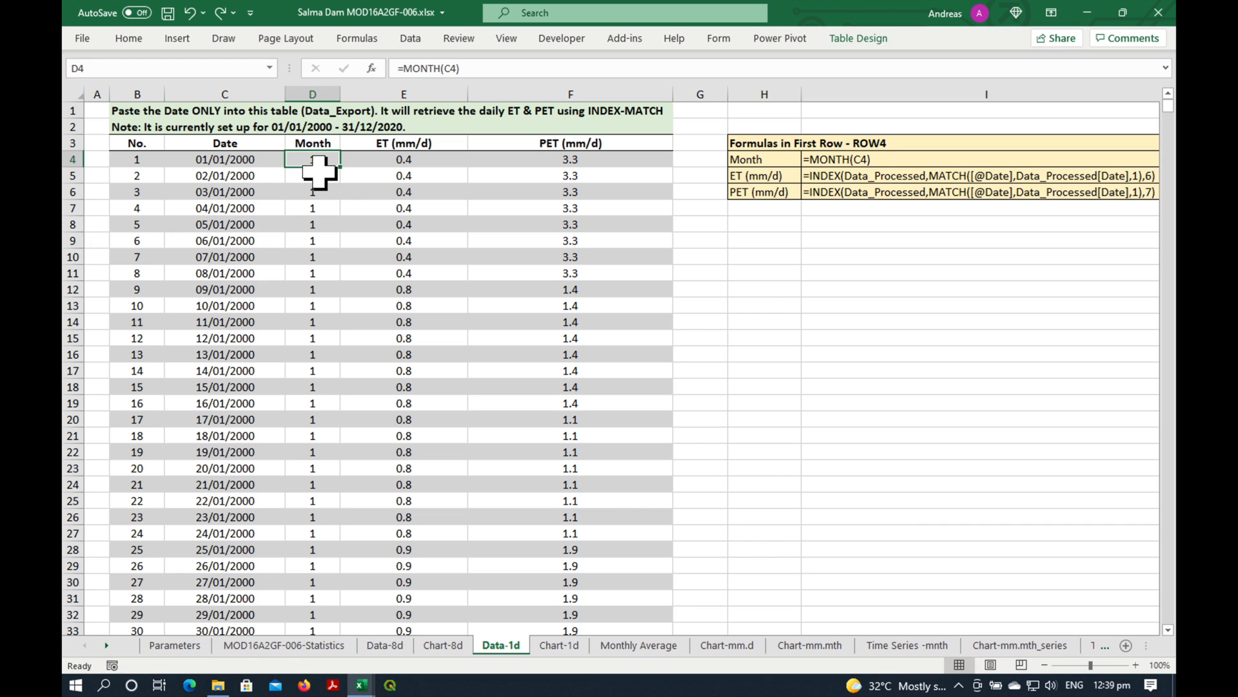
pyautogui.click(402, 159)
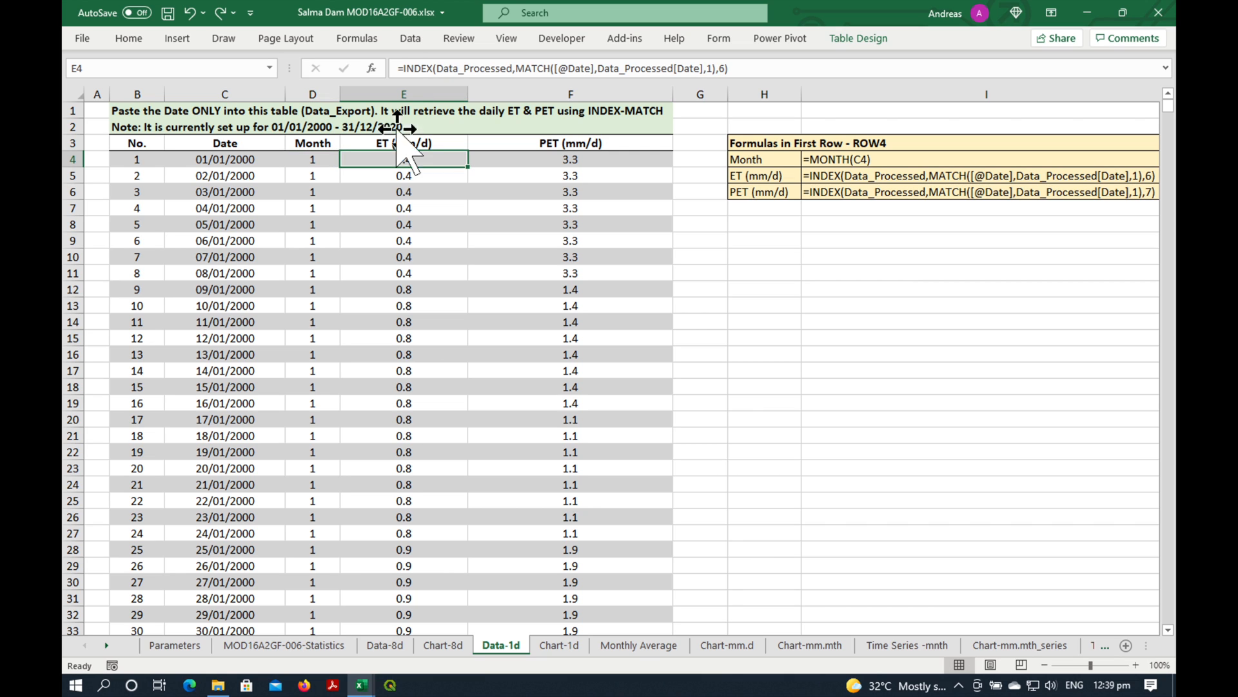
pyautogui.moveTo(585, 111)
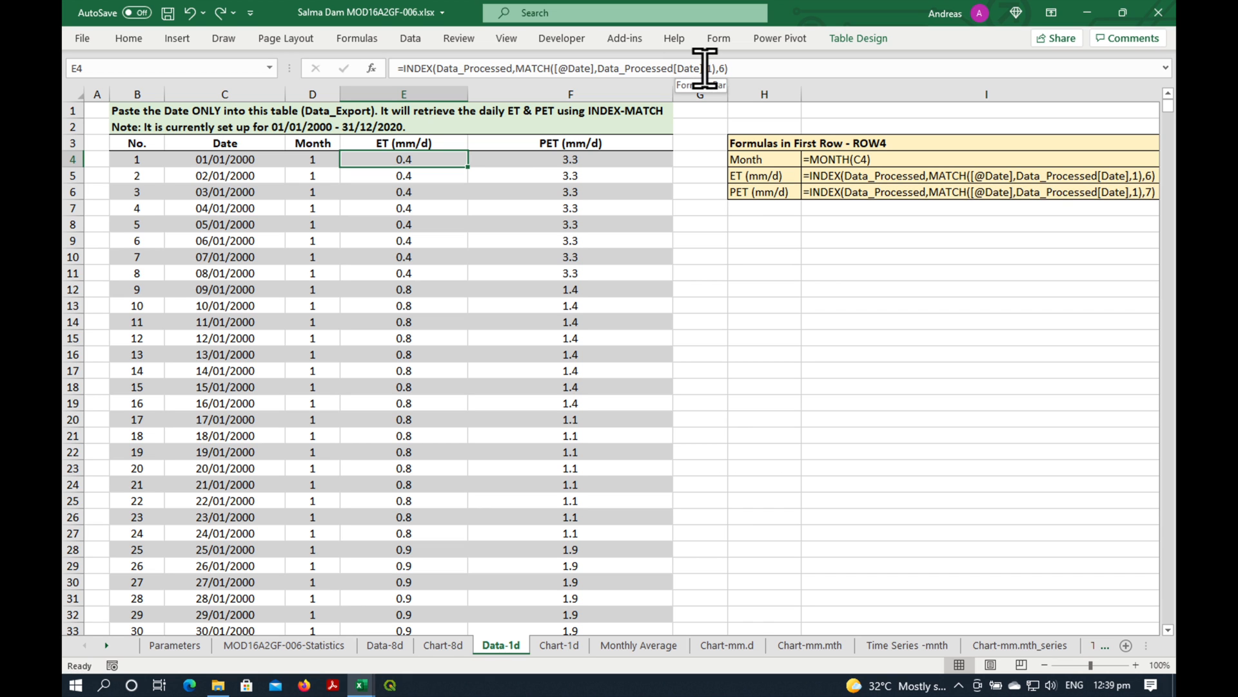
pyautogui.click(442, 645)
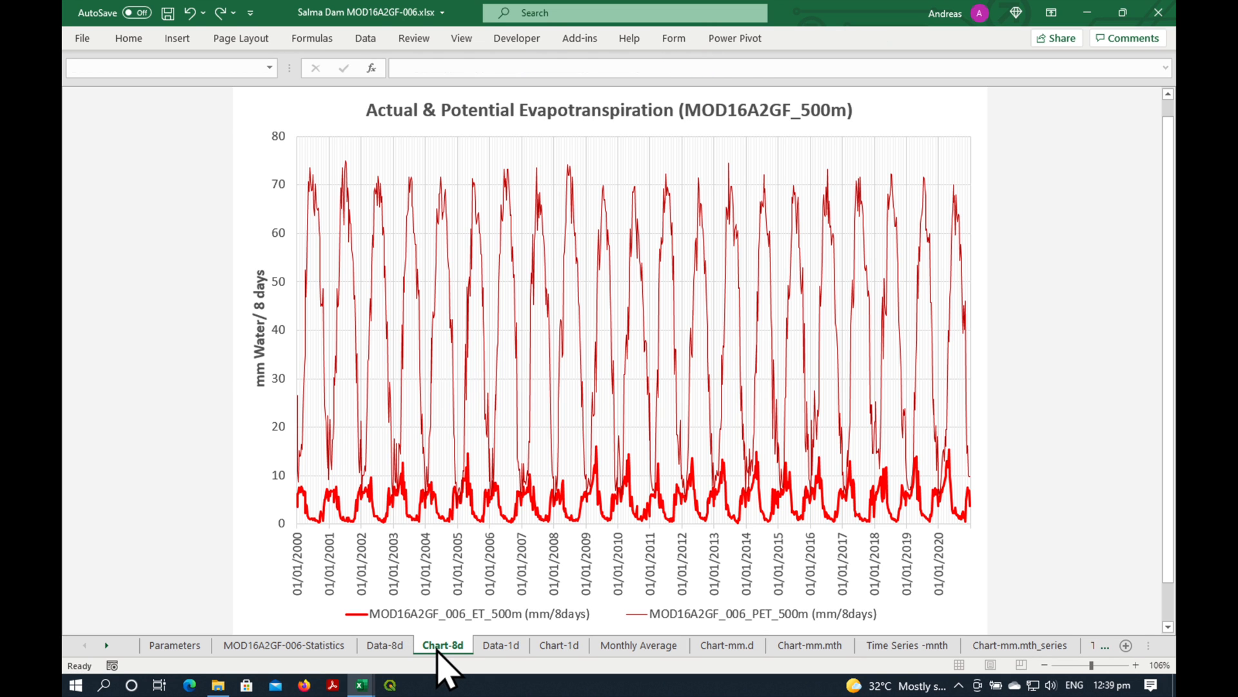
# Inspect the Data-8d G4 formula dividing ET by days to the next date, then return to Data-1d
pyautogui.click(384, 645)
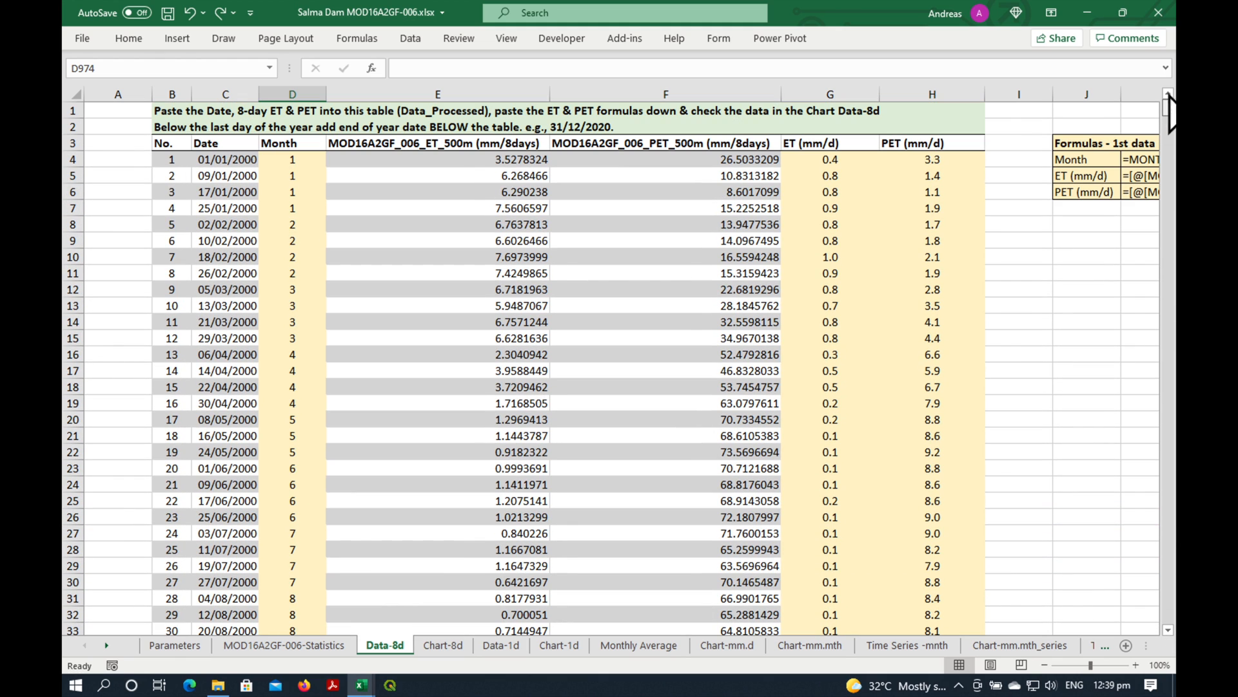
pyautogui.moveTo(882, 162)
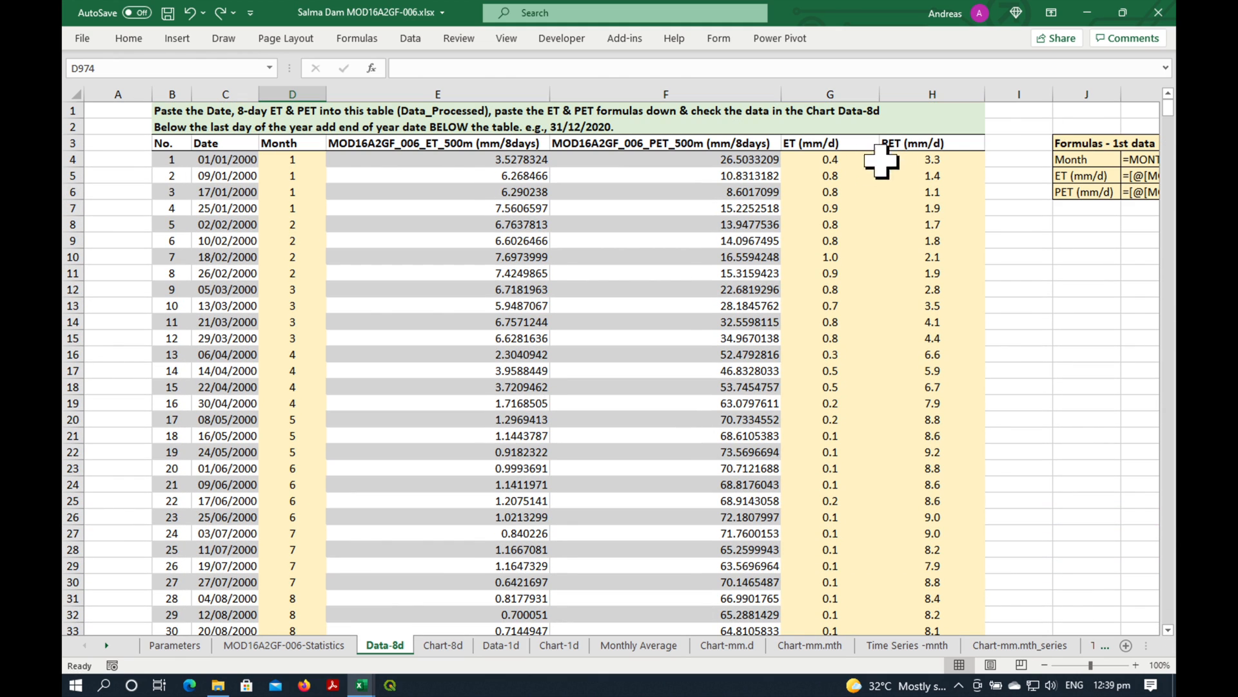
pyautogui.click(828, 158)
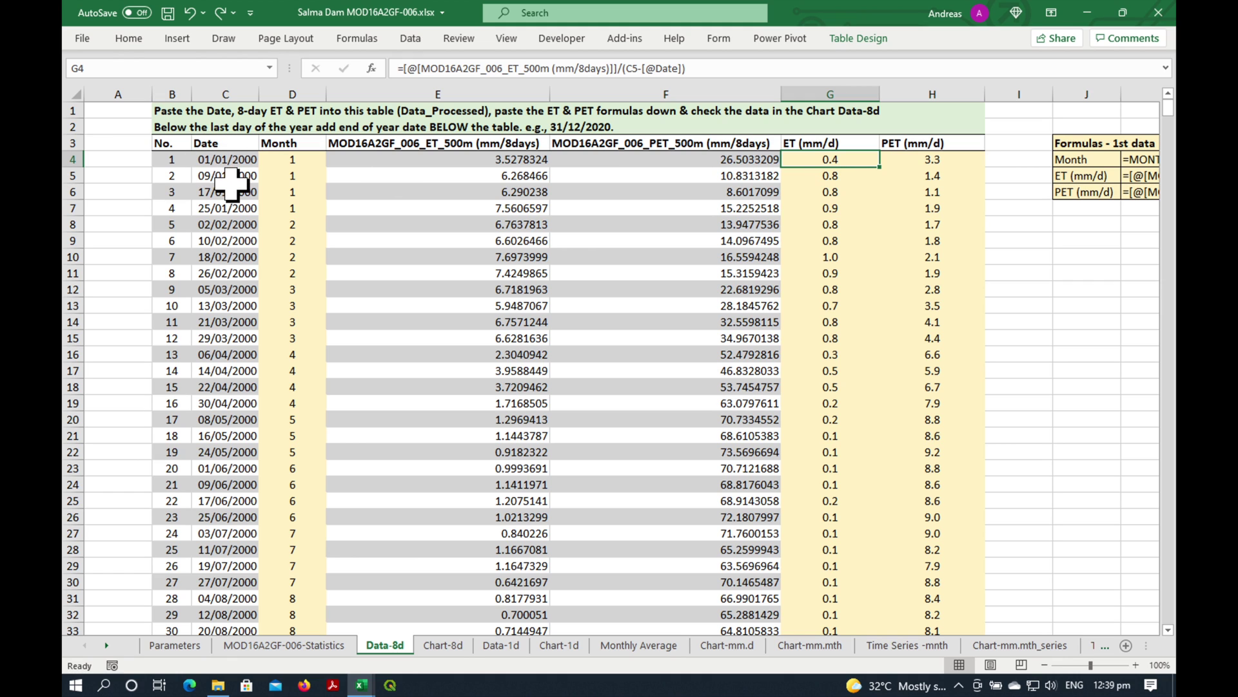
pyautogui.moveTo(849, 189)
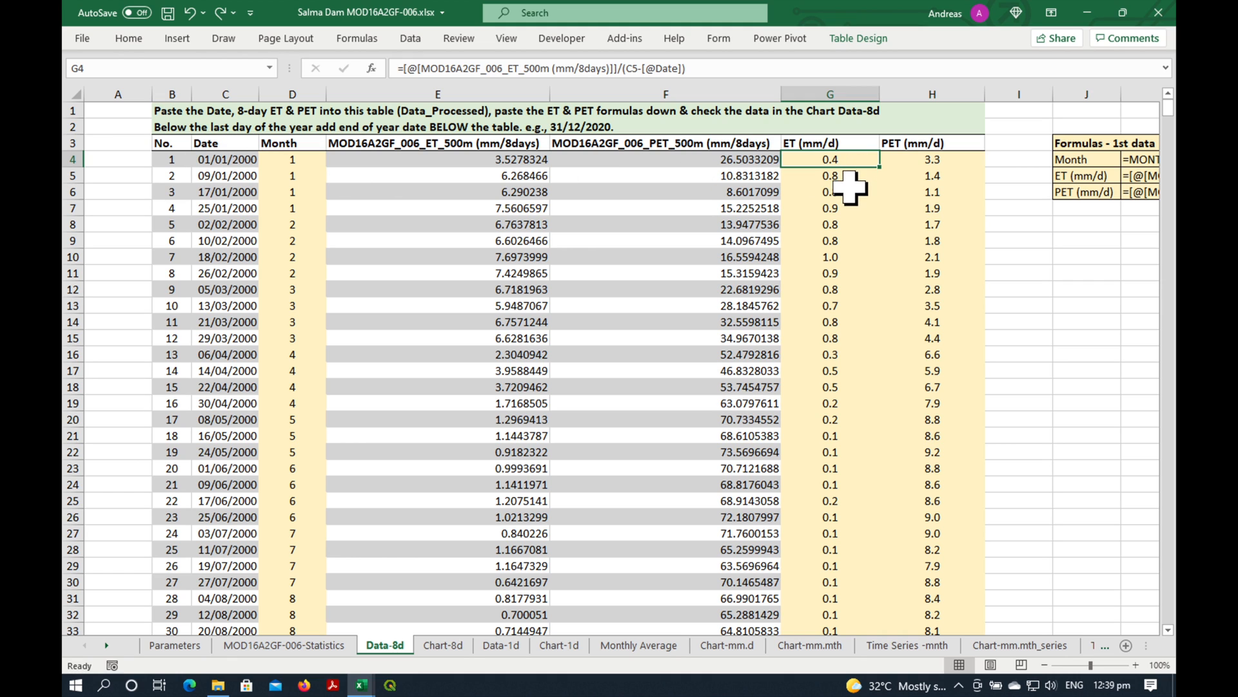
pyautogui.moveTo(919, 170)
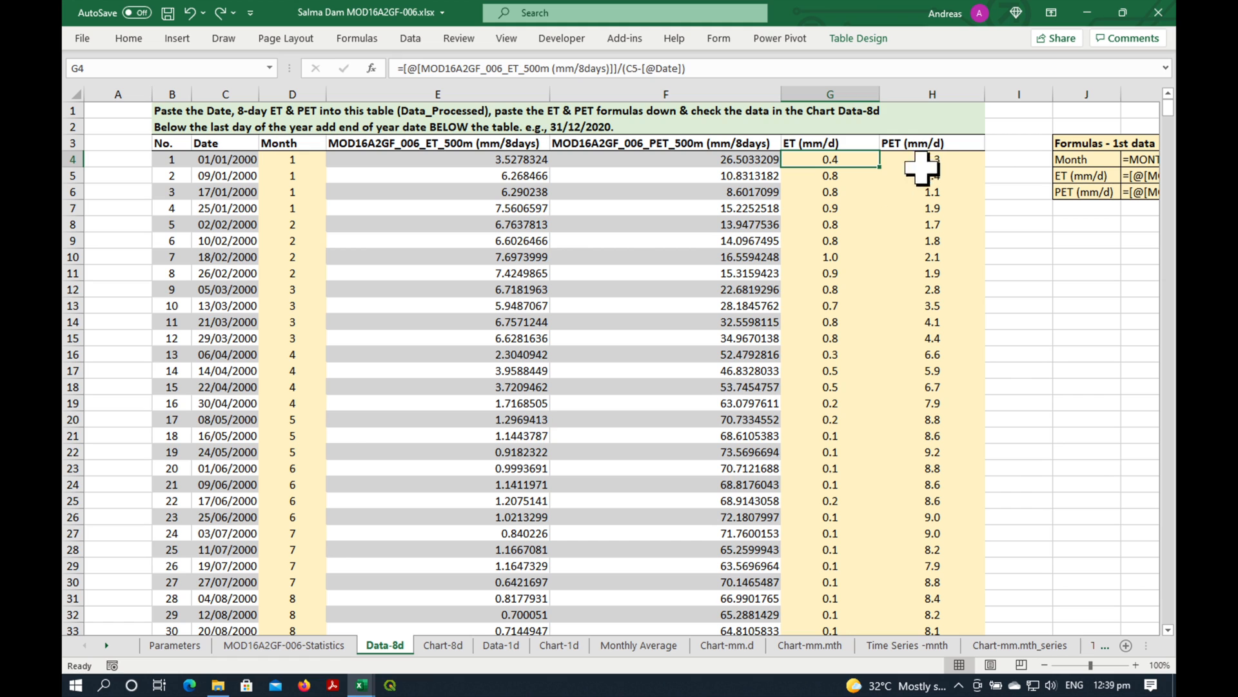
pyautogui.click(501, 645)
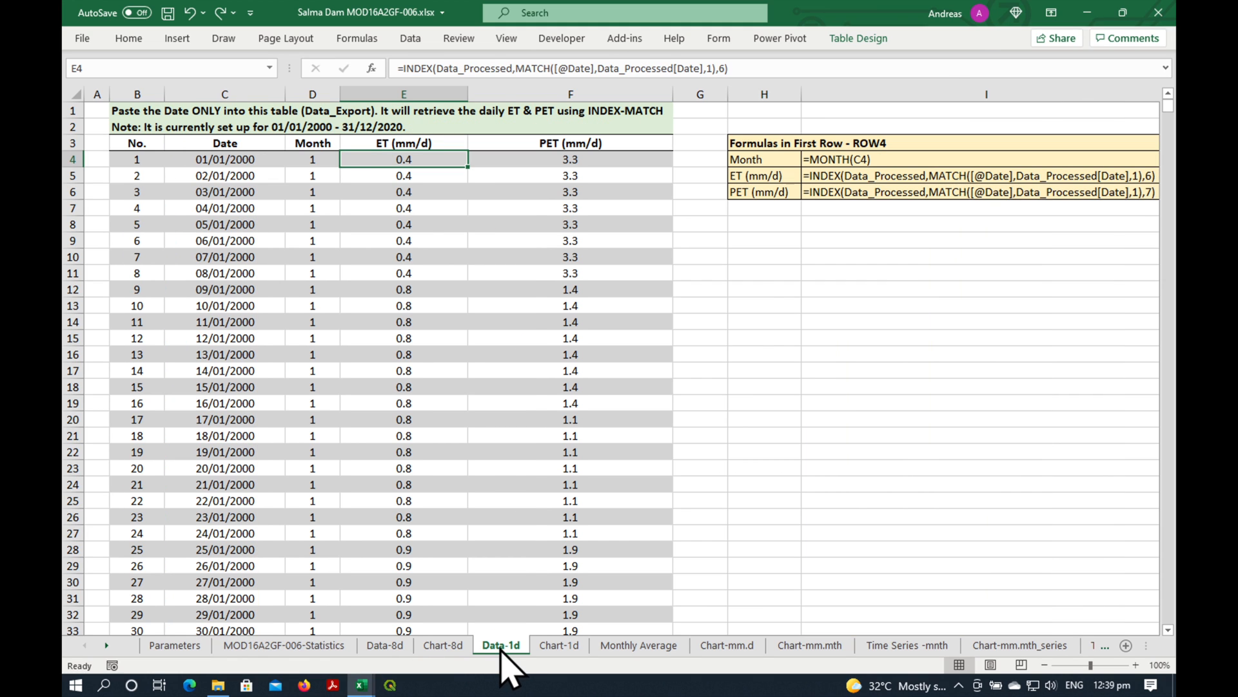
# Check the first daily ET (E4:E7) and PET (F4:F11) totals against the 8-day rates, then show Chart-1d
pyautogui.moveTo(403, 159); pyautogui.dragTo(403, 208)
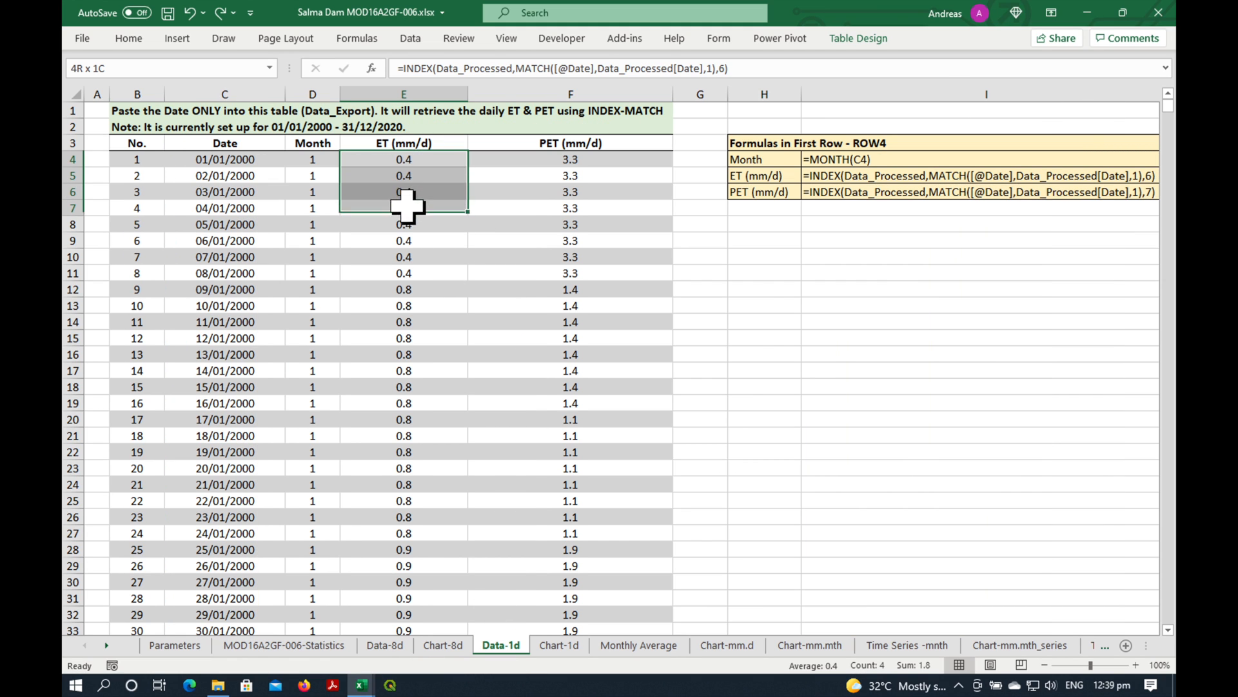
pyautogui.moveTo(404, 193); pyautogui.dragTo(404, 272)
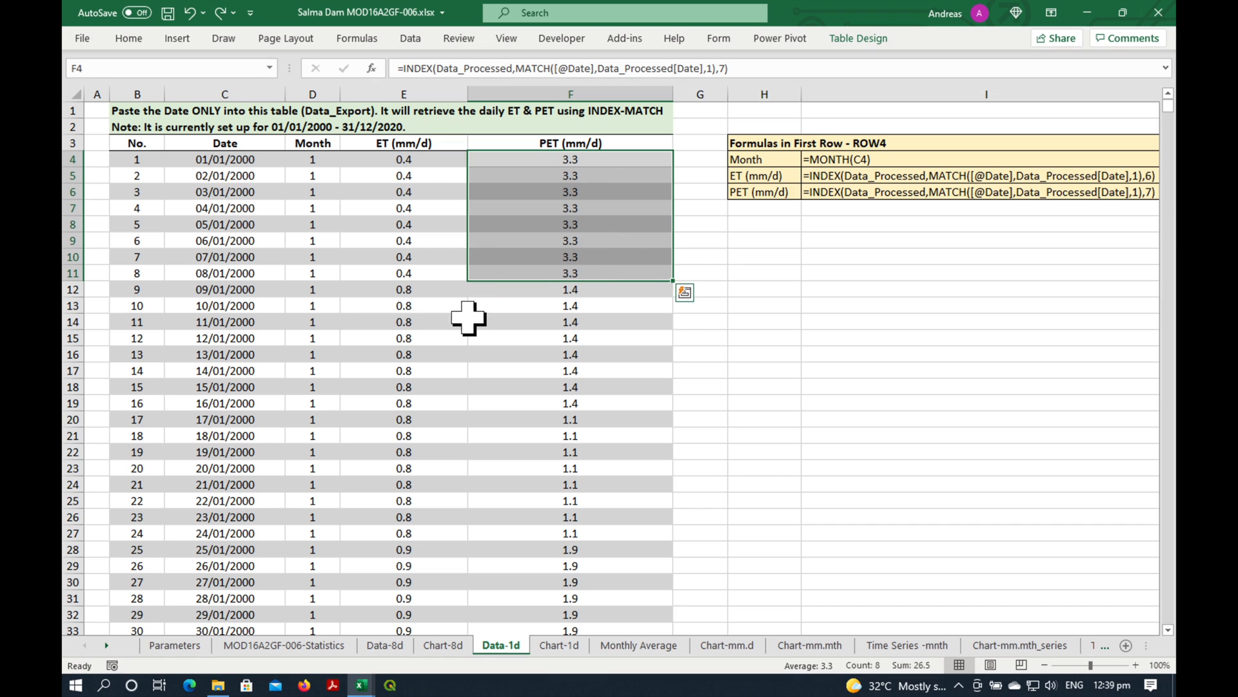
pyautogui.moveTo(394, 322)
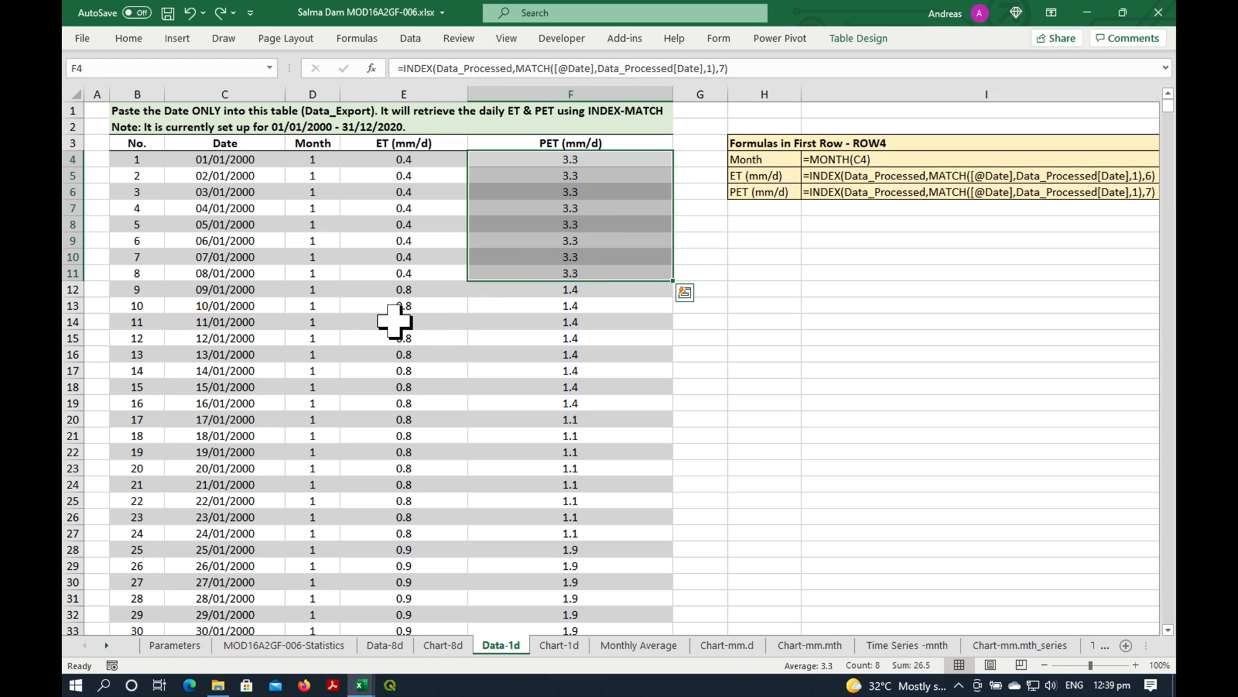
pyautogui.click(403, 256)
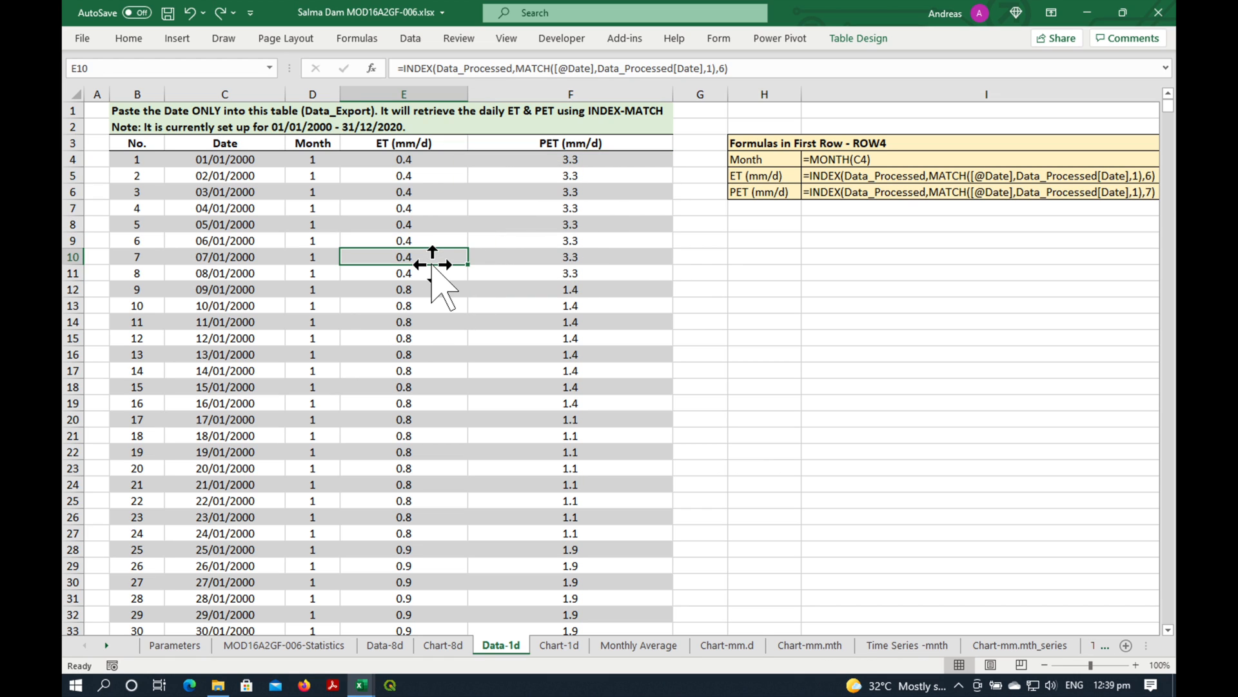
pyautogui.moveTo(578, 427)
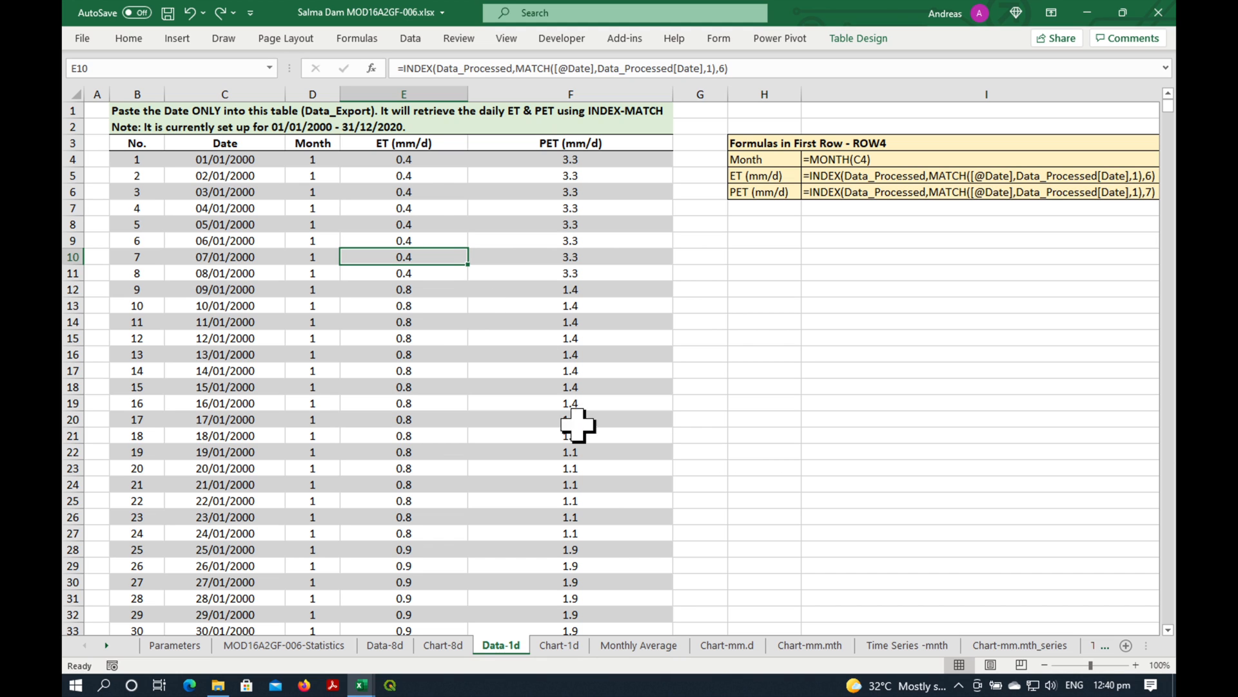
pyautogui.click(559, 645)
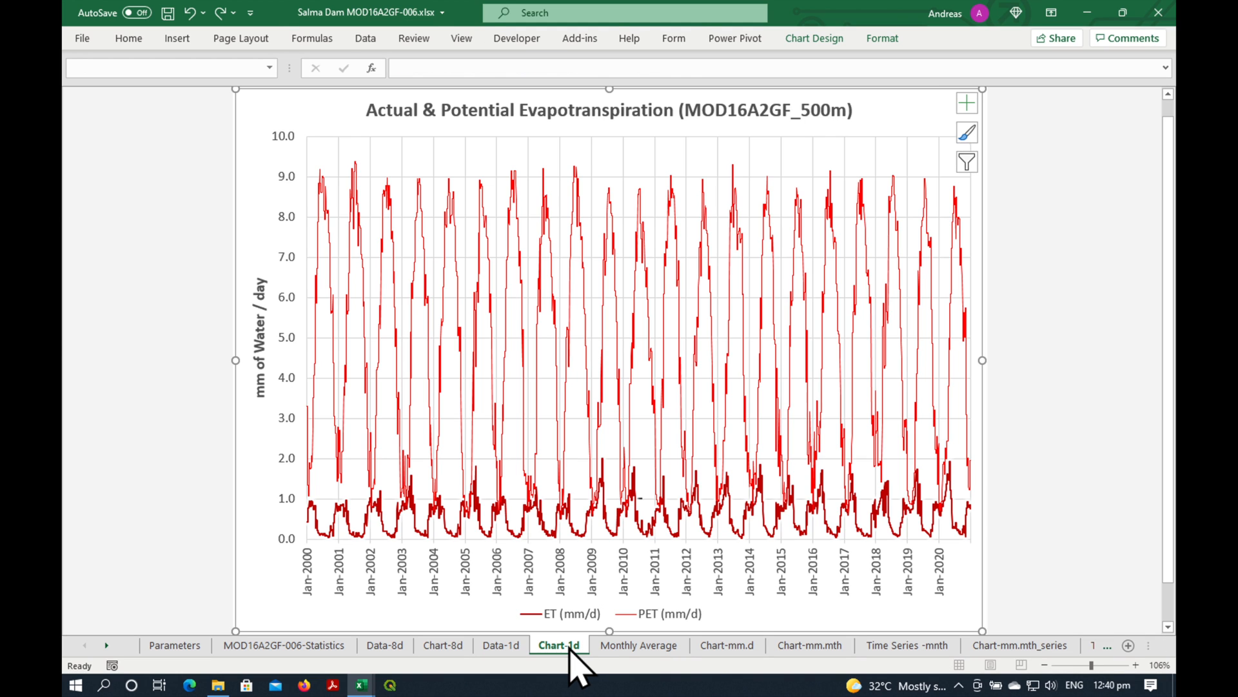
pyautogui.moveTo(168, 486)
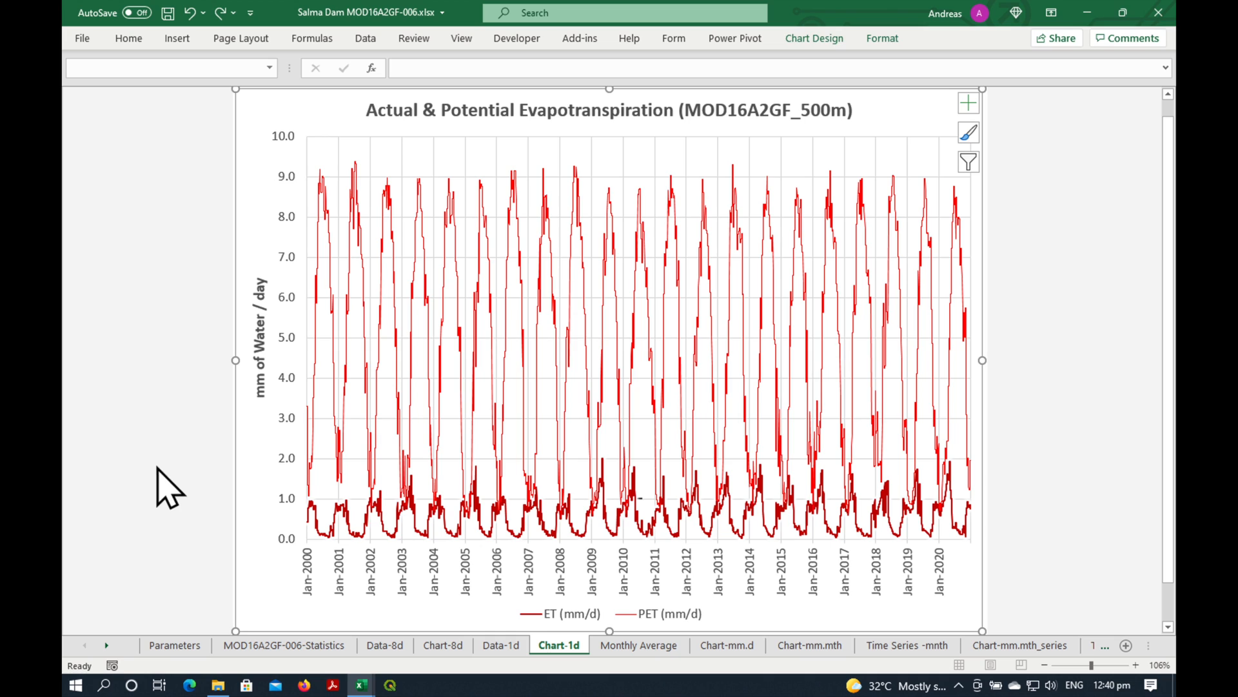
# Compare the Chart-1d daily chart with Chart-8d, then show the Monthly Average pivot sheet
pyautogui.click(166, 473)
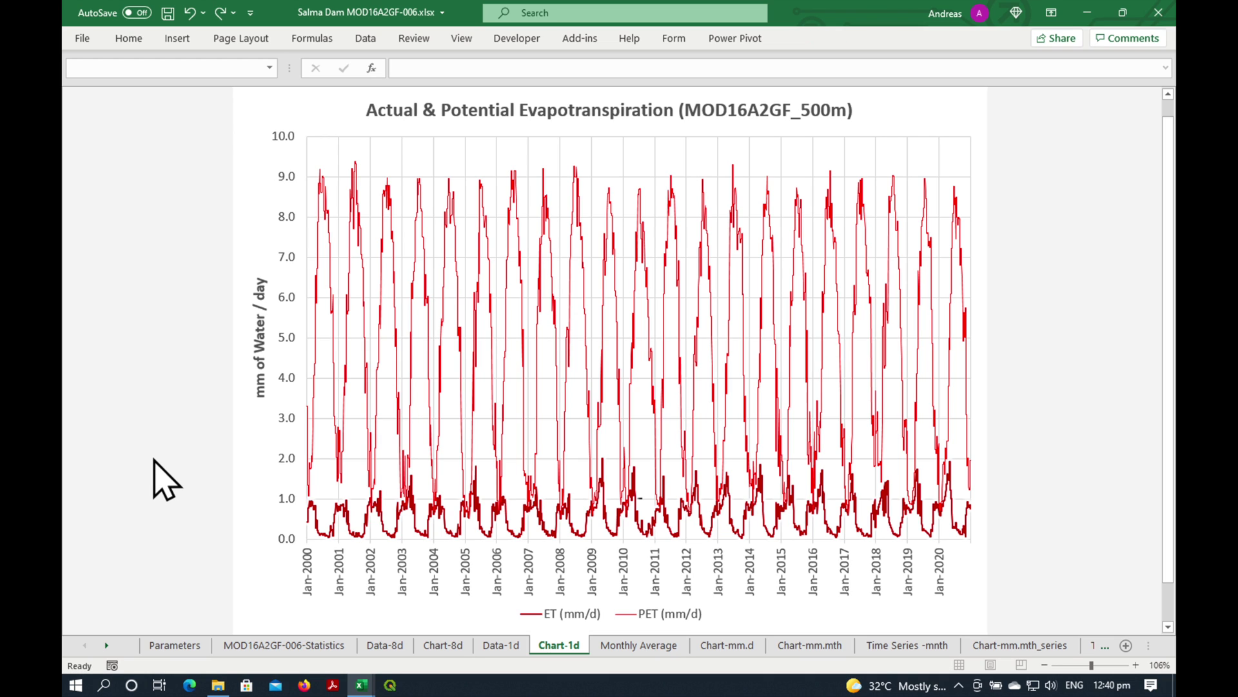
pyautogui.moveTo(287, 297)
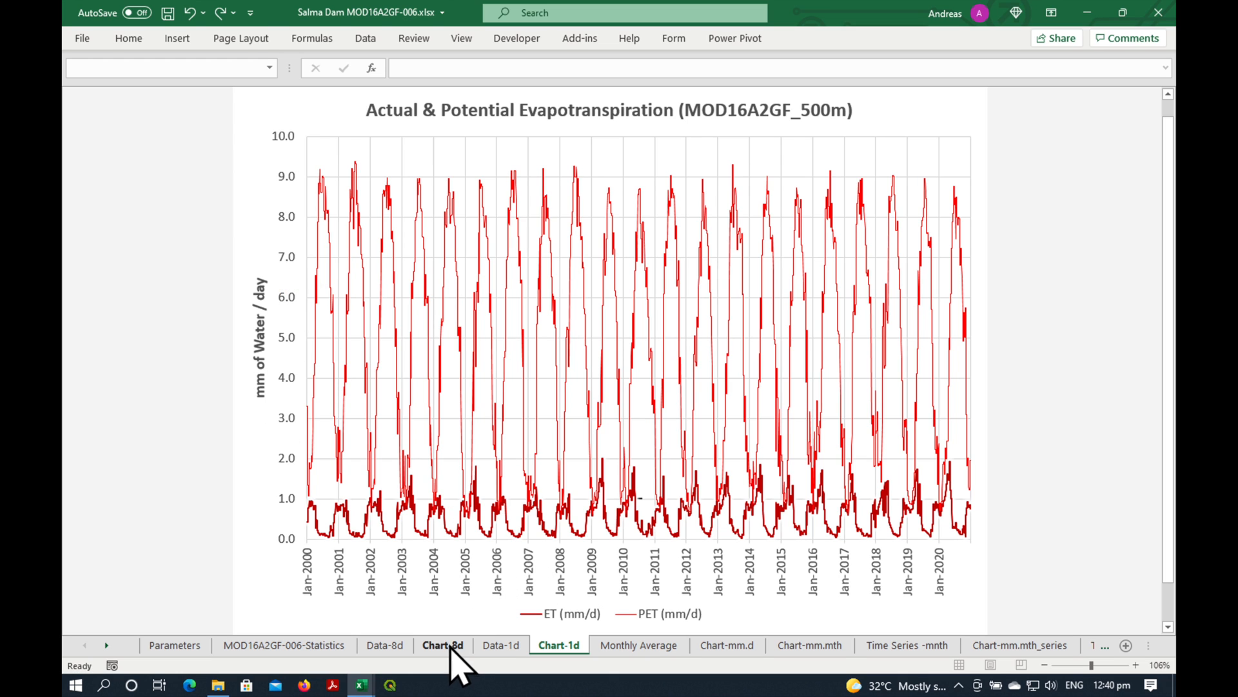
pyautogui.click(443, 645)
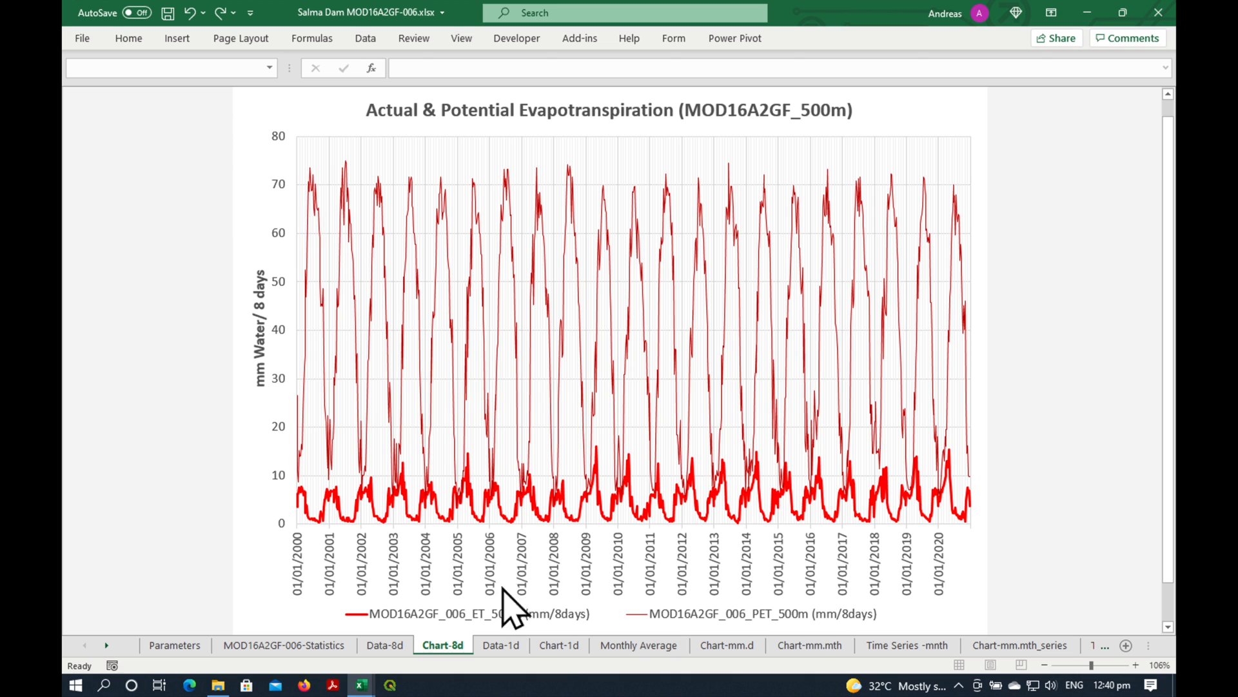
pyautogui.click(559, 645)
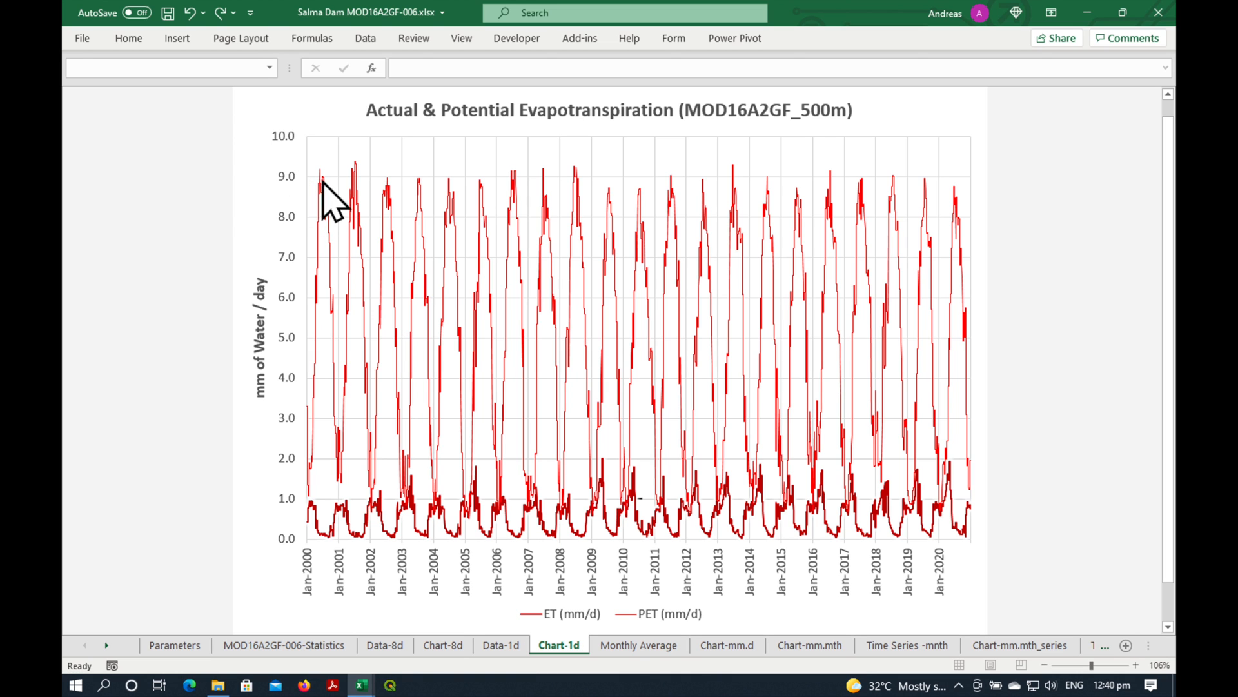
pyautogui.moveTo(320, 525)
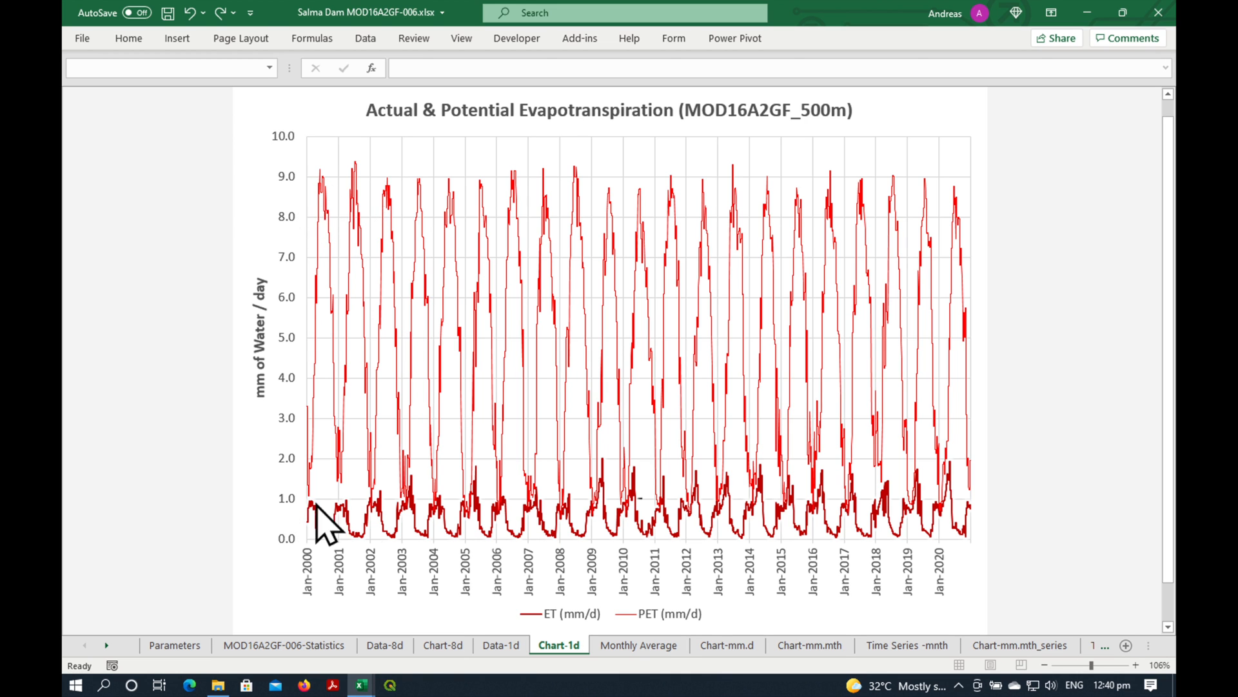
pyautogui.click(638, 645)
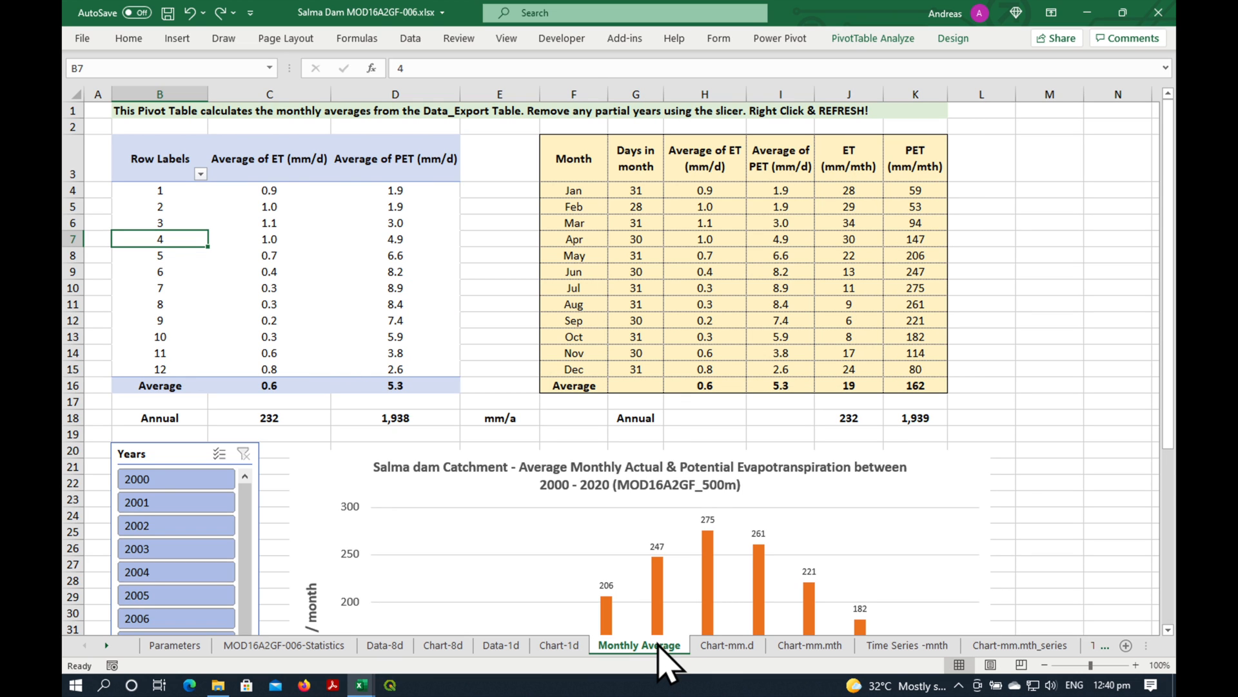
# Refresh the Monthly Average pivot table and confirm the Jan ET summary cell H4 pulls from the pivot averages
pyautogui.click(558, 645)
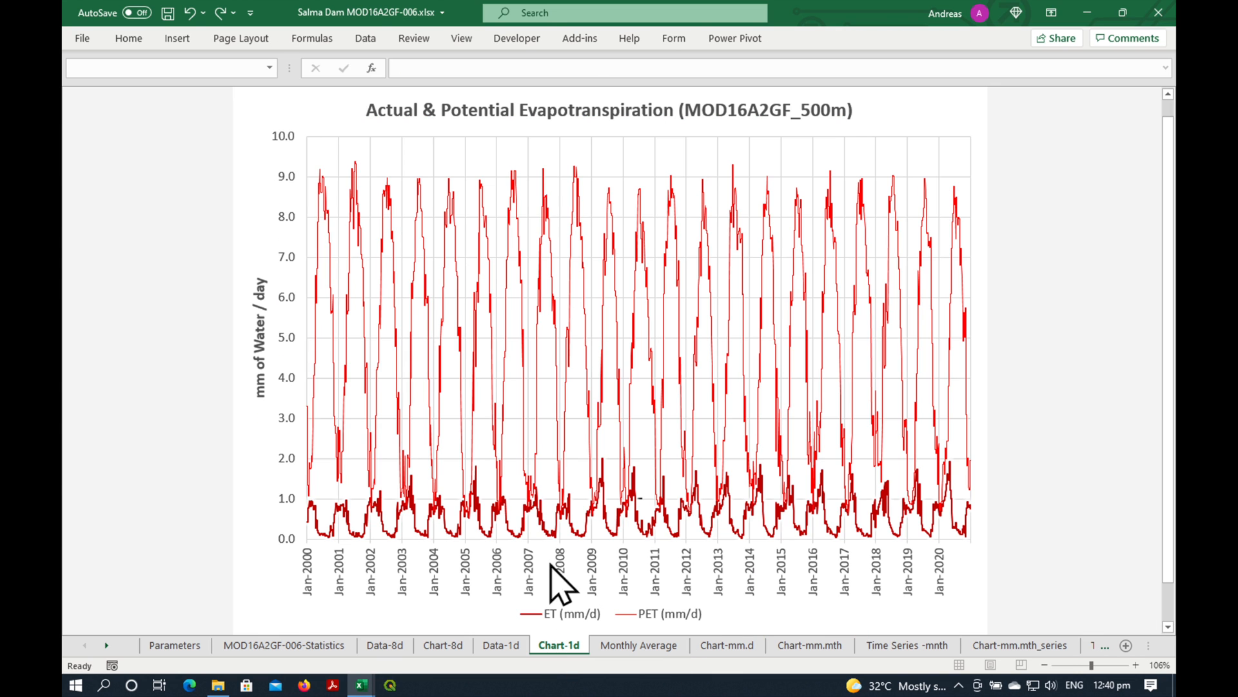
pyautogui.click(639, 645)
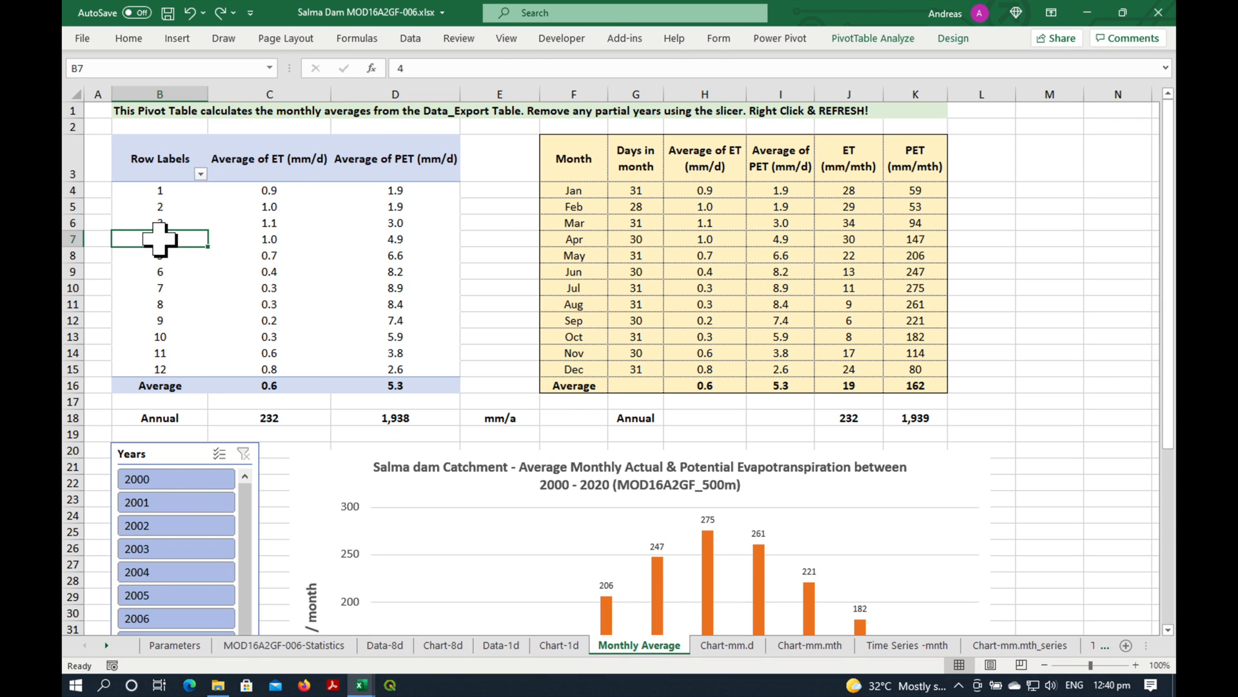
pyautogui.rightClick(160, 238)
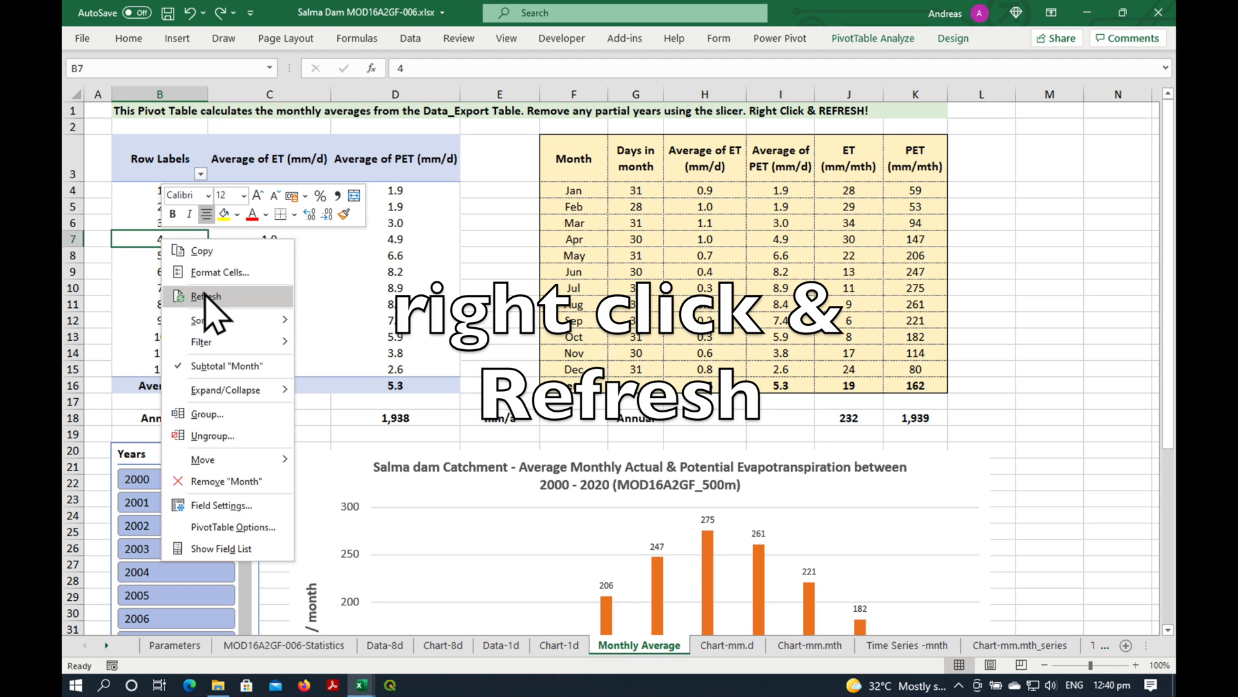
pyautogui.click(205, 297)
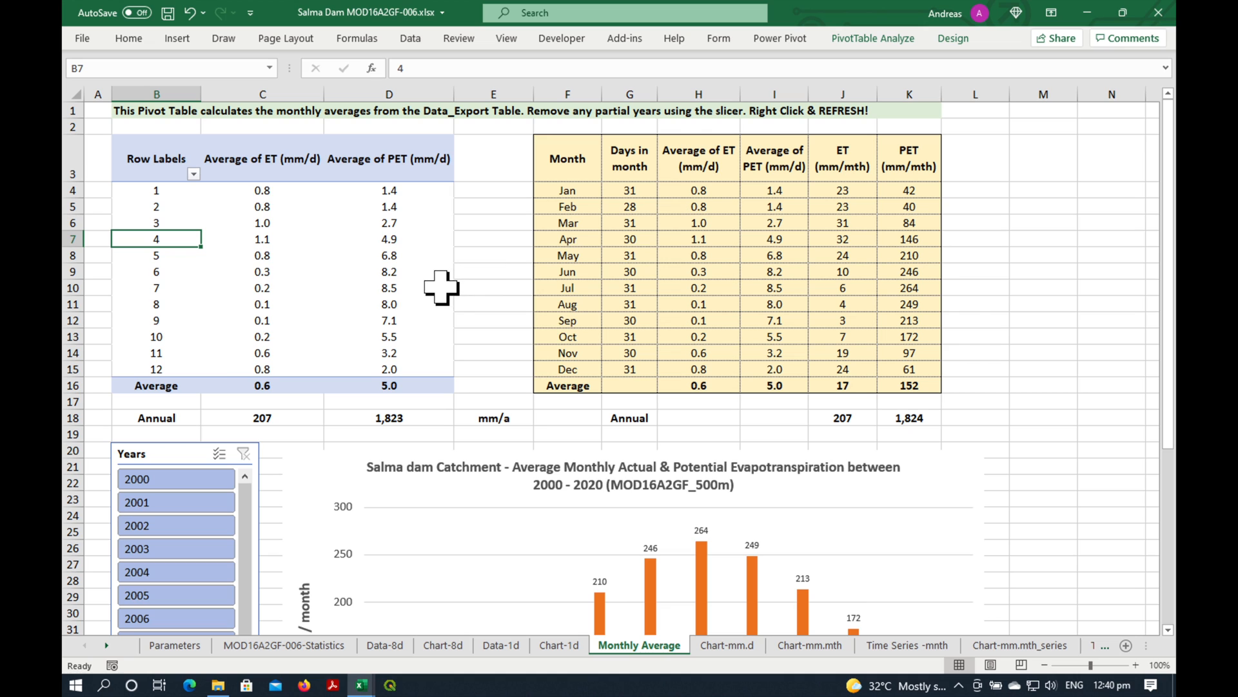
pyautogui.moveTo(462, 75)
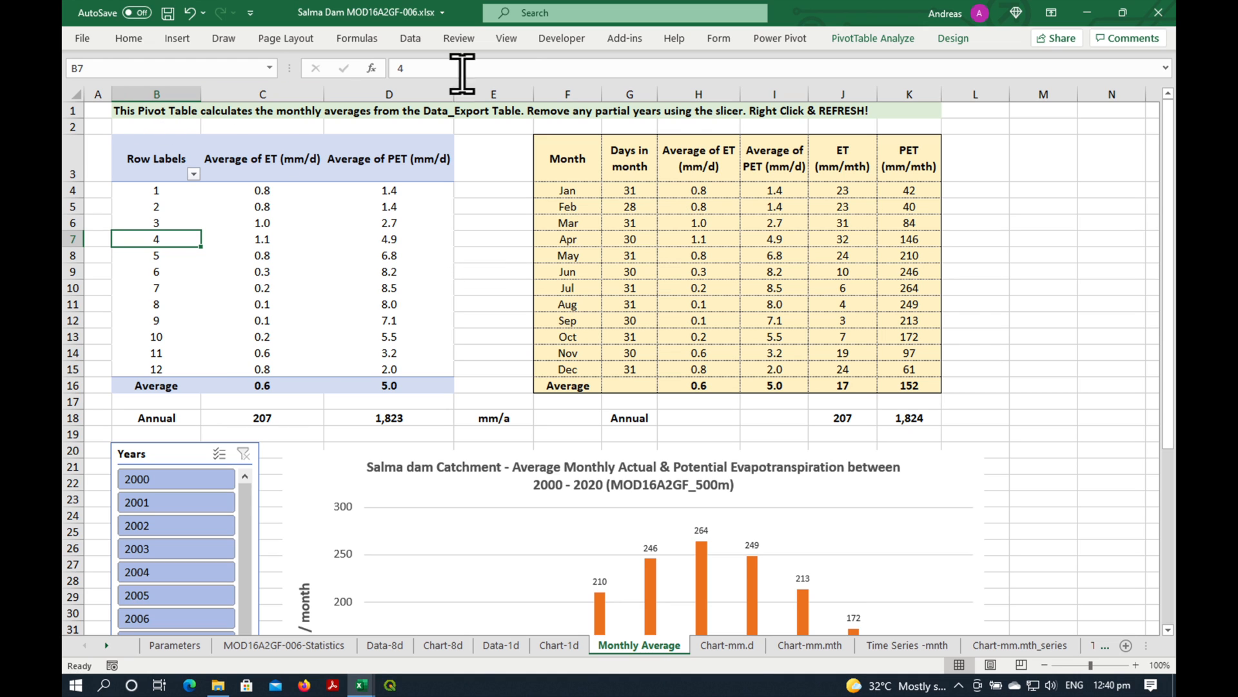
pyautogui.moveTo(1019, 254)
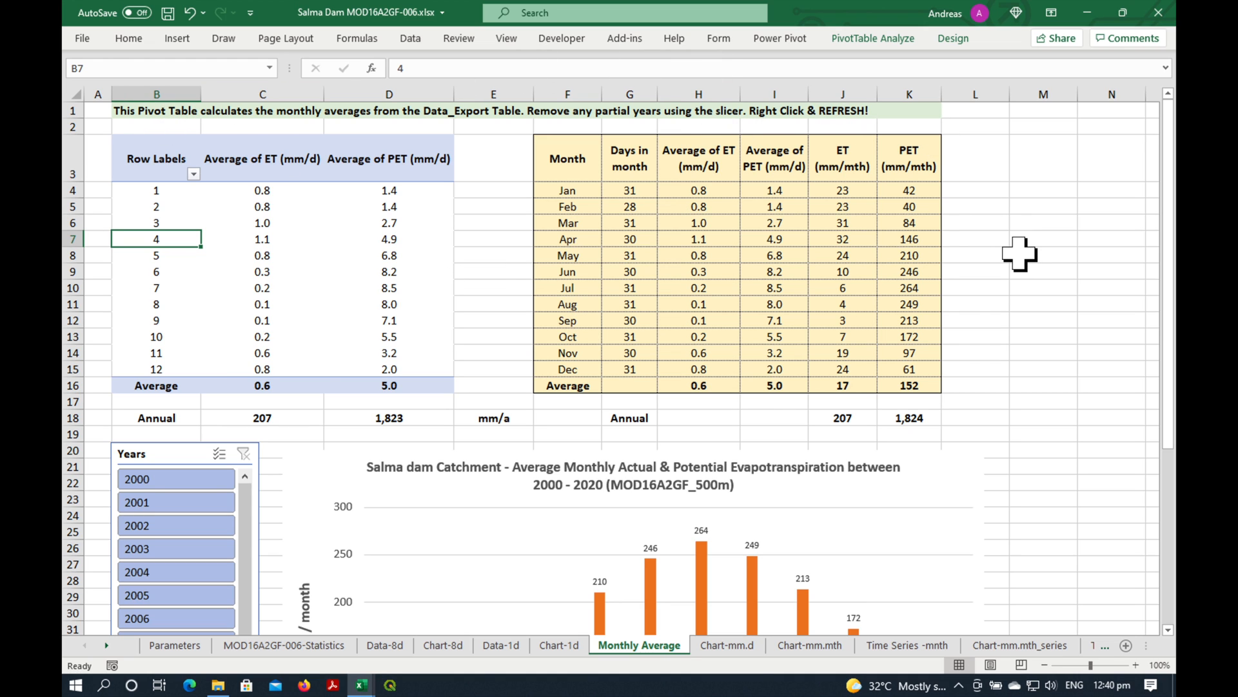
pyautogui.moveTo(337, 142)
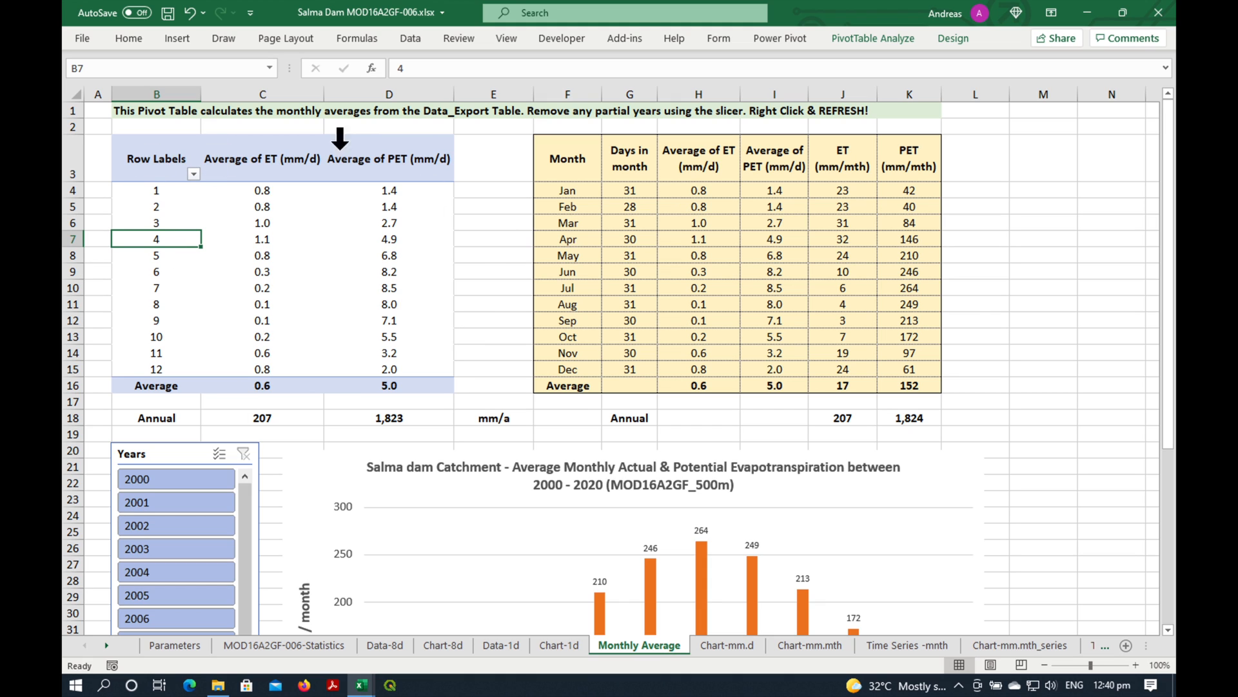
pyautogui.moveTo(275, 327)
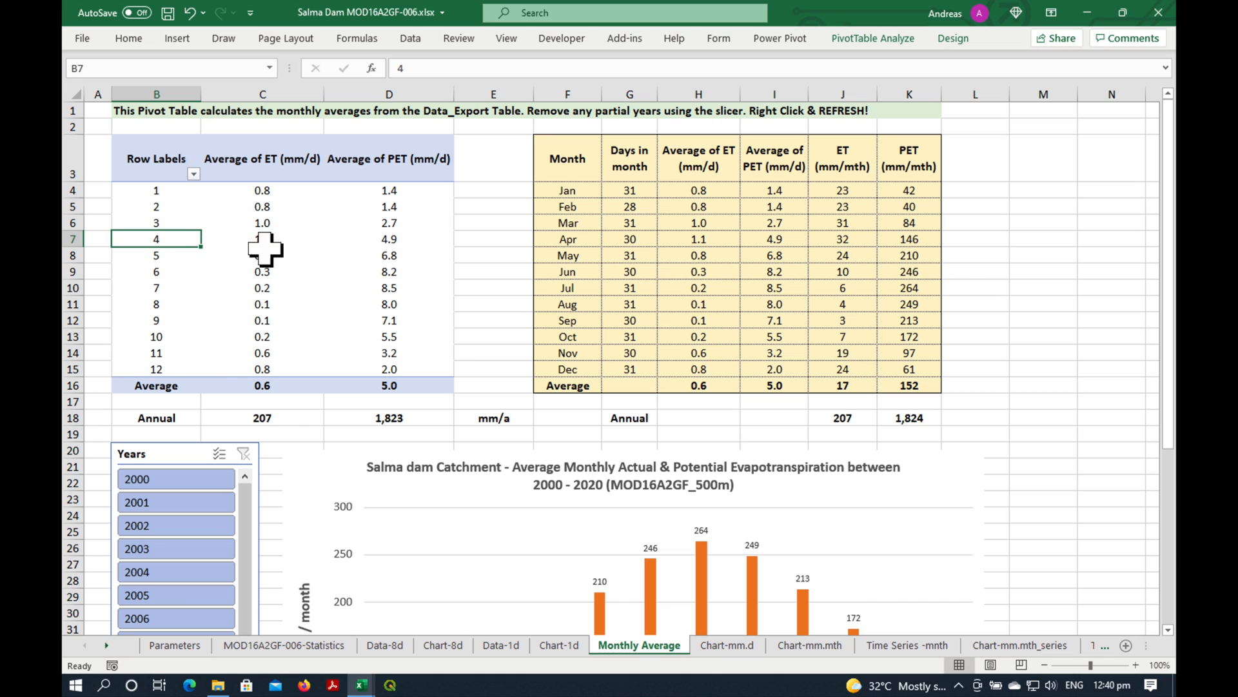
pyautogui.moveTo(261, 206)
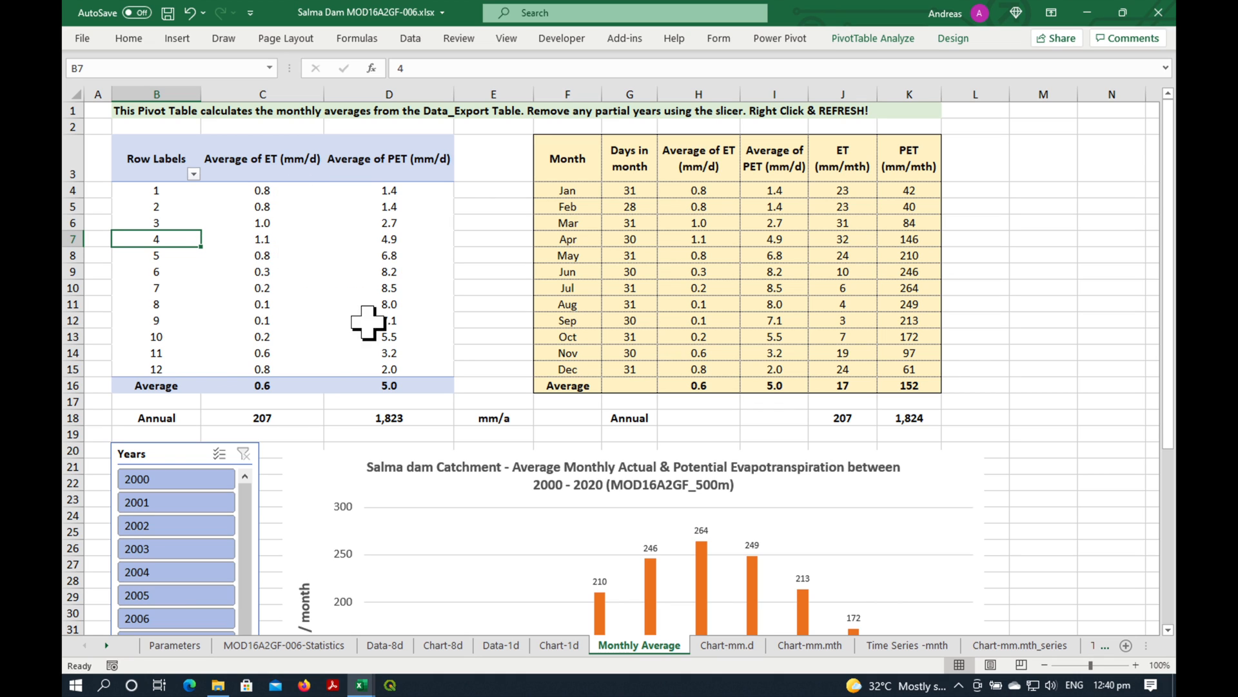
pyautogui.moveTo(313, 384)
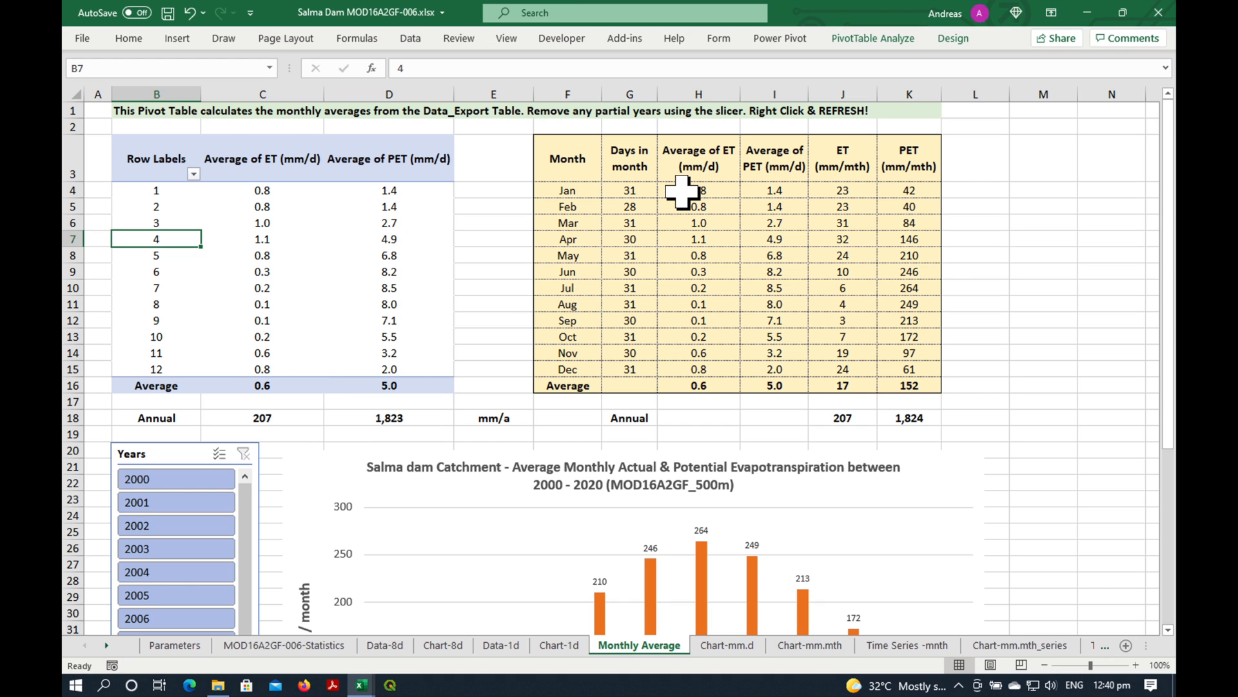
pyautogui.click(698, 190)
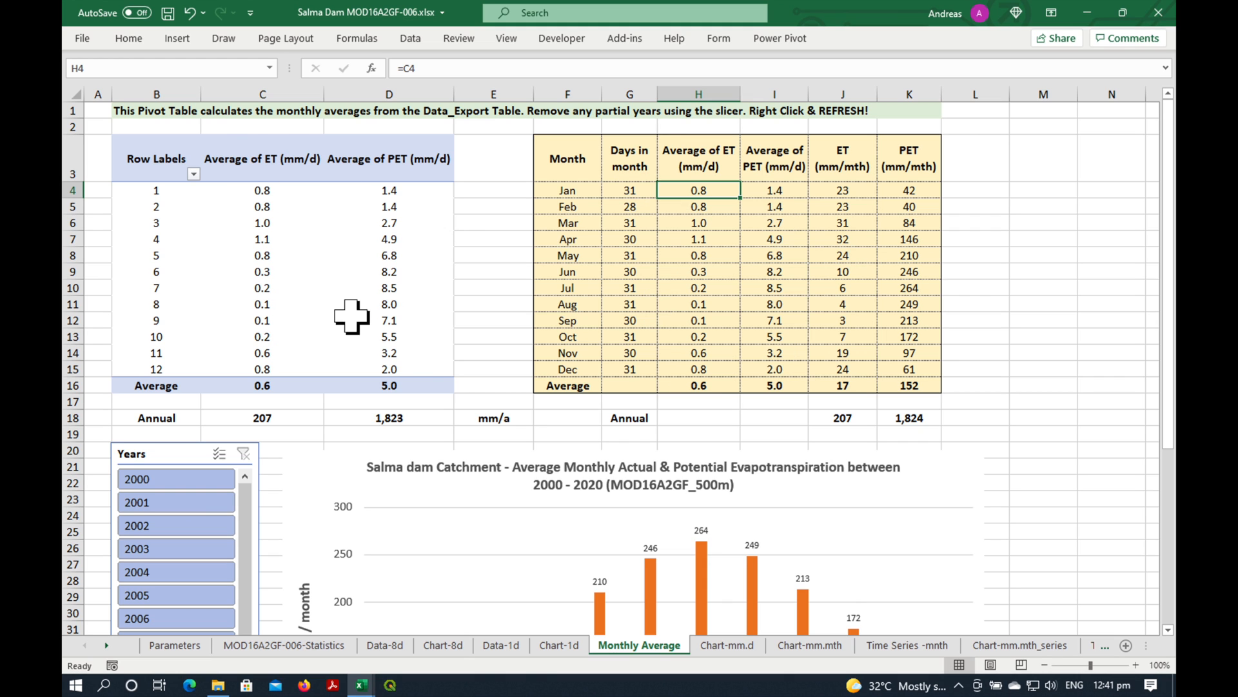
pyautogui.scroll(-3)
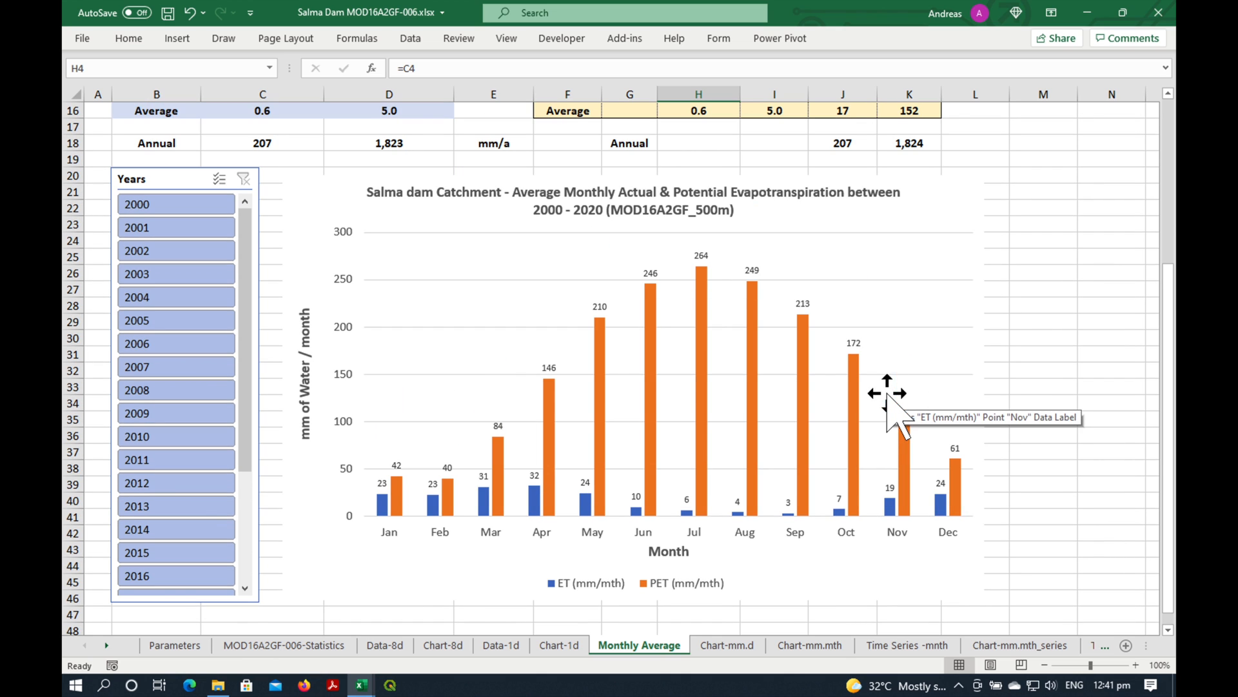
# View the Chart-mm.d daily-rate chart, the Parameters chart titles and the Chart-mm.mth monthly chart
pyautogui.click(726, 645)
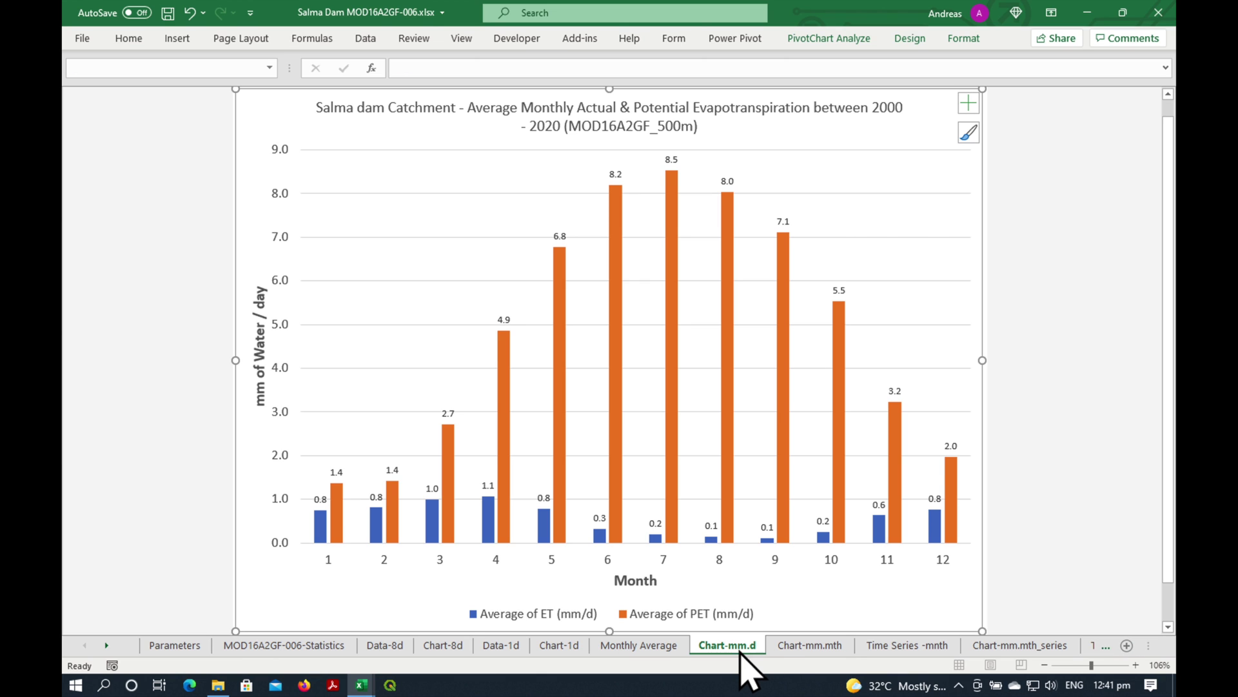
pyautogui.click(1058, 514)
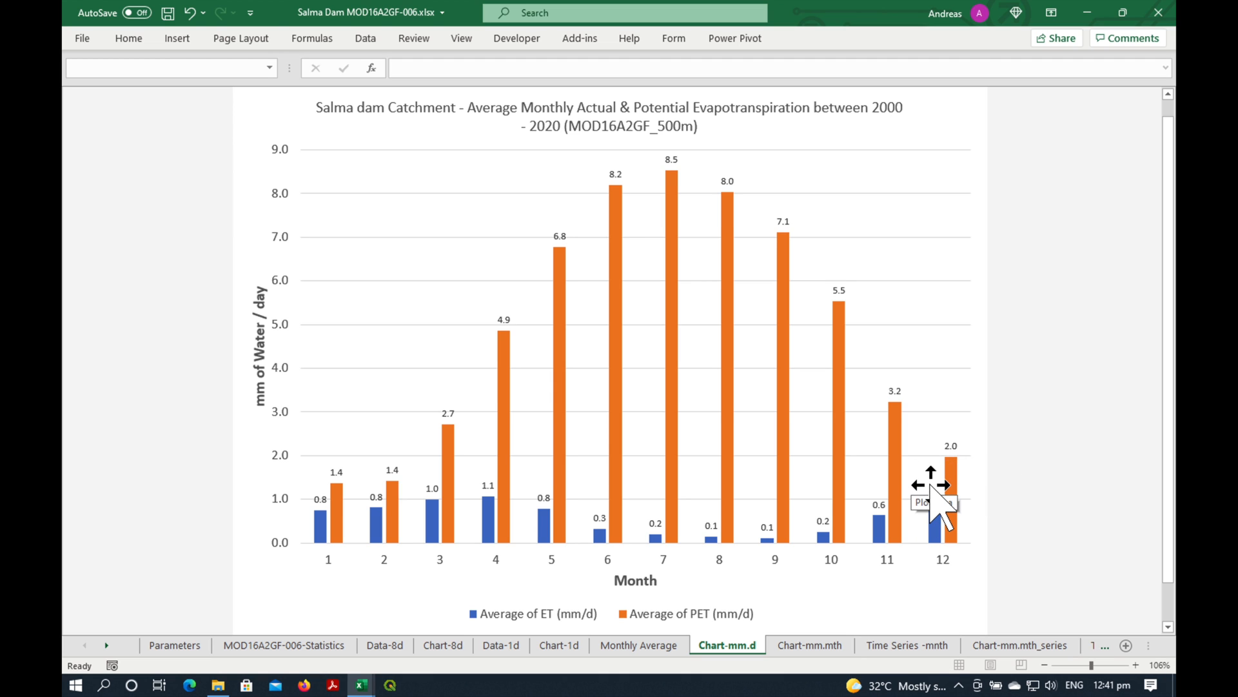
pyautogui.moveTo(324, 126)
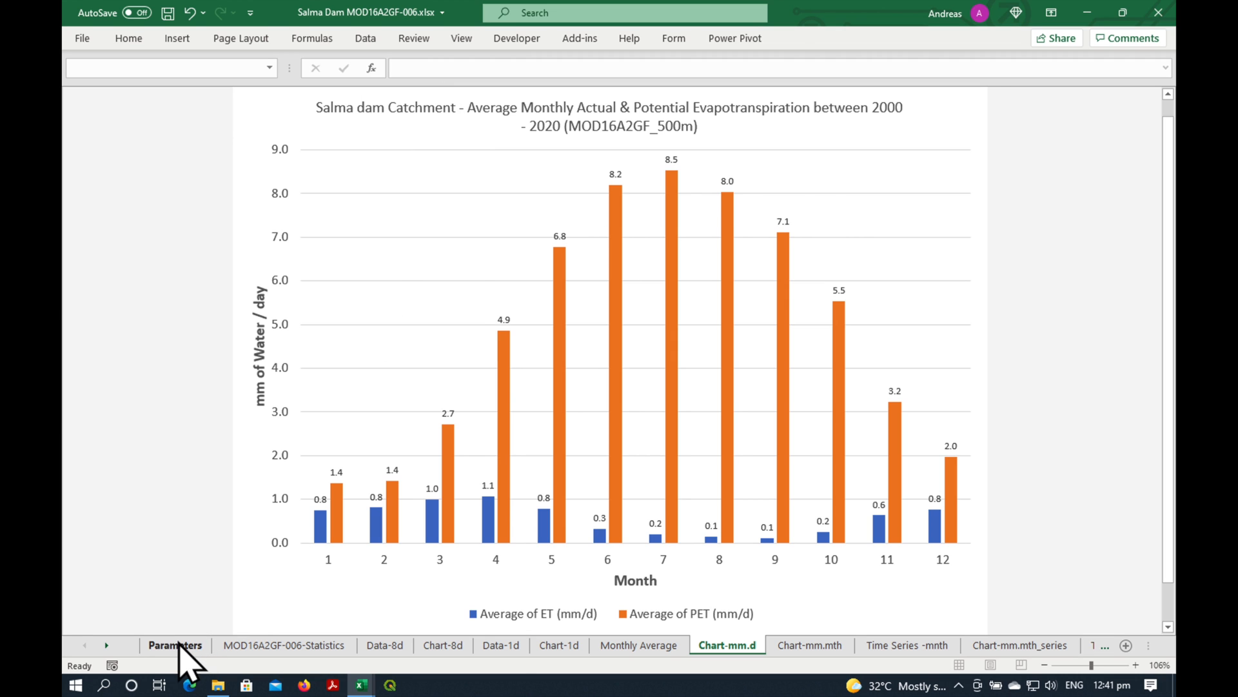
pyautogui.click(174, 645)
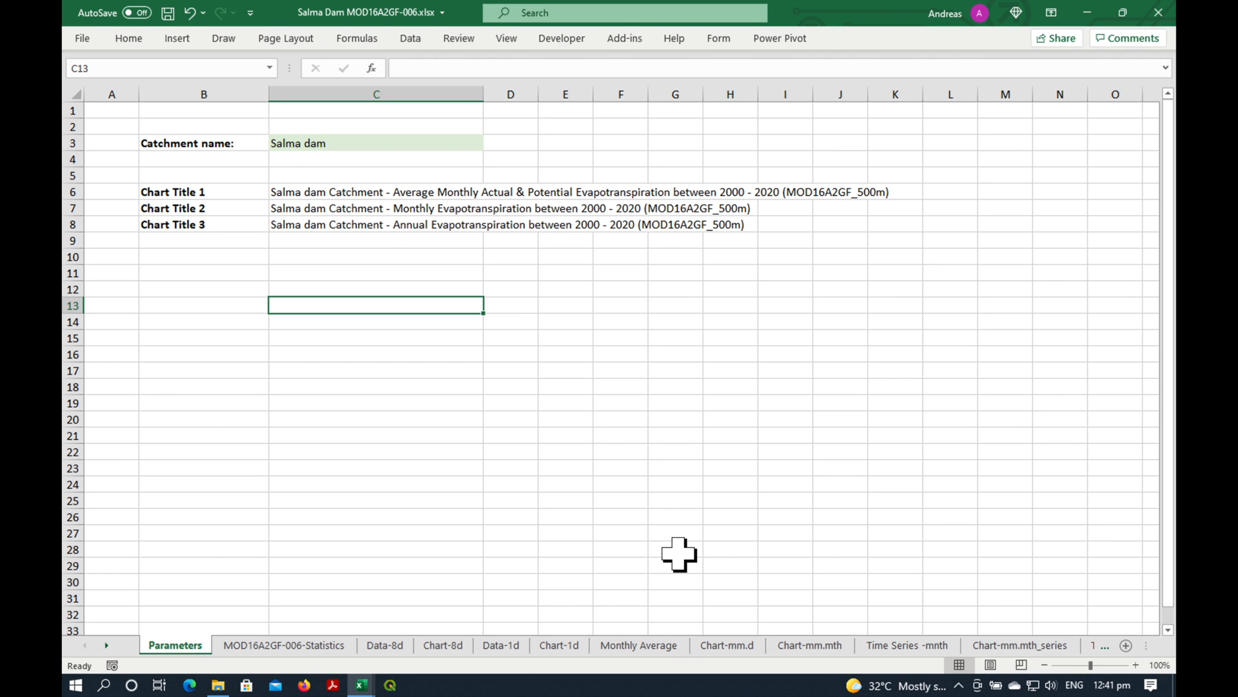
pyautogui.click(809, 645)
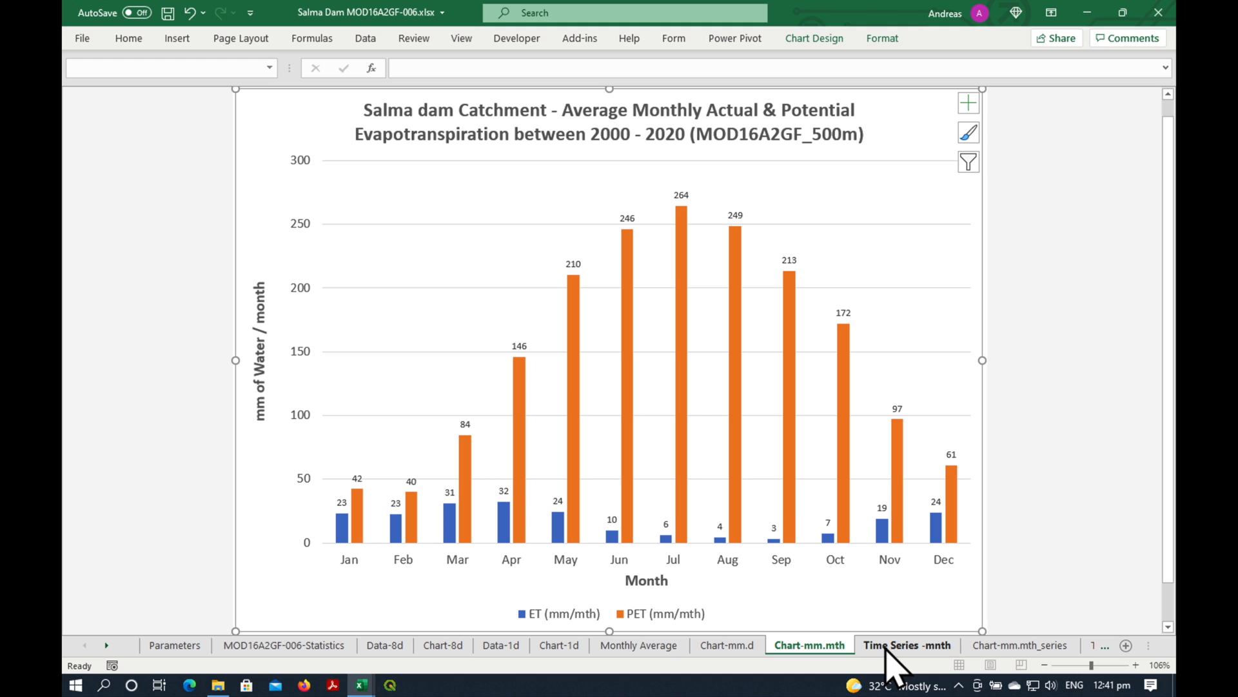
pyautogui.moveTo(1050, 577)
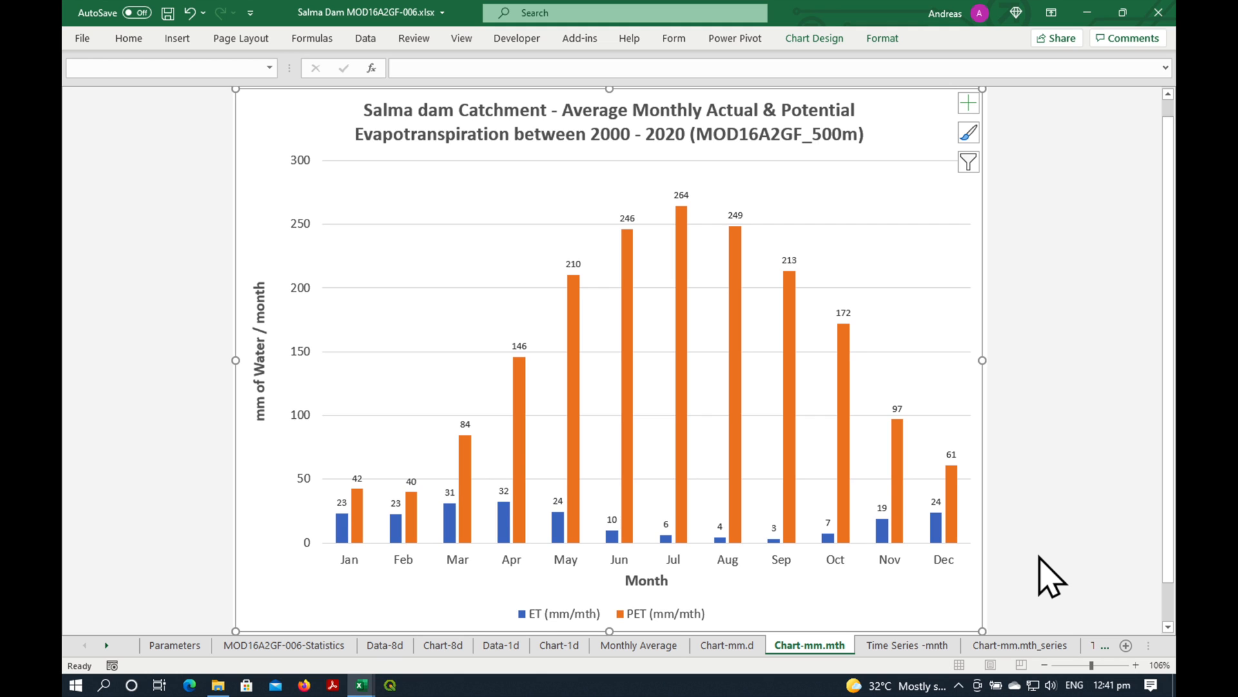
pyautogui.moveTo(994, 569)
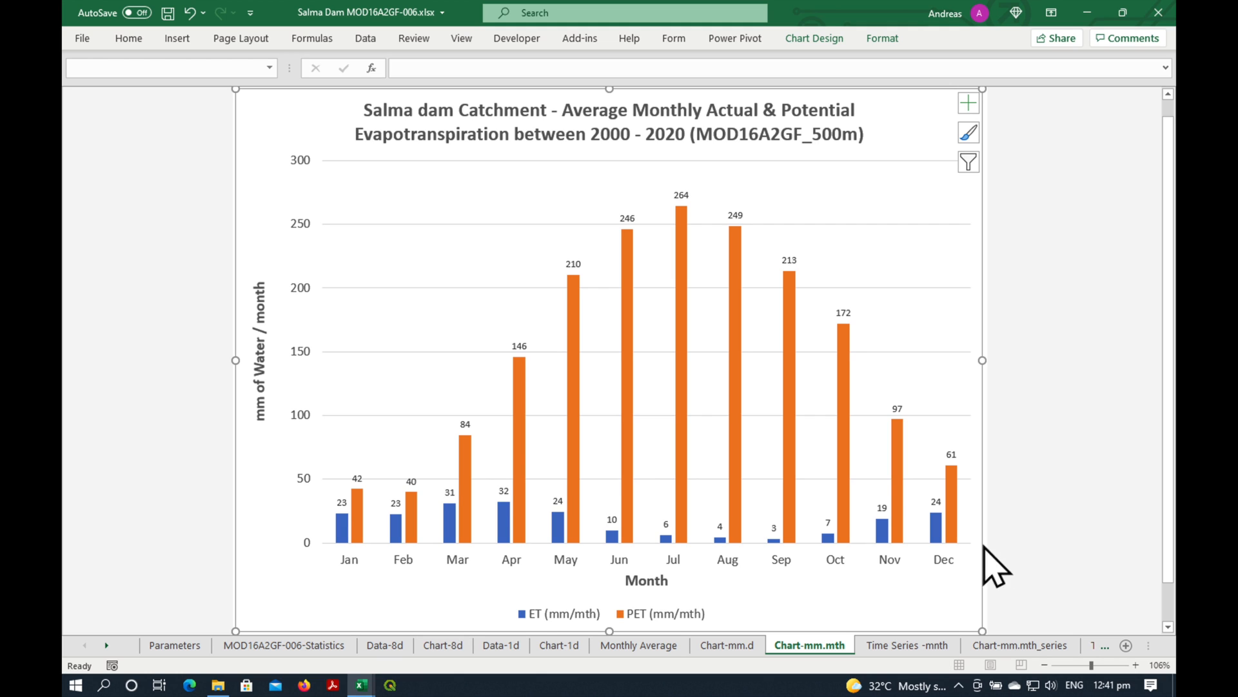
pyautogui.moveTo(580, 505)
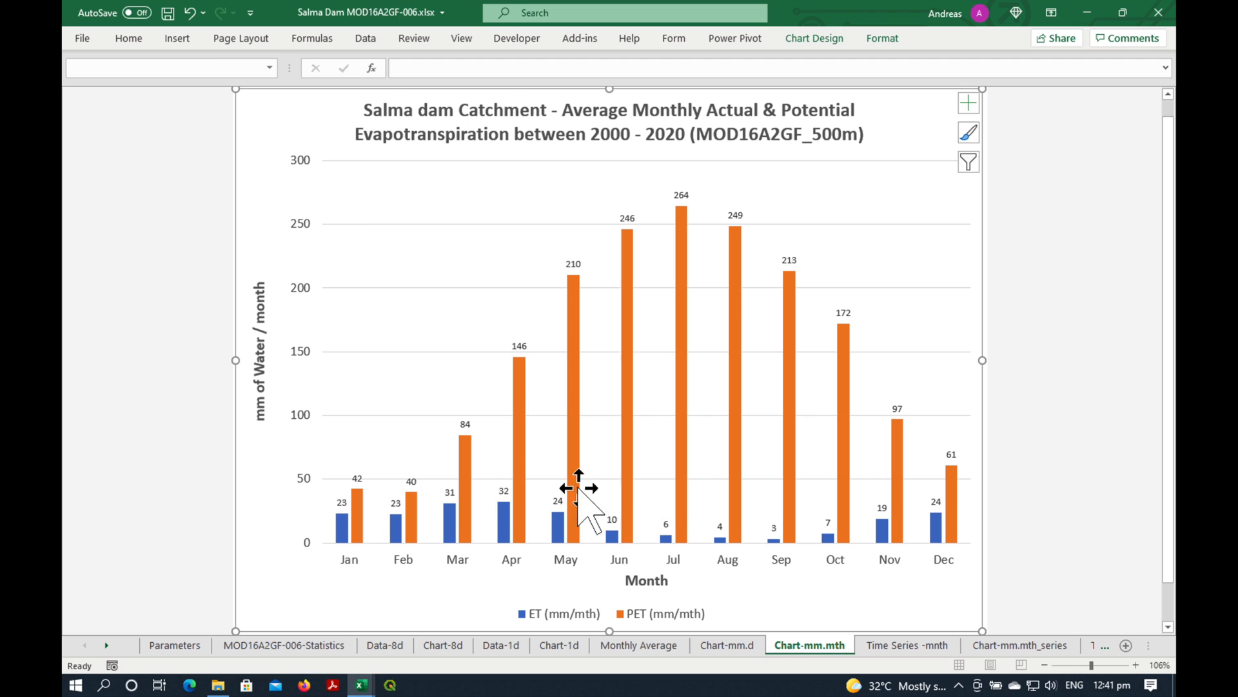
pyautogui.moveTo(519, 339)
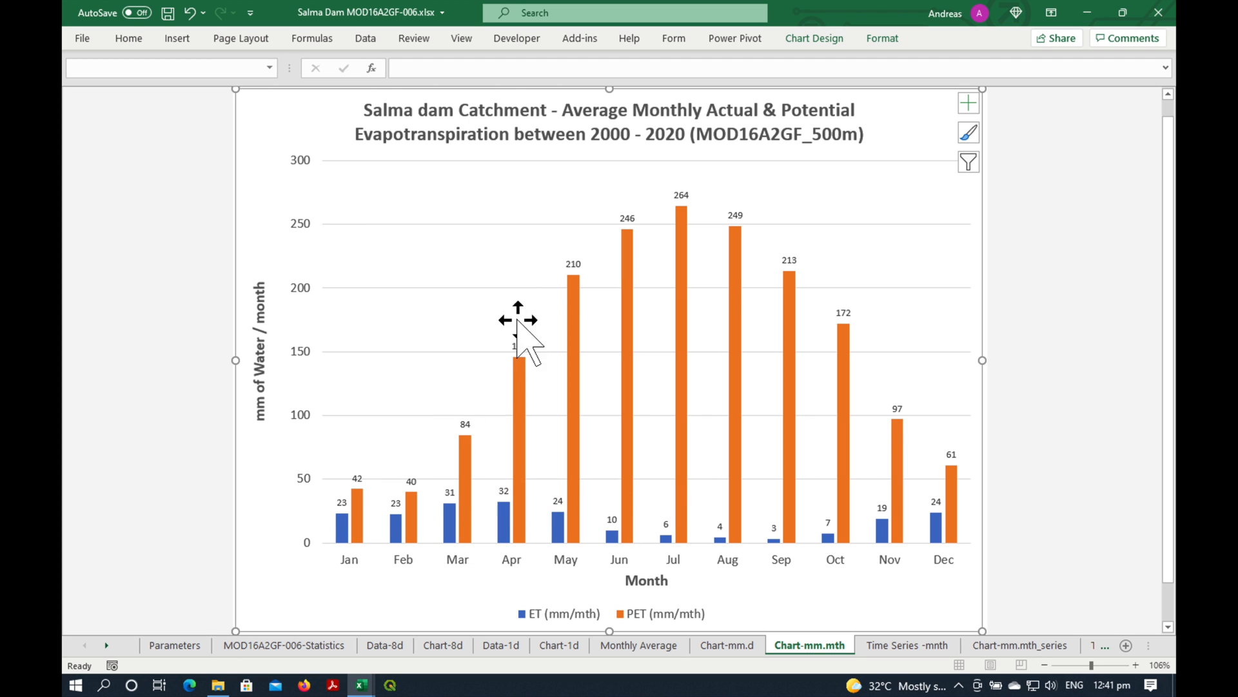
pyautogui.moveTo(698, 231)
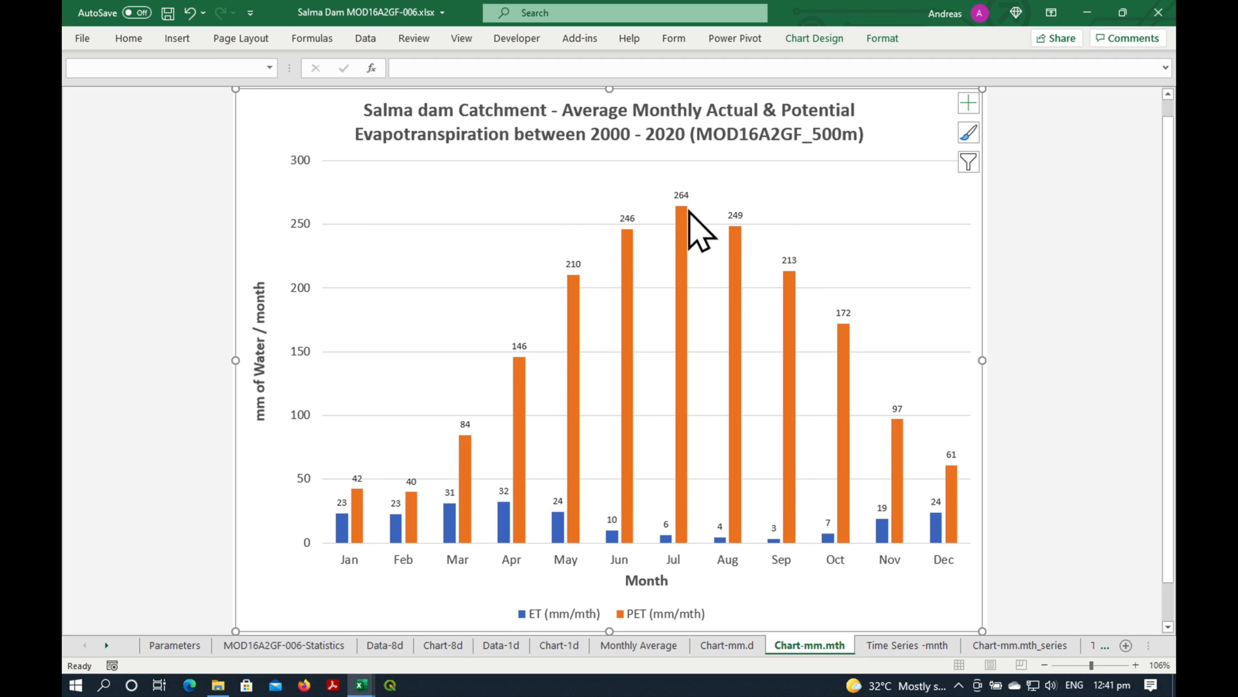
pyautogui.moveTo(674, 561)
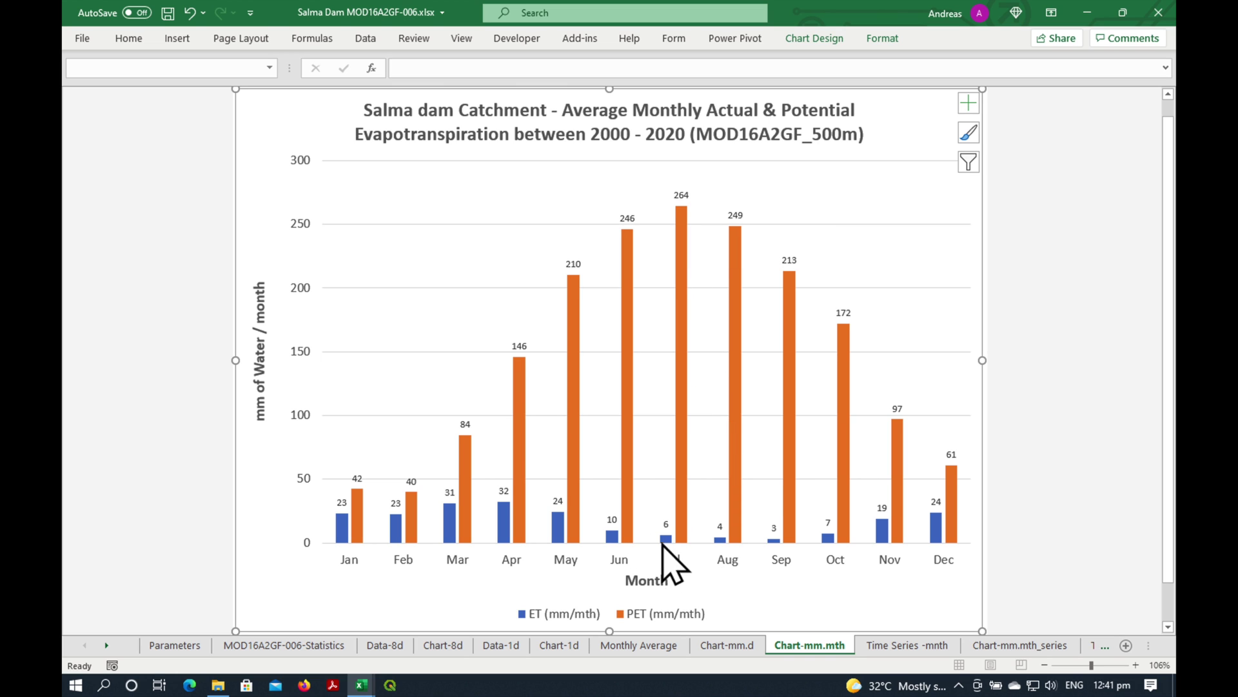
pyautogui.moveTo(830, 557)
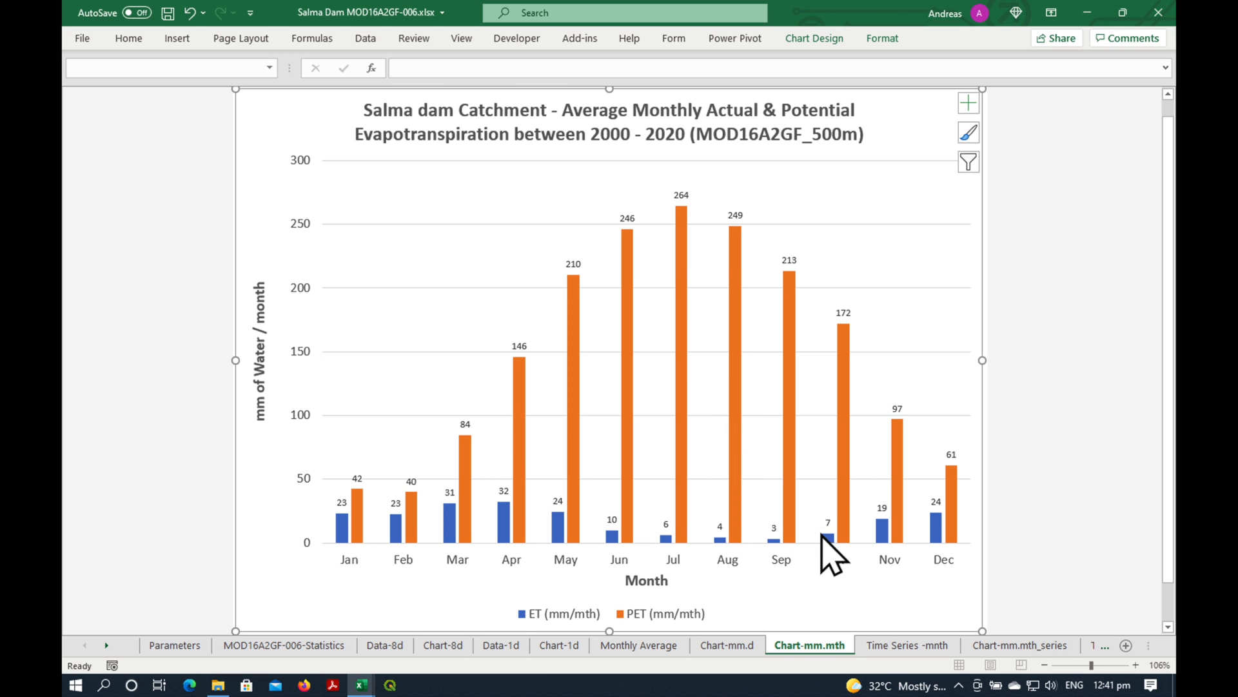
pyautogui.moveTo(680, 561)
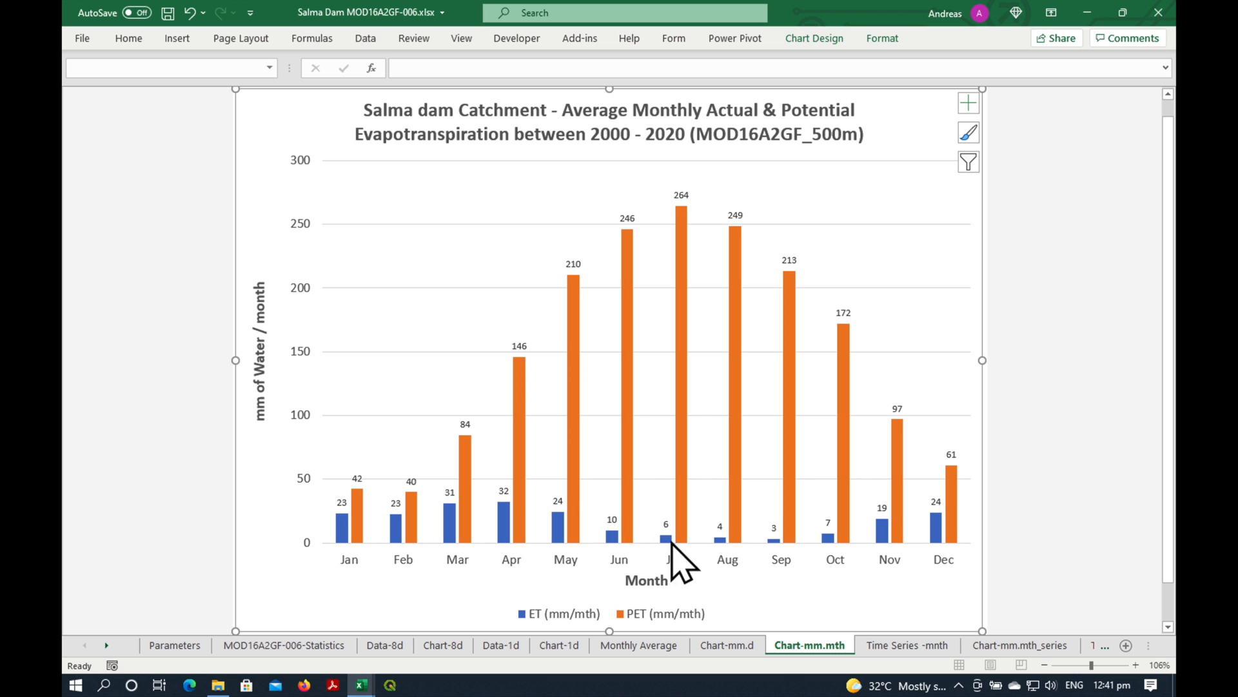
pyautogui.moveTo(673, 541)
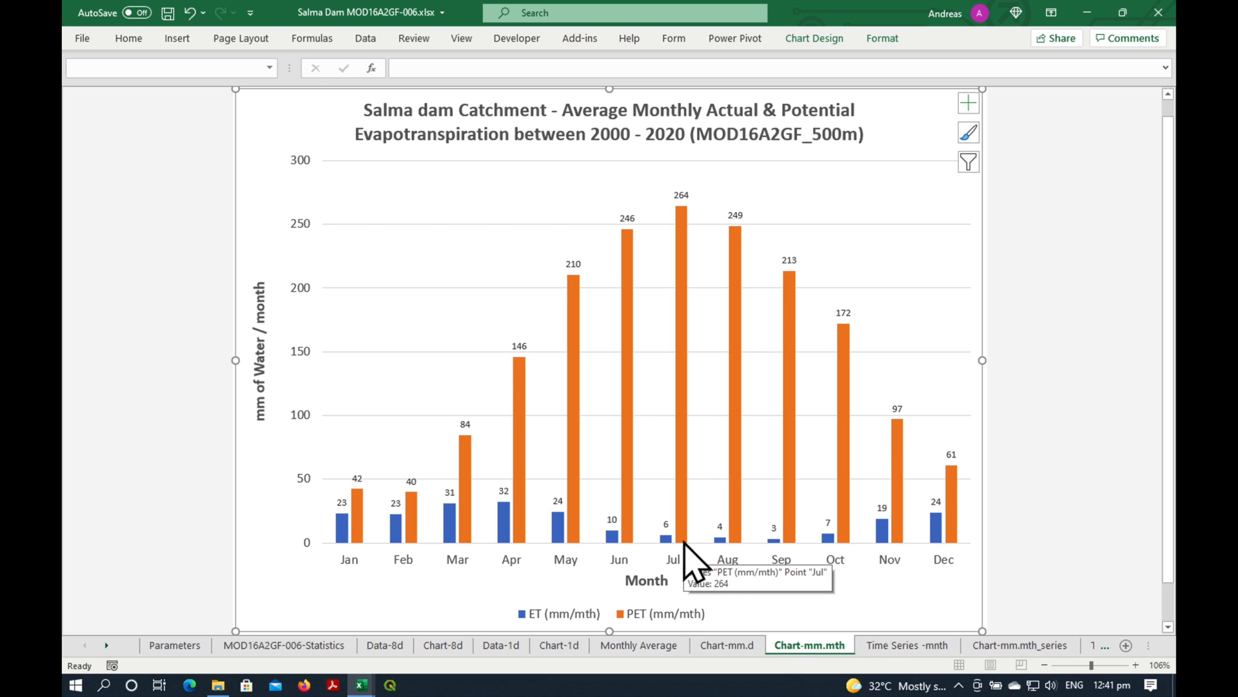
# Show the Time Series -mnth sheet with the yearly ET pivot and monthly evapotranspiration chart
pyautogui.click(907, 645)
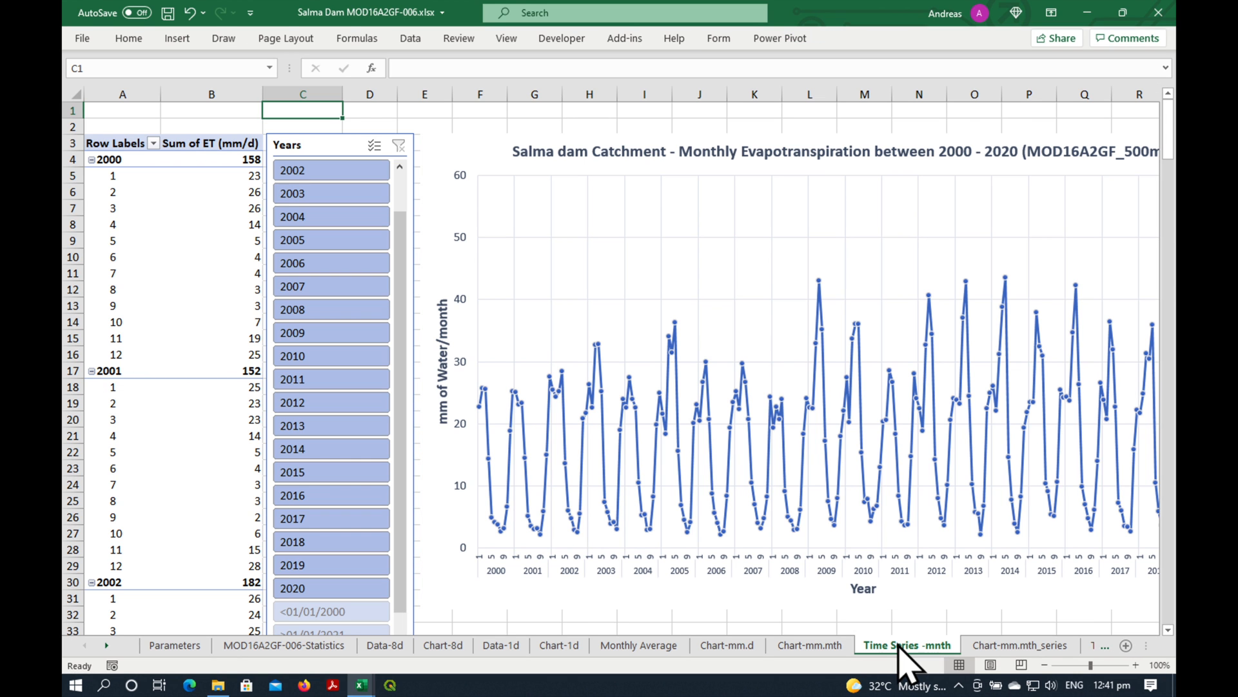
pyautogui.moveTo(167, 267)
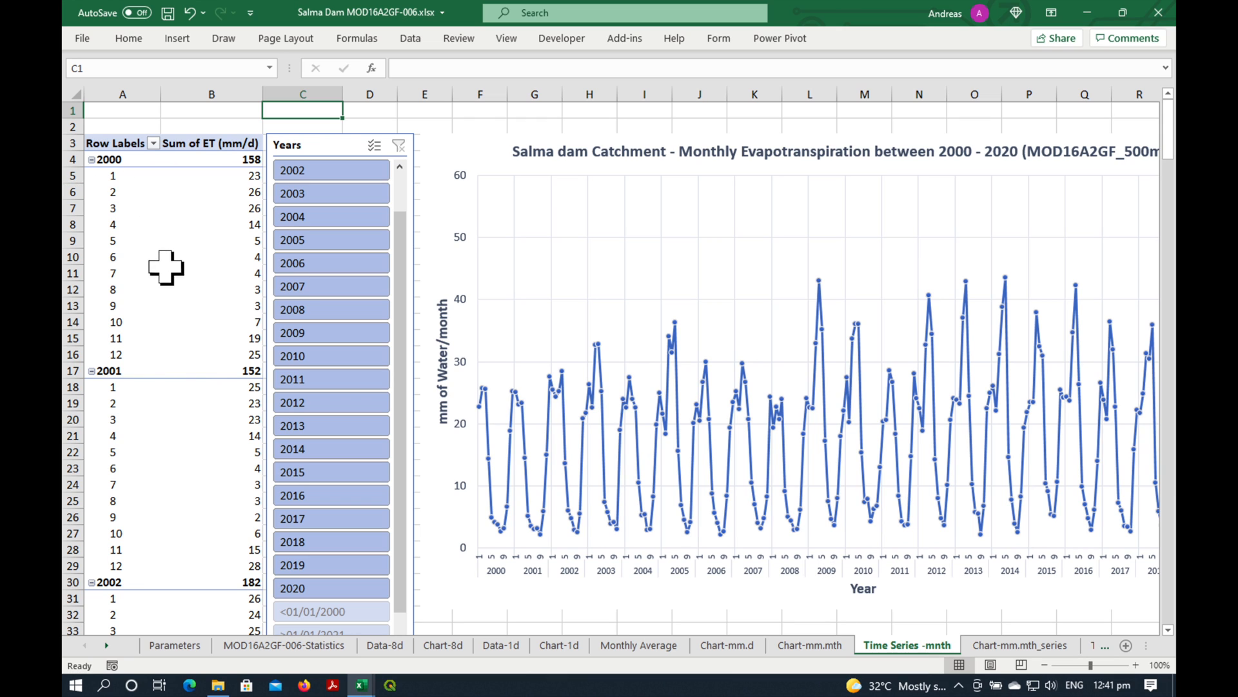
pyautogui.moveTo(834, 557)
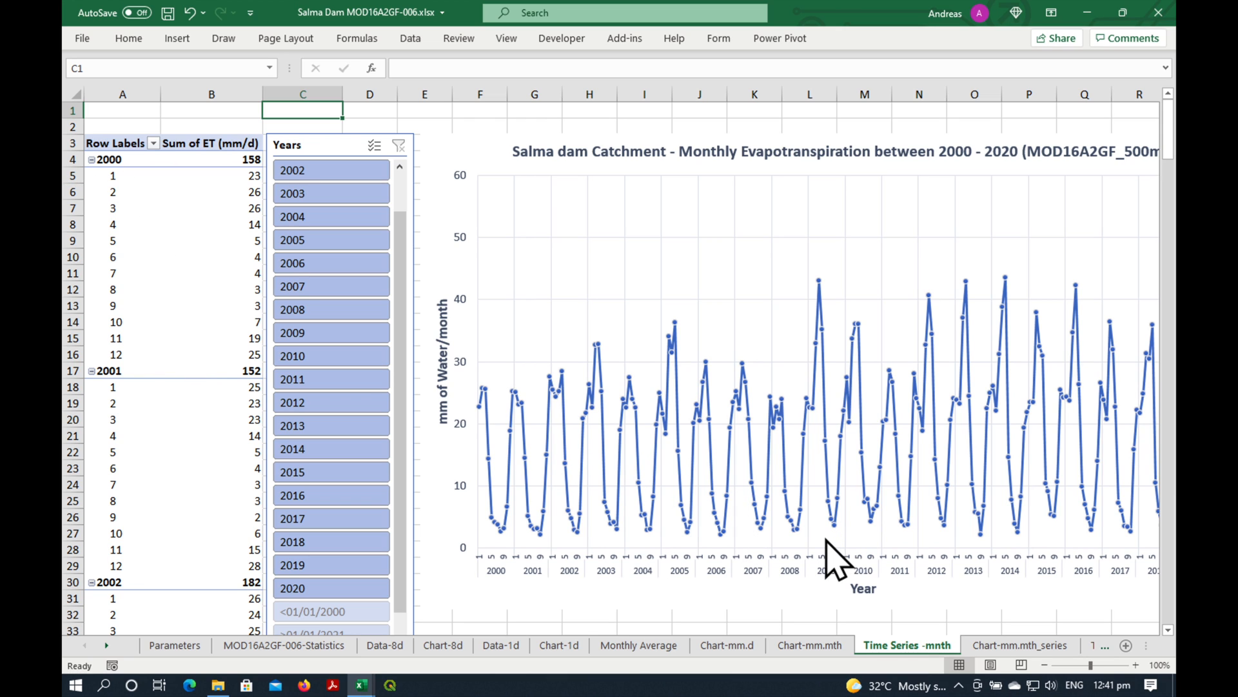
pyautogui.moveTo(1027, 632)
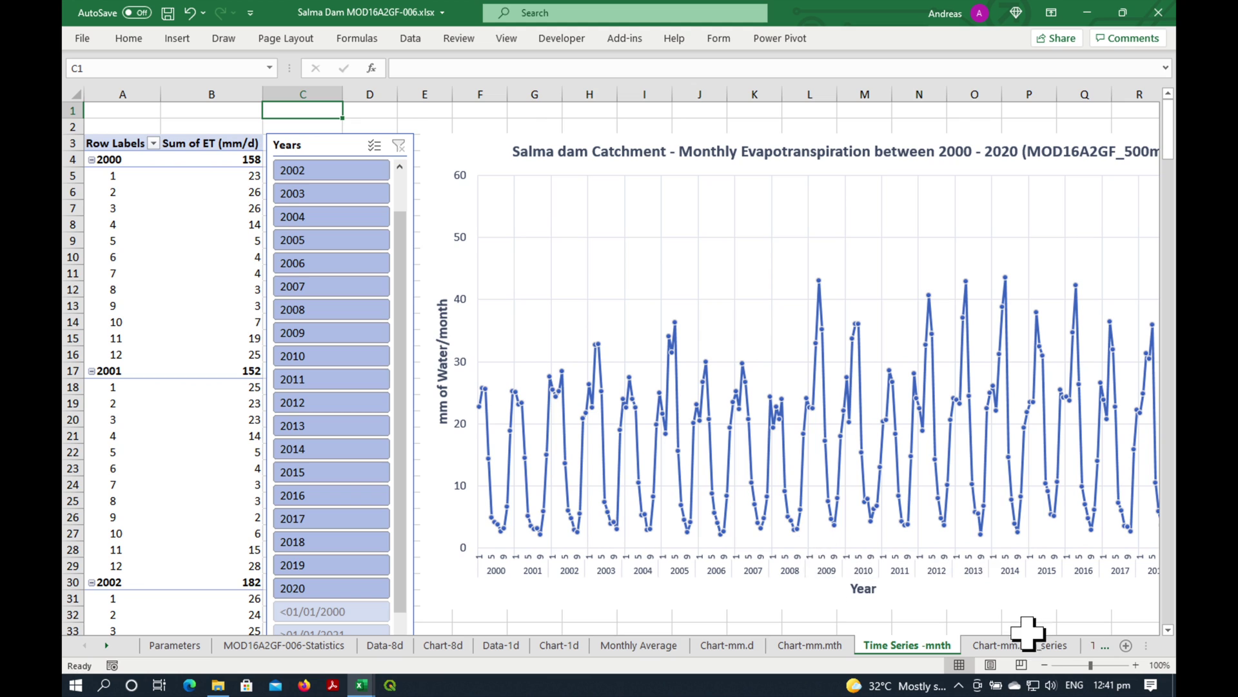
# Switch to the Chart-mm.mth_series sheet with the monthly ET series for 2000–2020
pyautogui.click(1019, 645)
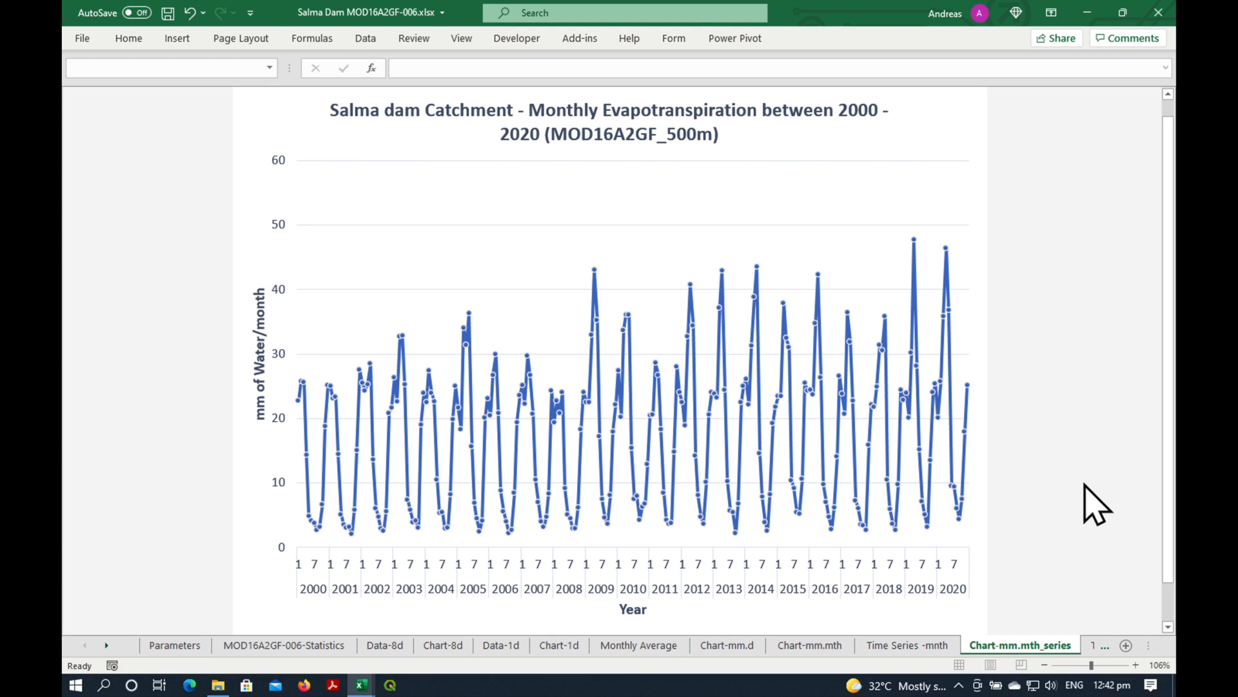
pyautogui.moveTo(314, 434)
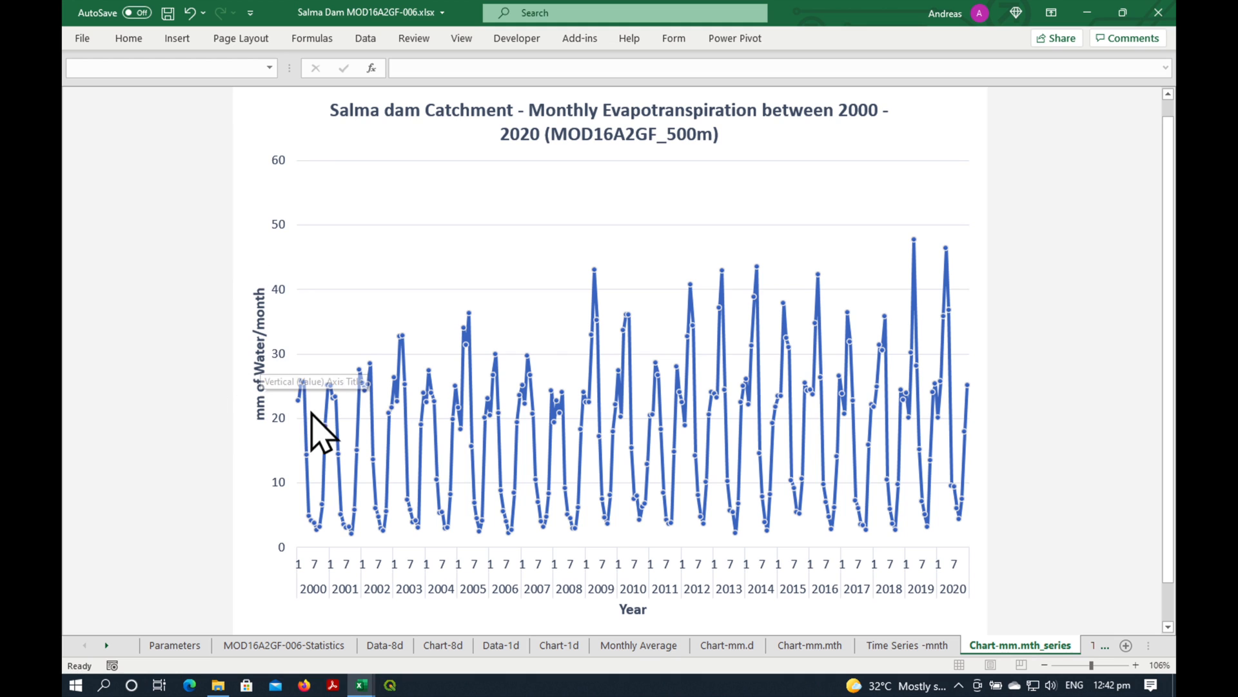
pyautogui.moveTo(952, 443)
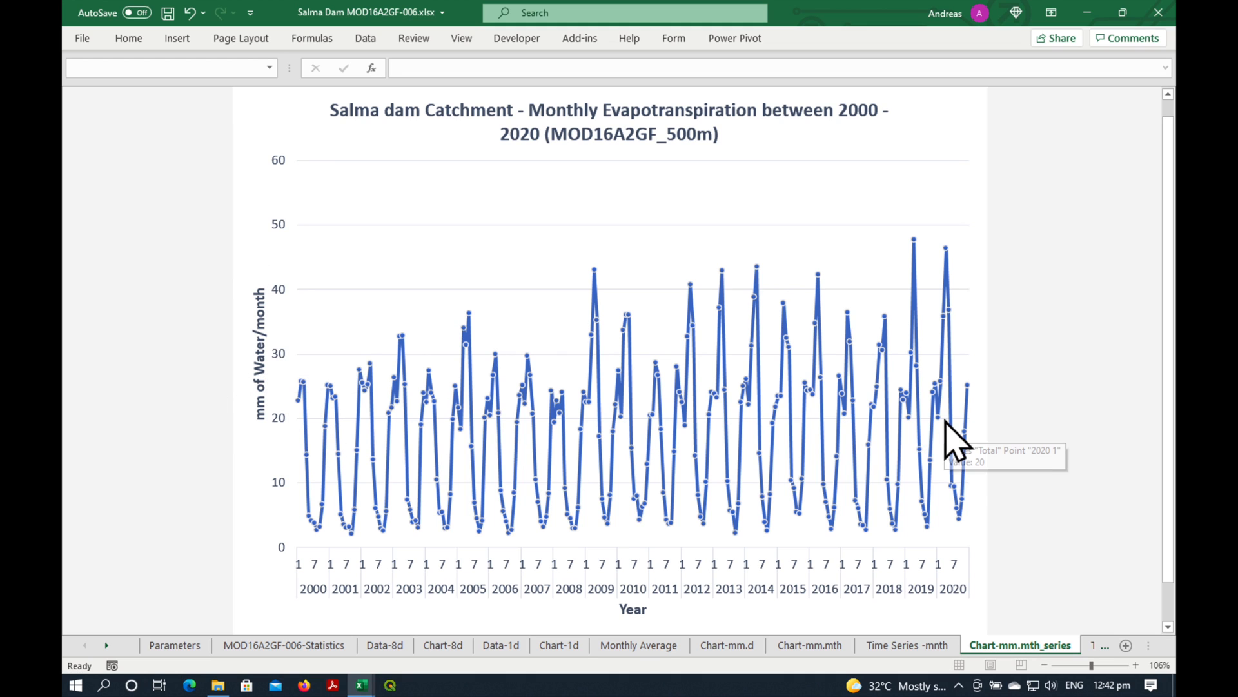
pyautogui.moveTo(592, 451)
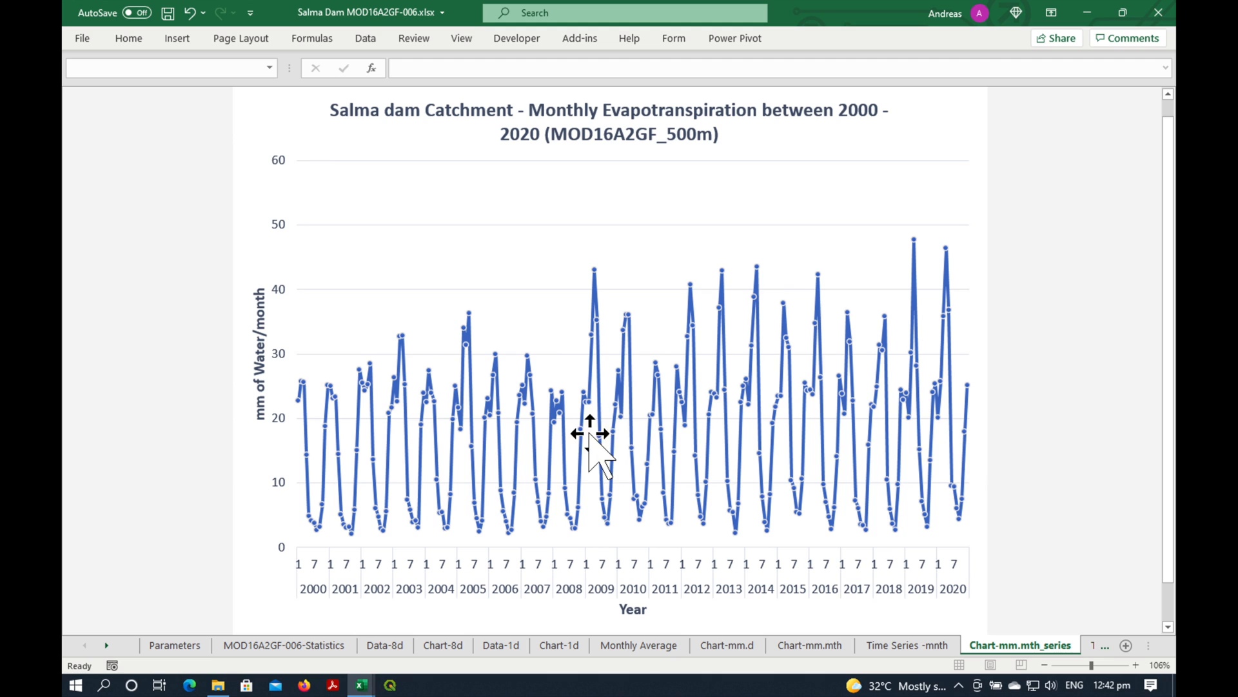
pyautogui.moveTo(915, 257)
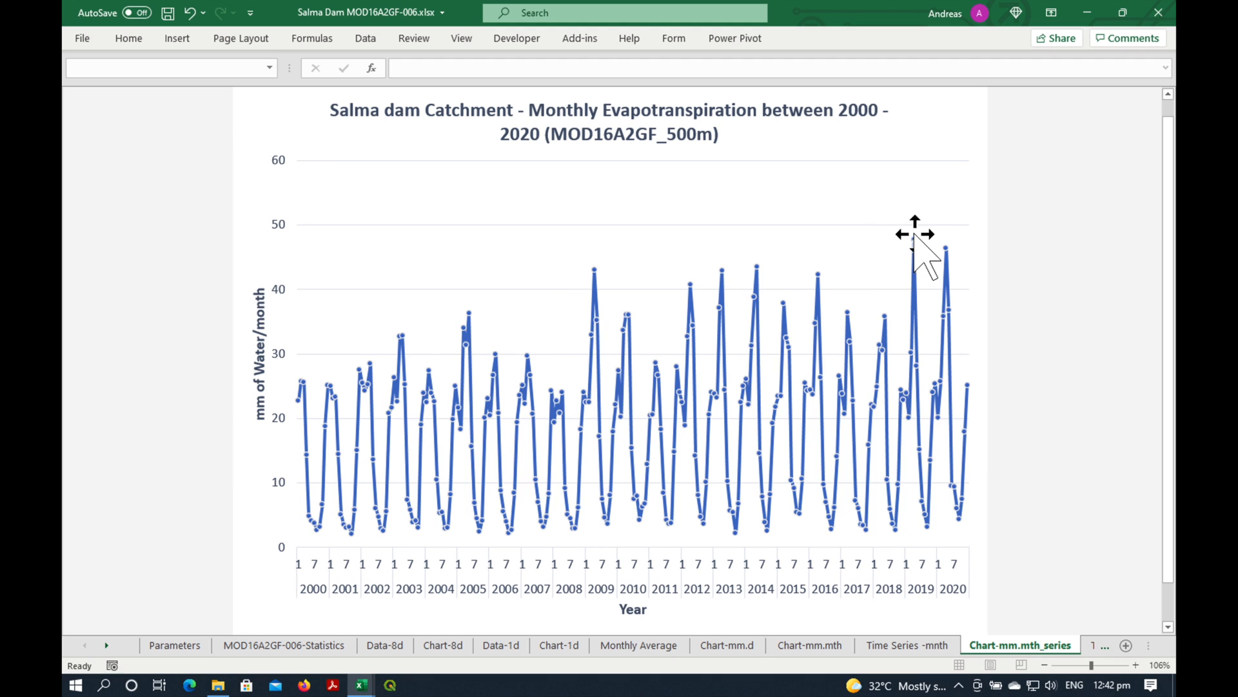
pyautogui.moveTo(901, 368)
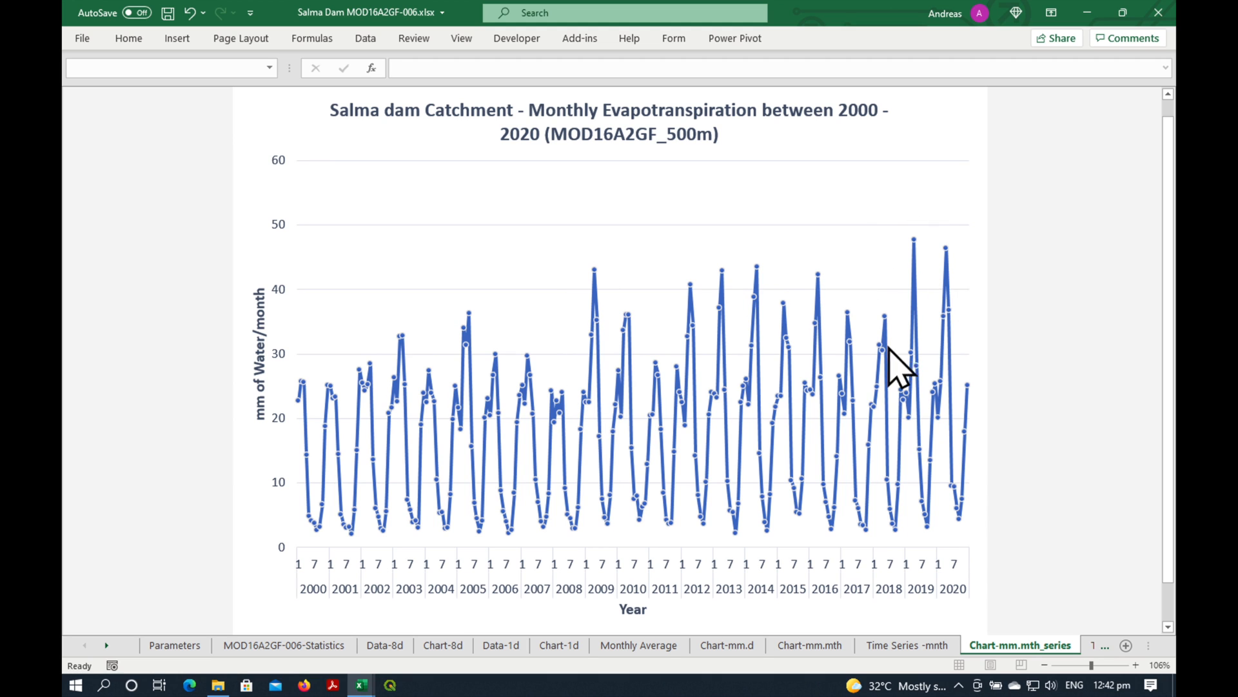
pyautogui.moveTo(1102, 659)
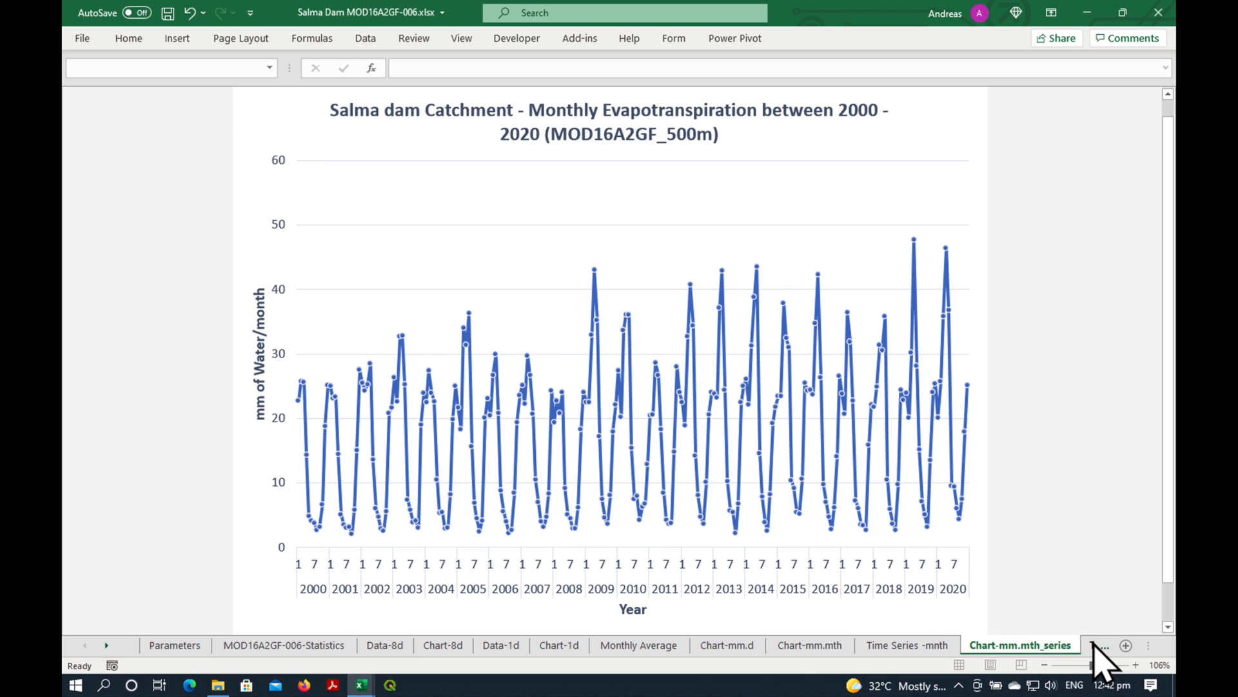
# Switch to the 'Time Series - year' sheet with annual ET totals for 2000–2020
pyautogui.click(913, 645)
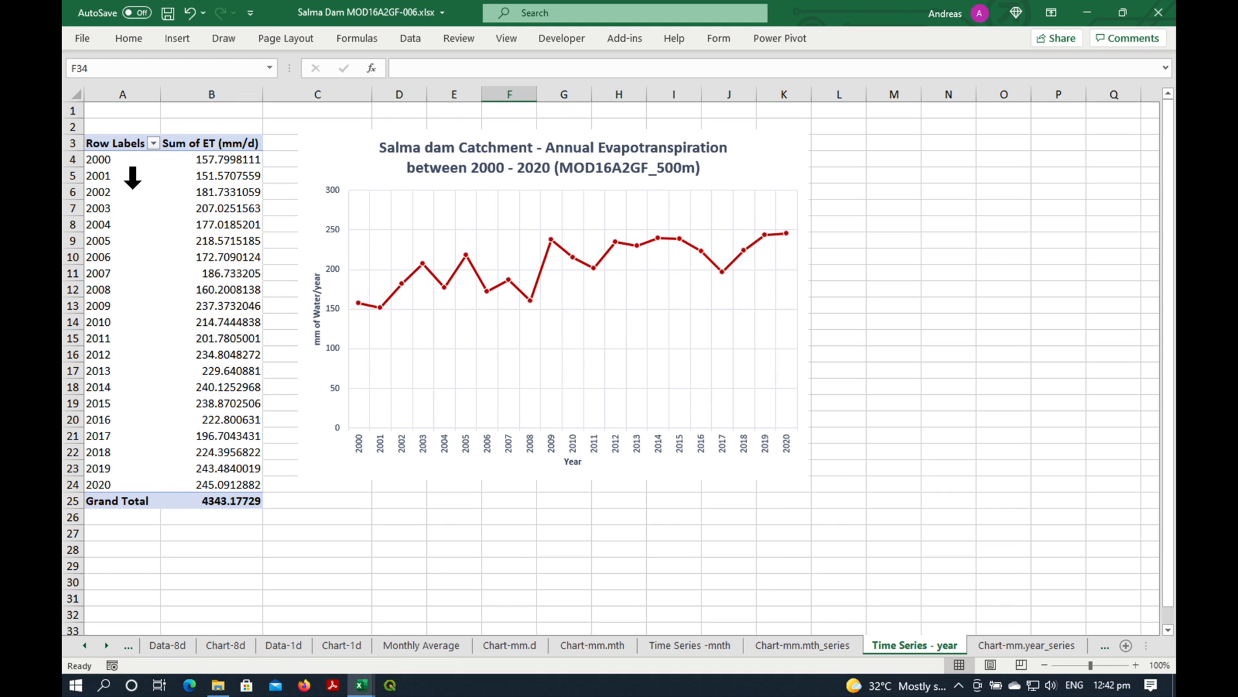
pyautogui.moveTo(347, 364)
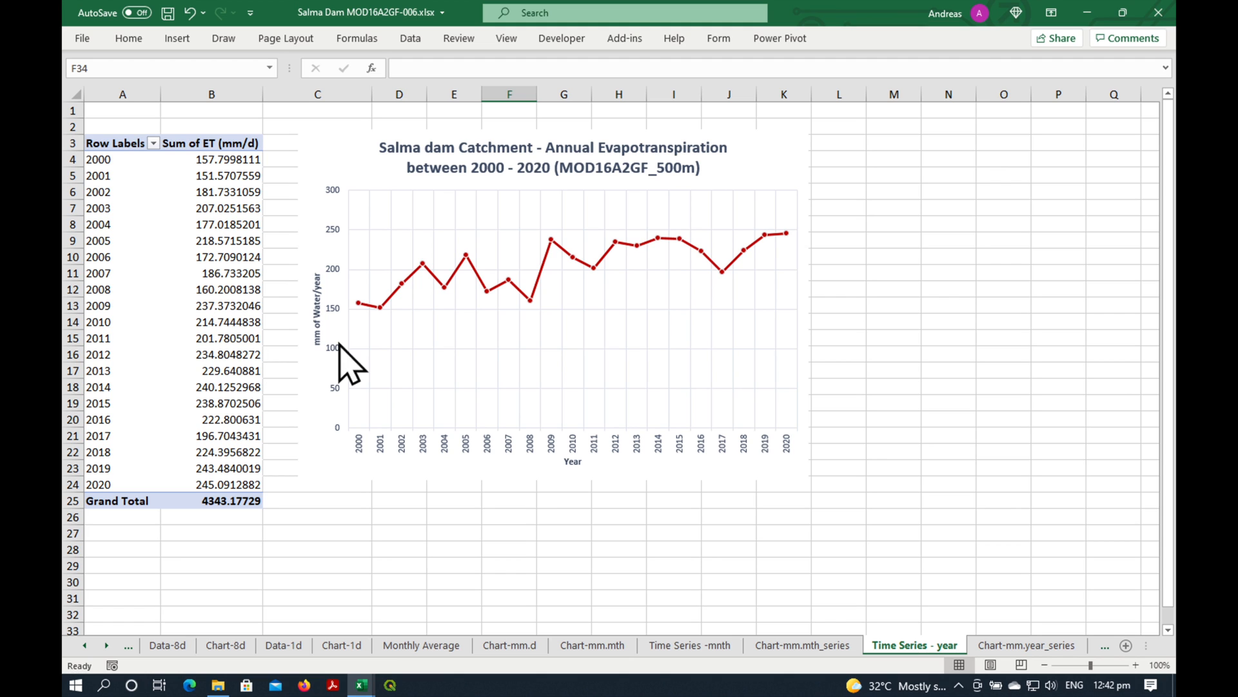
pyautogui.moveTo(644, 287)
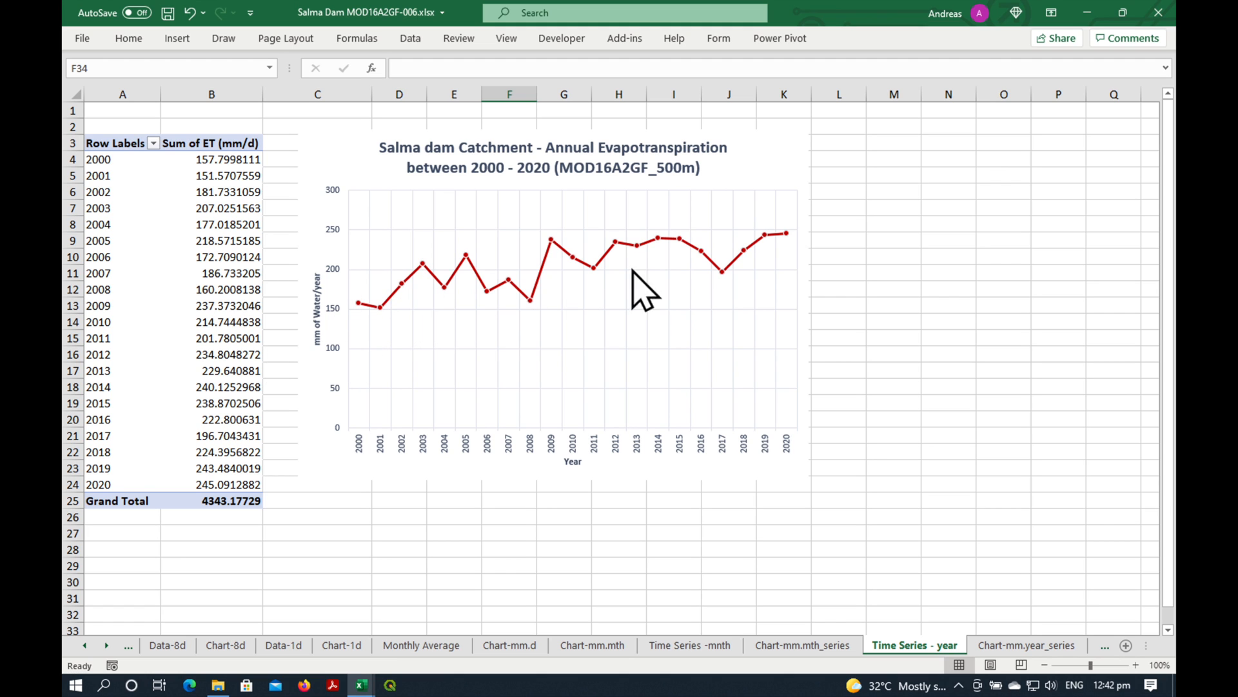
# Switch to the Chart-mm.year_series sheet with the labelled annual ET chart
pyautogui.click(1025, 645)
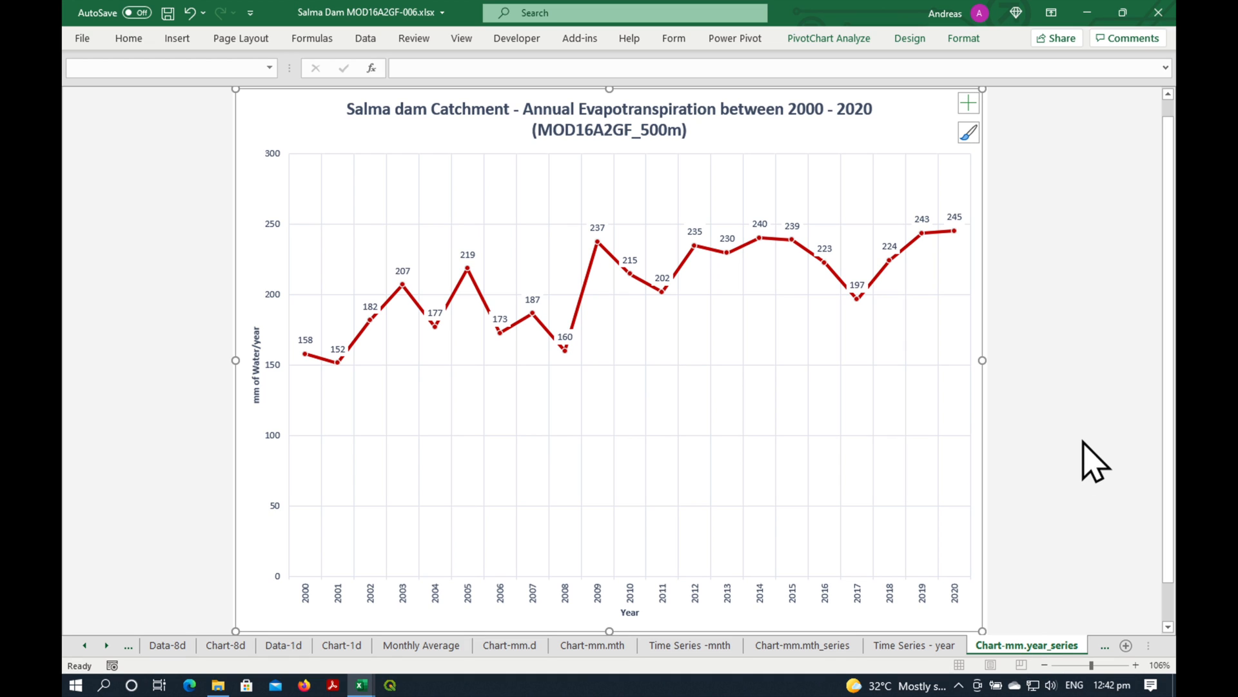
pyautogui.moveTo(316, 372)
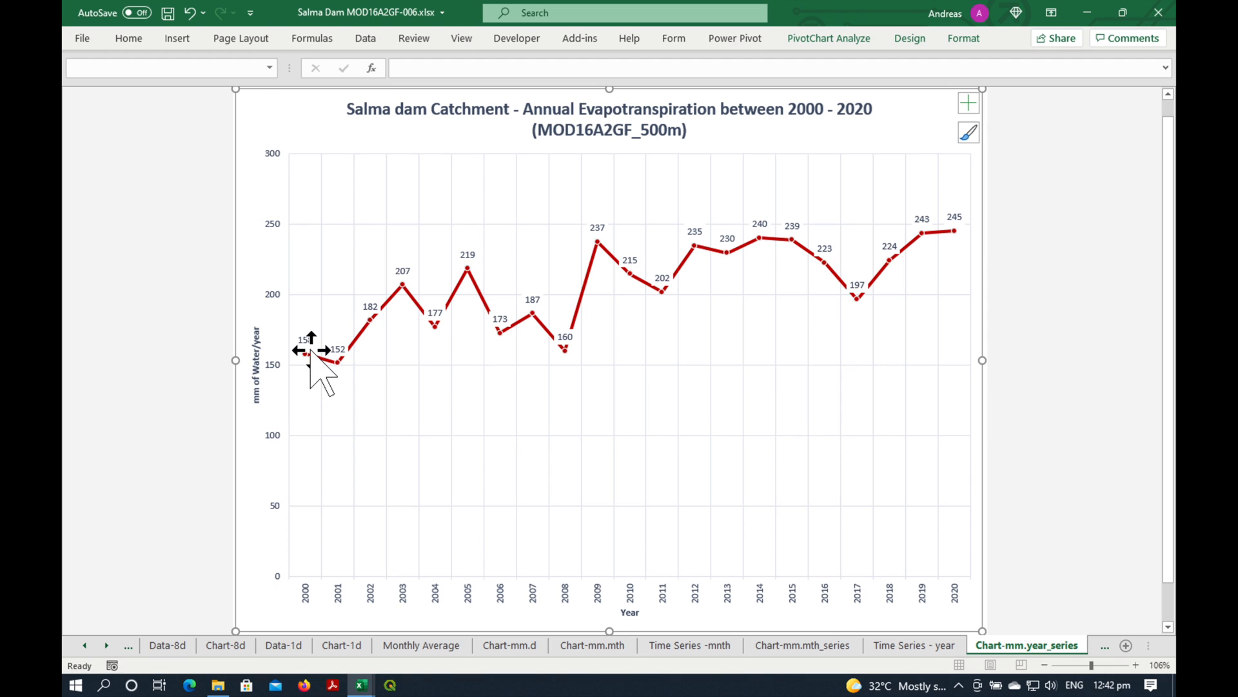
pyautogui.moveTo(901, 253)
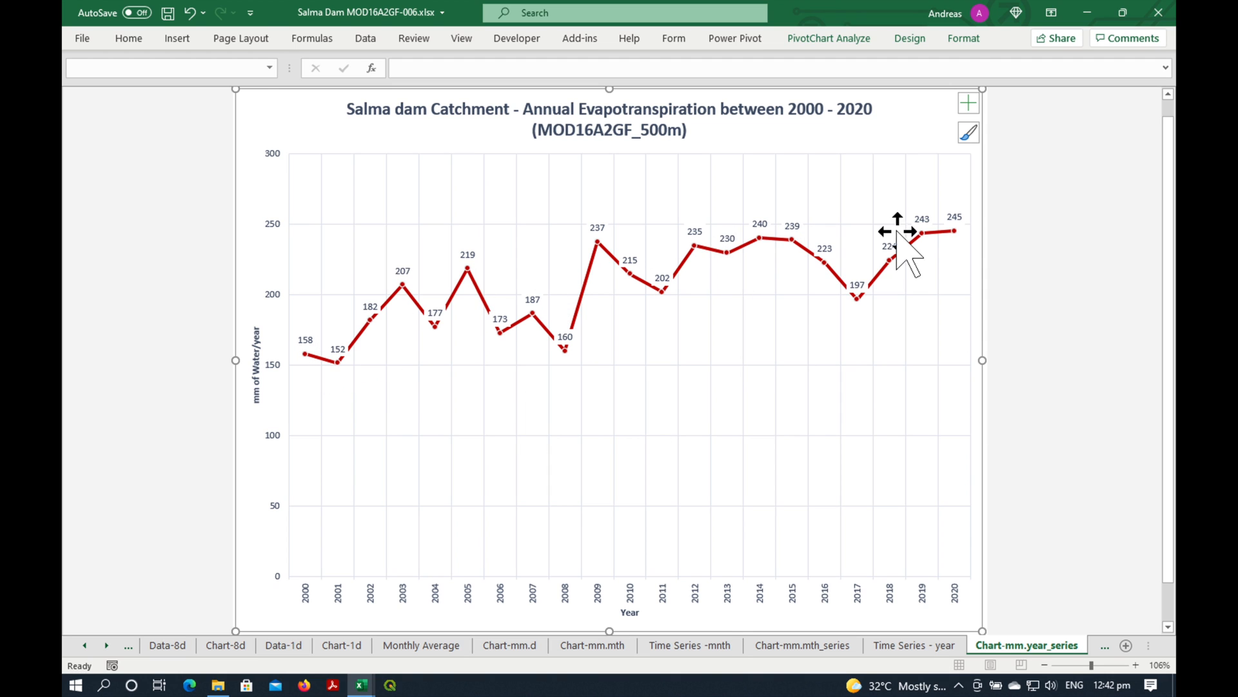
pyautogui.moveTo(944, 249)
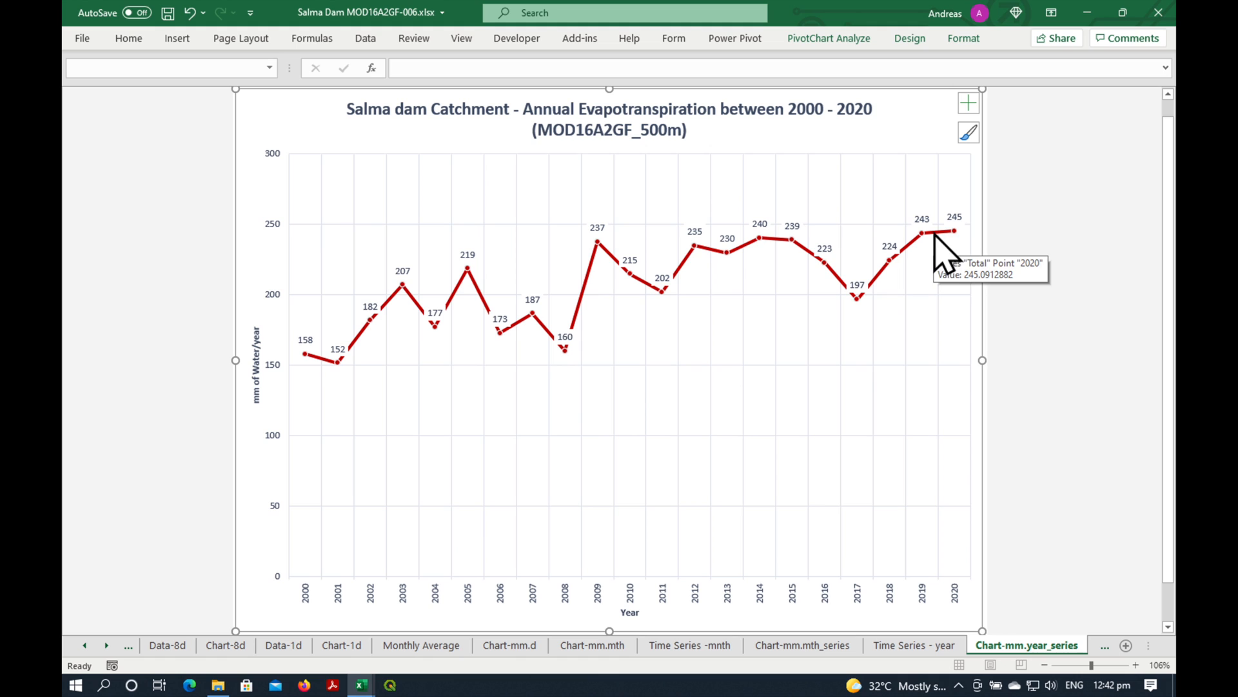
pyautogui.moveTo(967, 249)
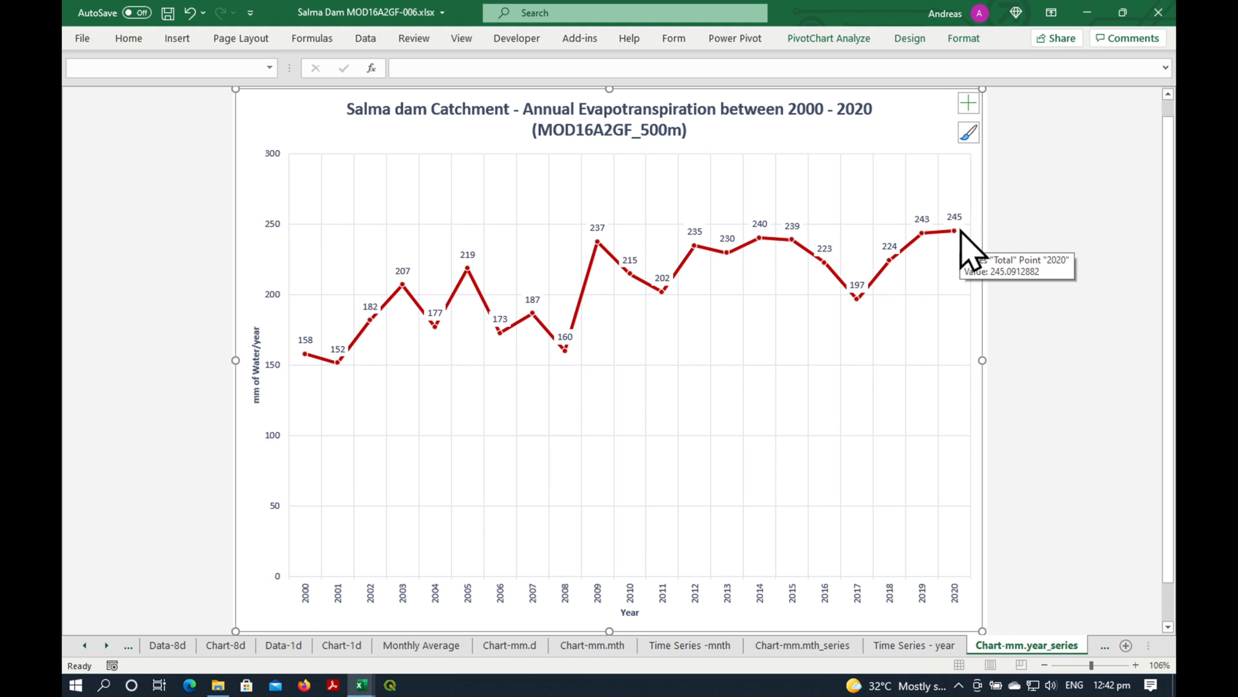
pyautogui.moveTo(967, 260)
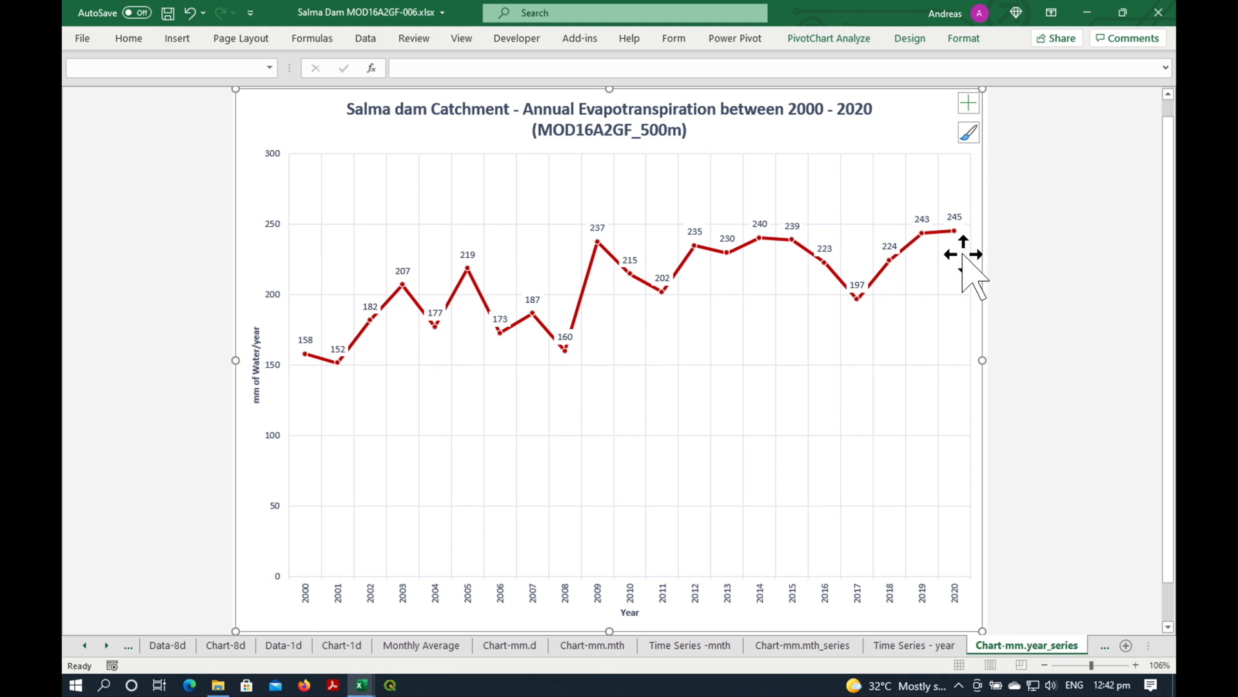
pyautogui.moveTo(1032, 360)
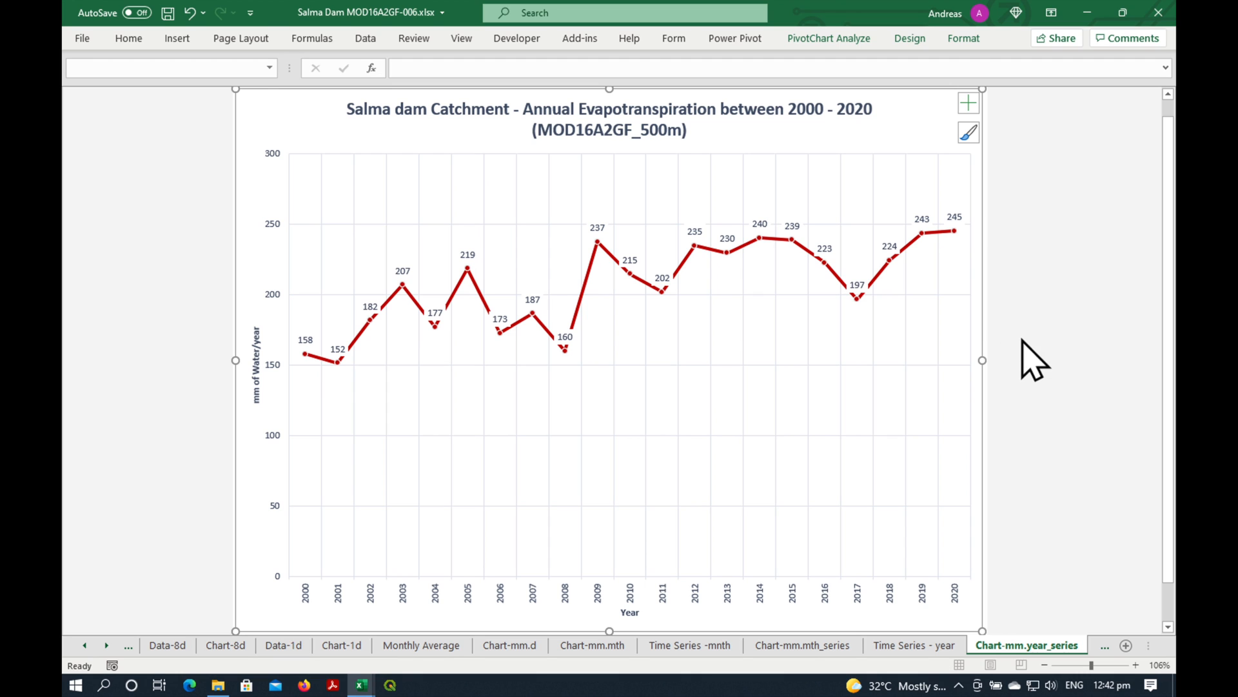
pyautogui.moveTo(126, 663)
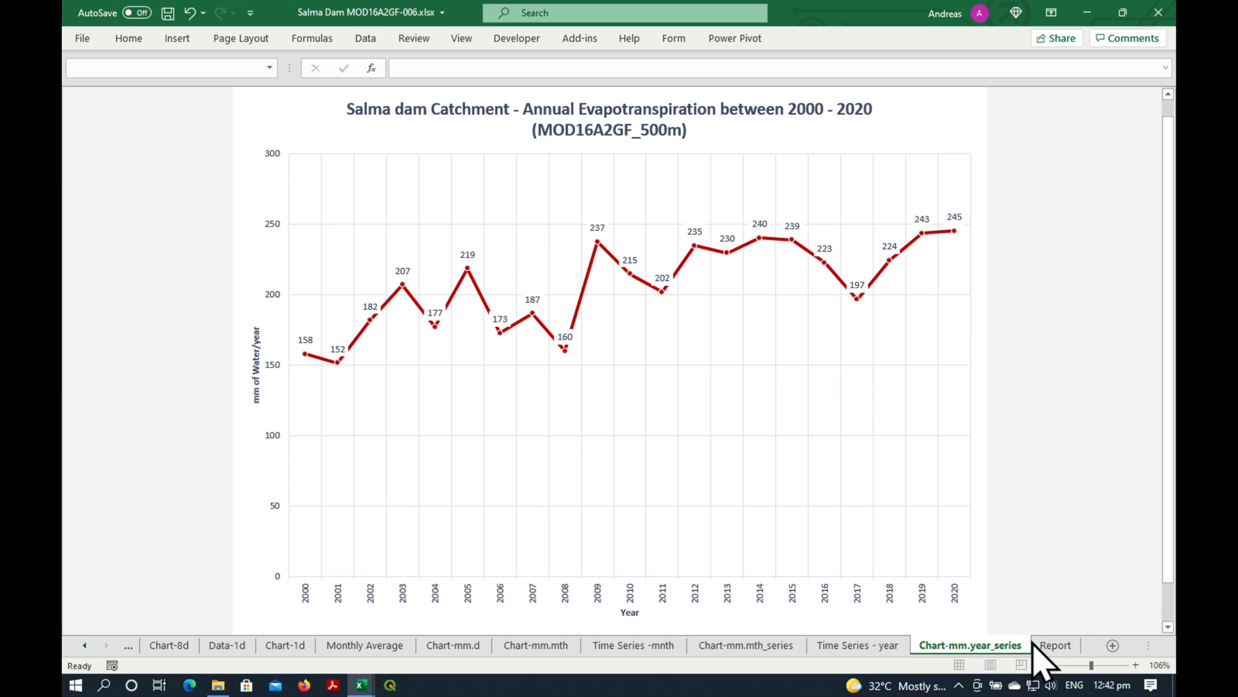
# Switch to the Report sheet combining the annual and monthly ET/PET charts
pyautogui.click(1055, 645)
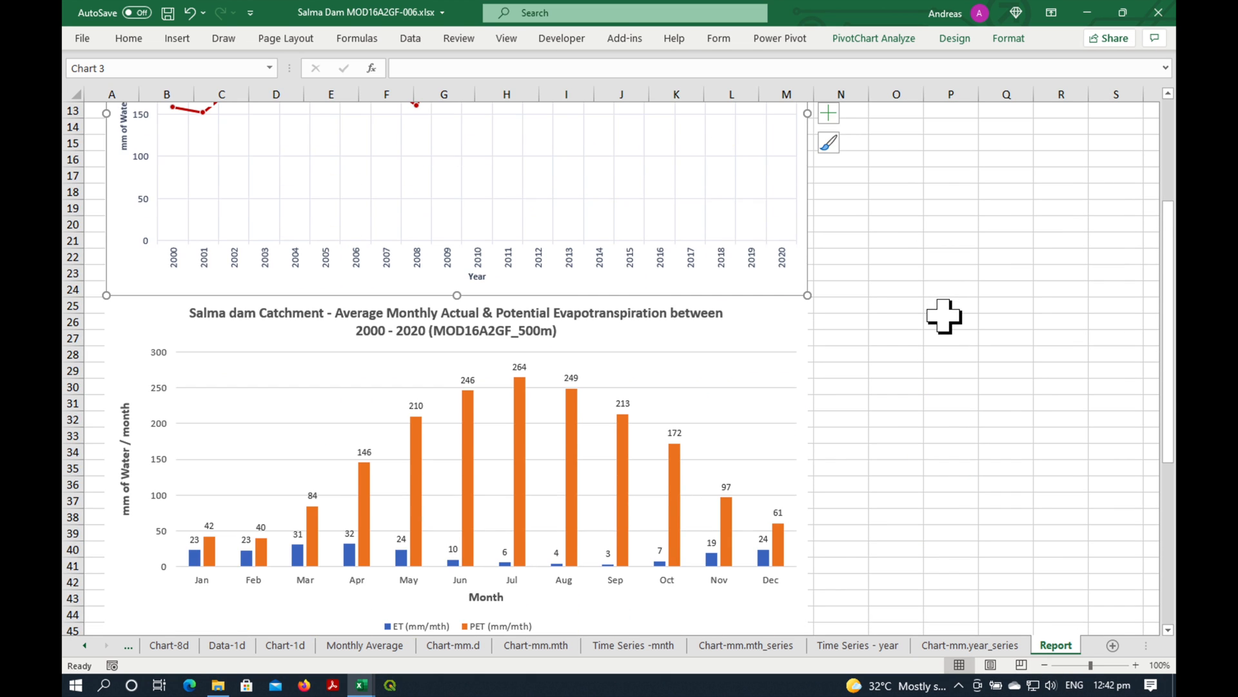
pyautogui.scroll(-3)
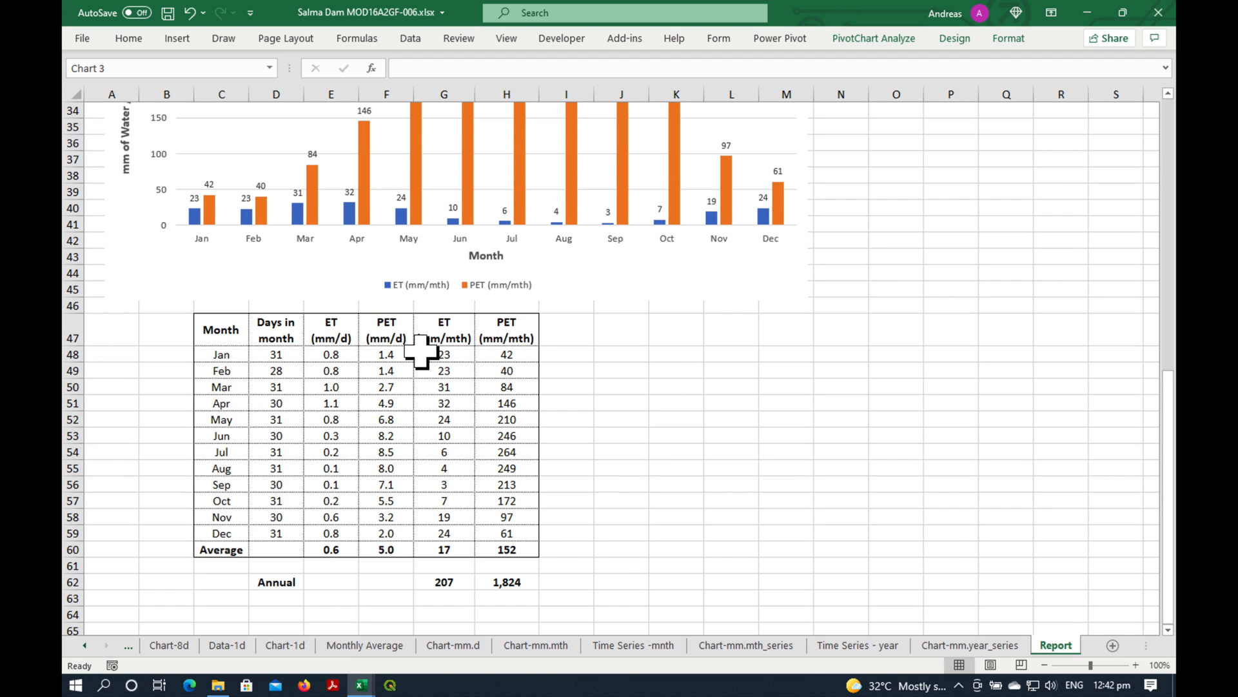
pyautogui.moveTo(644, 440)
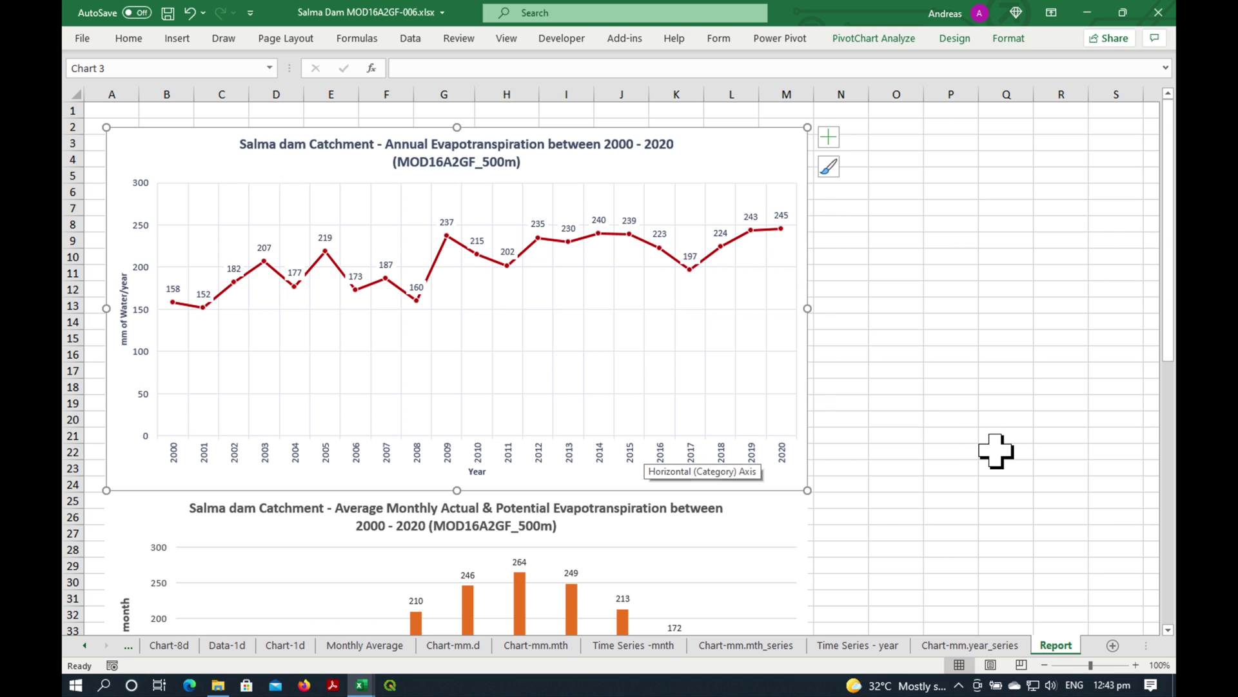
pyautogui.click(1005, 451)
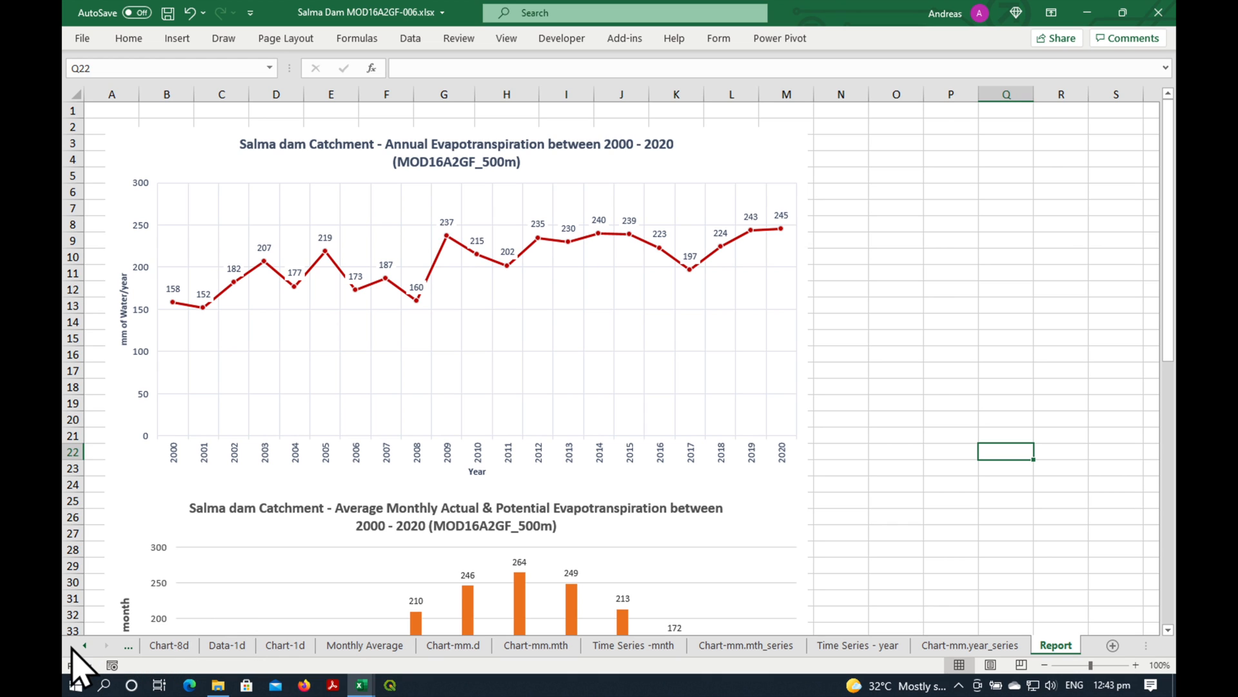
pyautogui.click(84, 645)
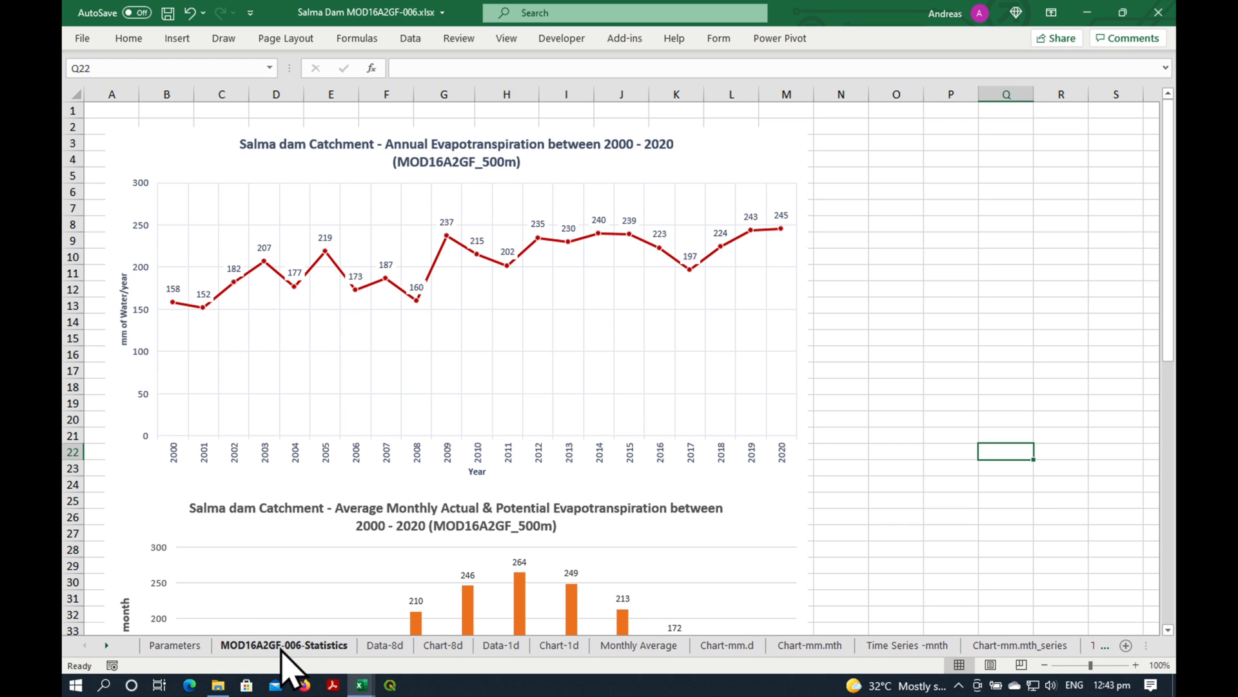